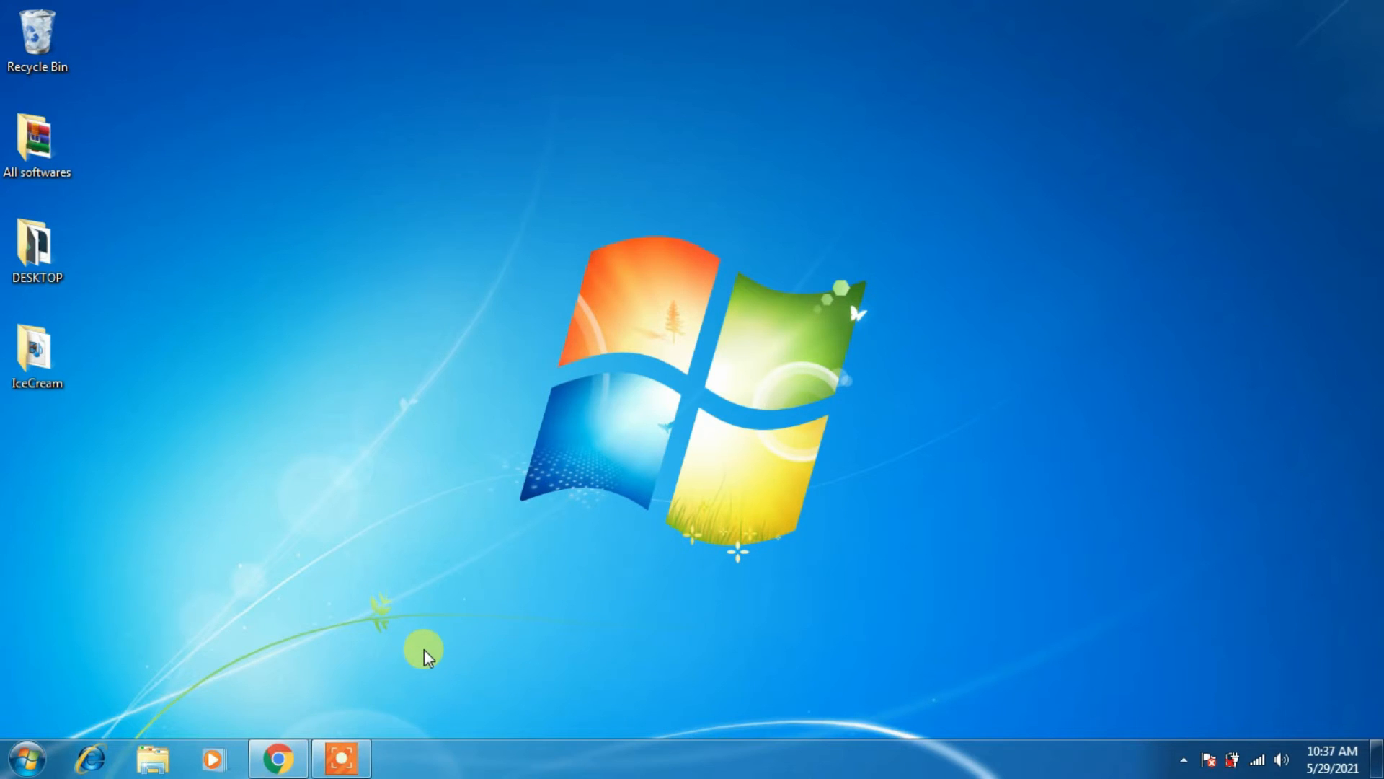
Open Chrome on a new tab and show the signed-in Google account menu.
click(278, 757)
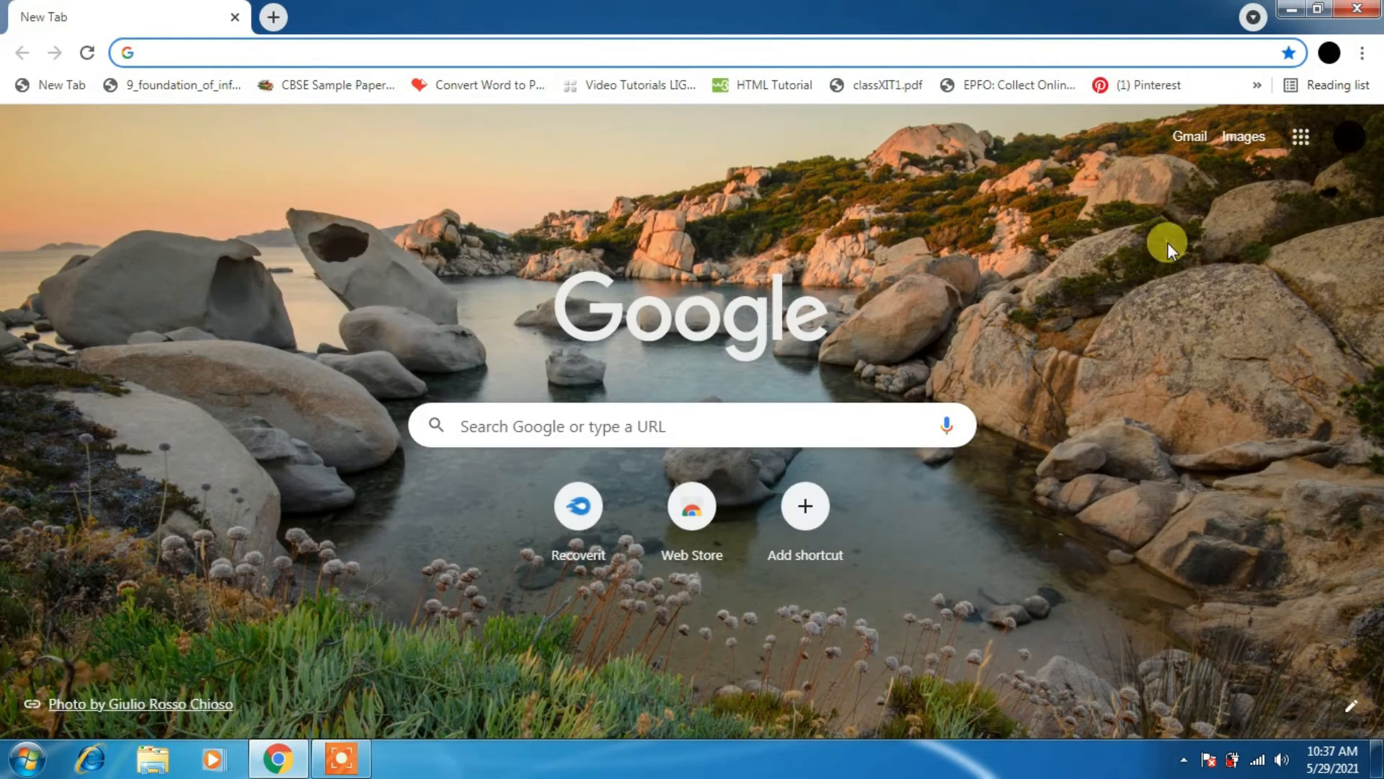
click(1188, 136)
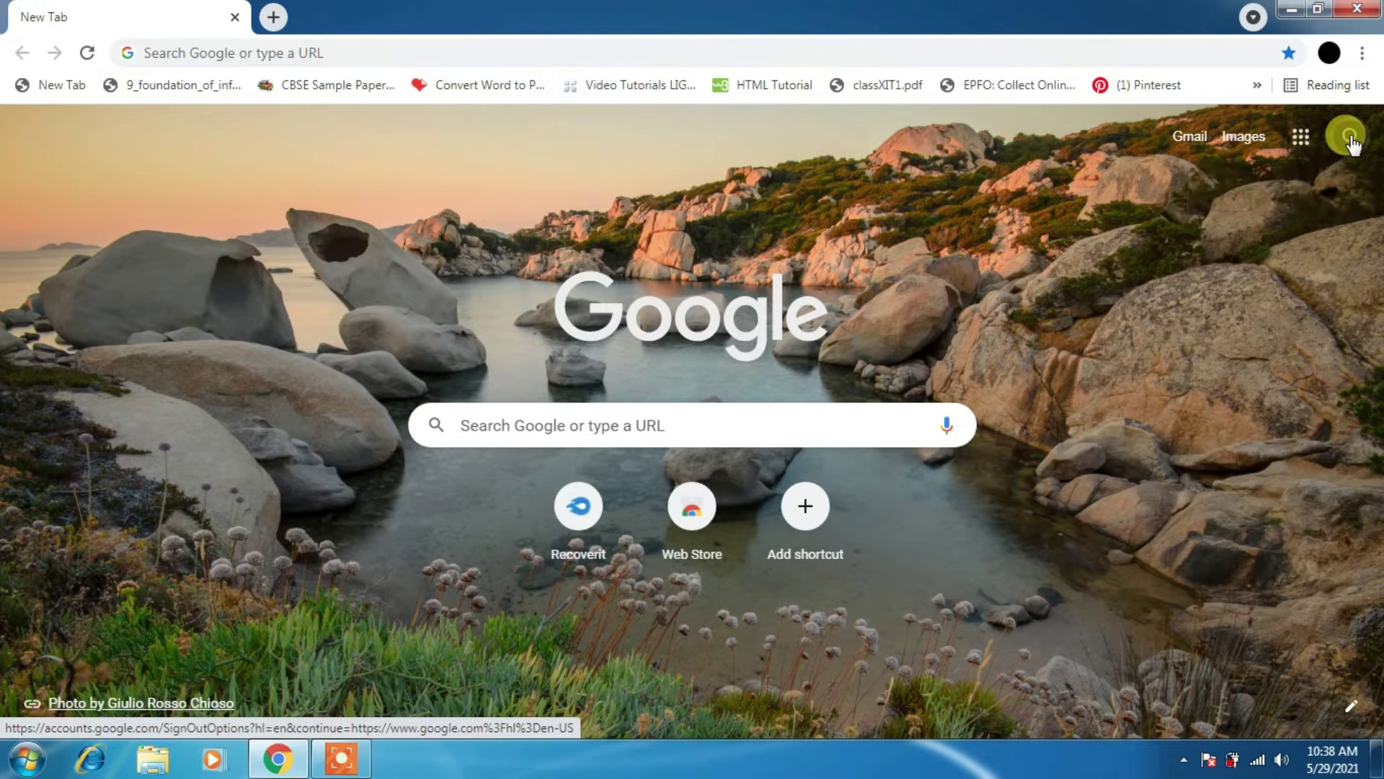
click(1350, 137)
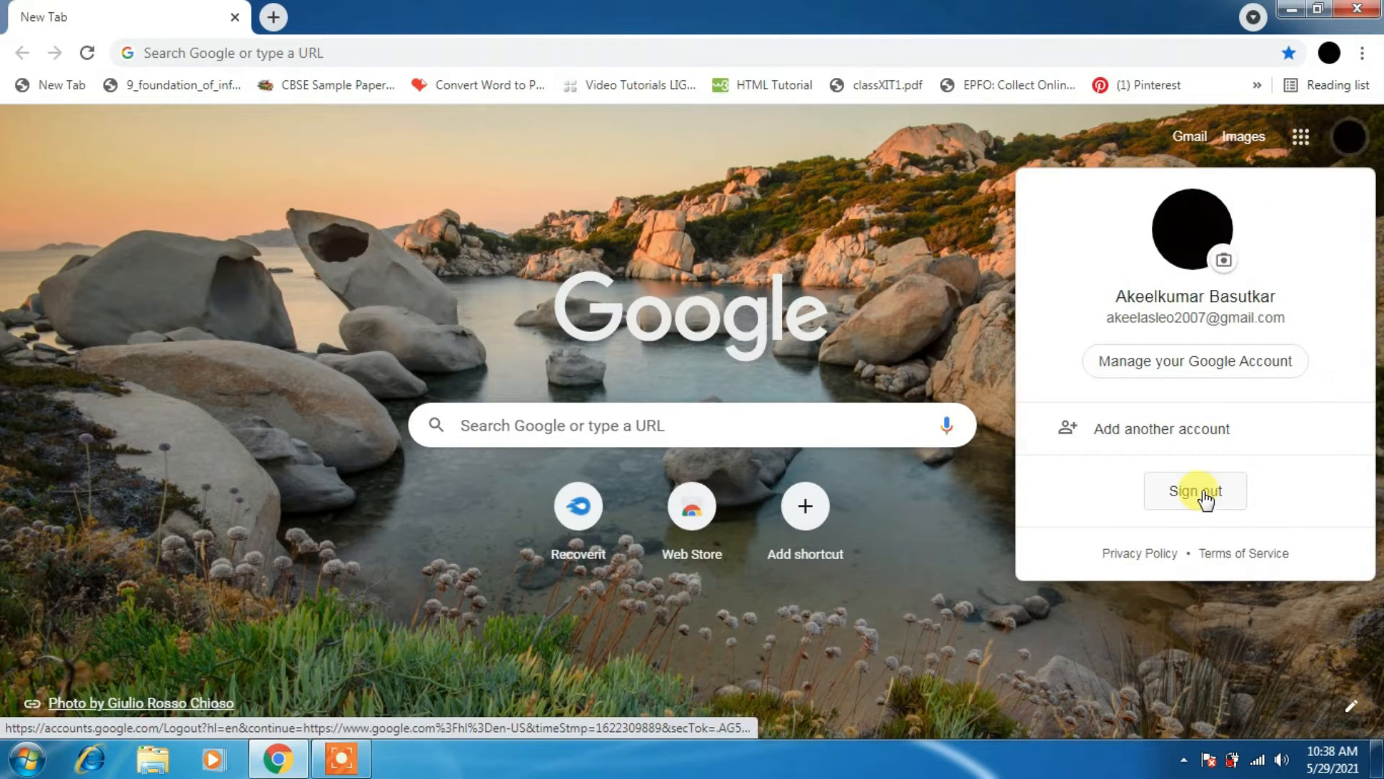
mouse_move(1178, 437)
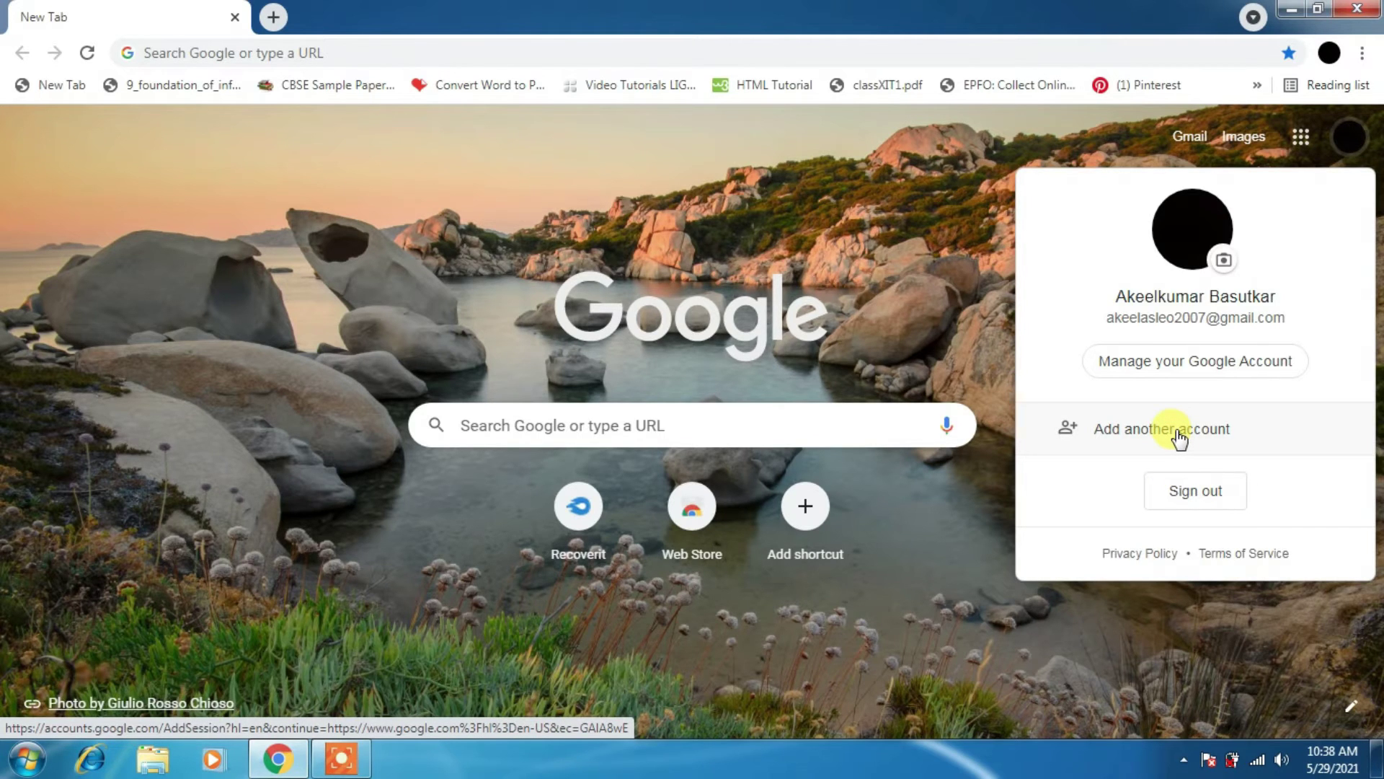
Start adding another Google account and submit its email address.
click(1163, 429)
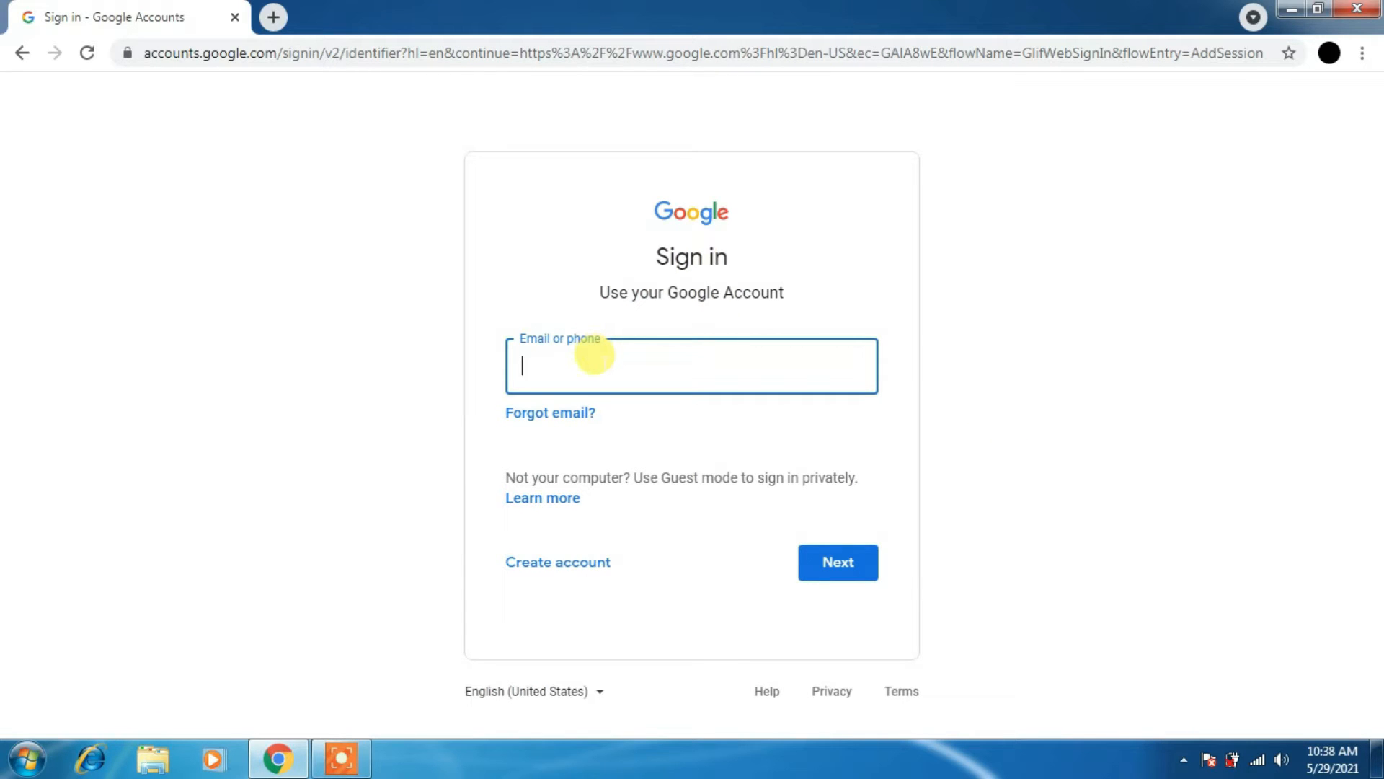
text(akeel)
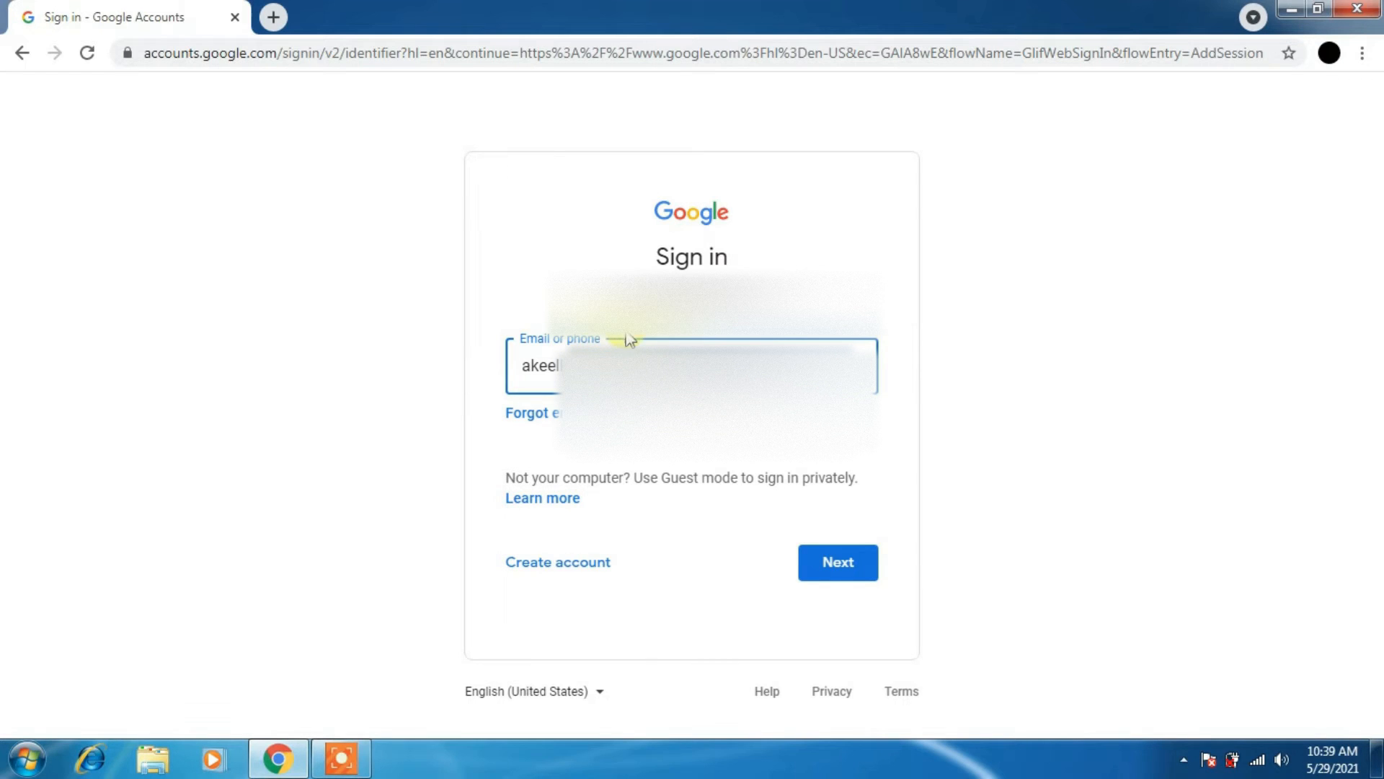
click(838, 562)
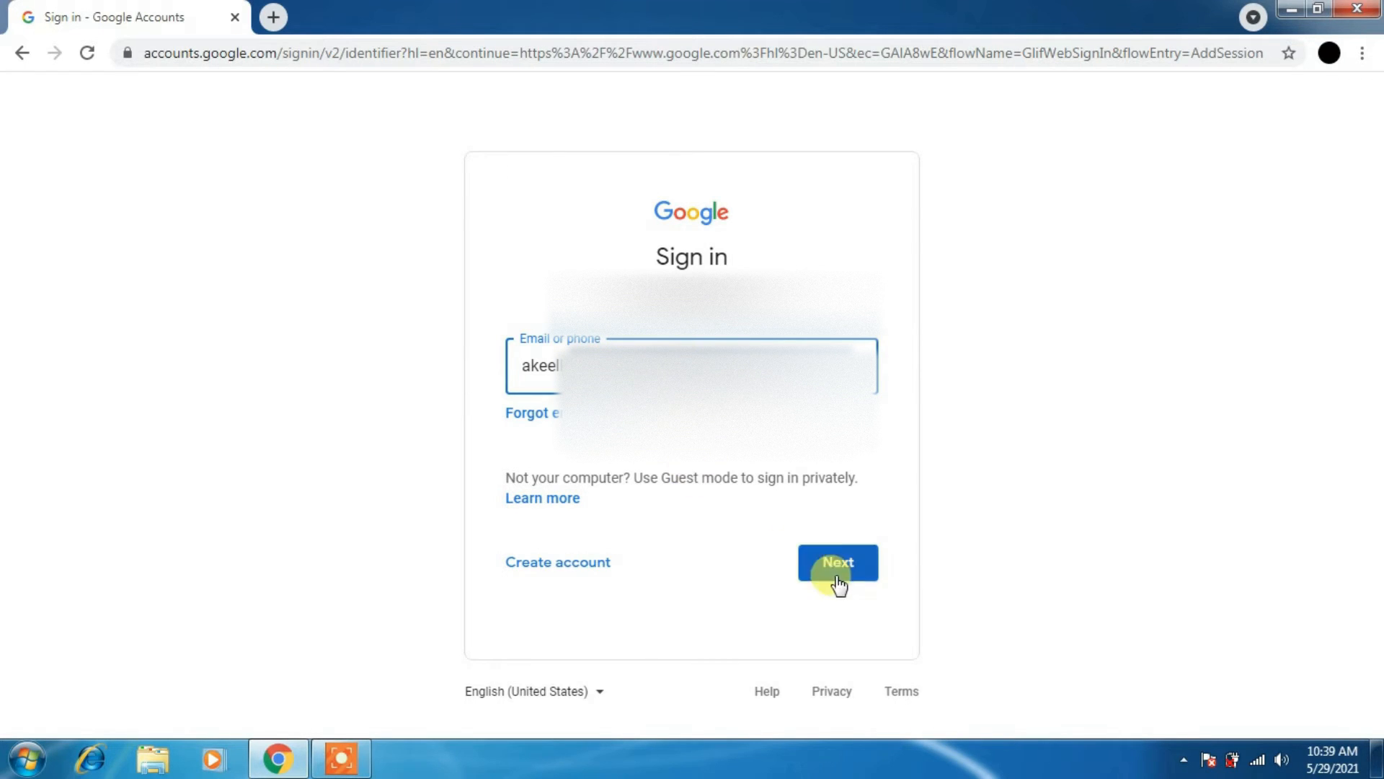
click(838, 563)
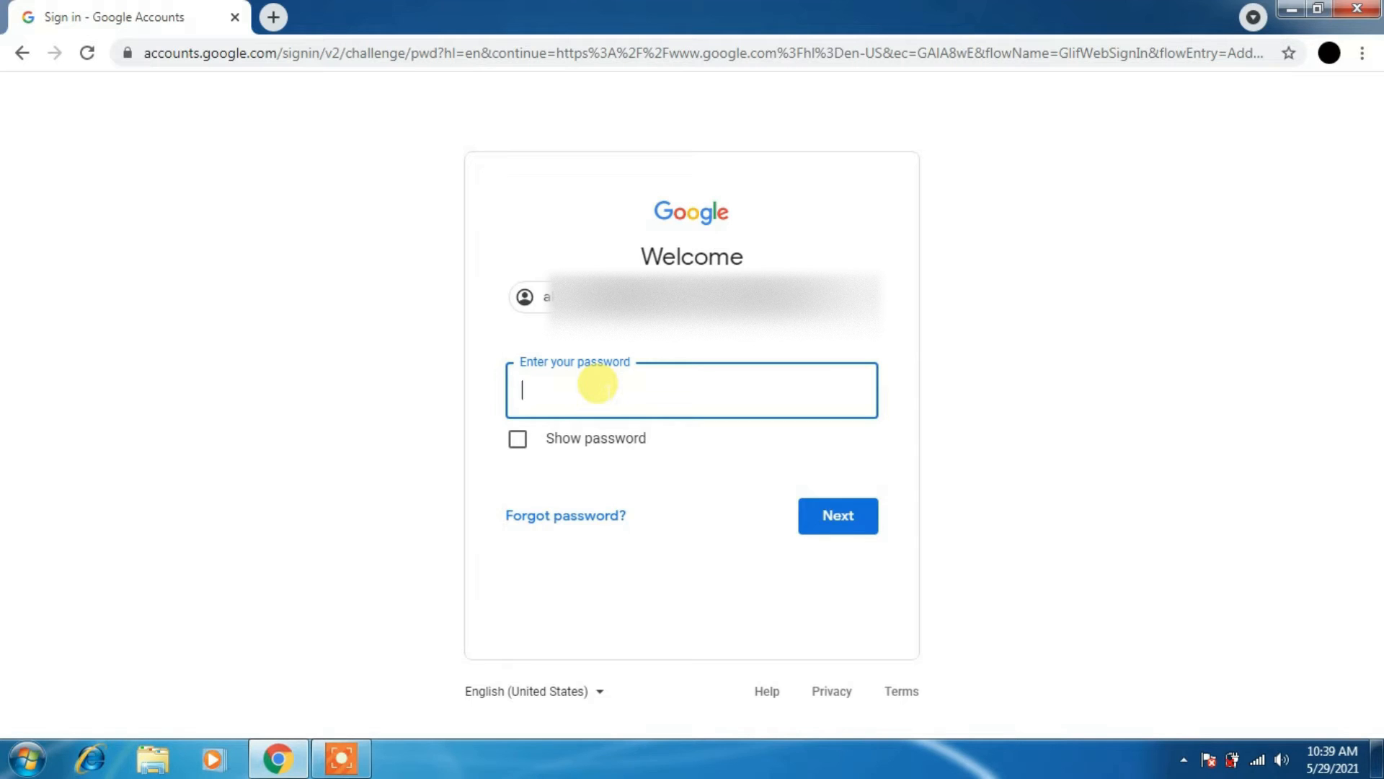
Enter the second account's password and submit it to sign in.
text(••)
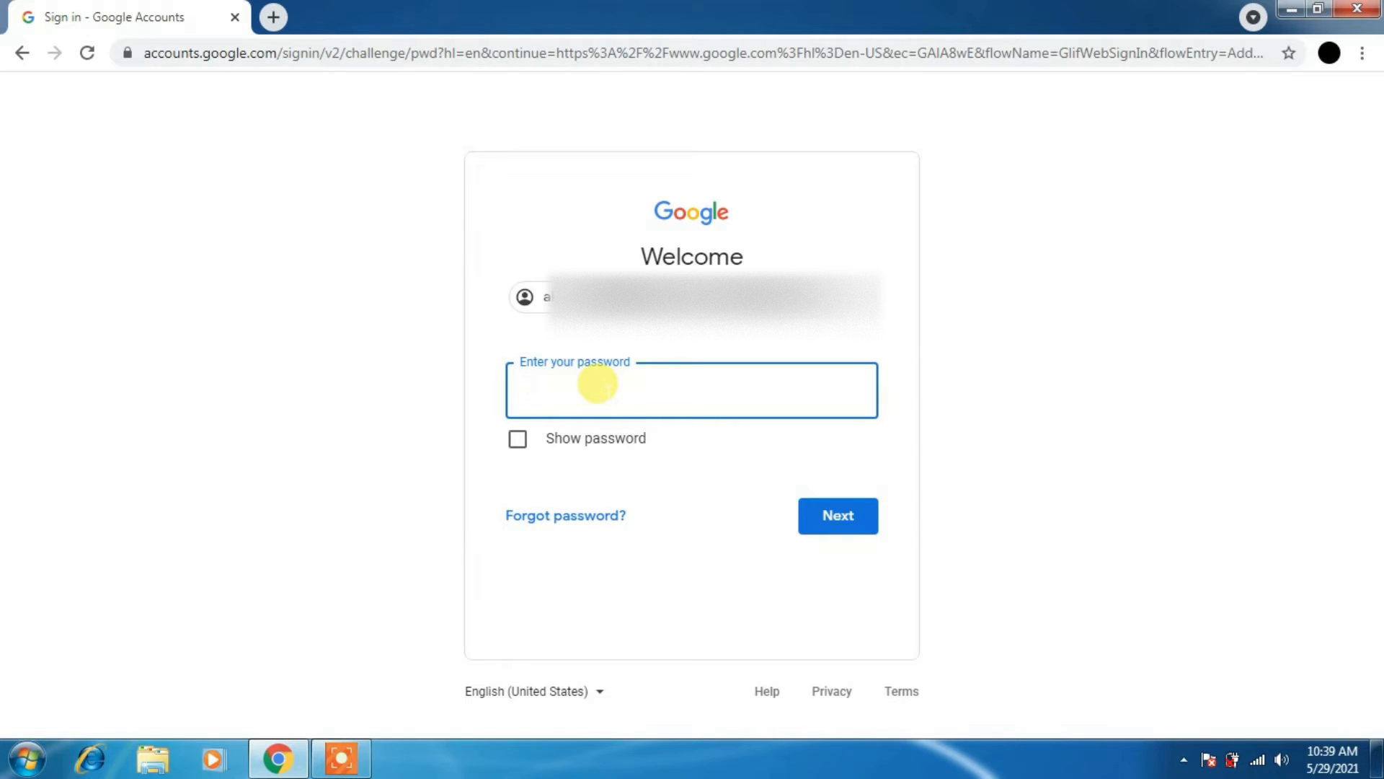
text(••••••)
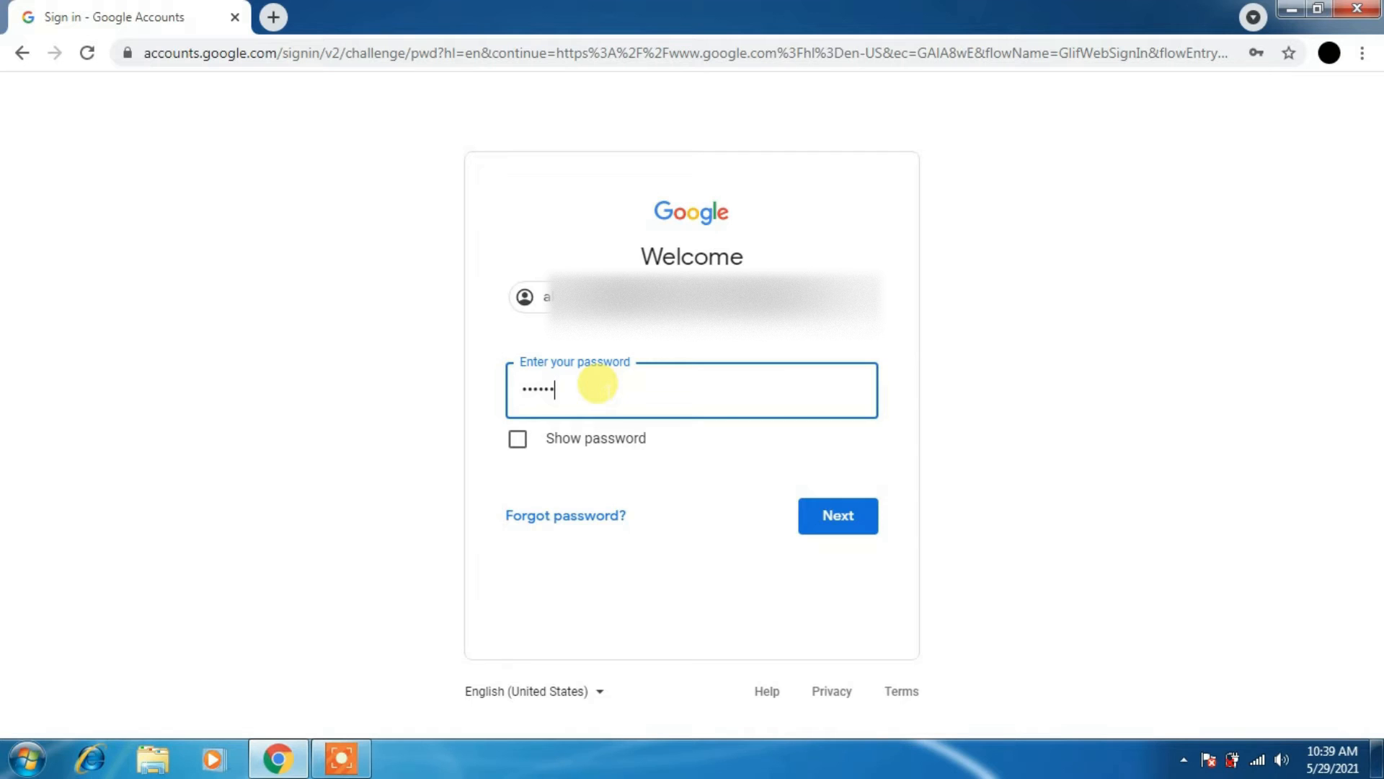
text(••••)
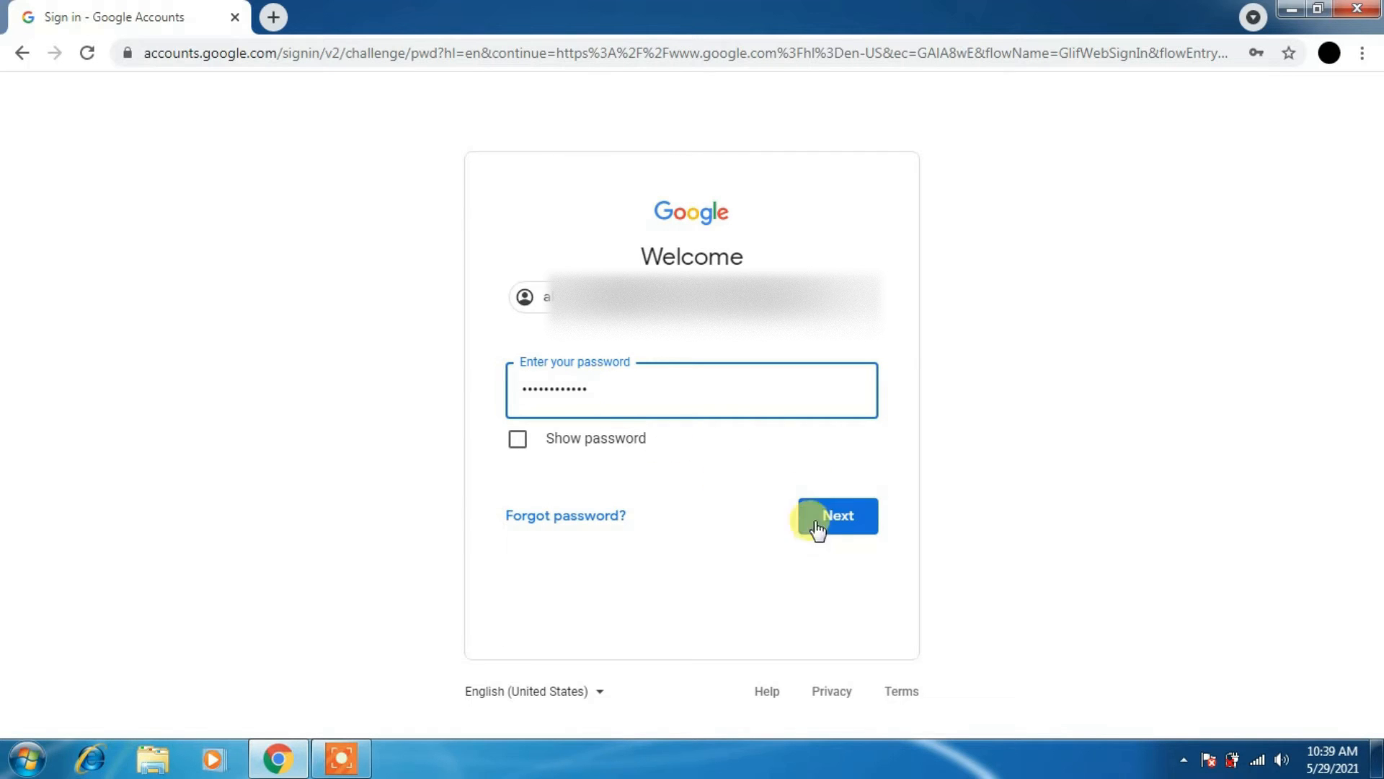
click(837, 516)
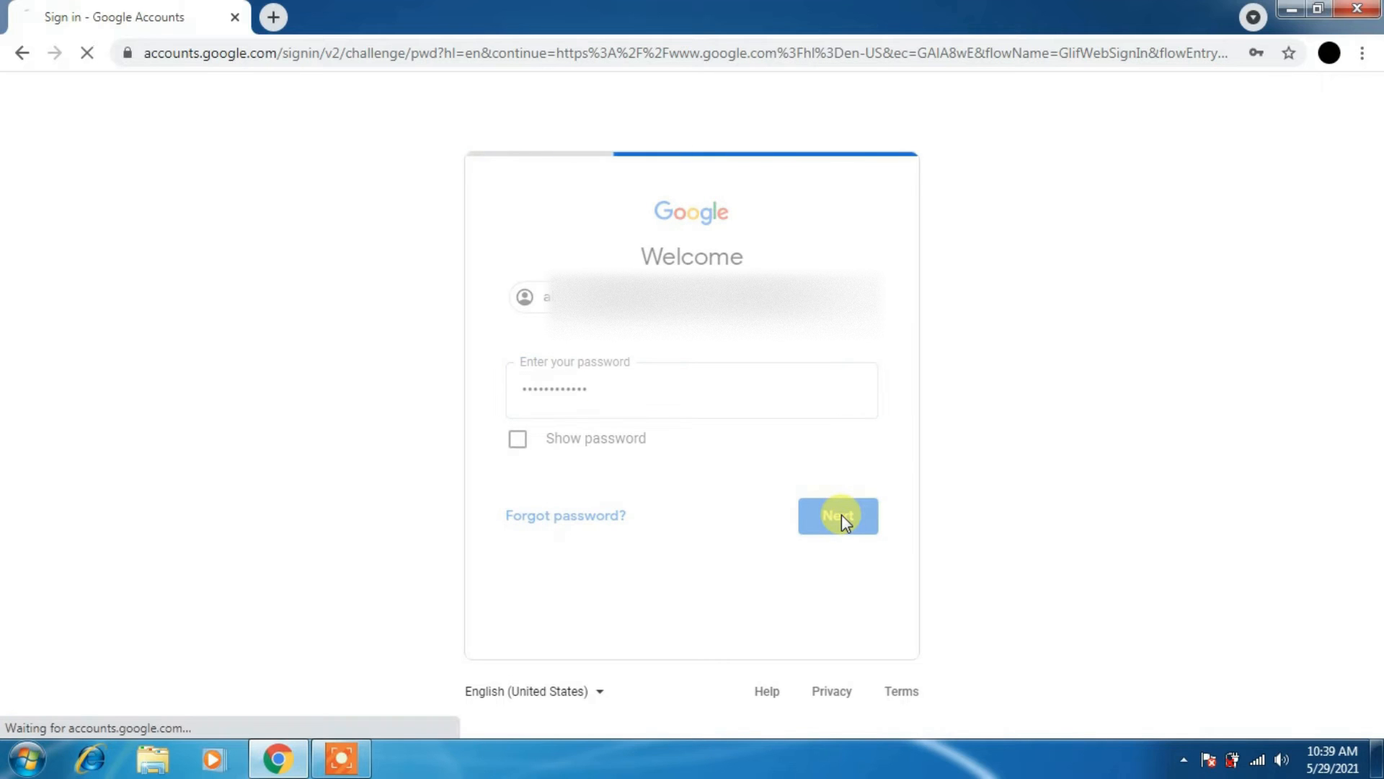
Open Google Meet from the Google apps grid on the homepage.
click(837, 516)
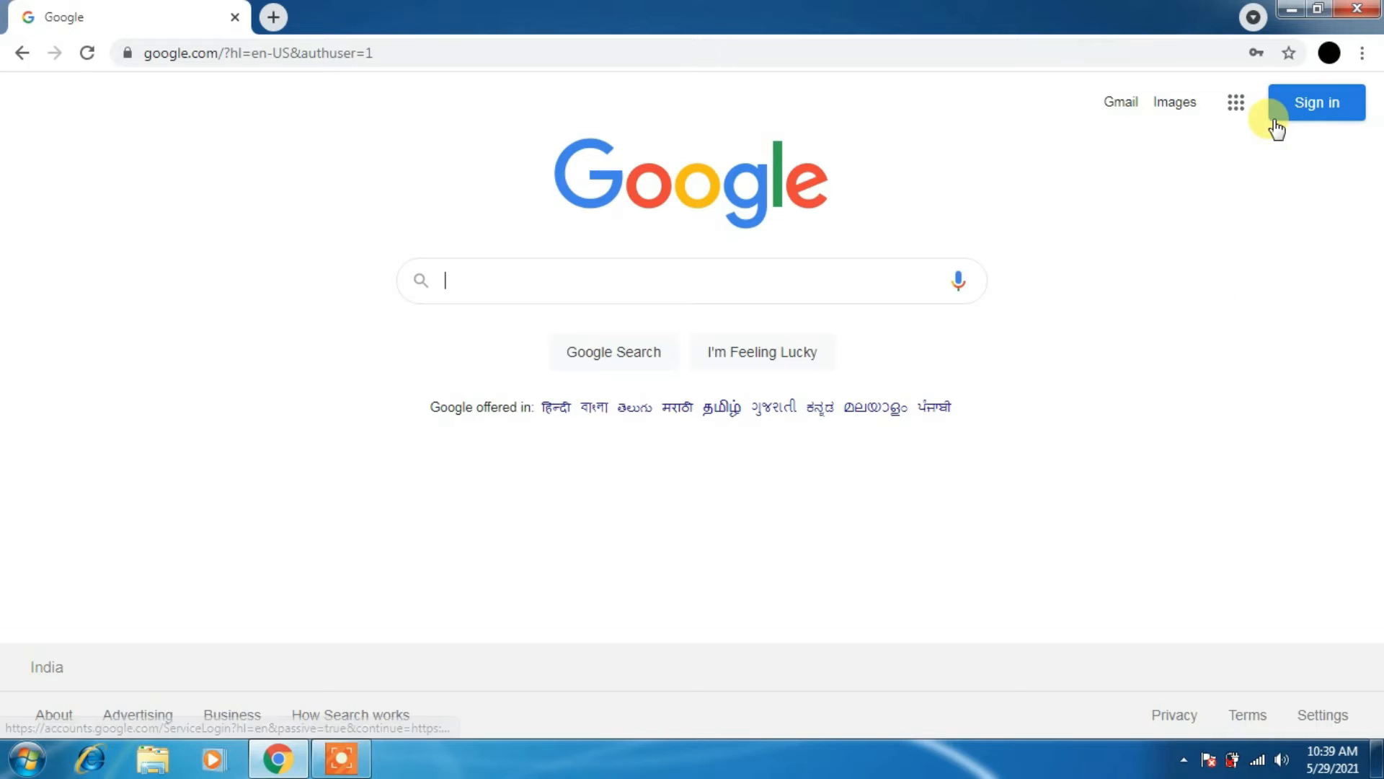
mouse_move(1215, 119)
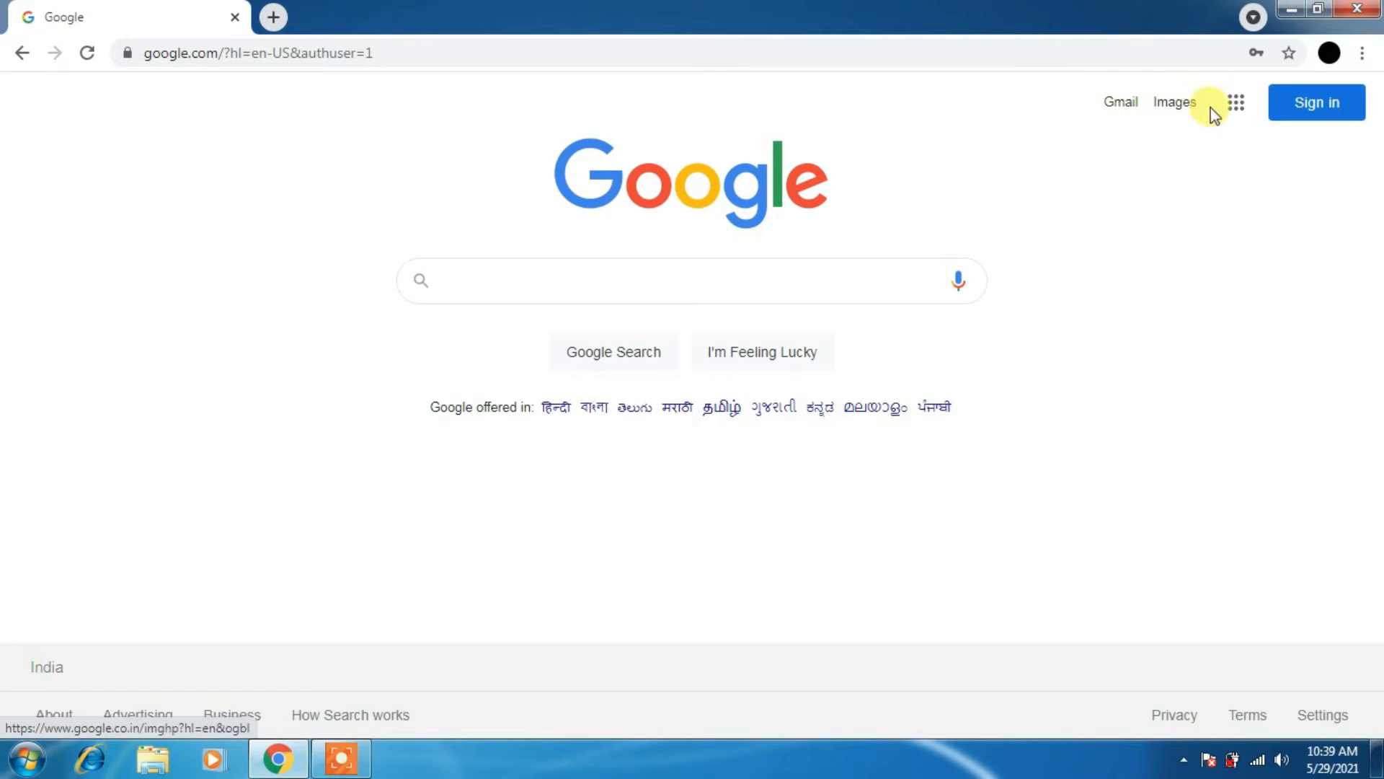
click(1317, 102)
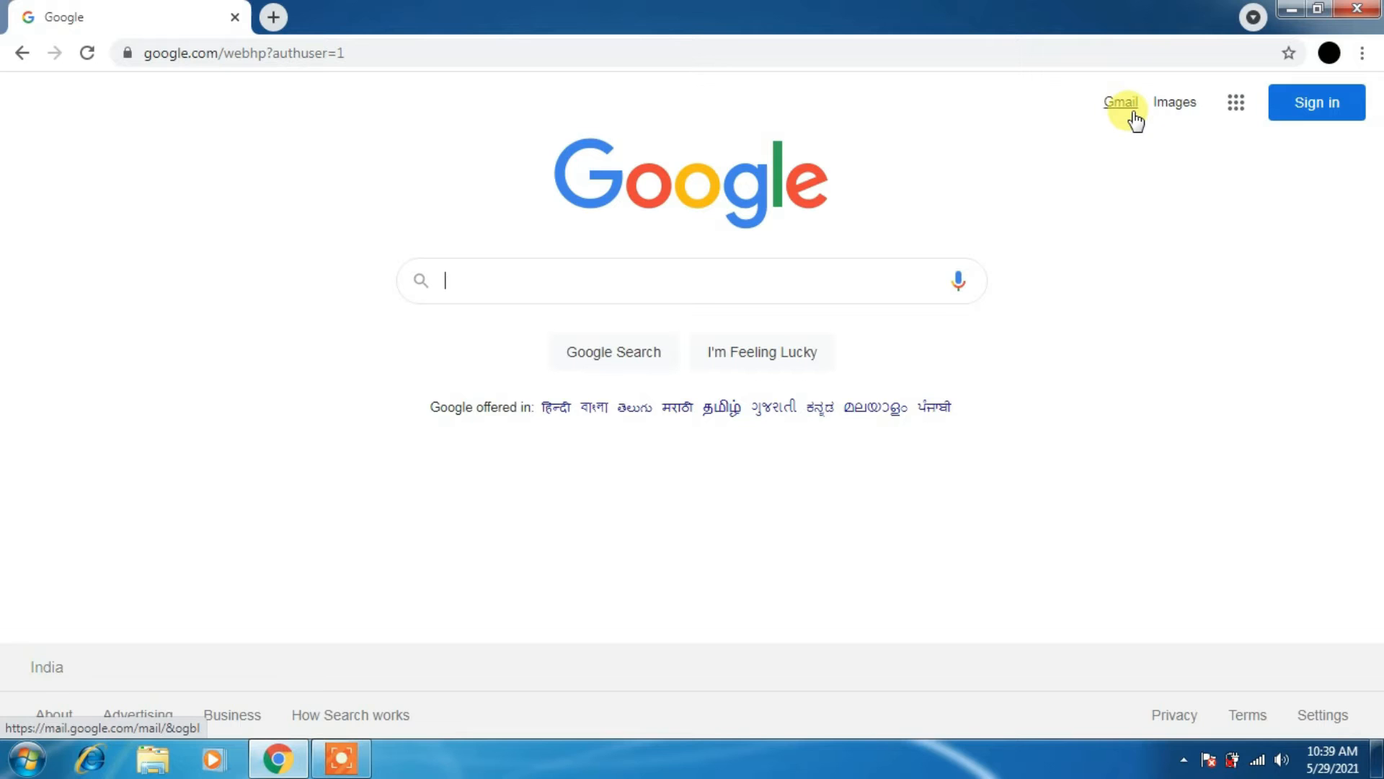
mouse_move(1238, 108)
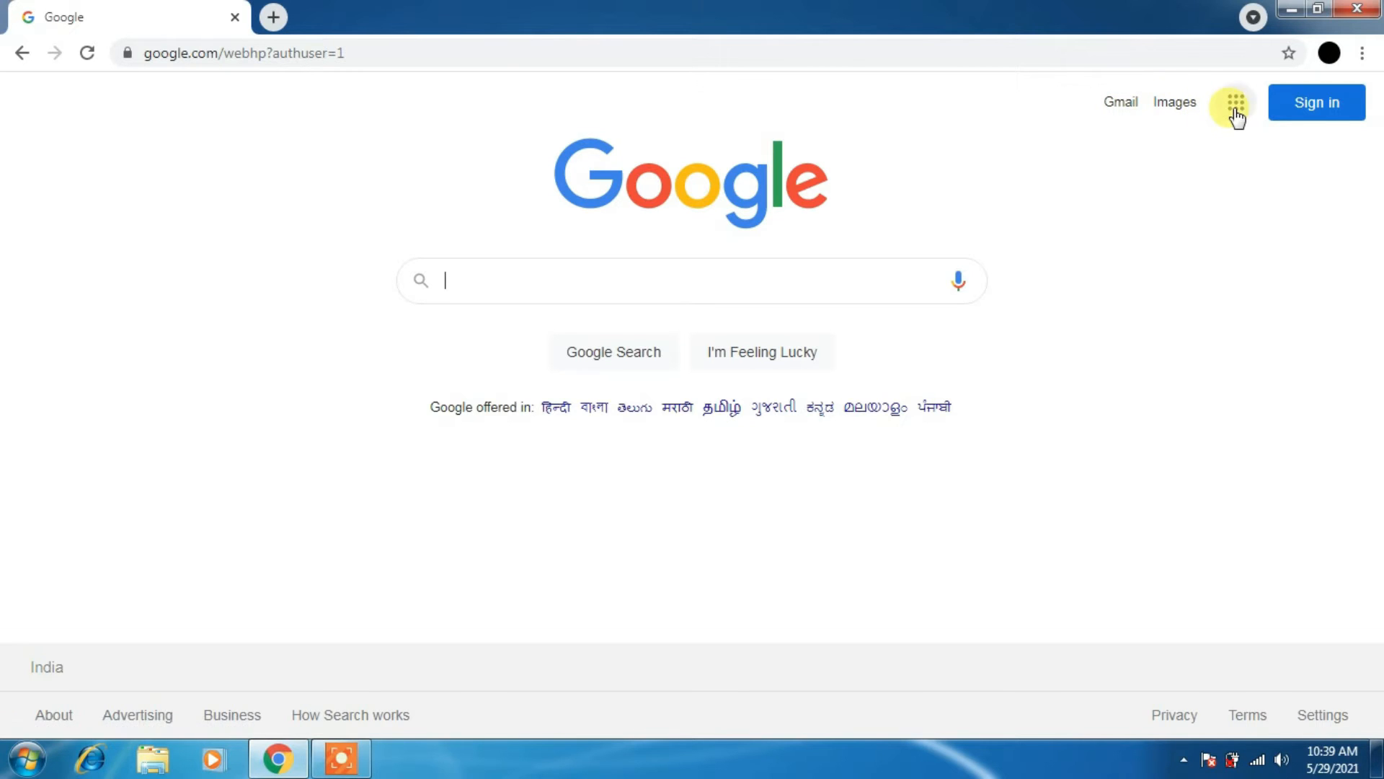
click(1236, 103)
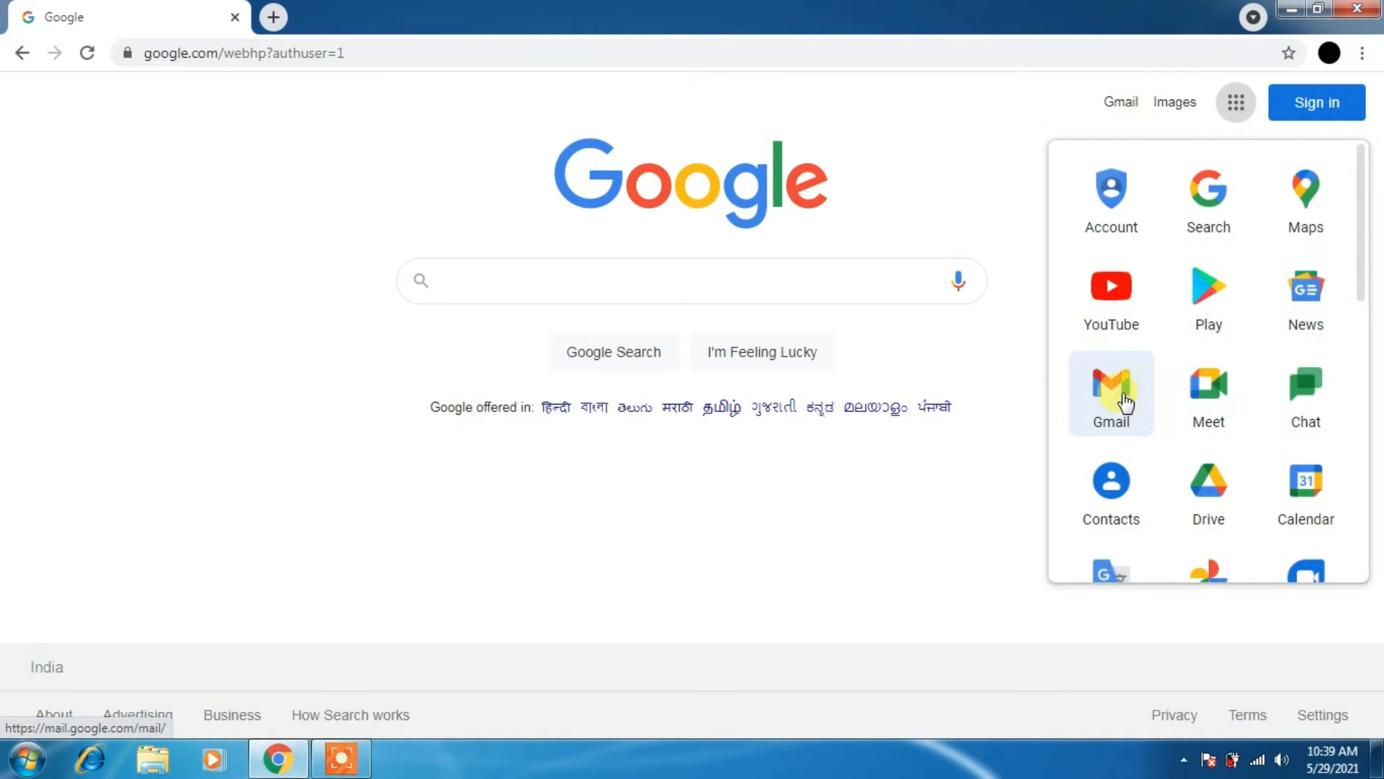
click(1209, 387)
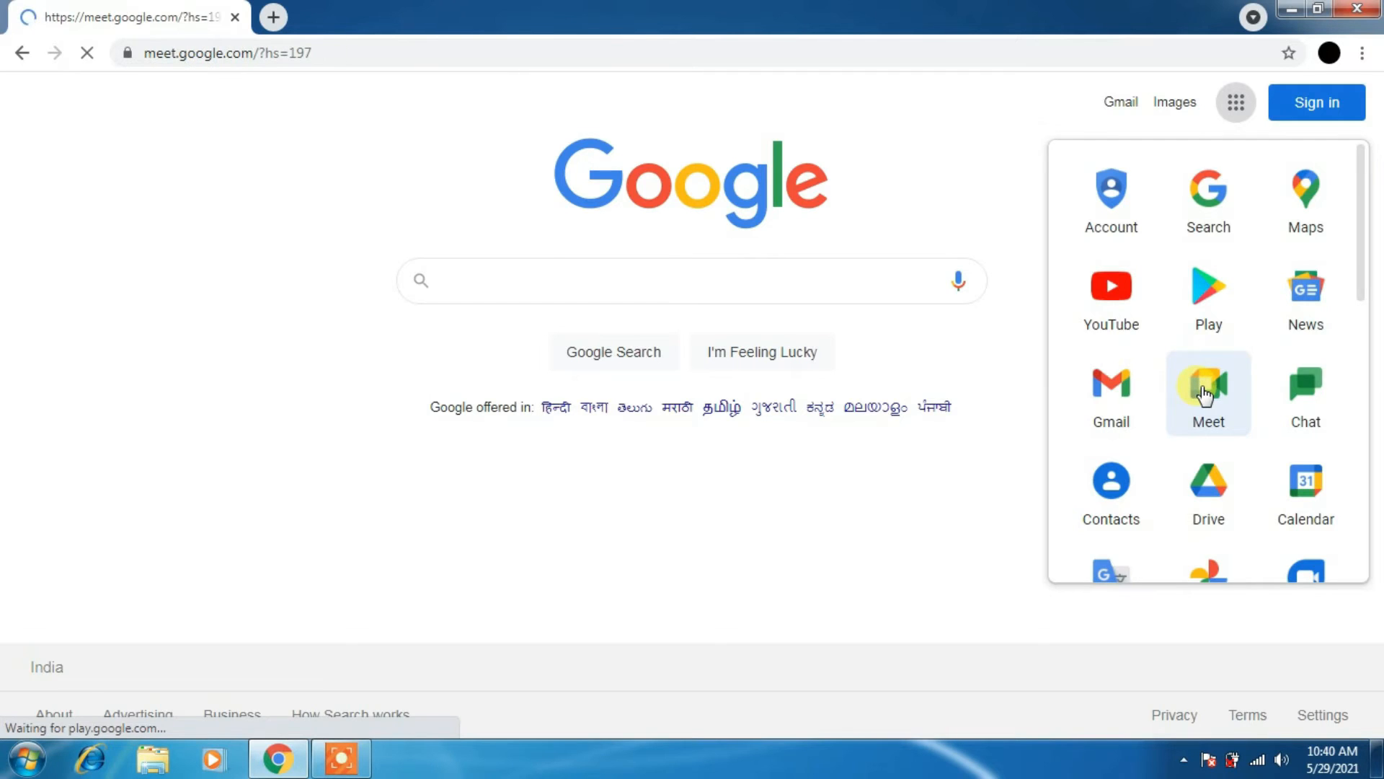
Switch Meet to the school account and start a new meeting.
click(1207, 388)
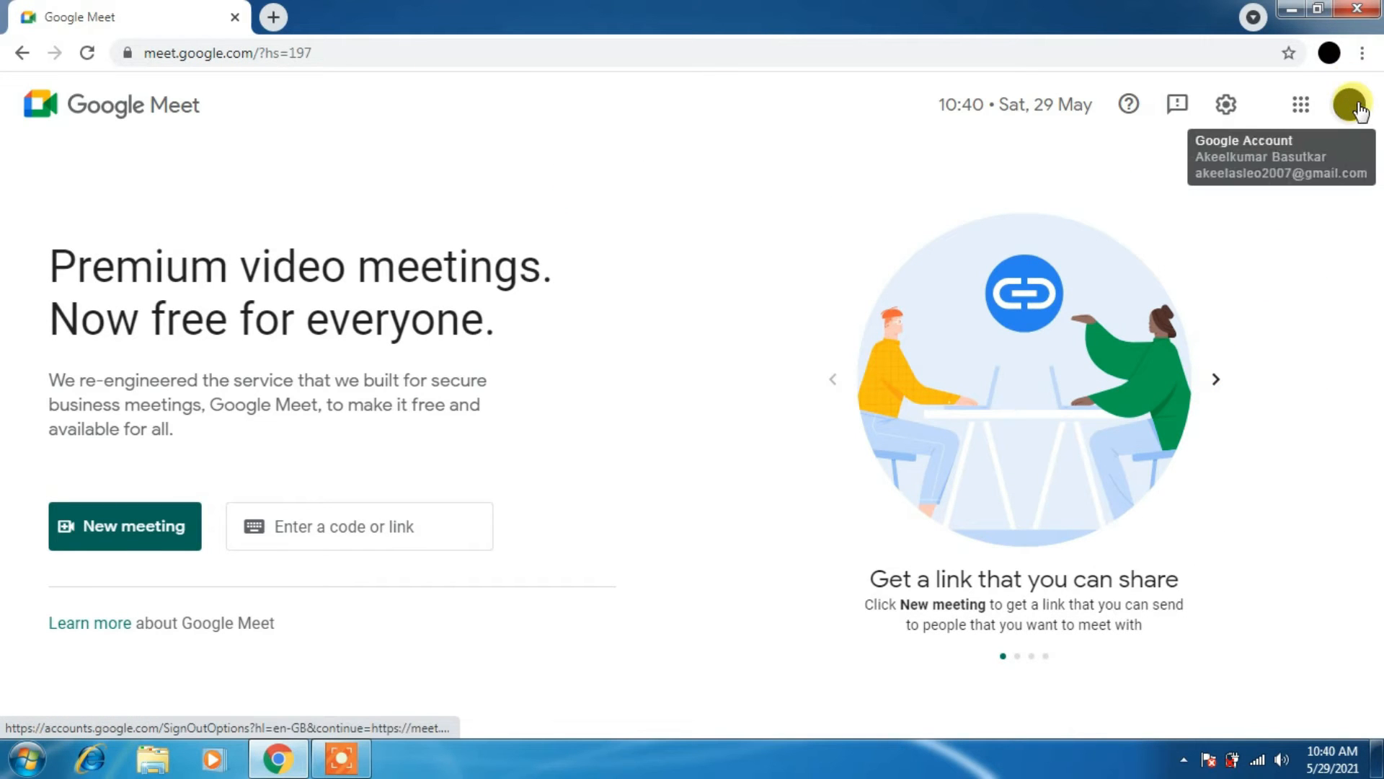
click(1352, 105)
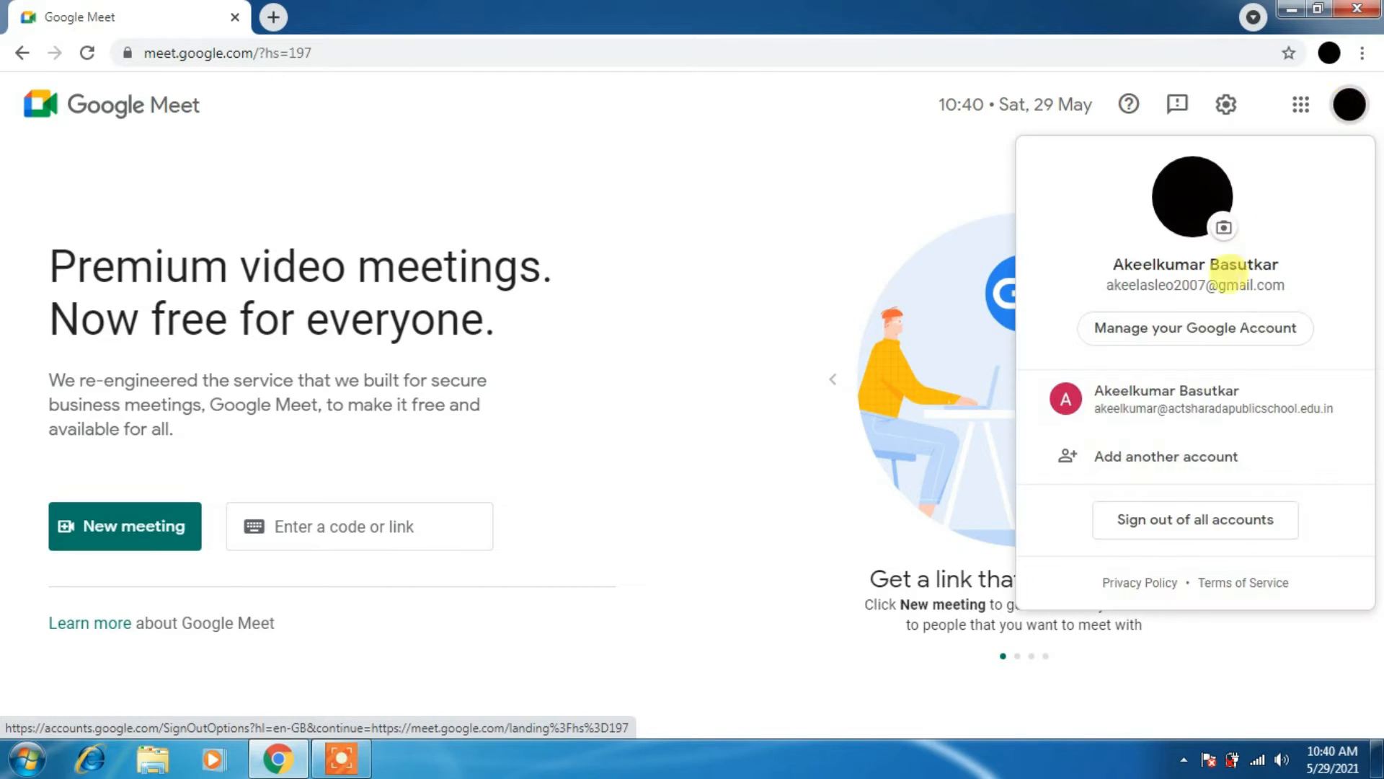
click(1165, 399)
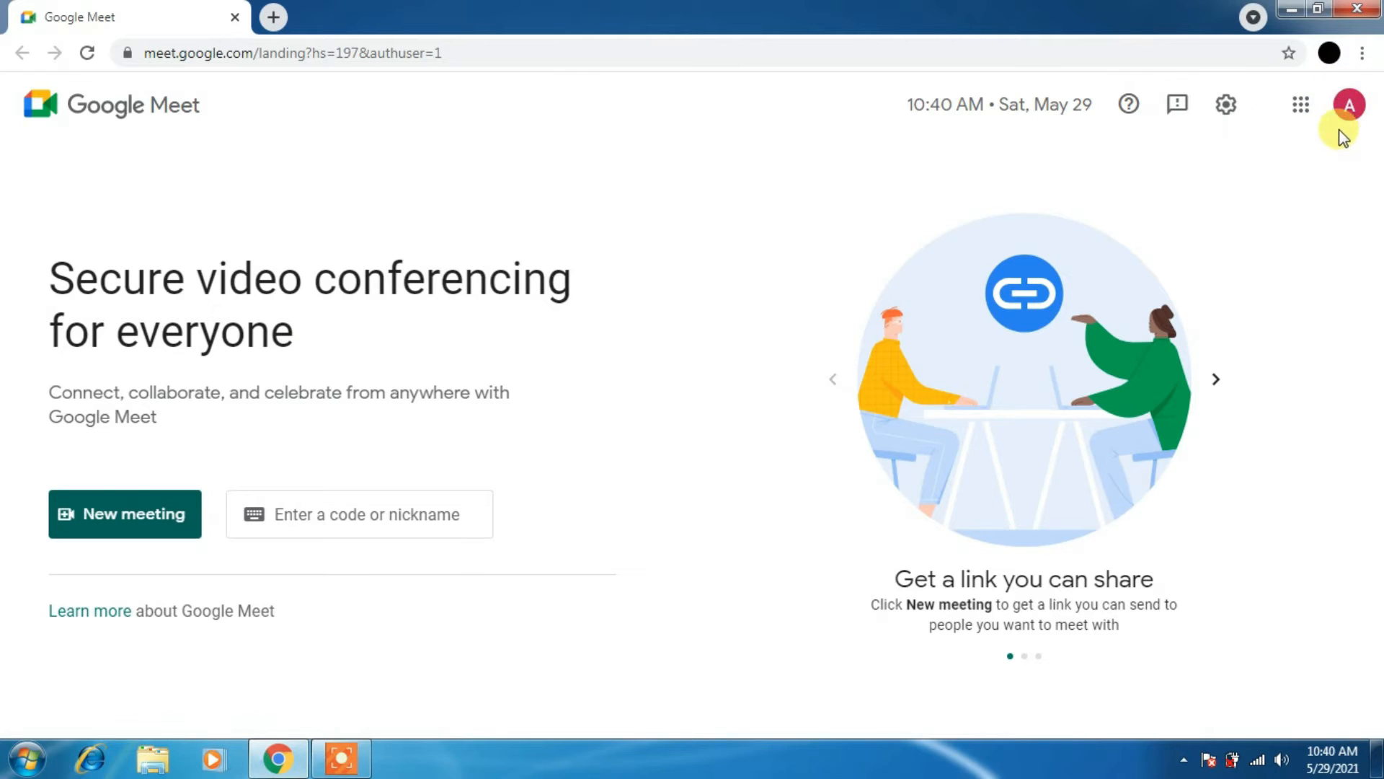
mouse_move(489, 529)
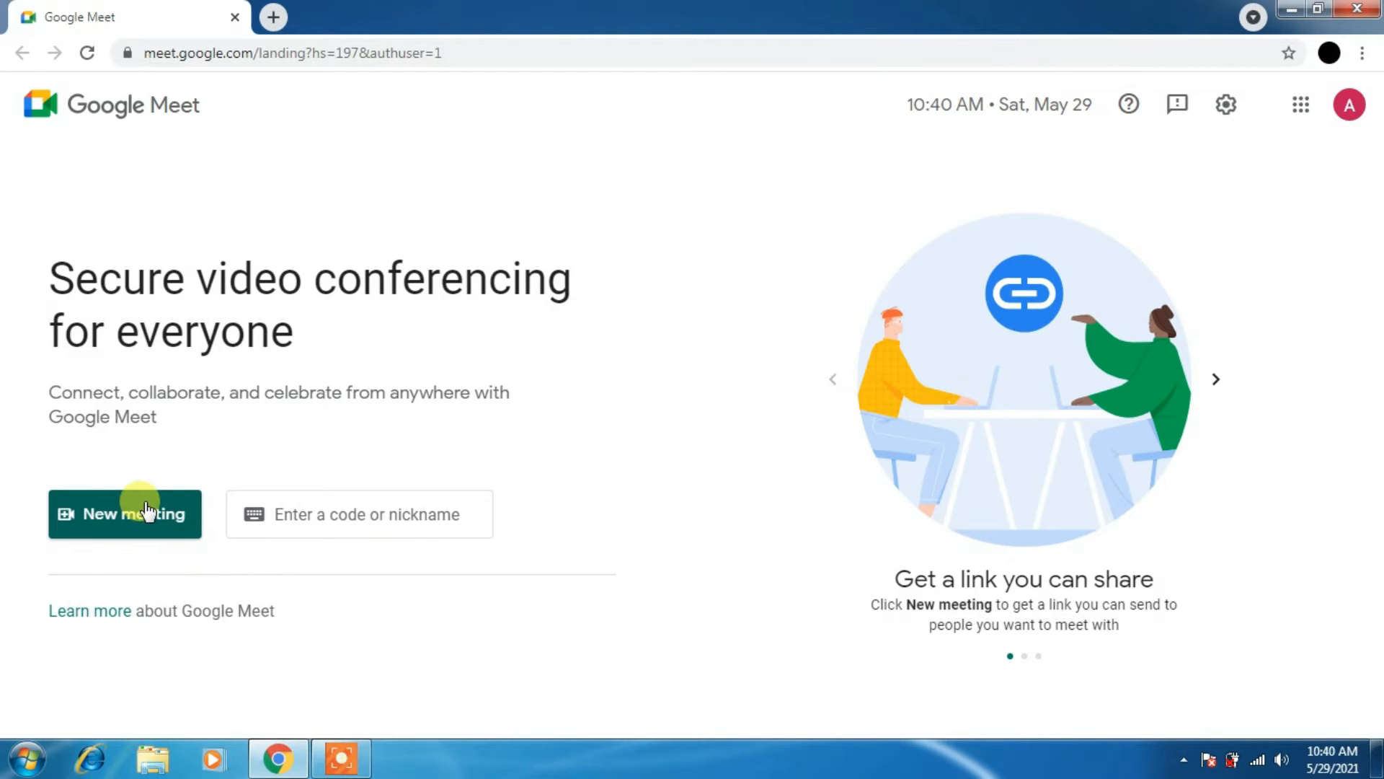
mouse_move(1003, 400)
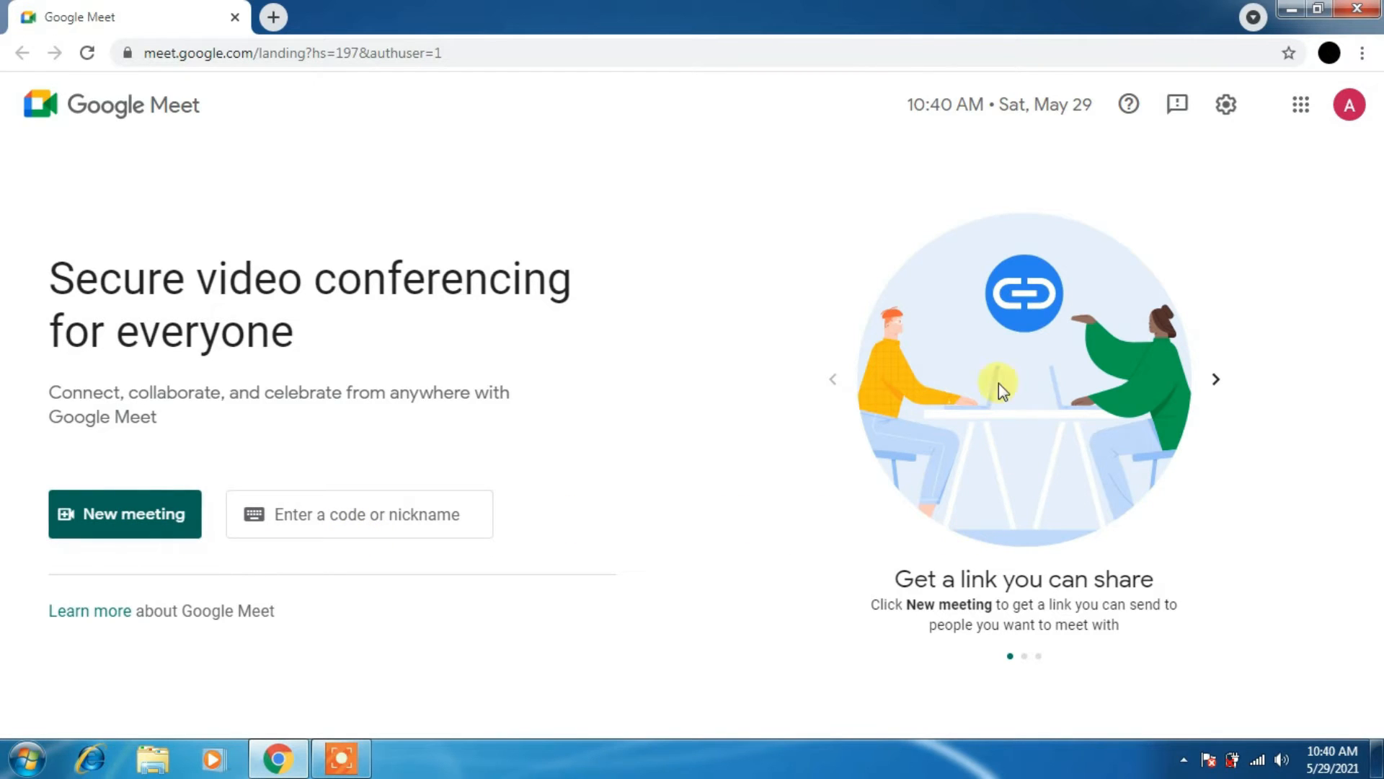
mouse_move(157, 514)
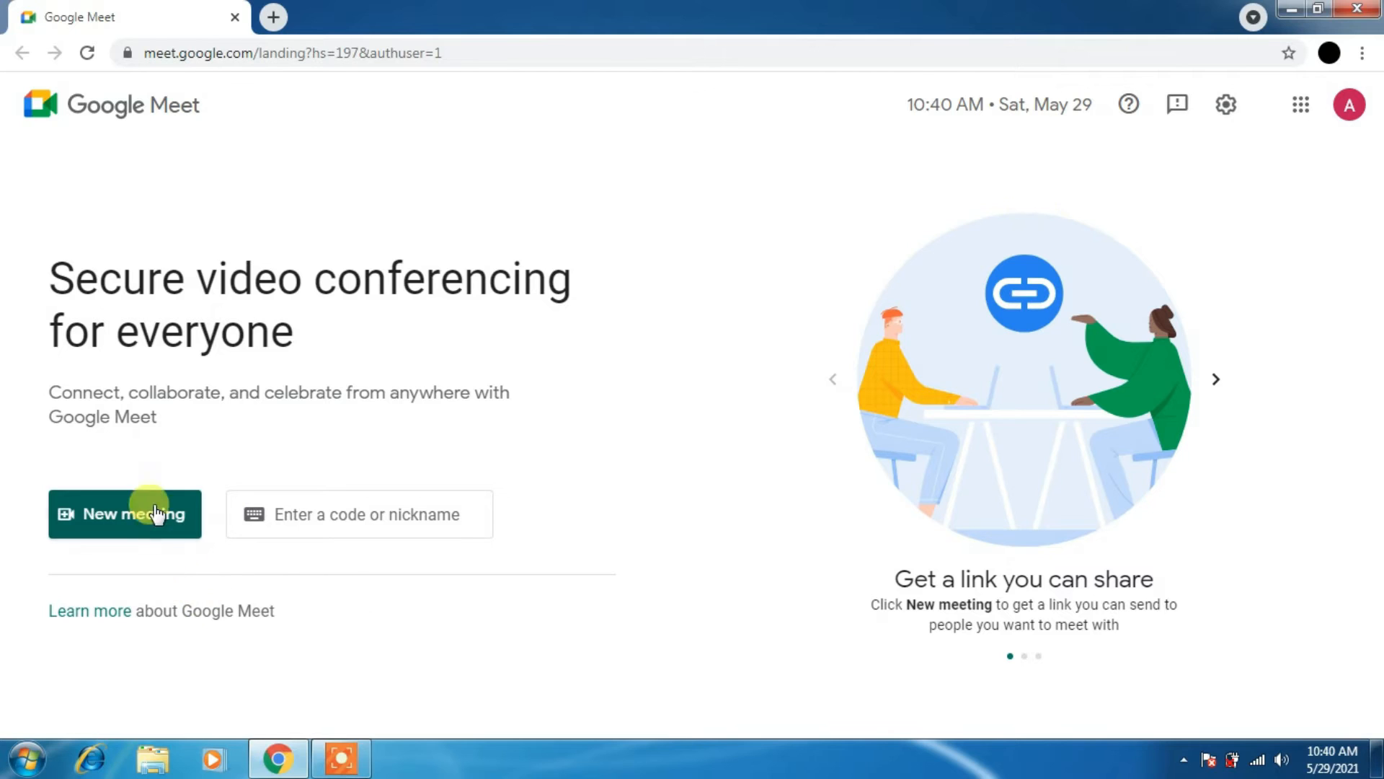
click(125, 514)
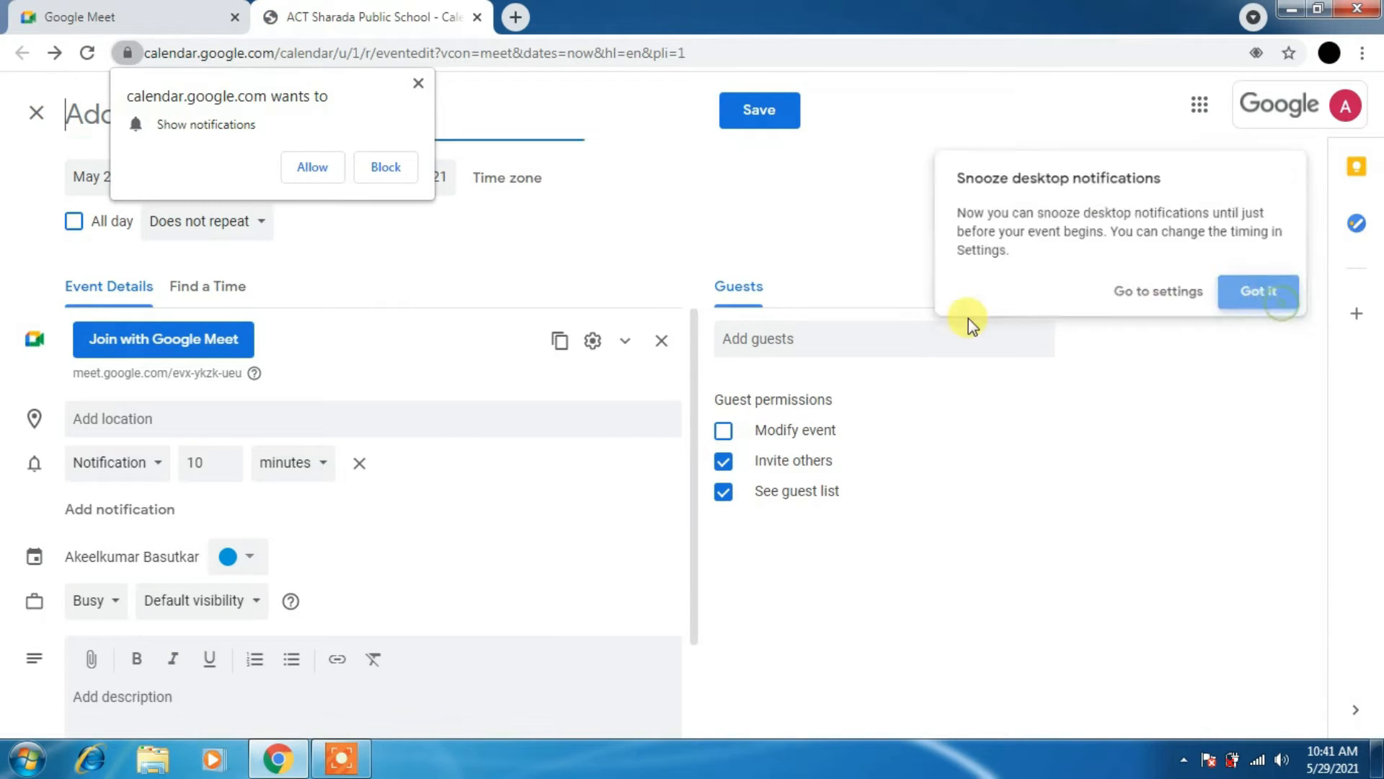
Dismiss Calendar's snooze notifications tip and block the browser notifications prompt.
click(1258, 291)
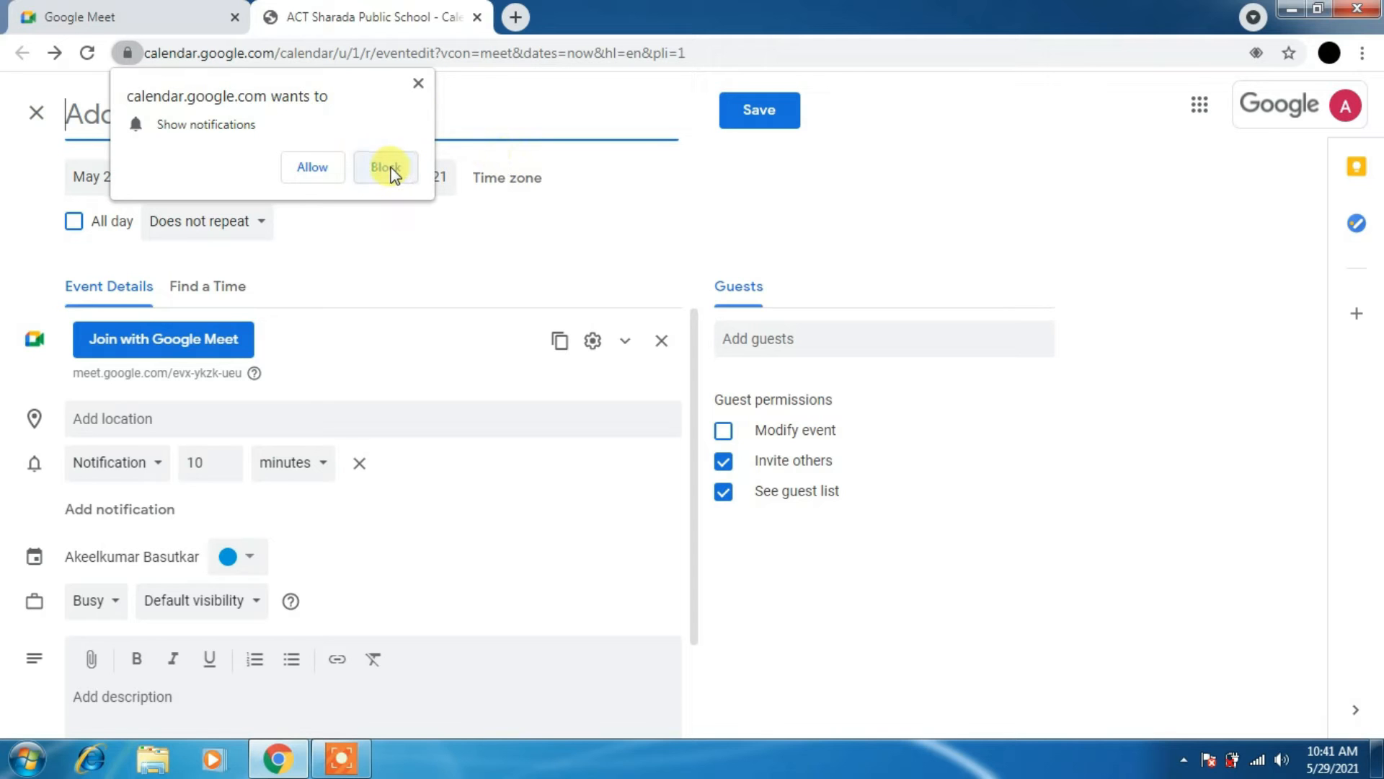
click(385, 166)
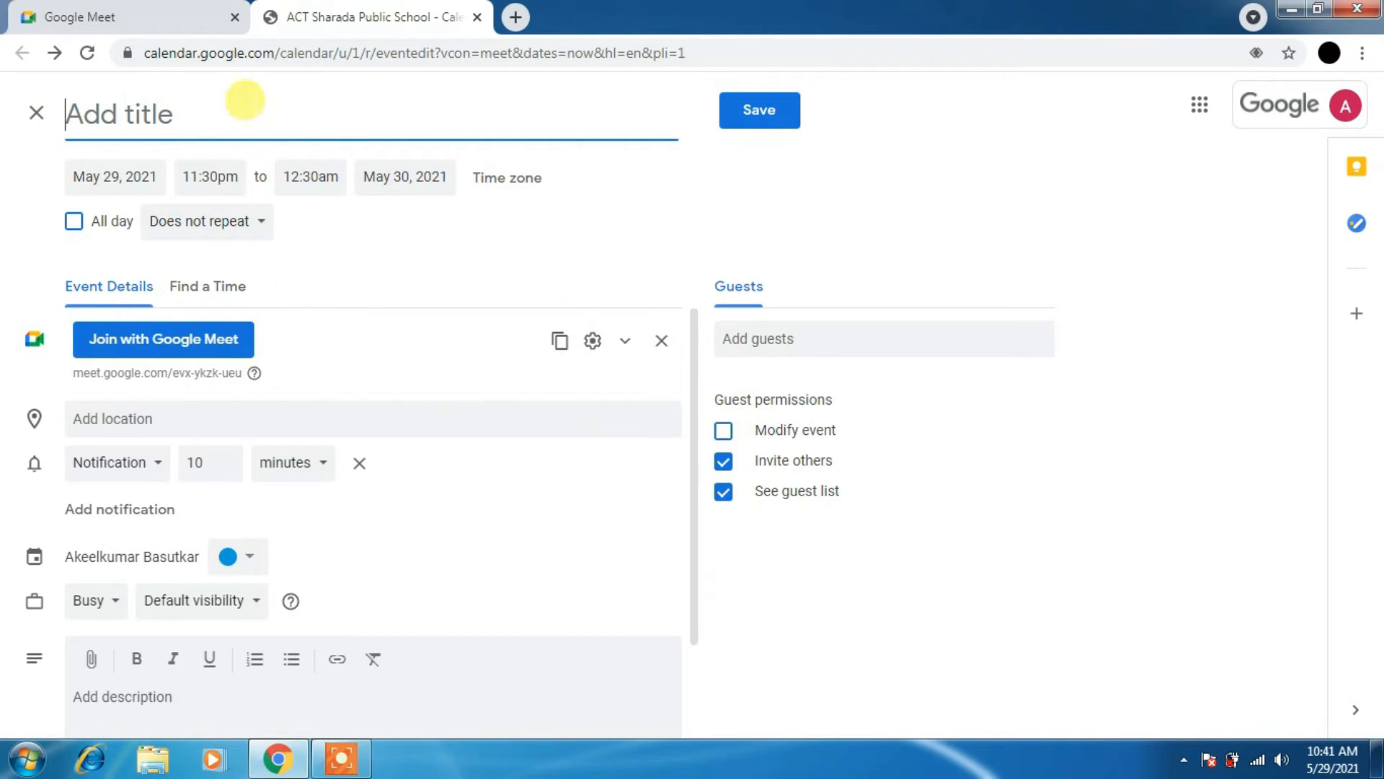
text(computer)
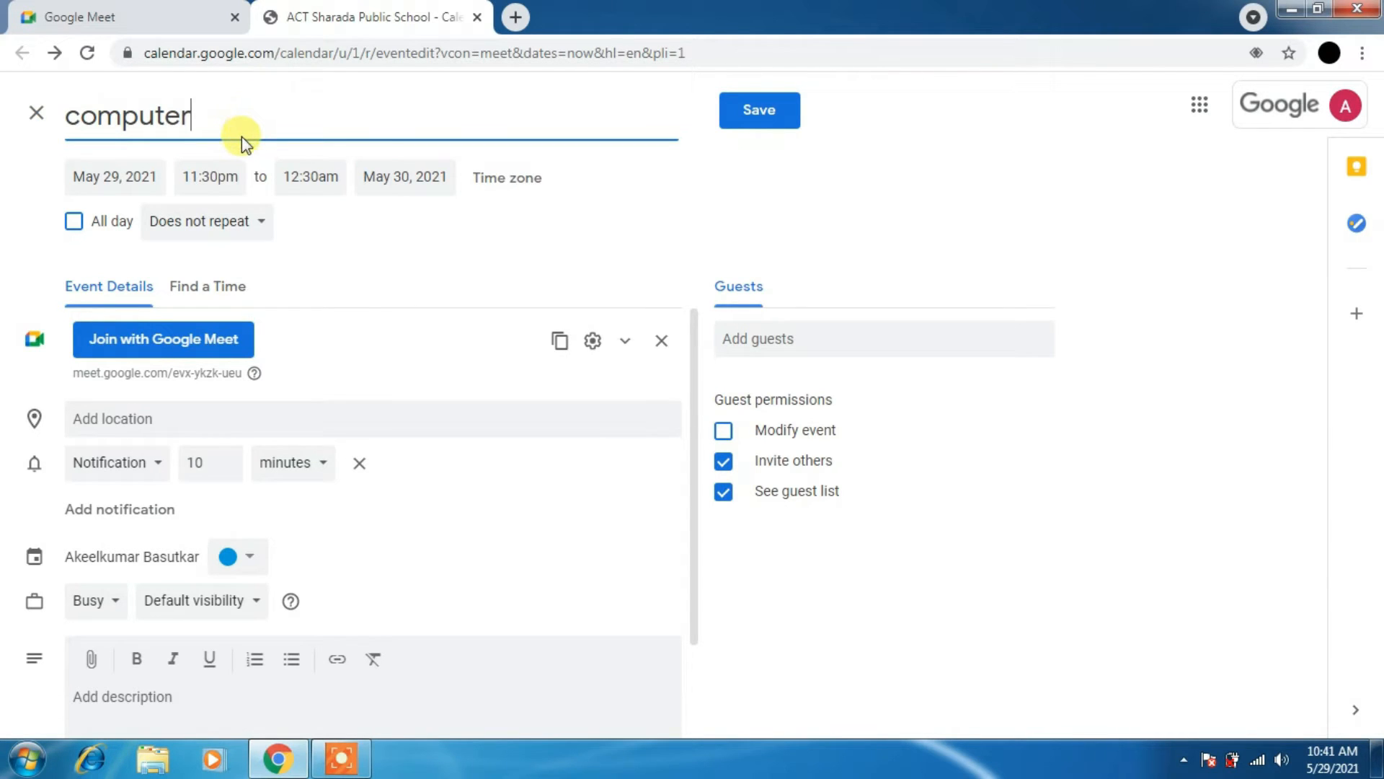
text(9A)
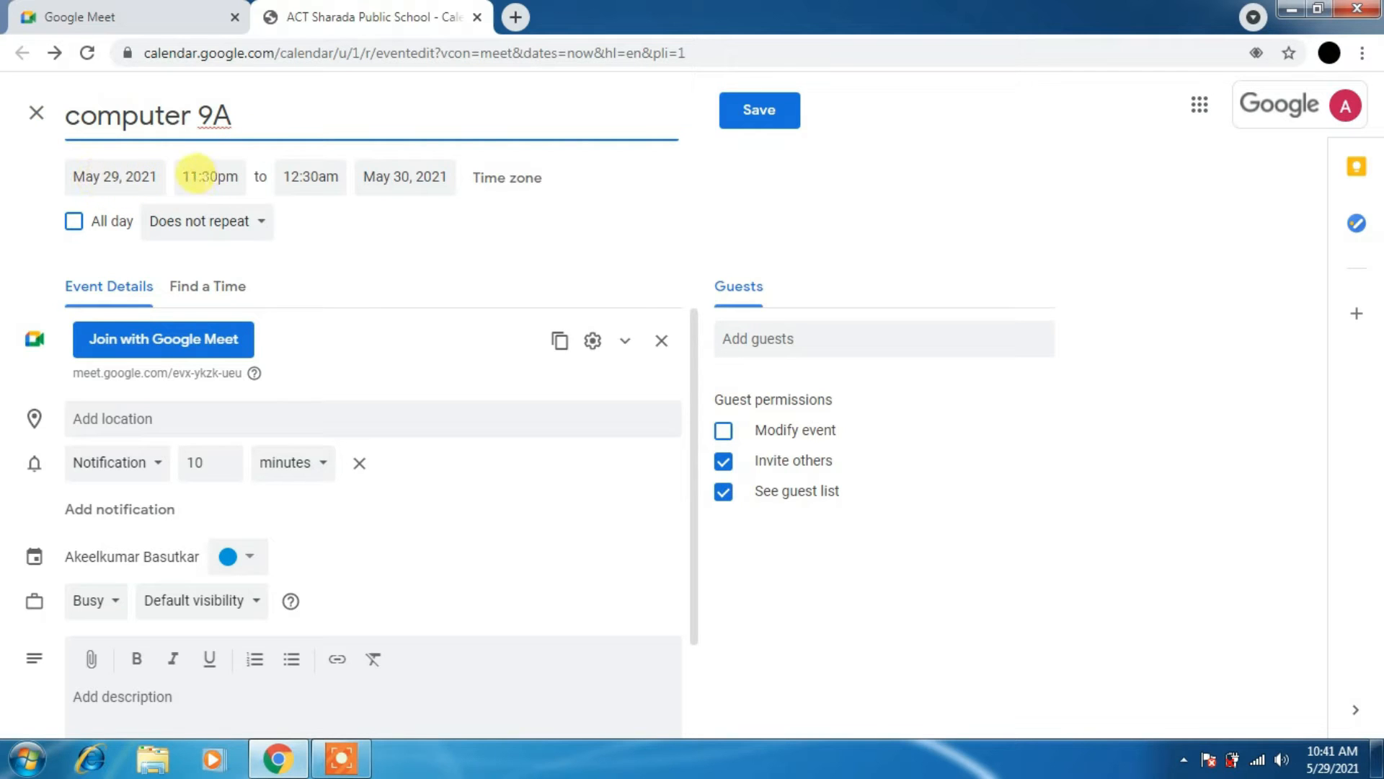
click(209, 177)
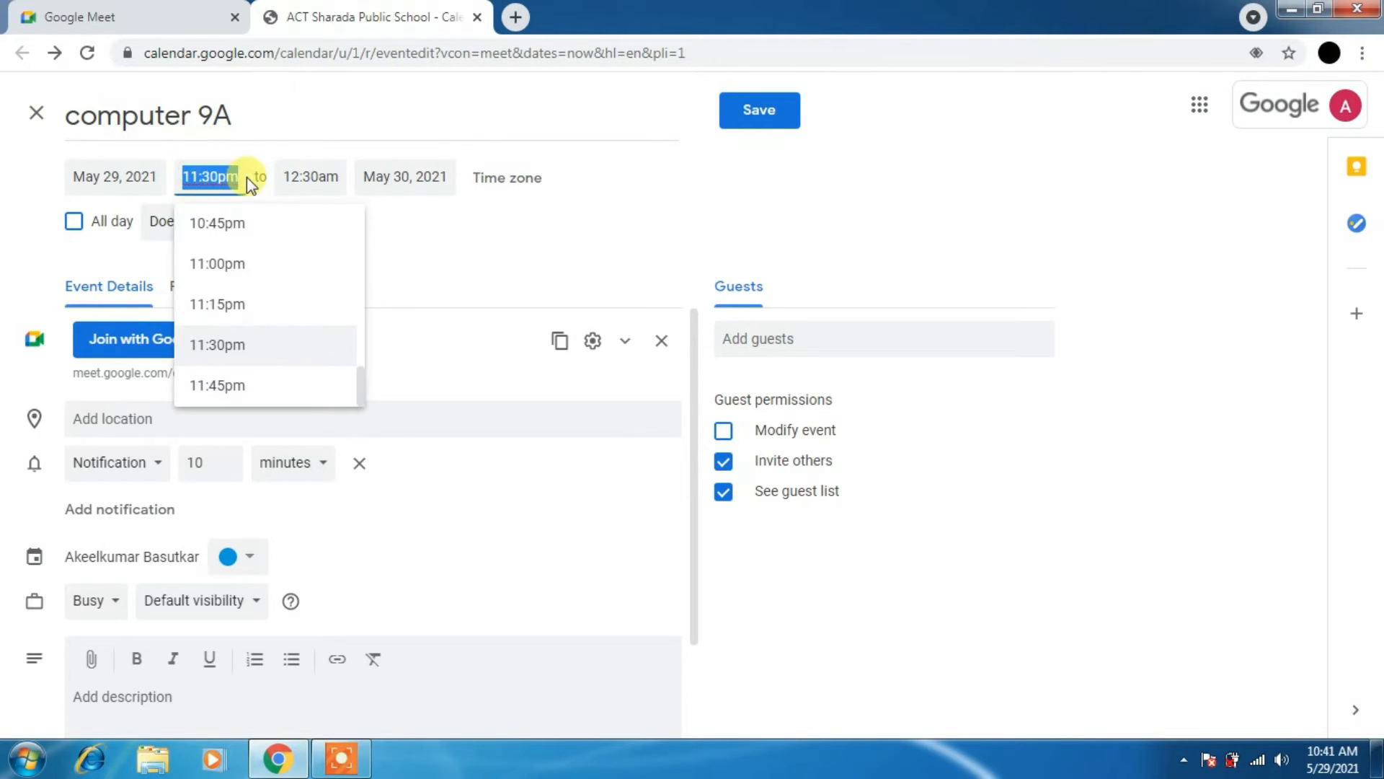
click(310, 177)
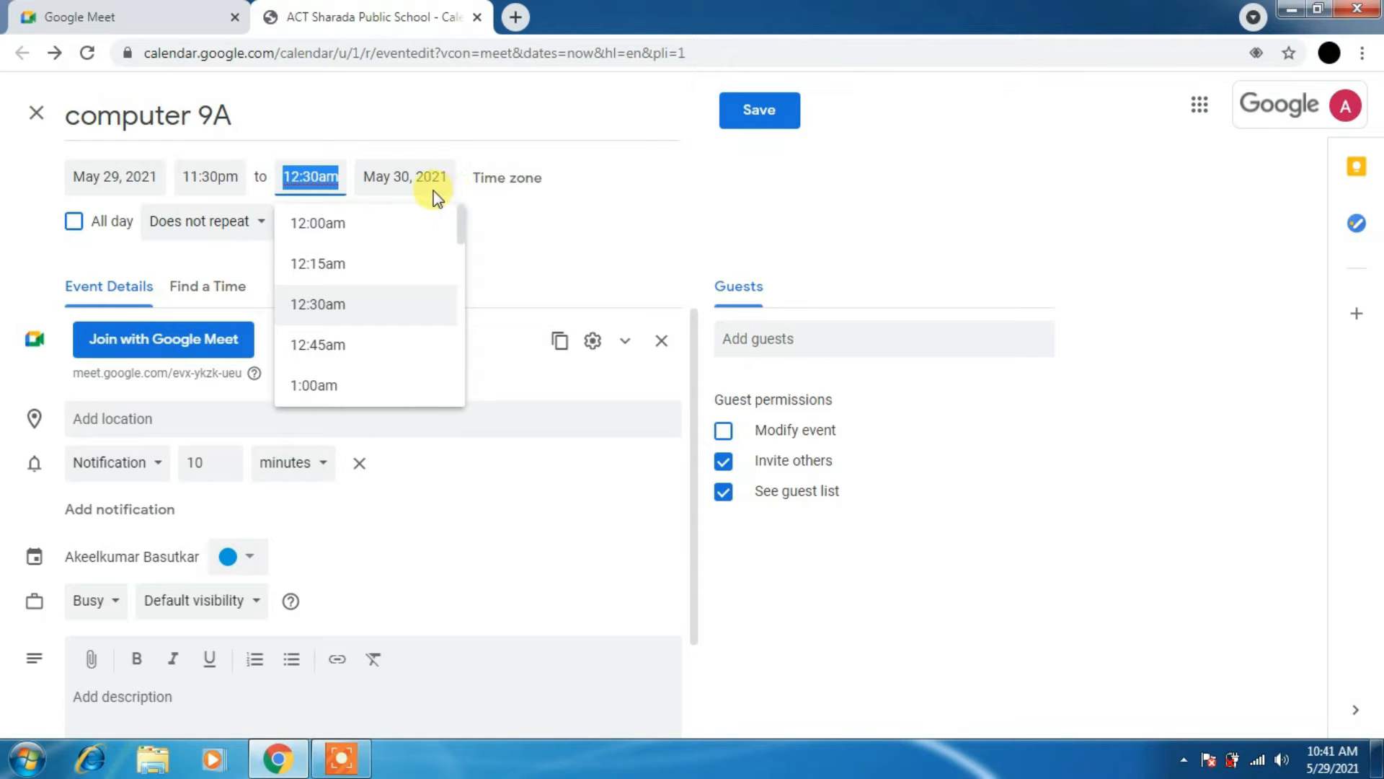
mouse_move(401, 178)
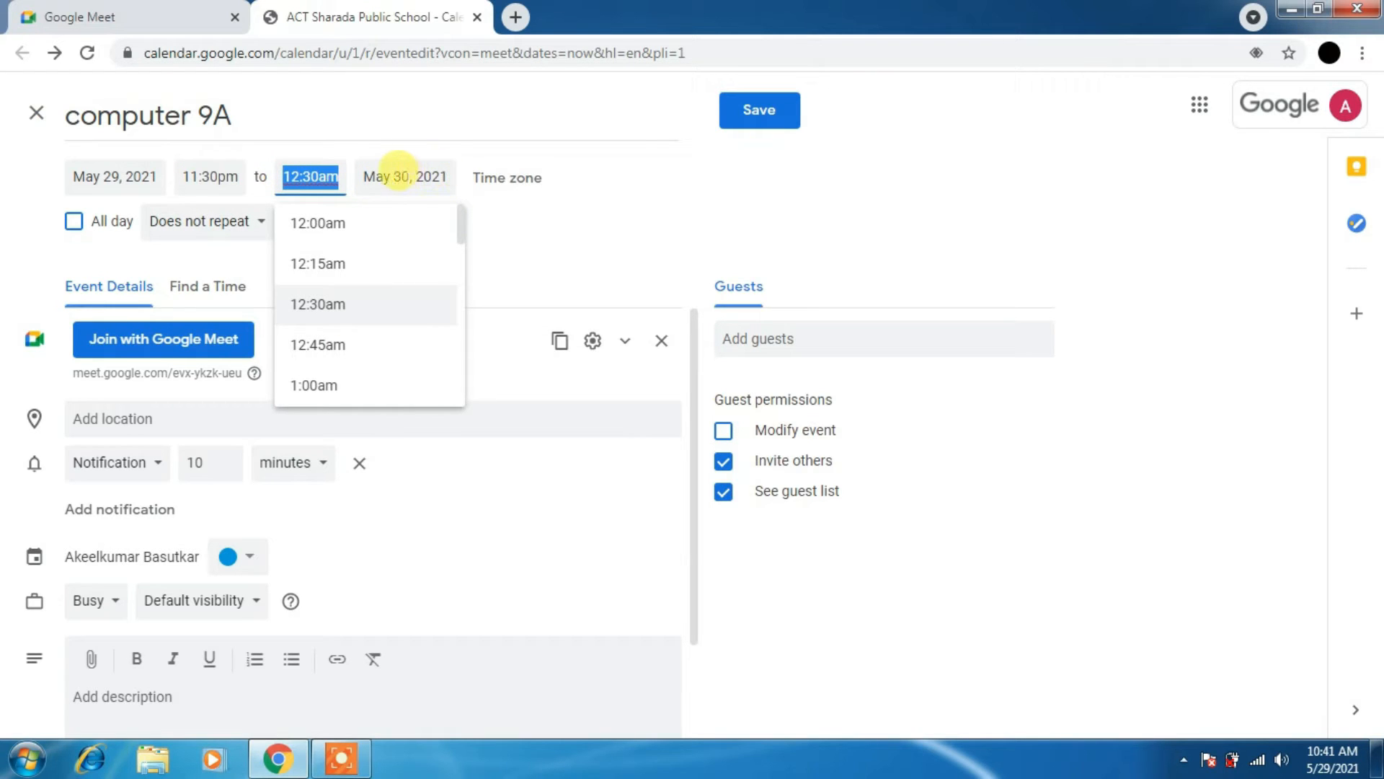
click(405, 177)
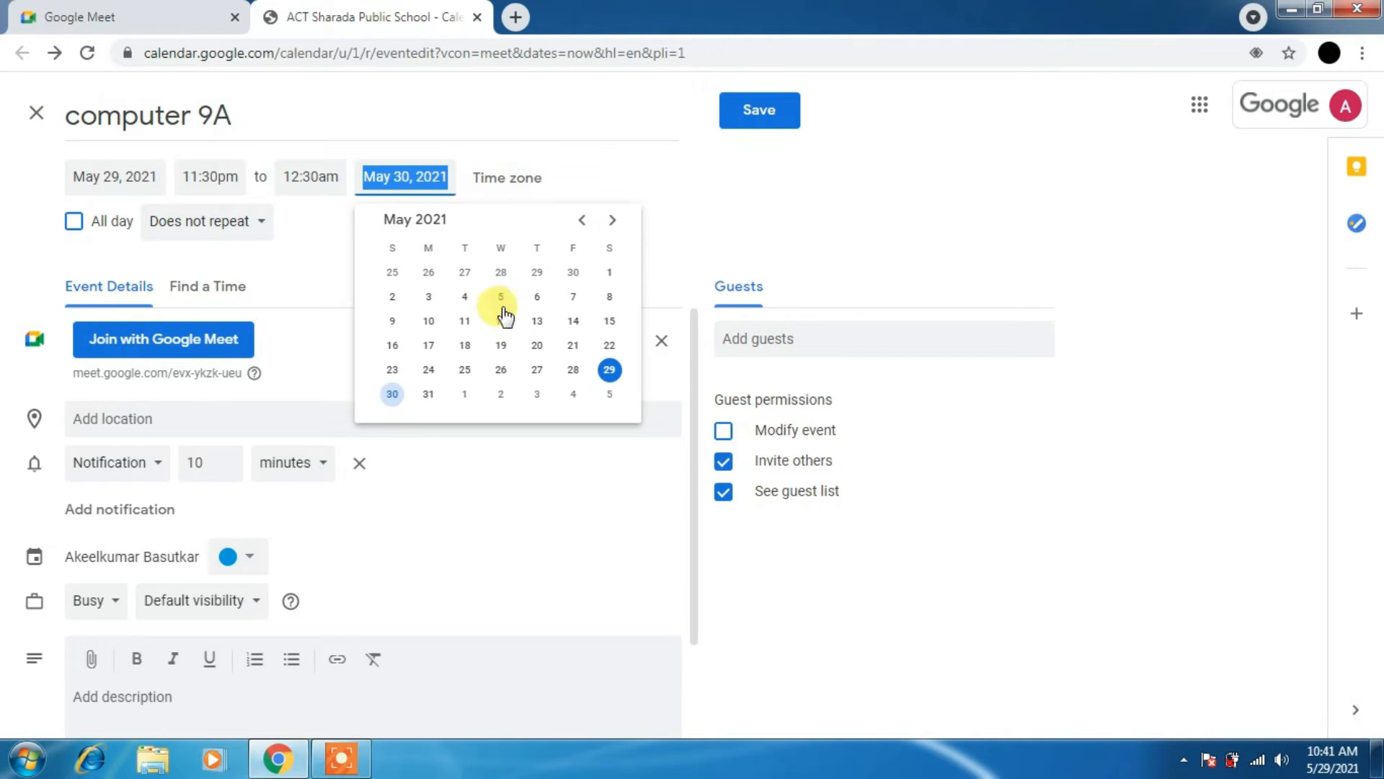
mouse_move(746, 119)
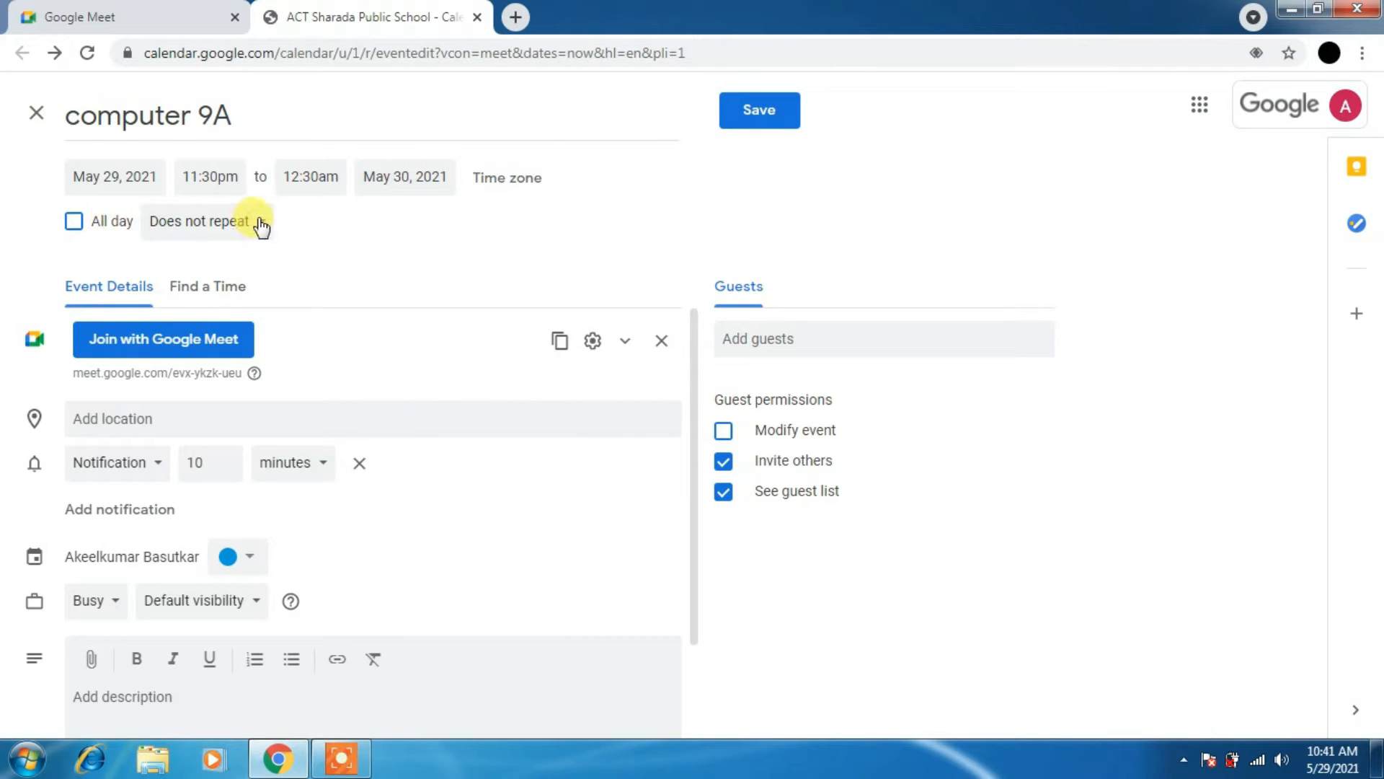
Open the event's 'Does not repeat' options and choose Custom recurrence.
click(198, 221)
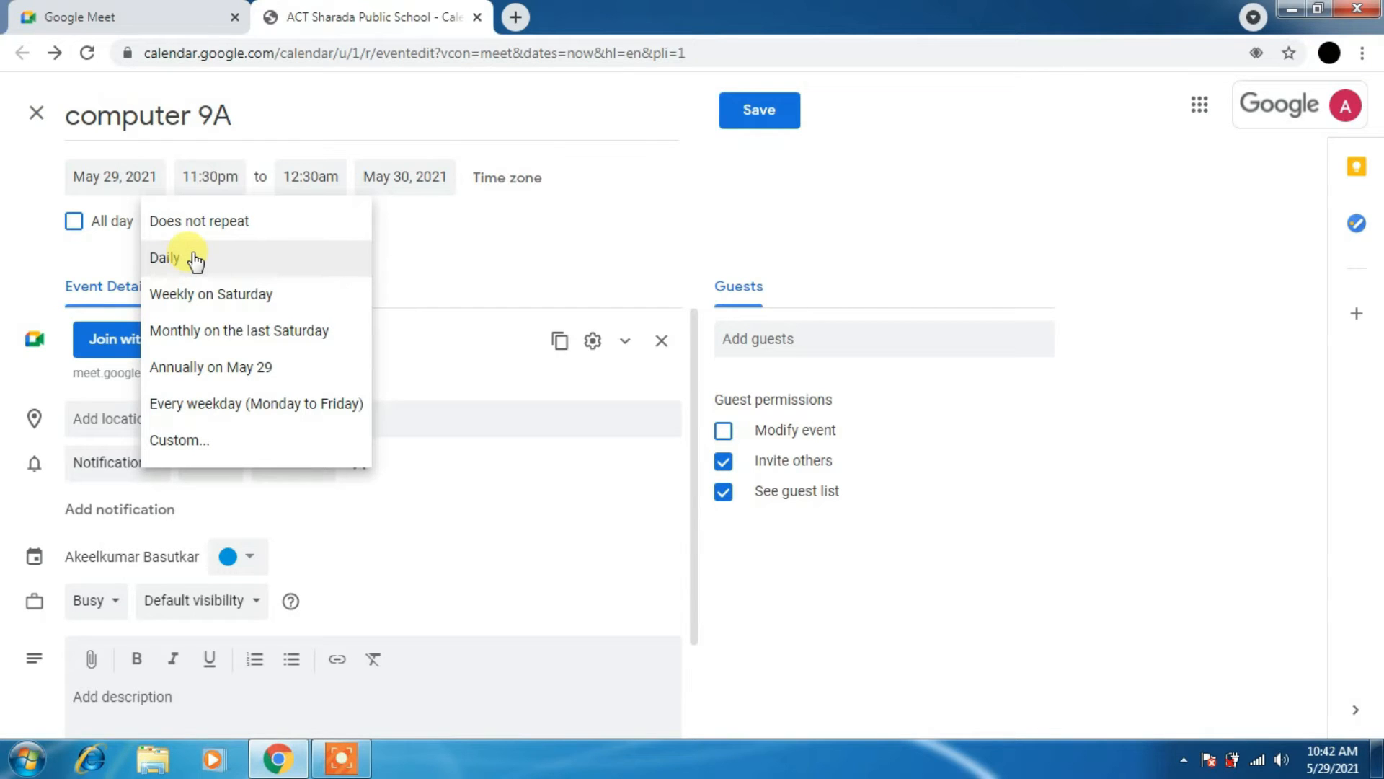
mouse_move(77, 159)
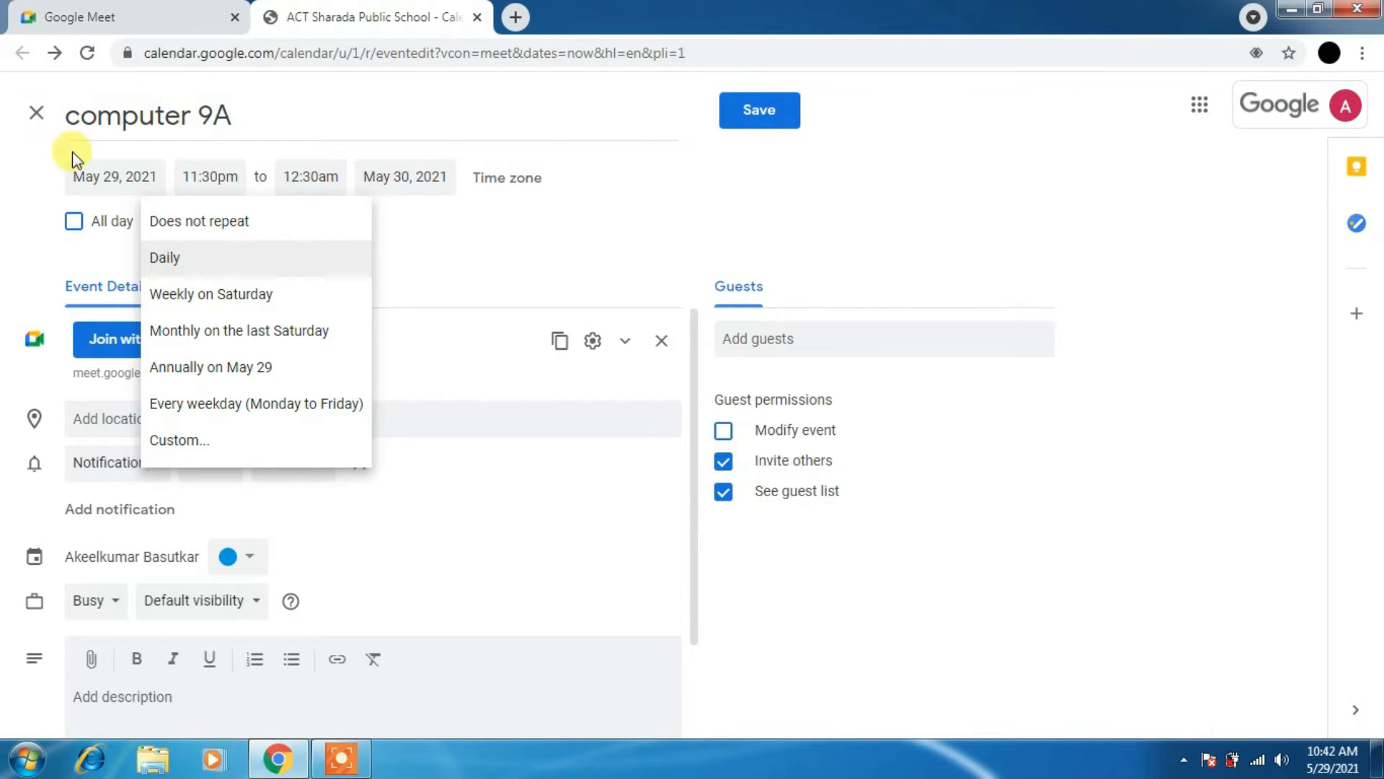
mouse_move(173, 297)
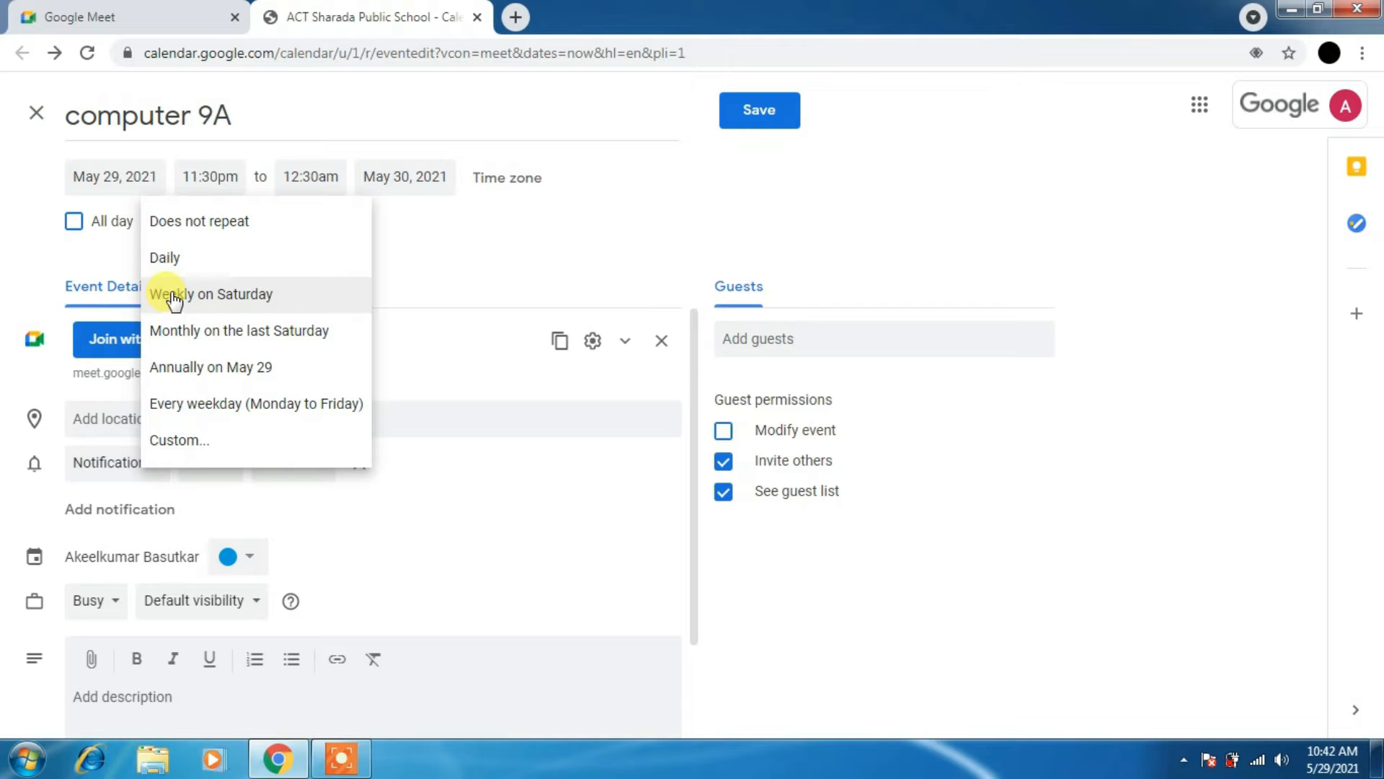
mouse_move(307, 345)
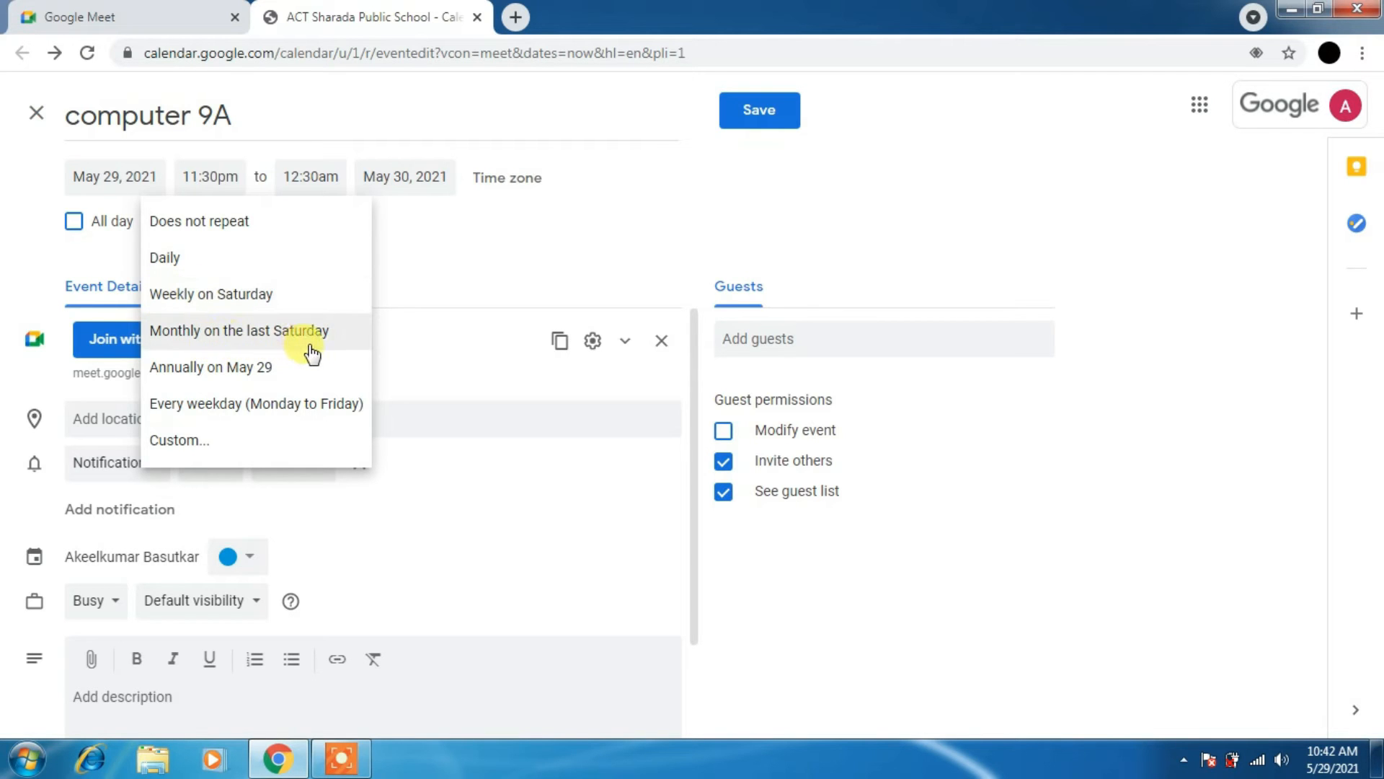
mouse_move(178, 422)
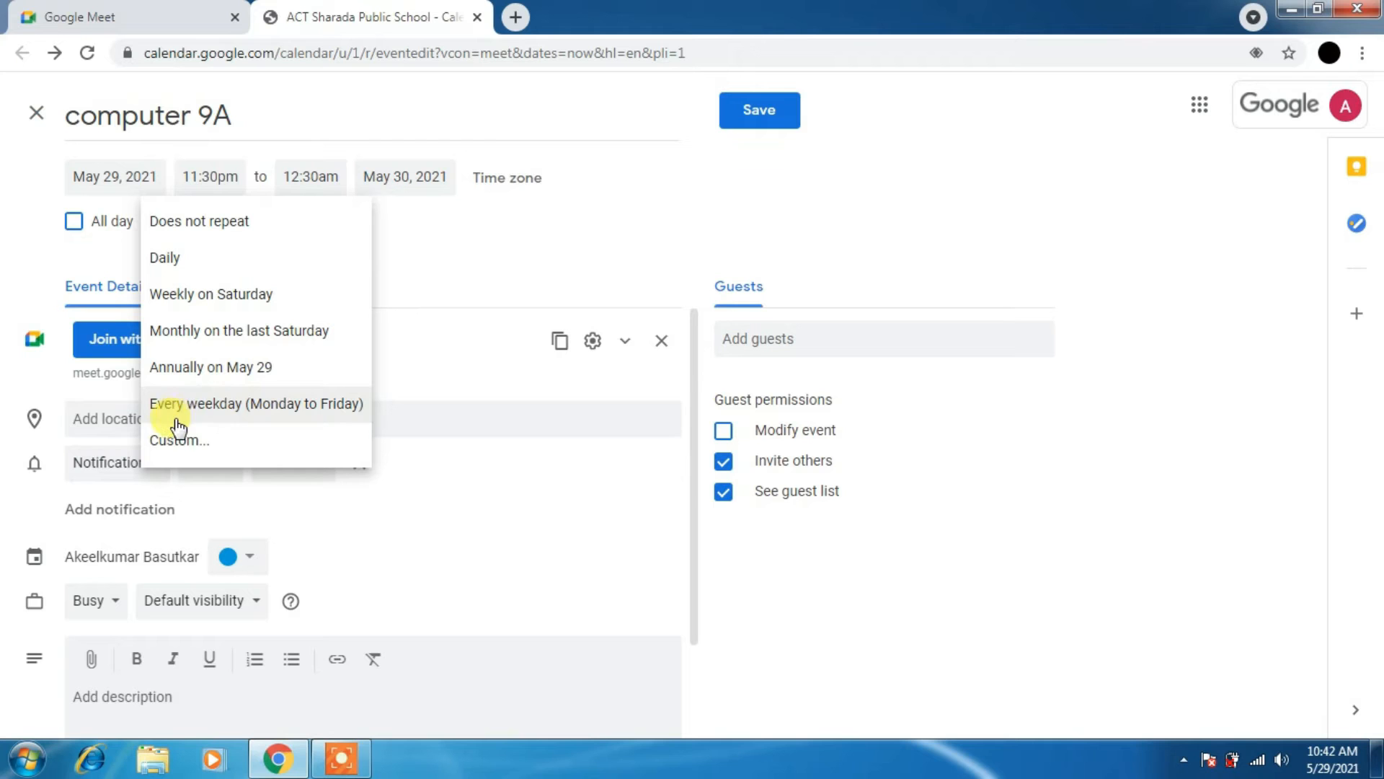
mouse_move(188, 453)
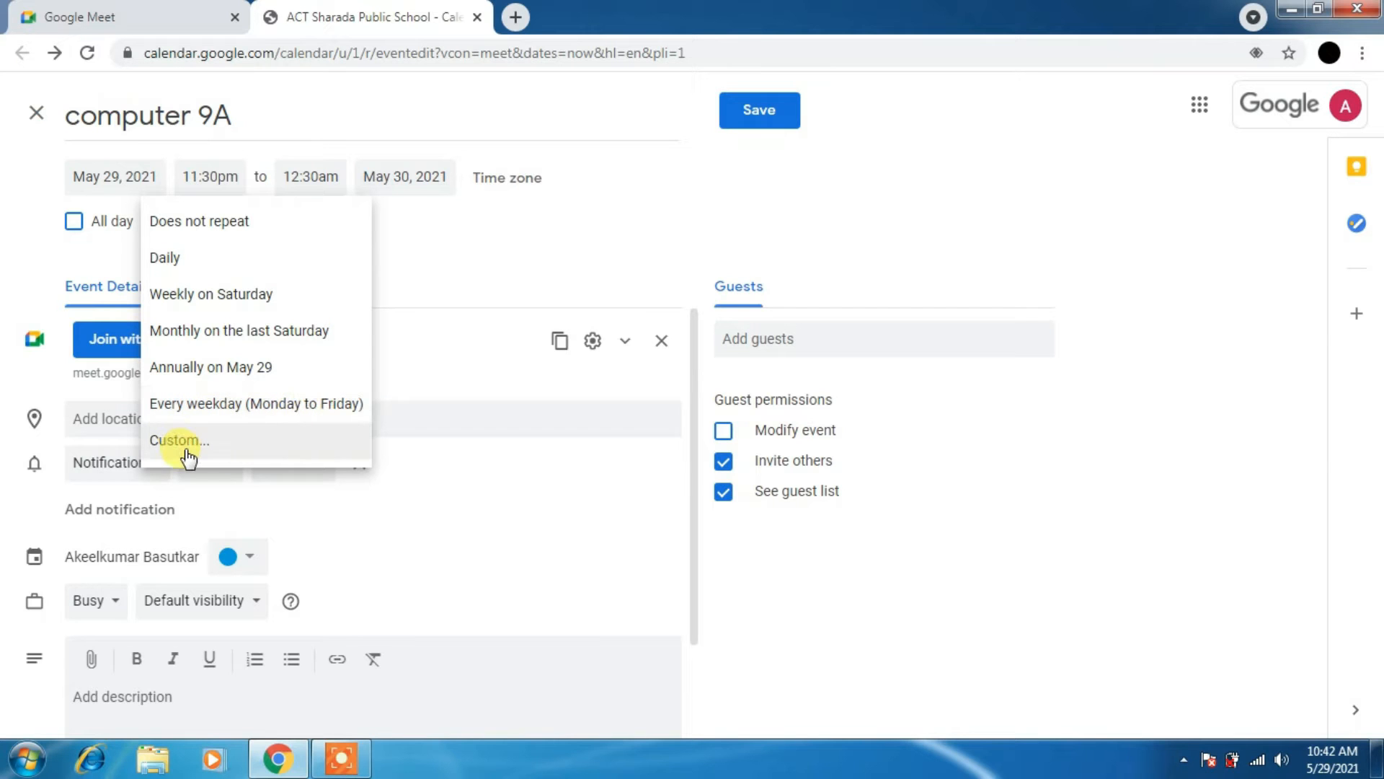
click(178, 440)
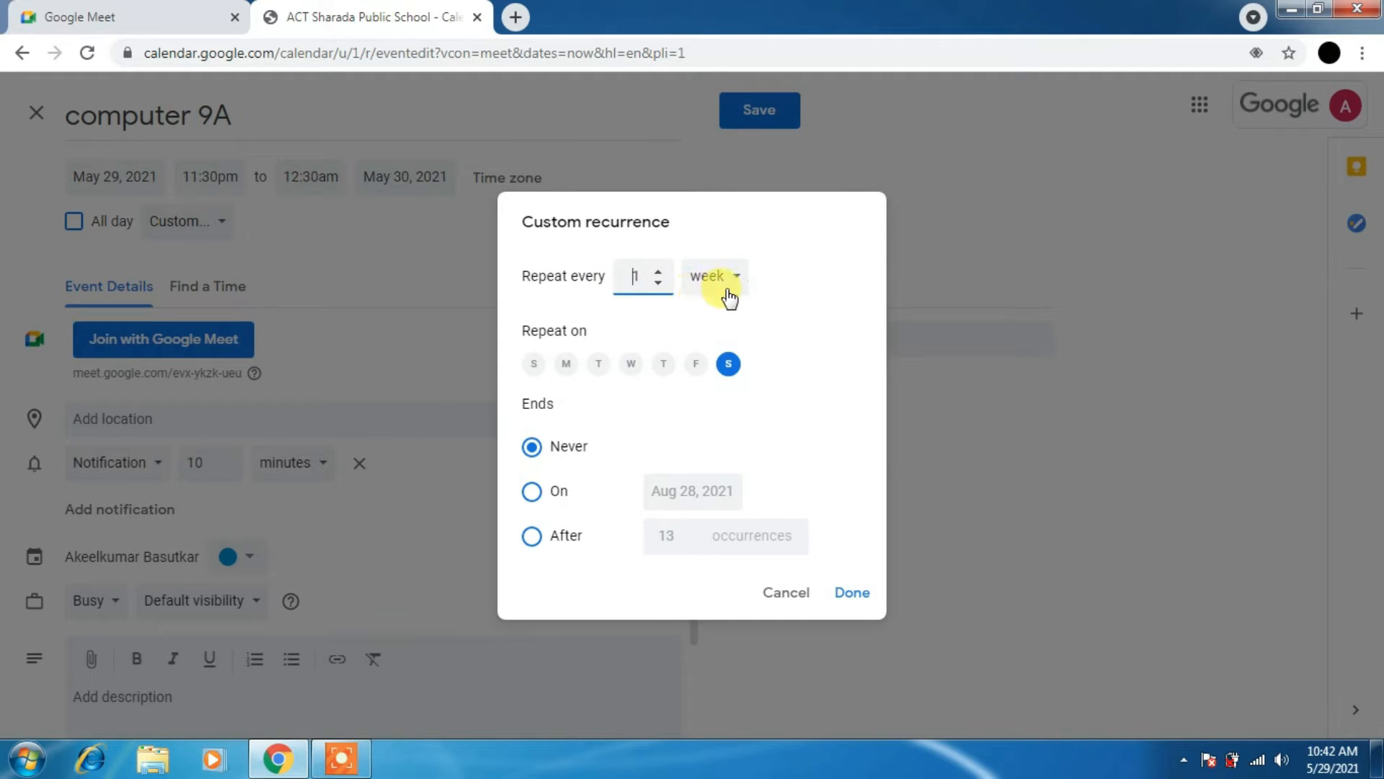
Keep the weekly unit, set the end to after 13 occurrences, and close the dialog.
click(714, 276)
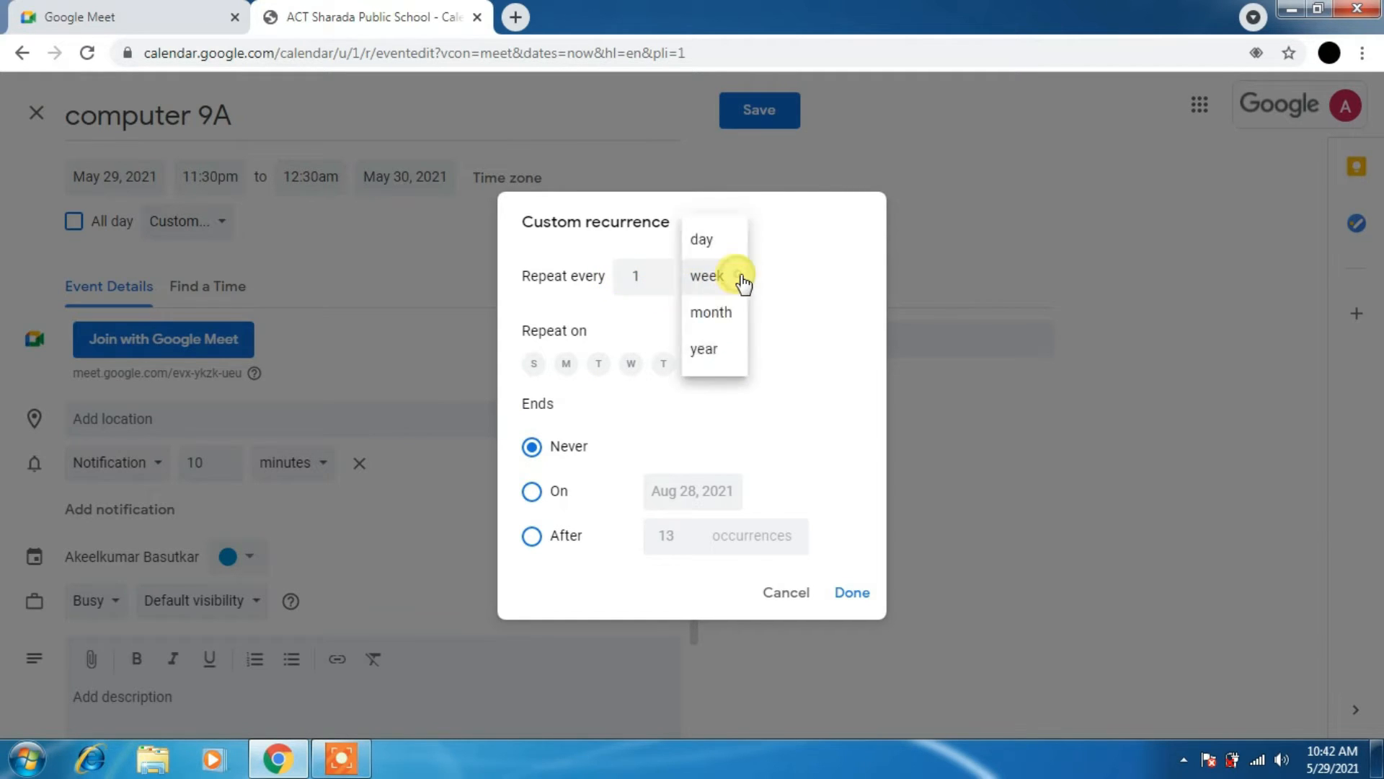
mouse_move(718, 338)
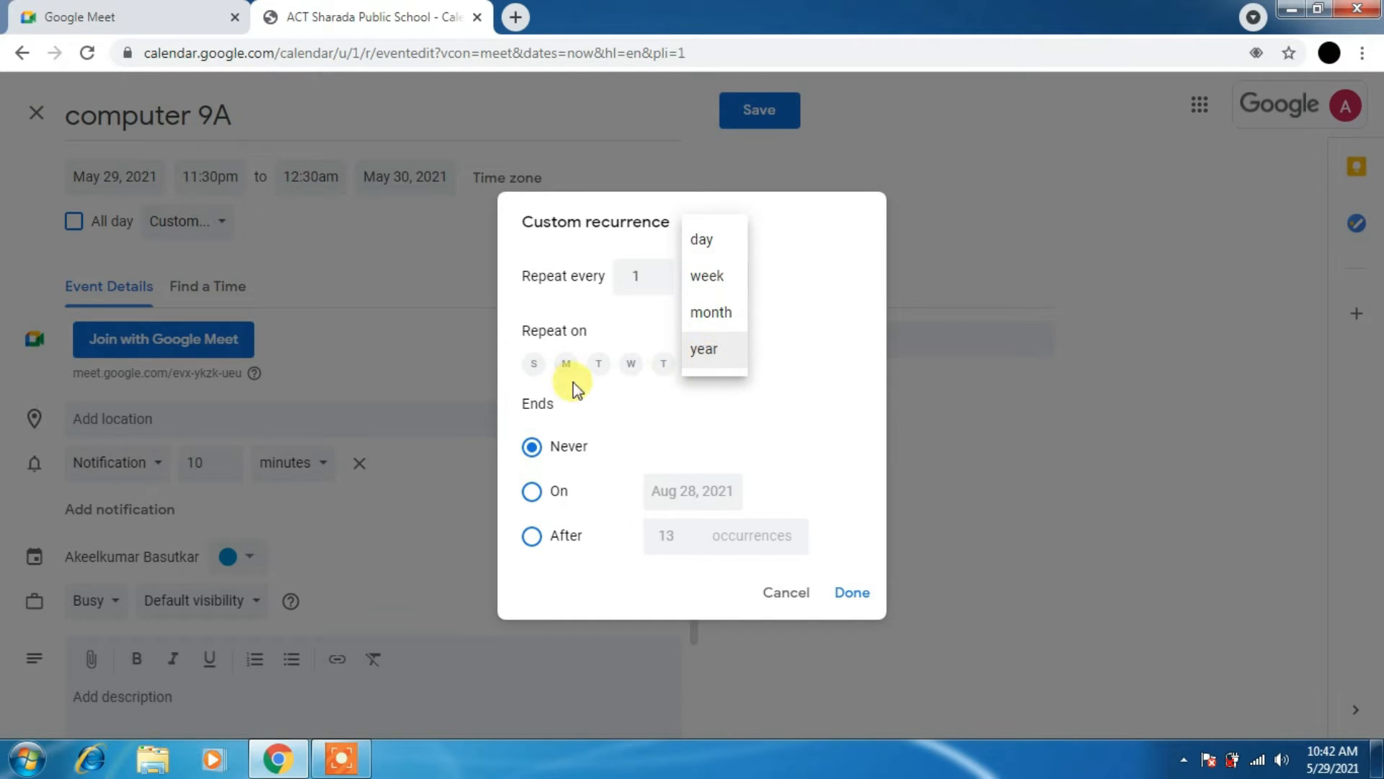
click(707, 276)
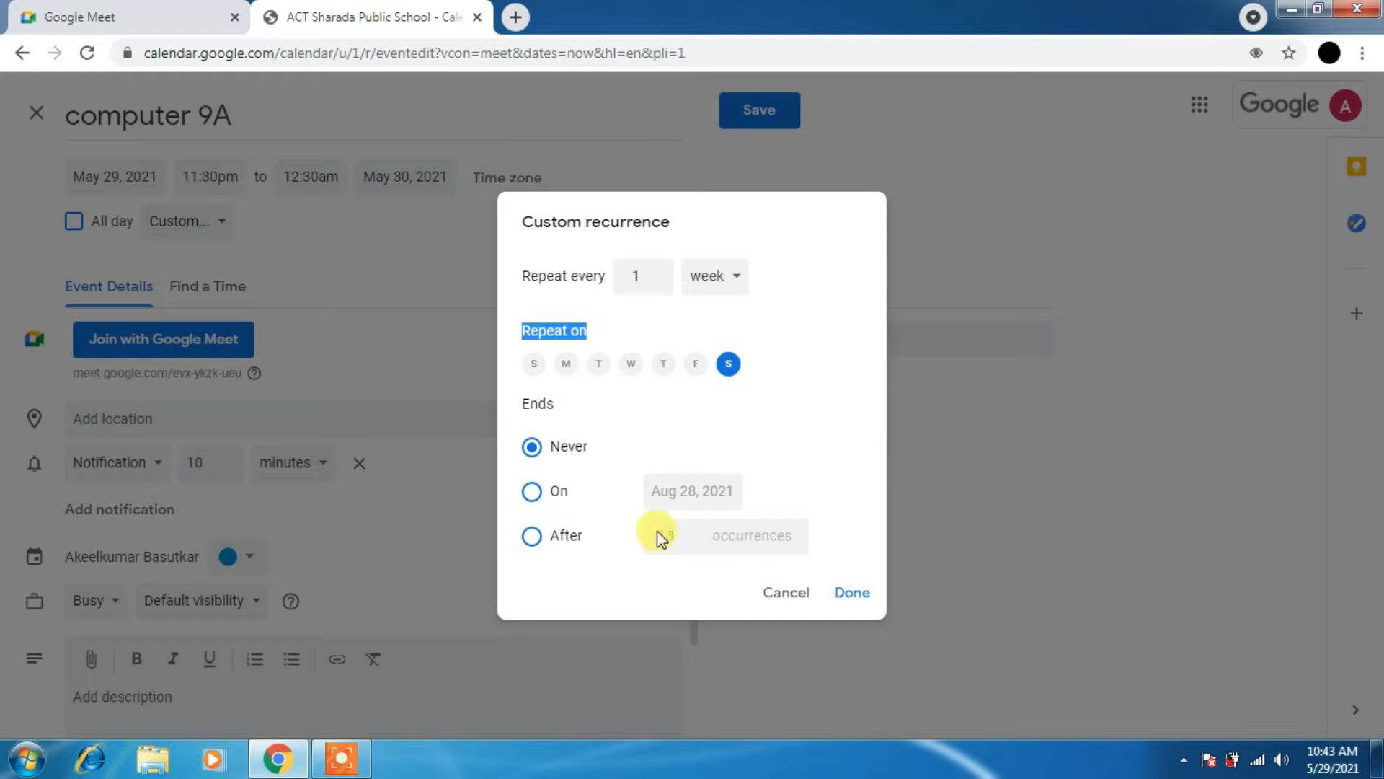
click(692, 491)
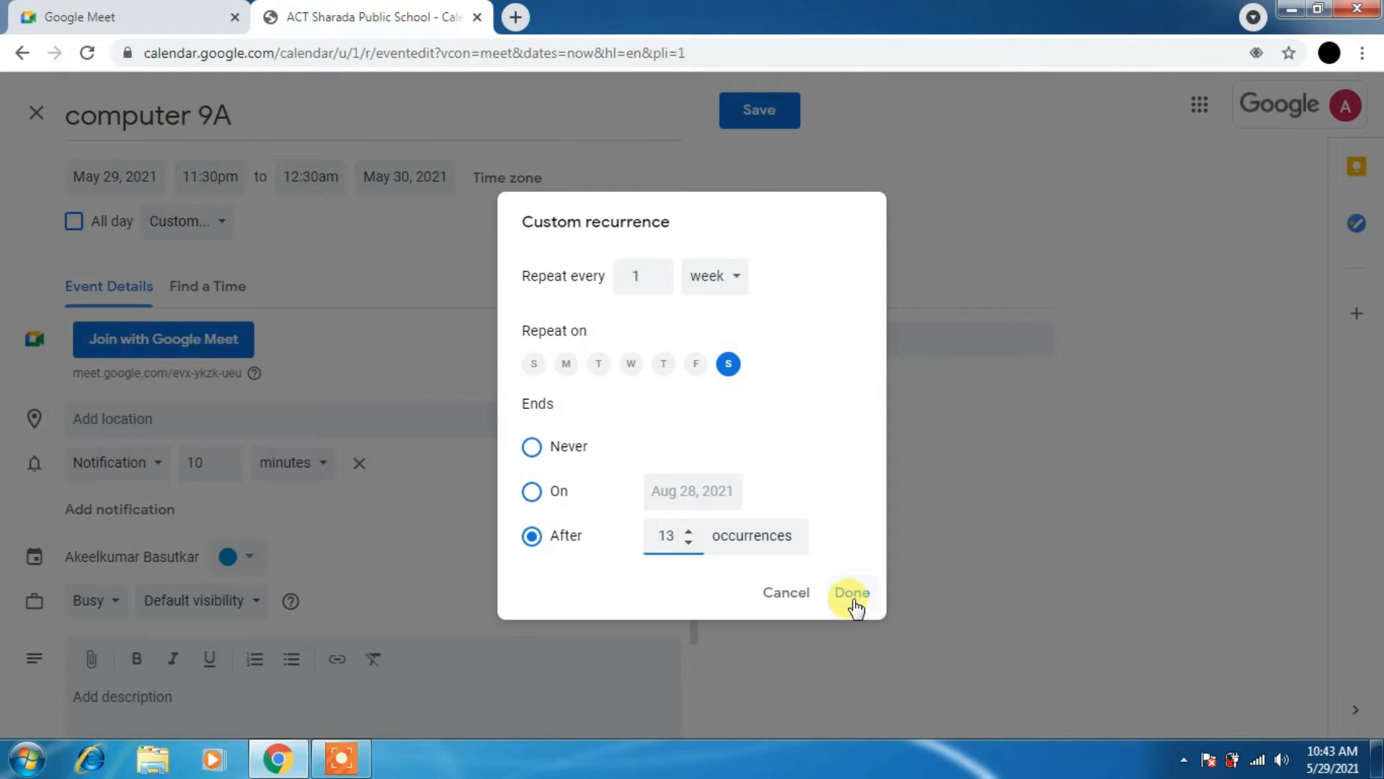
mouse_move(751, 564)
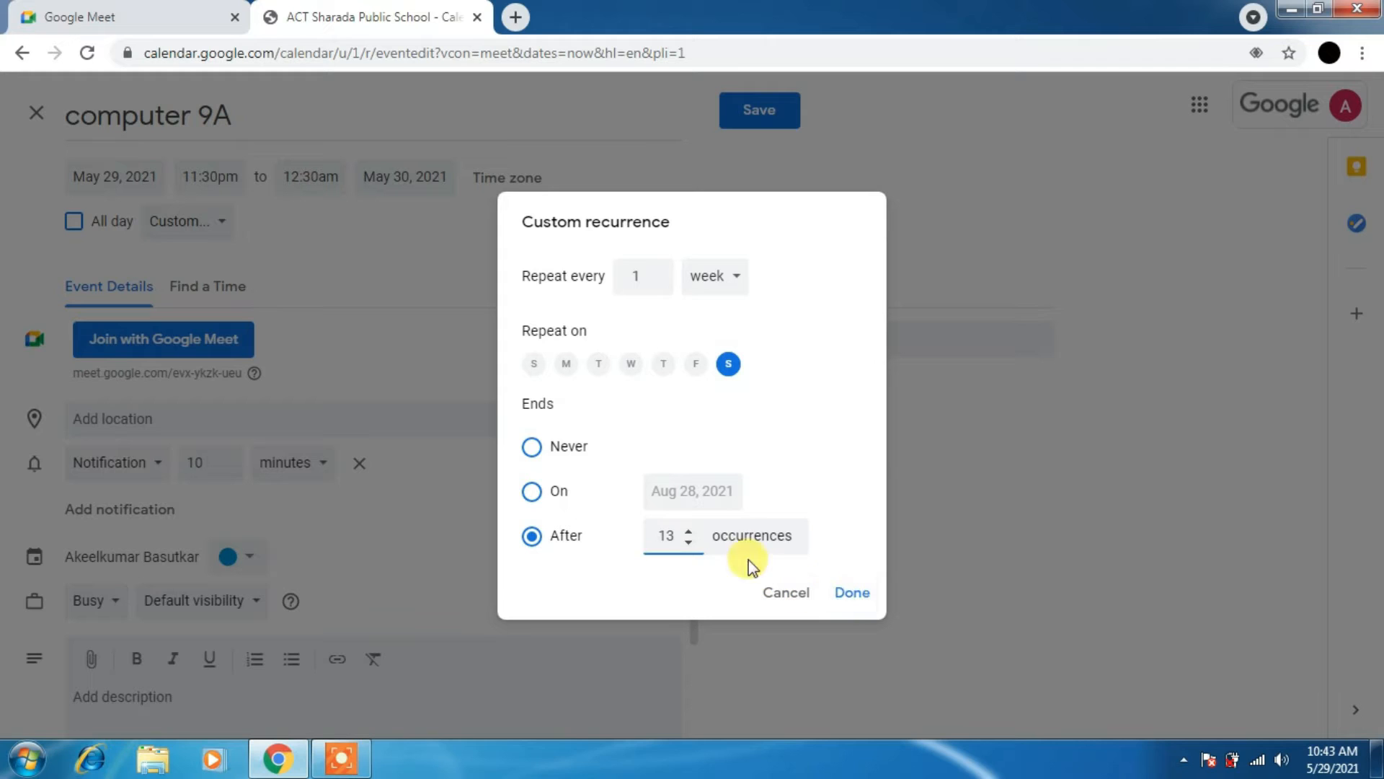
mouse_move(738, 554)
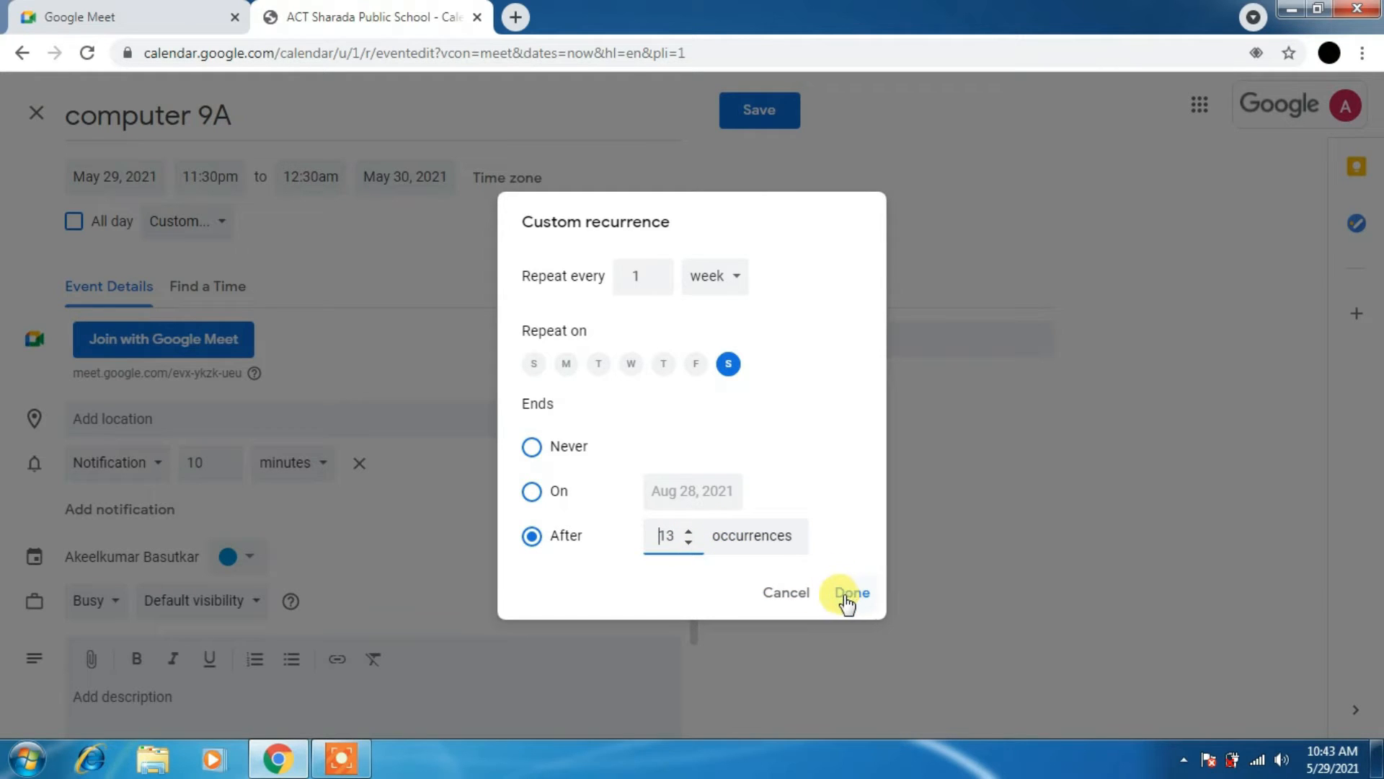
click(850, 592)
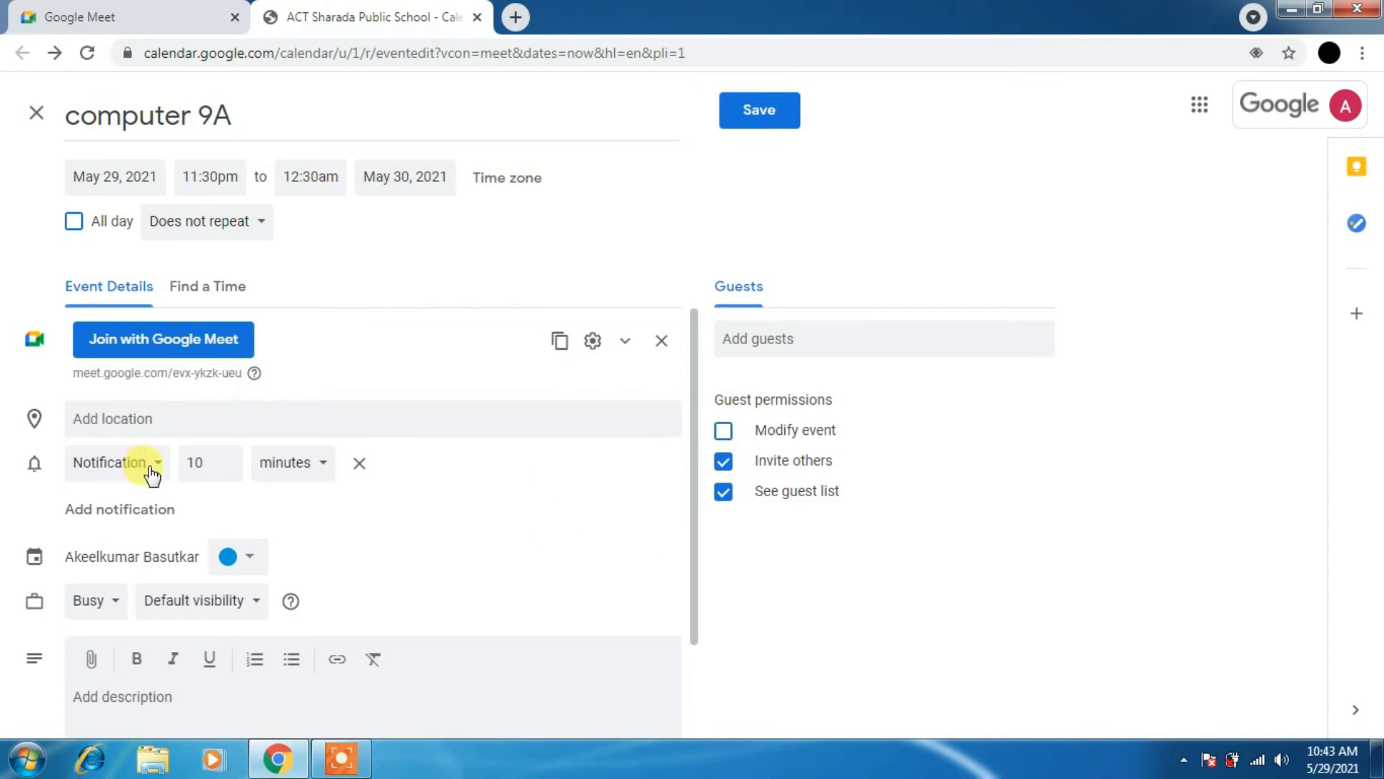
click(112, 462)
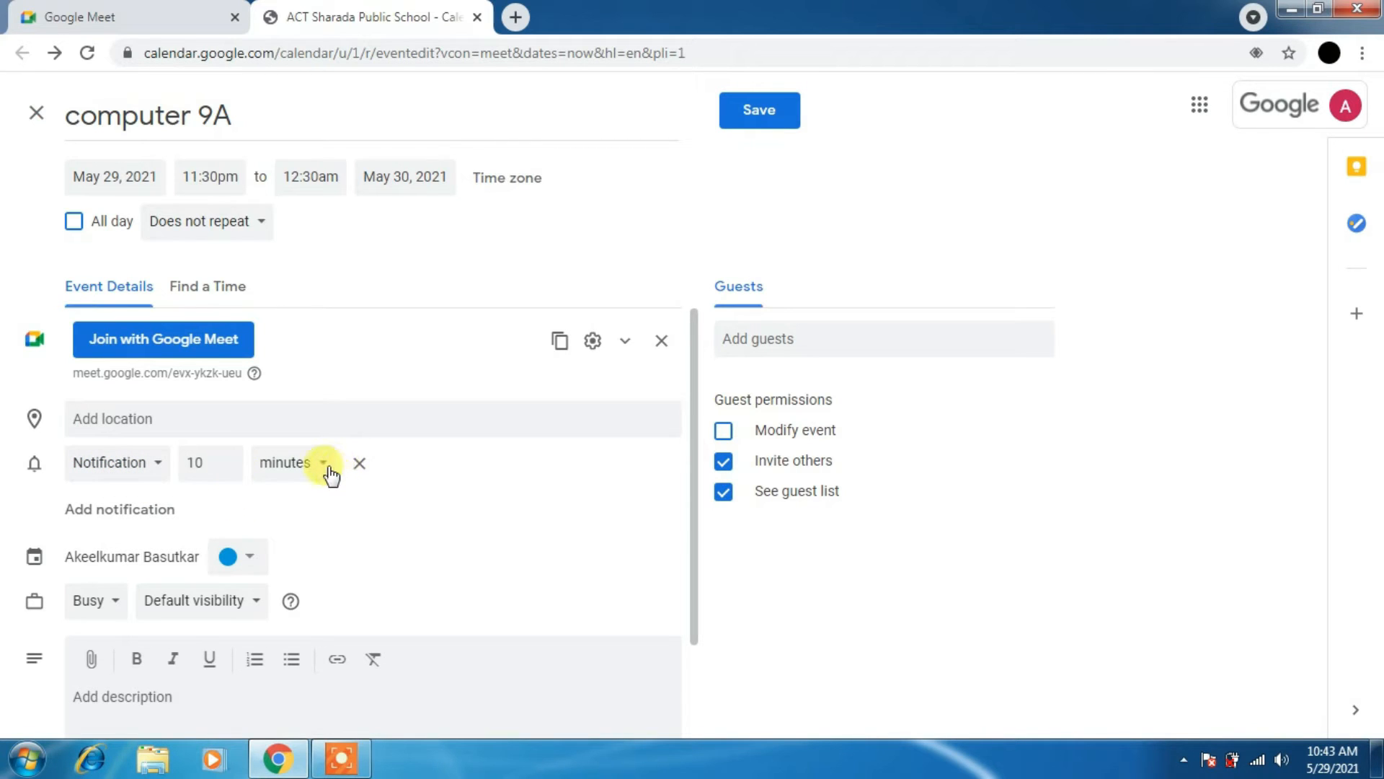
click(323, 463)
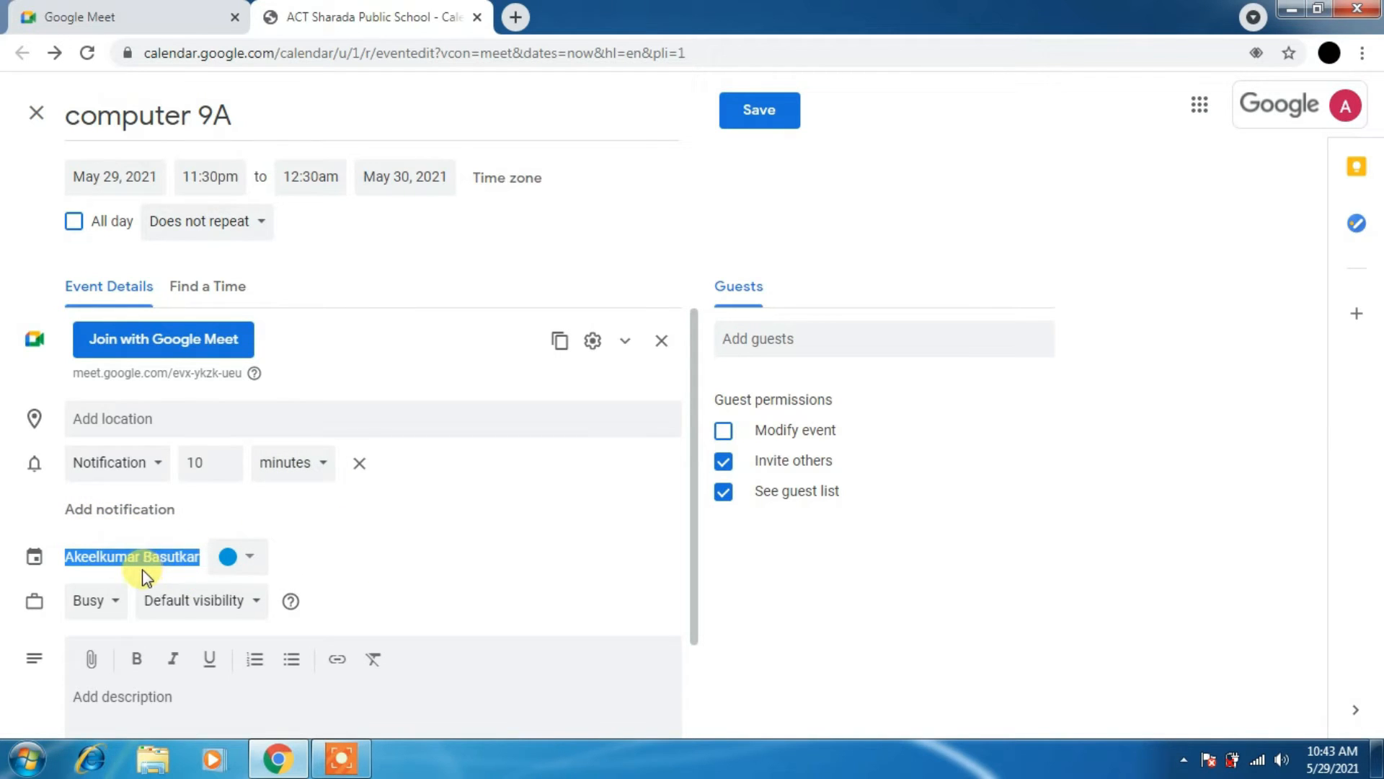
mouse_move(249, 560)
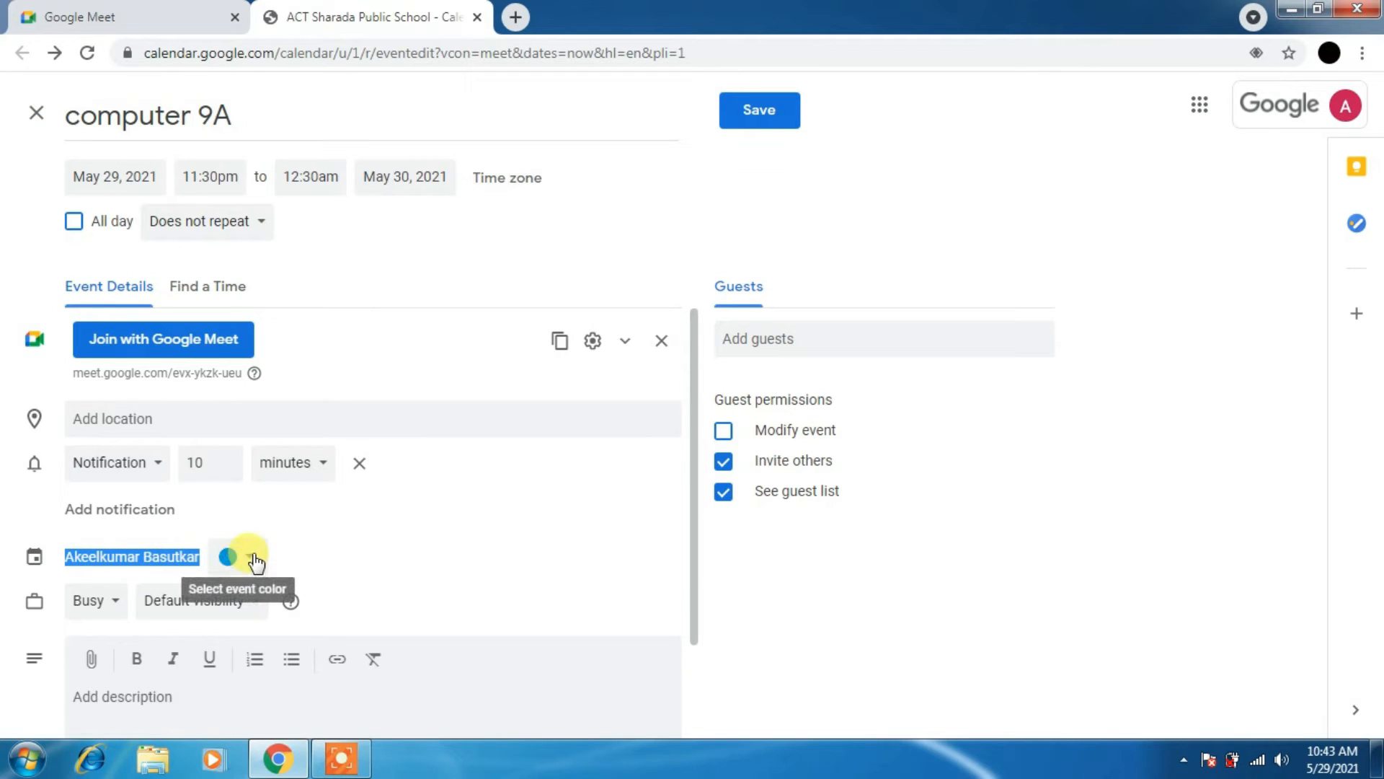
click(240, 557)
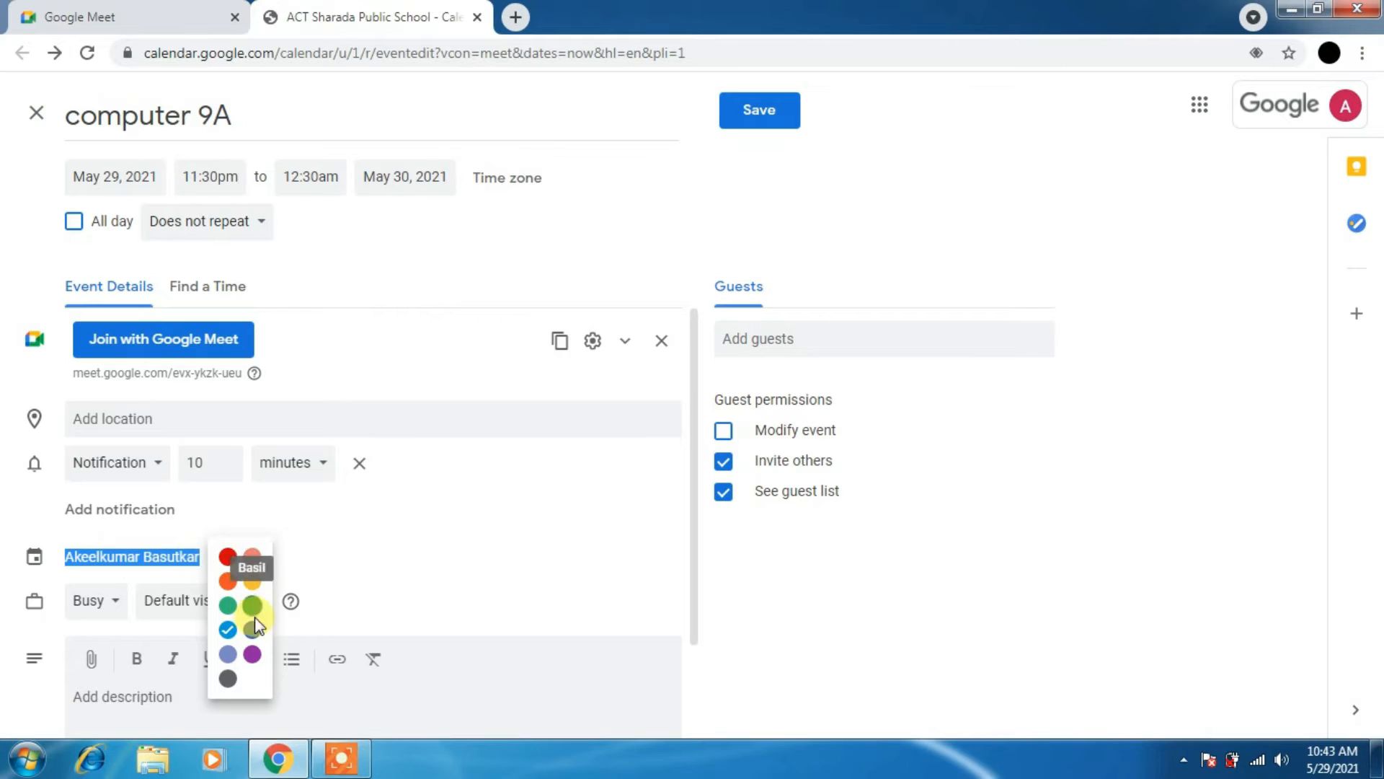
click(226, 629)
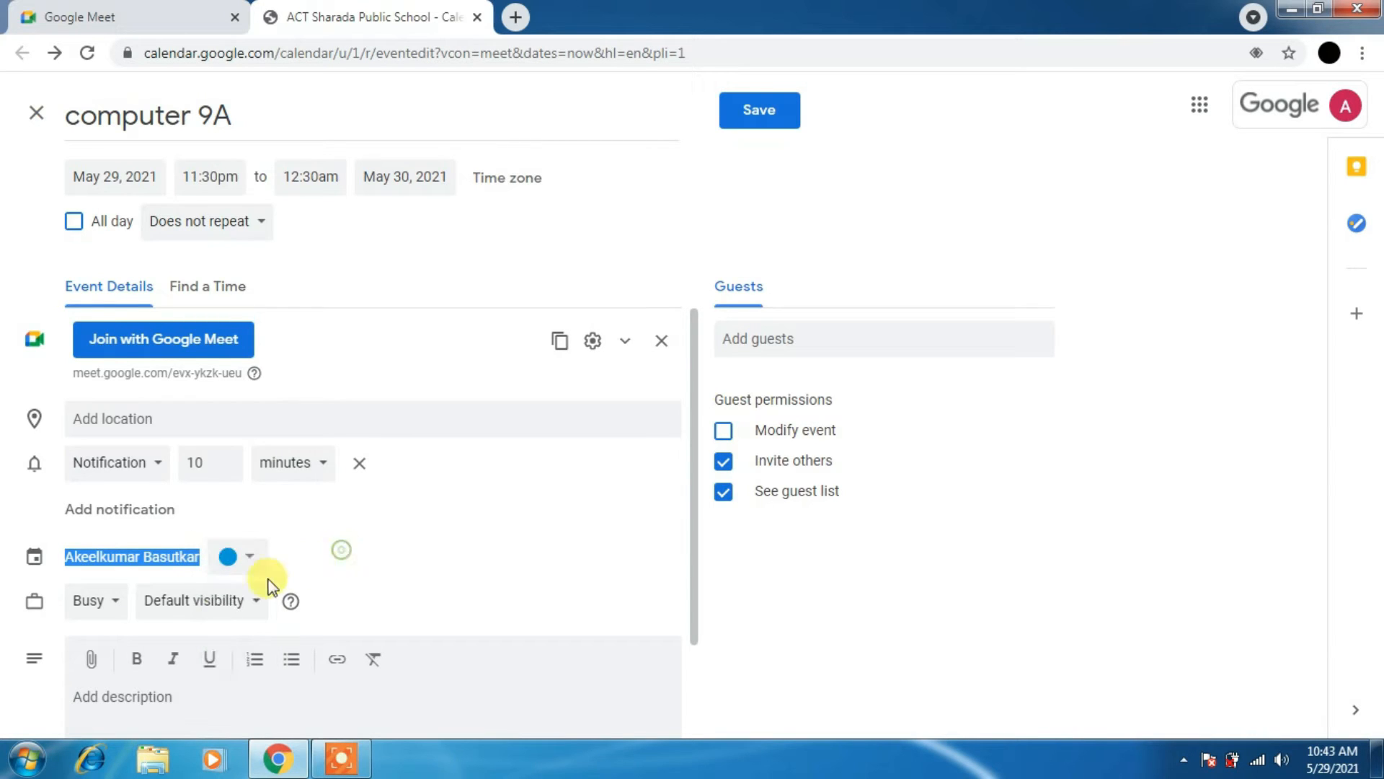
click(93, 601)
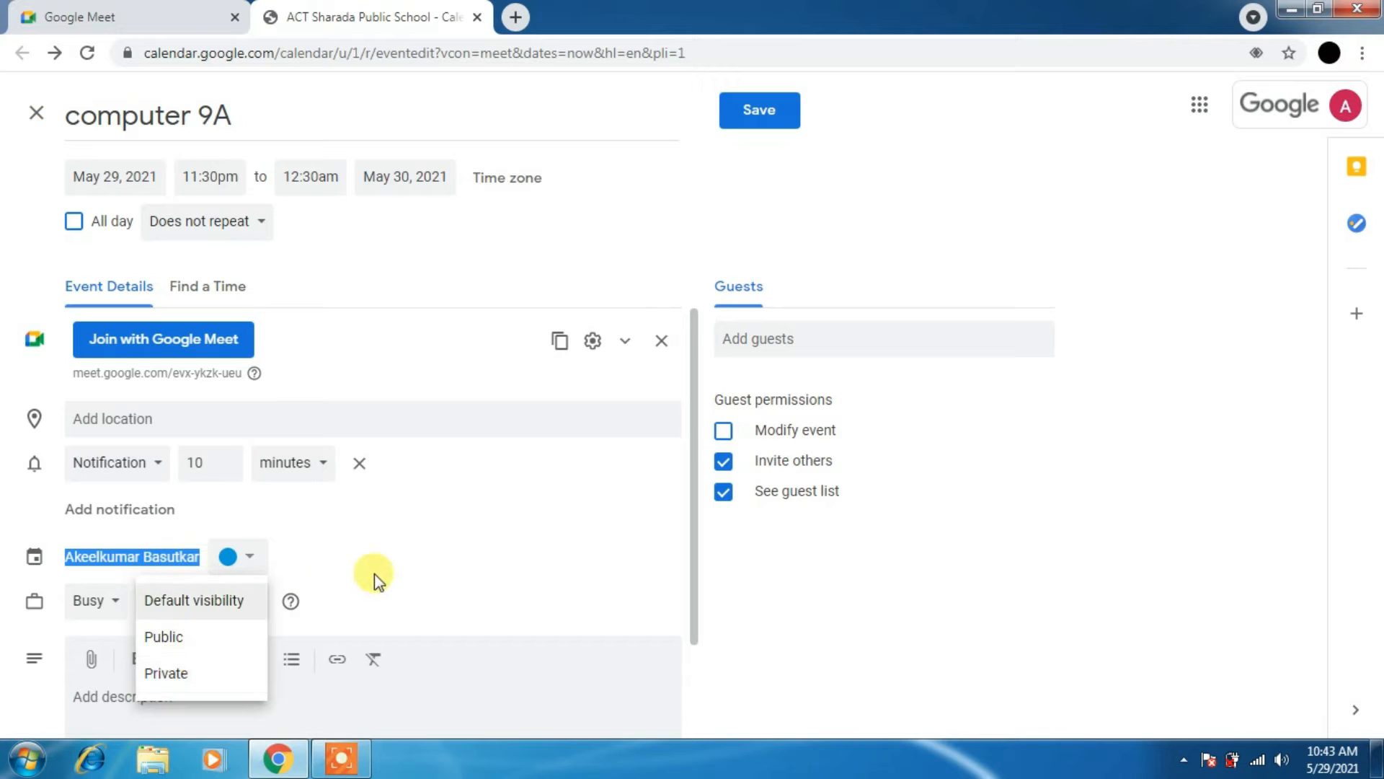
click(196, 600)
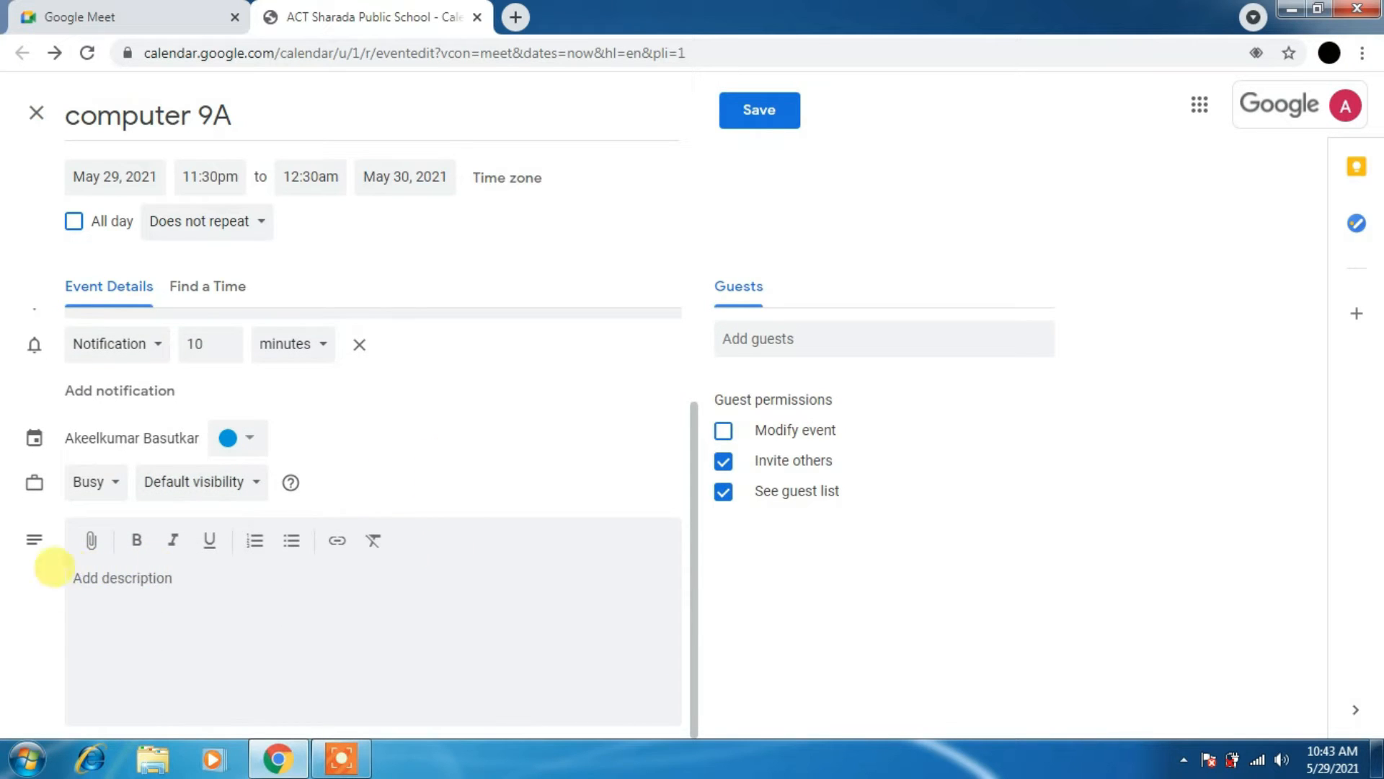
Type 'Introduction to MS Word' into the event description box.
click(130, 578)
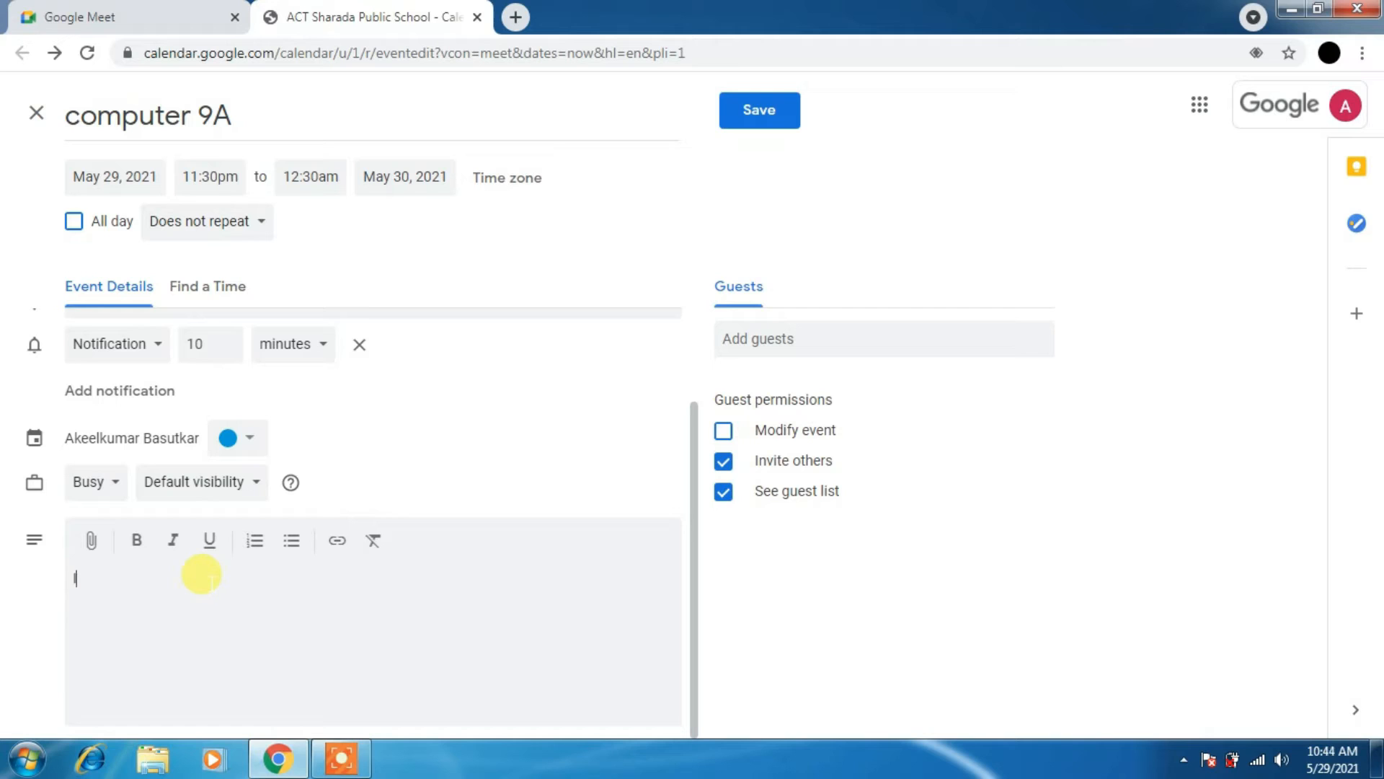
text(Introduc)
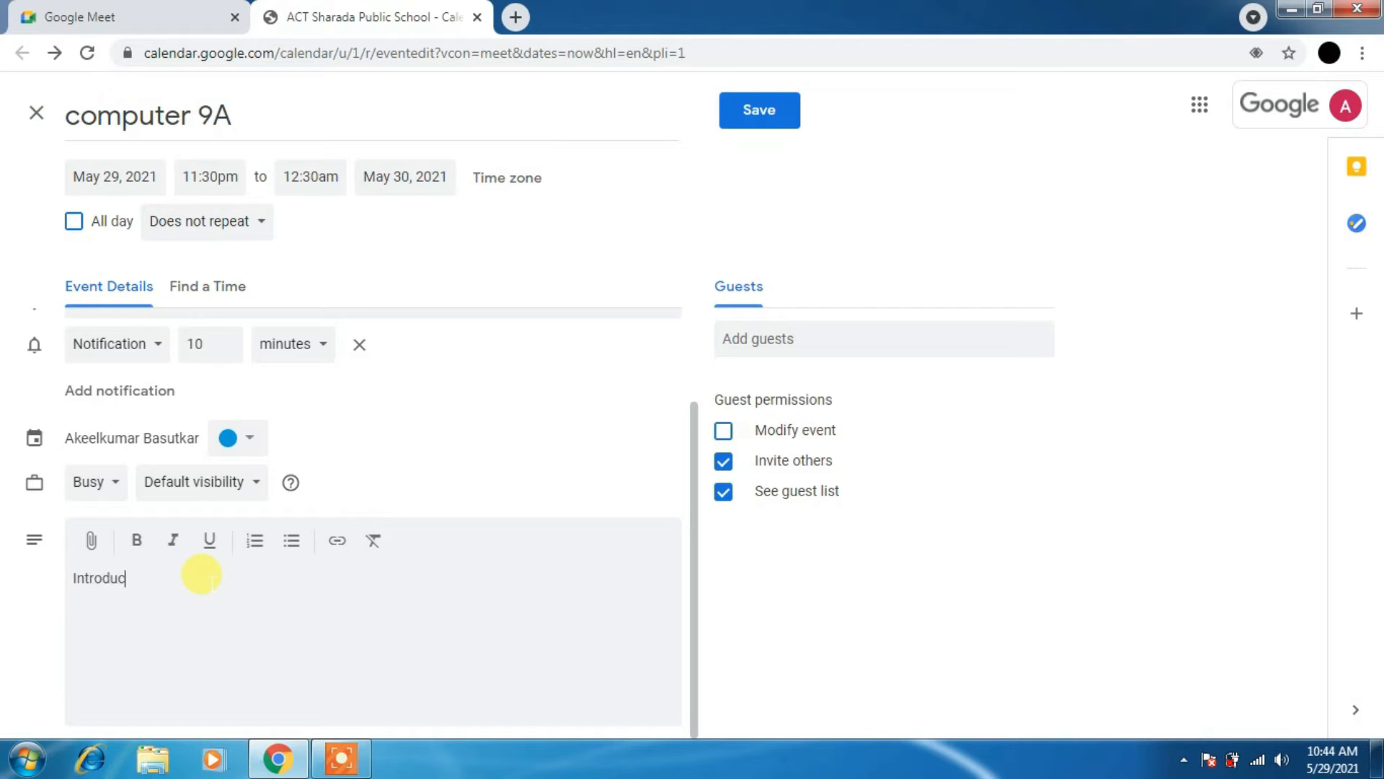
text(tion)
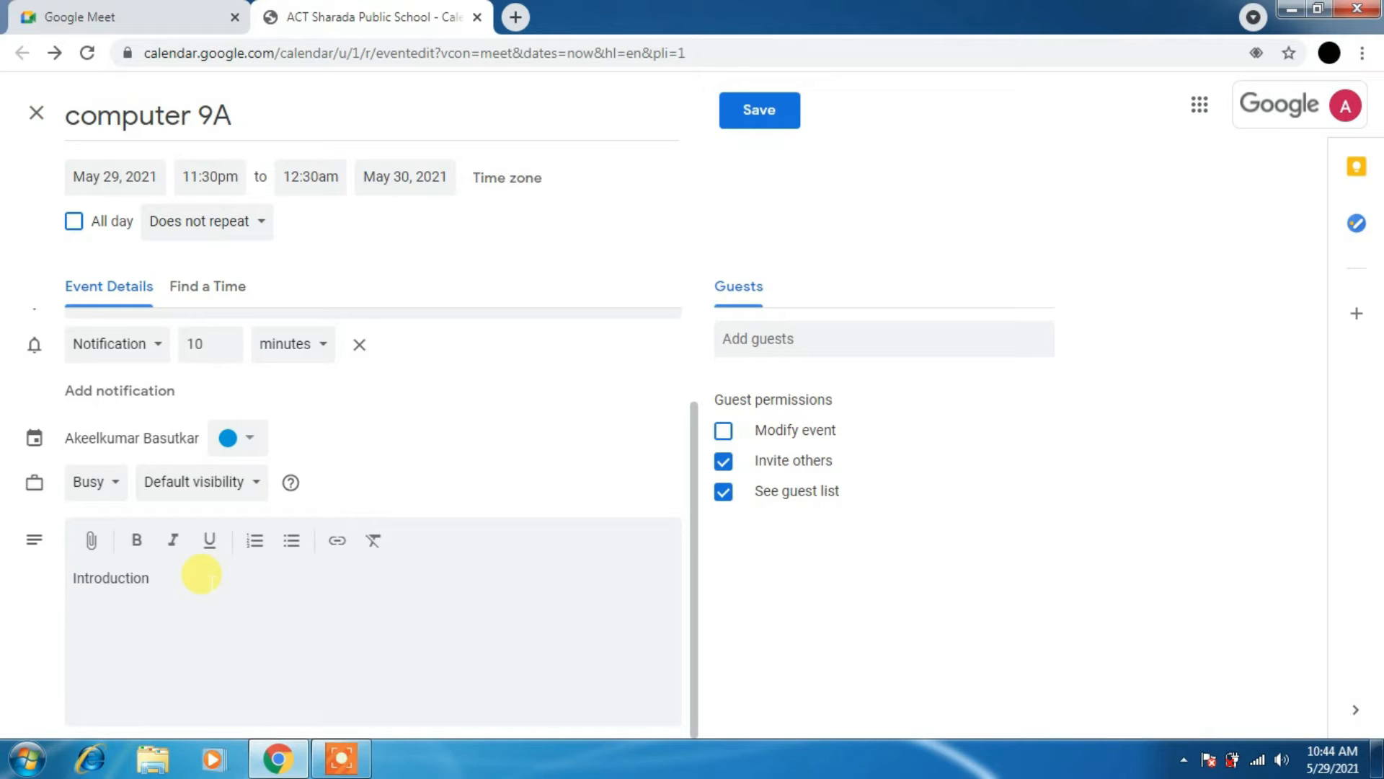
text(to)
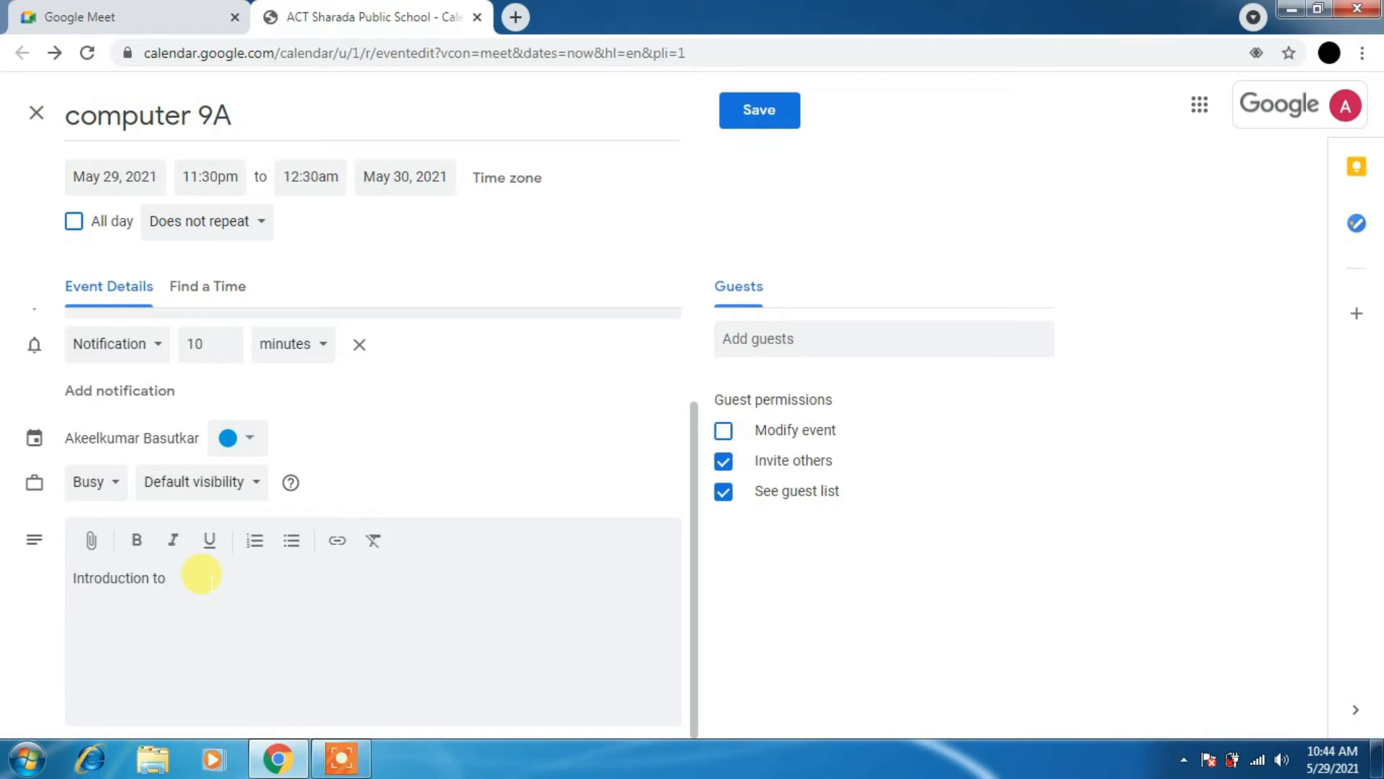
text(M)
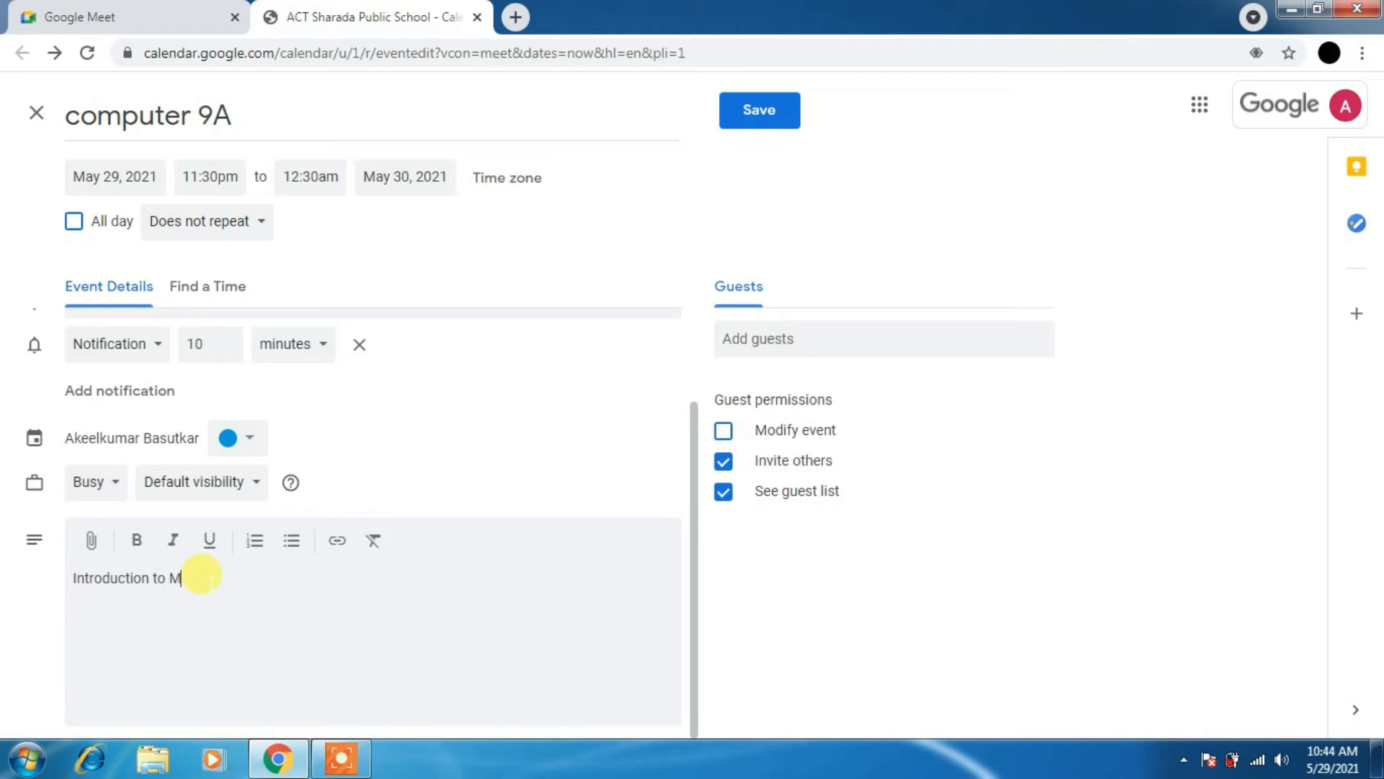
text(S Word)
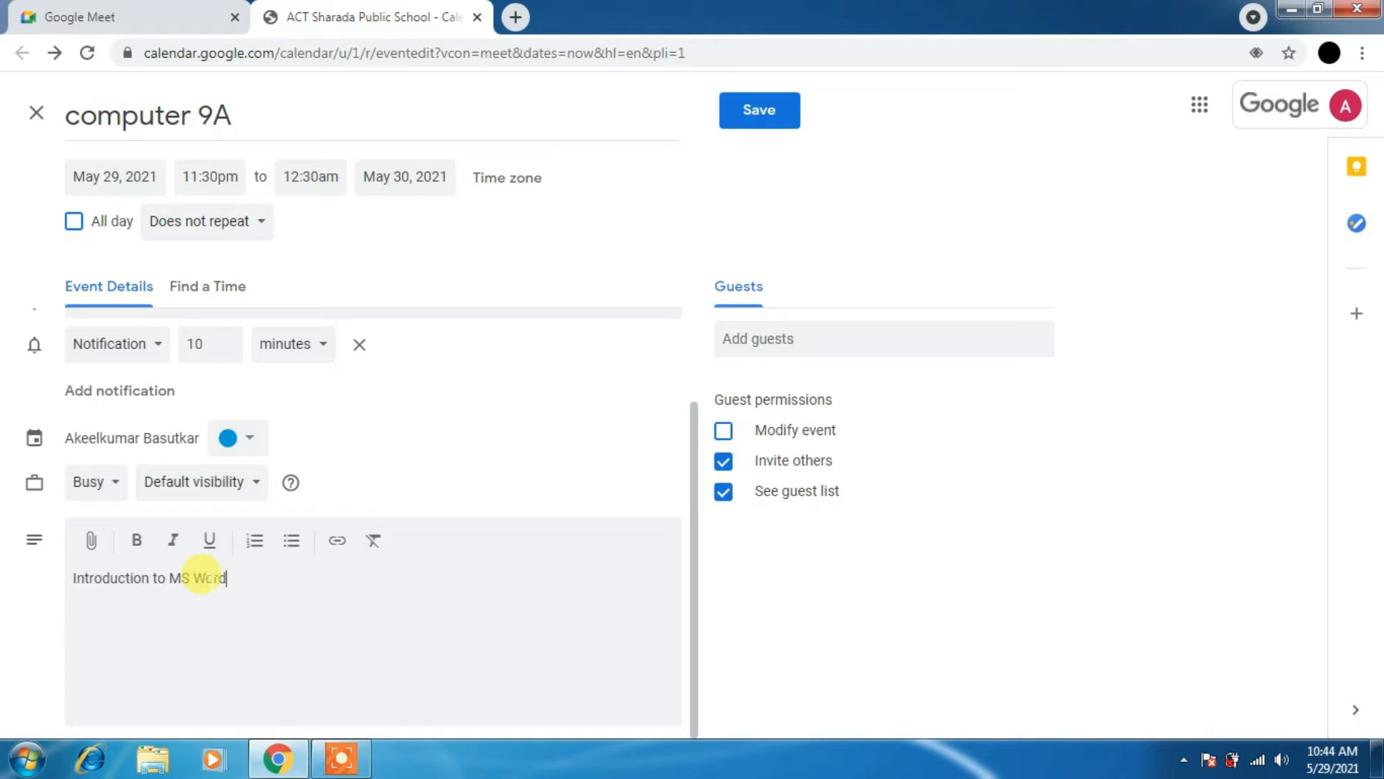
mouse_move(663, 363)
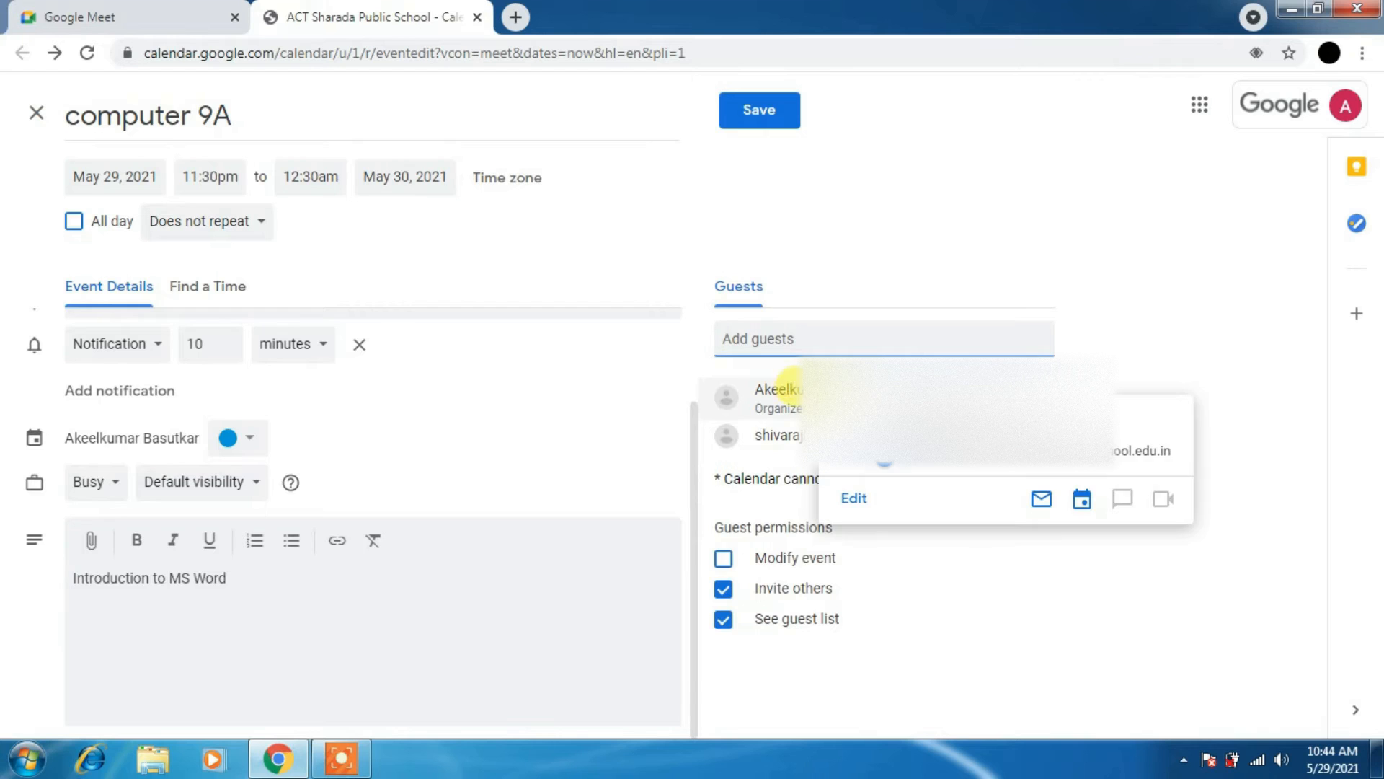
Untick Modify event and Invite others, keeping only See guest list allowed.
click(723, 558)
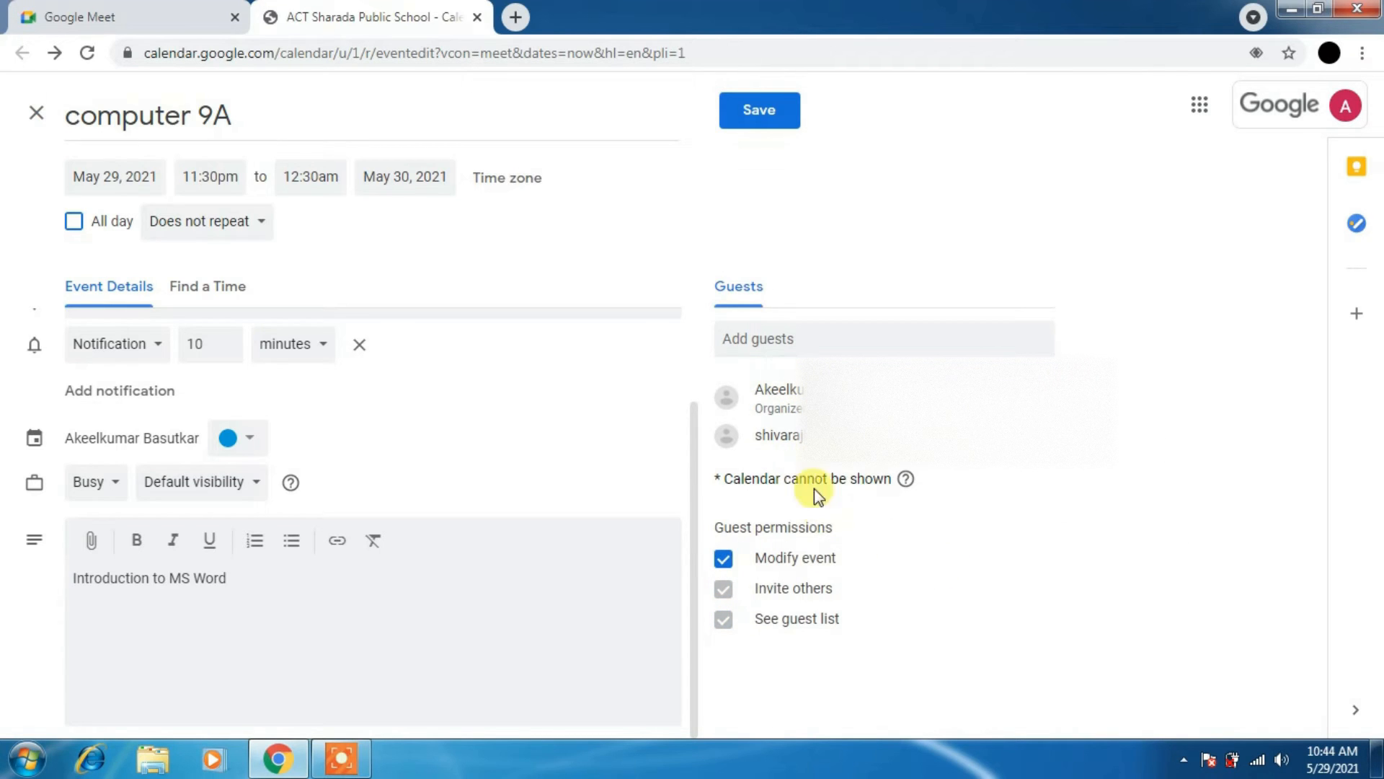
mouse_move(935, 516)
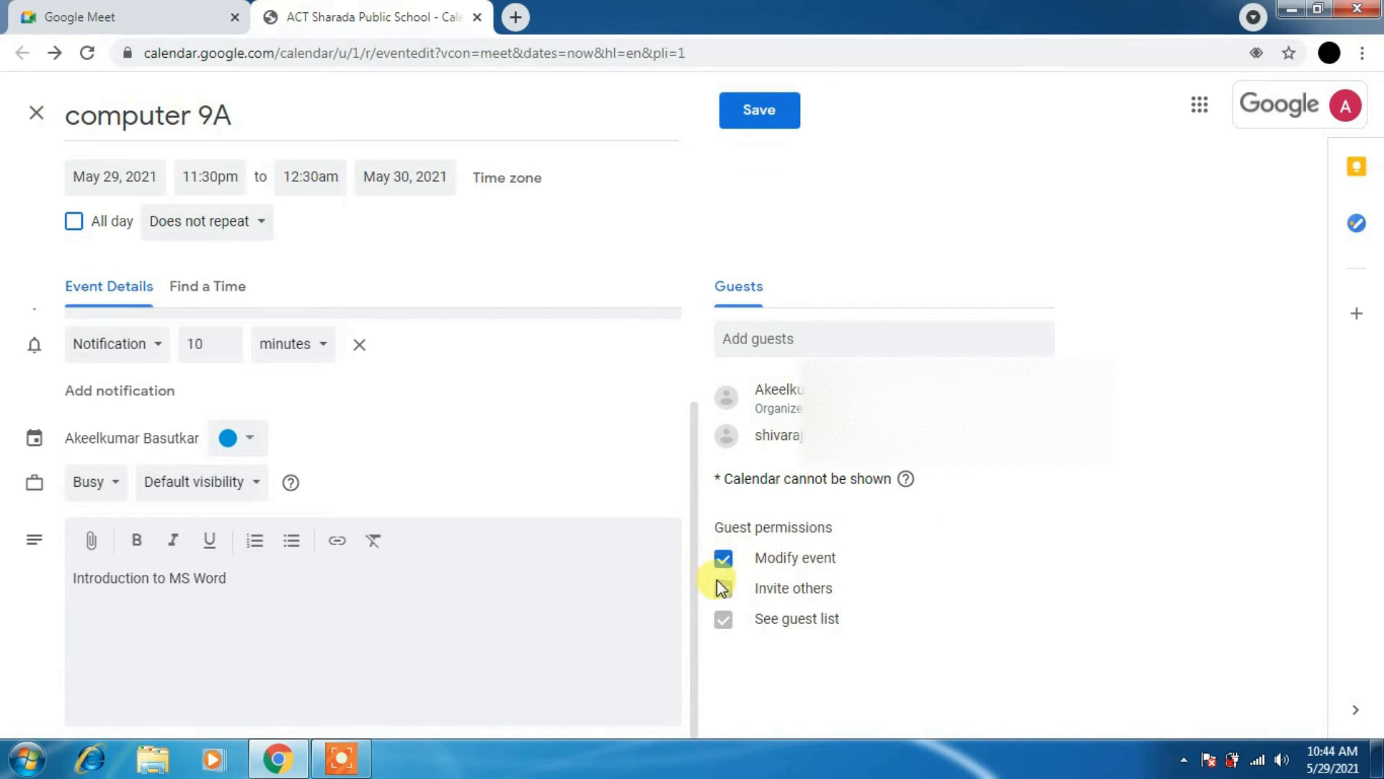
click(723, 588)
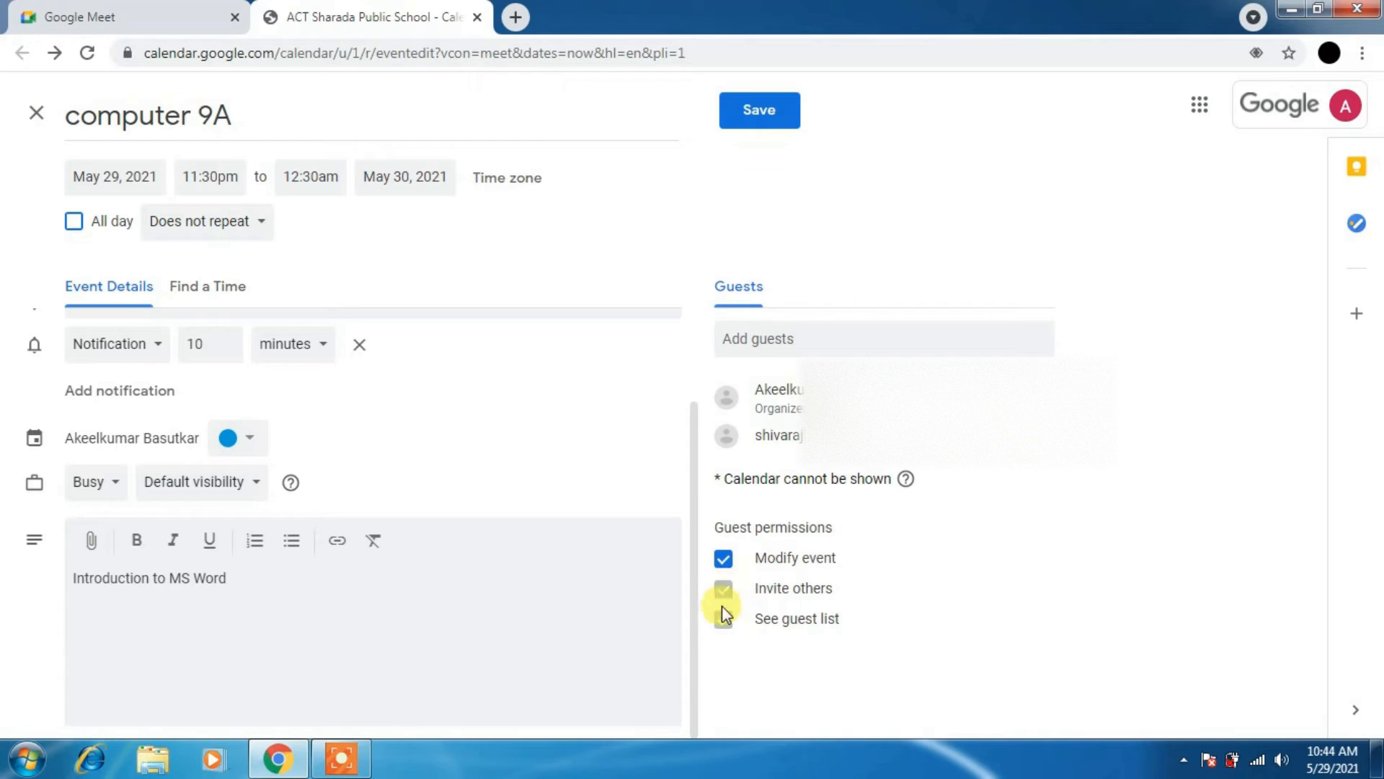
click(724, 558)
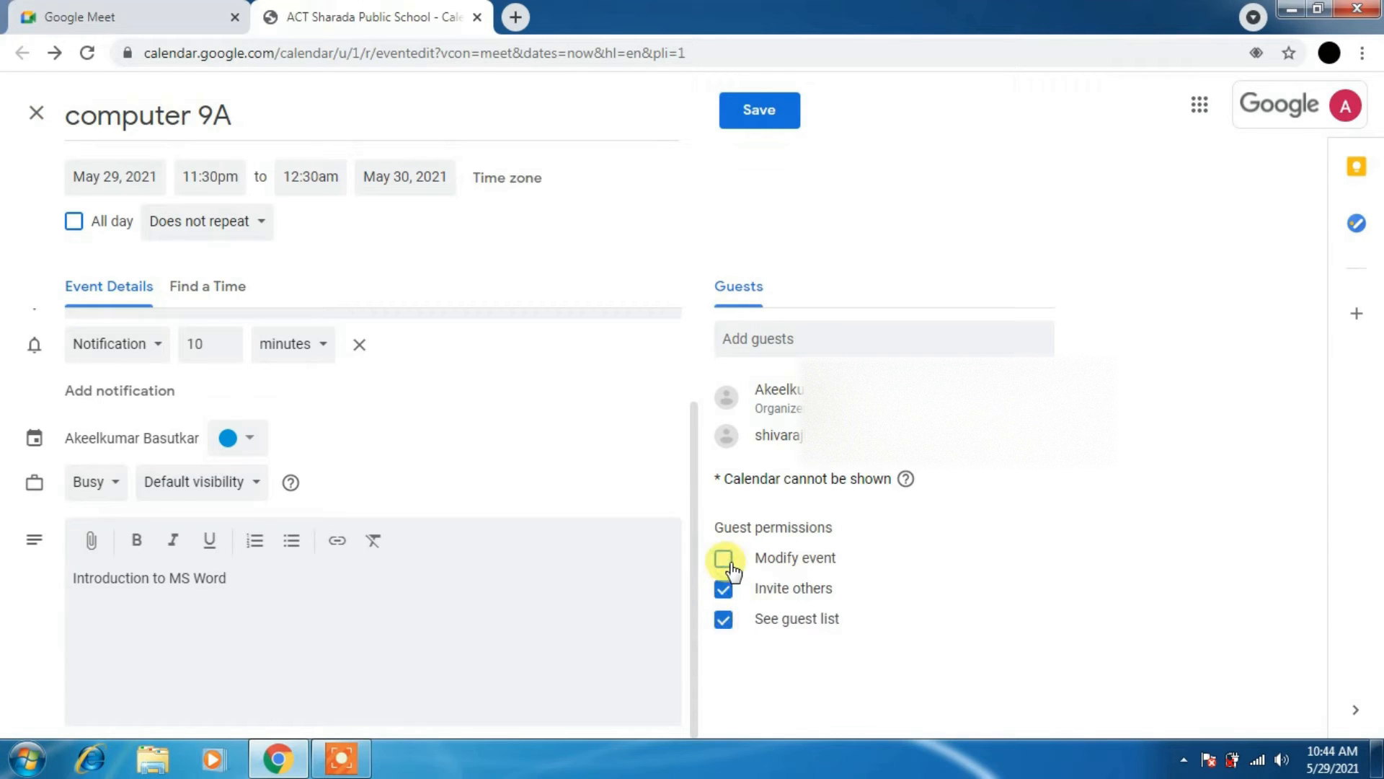
click(723, 589)
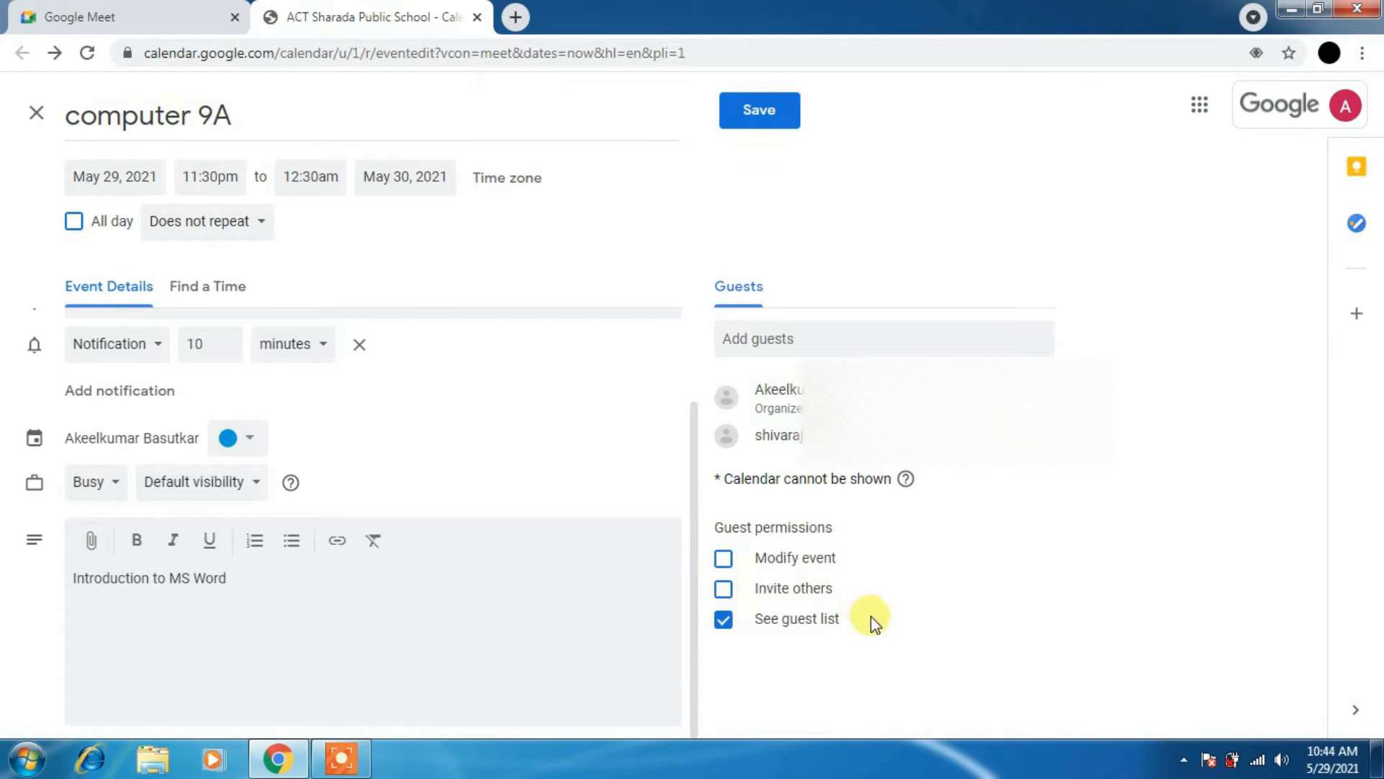
mouse_move(723, 559)
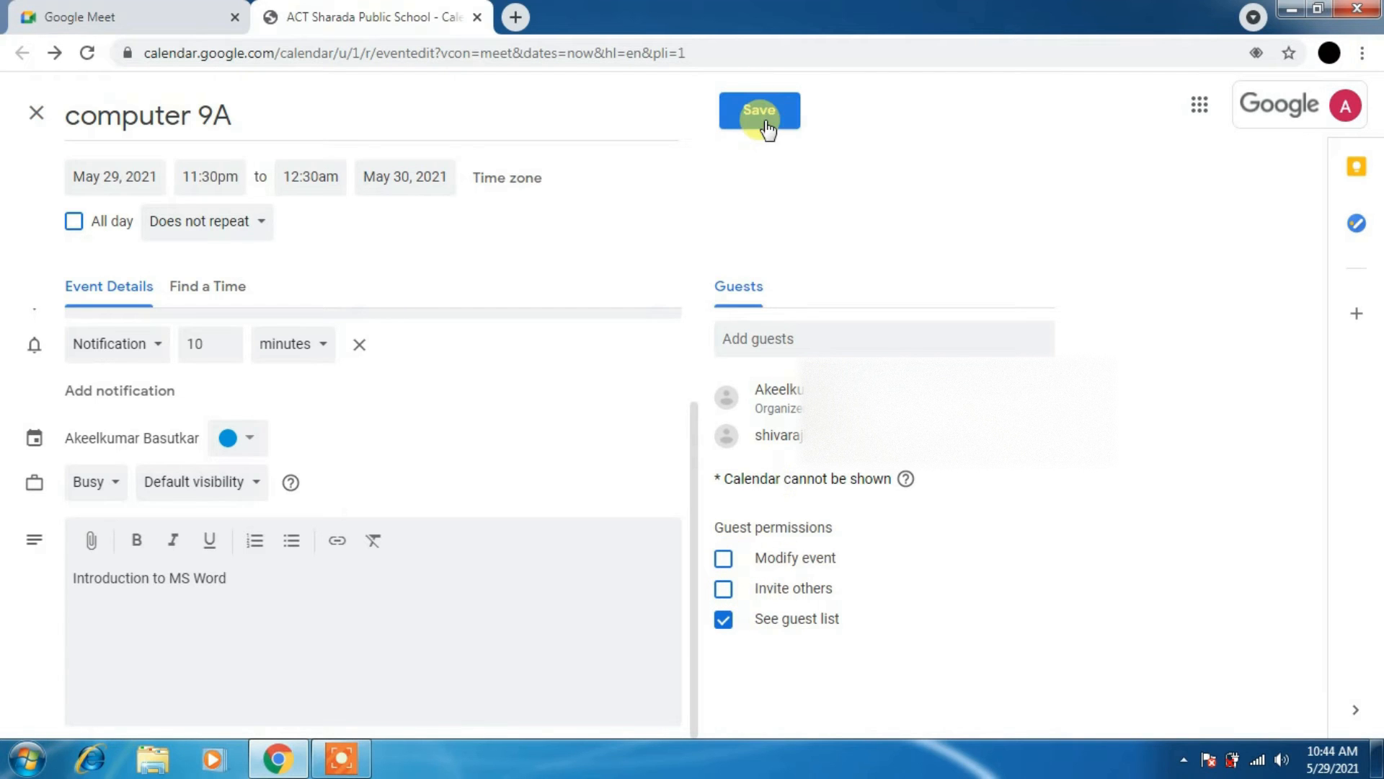
Save the computer 9A event and confirm inviting the external guest.
click(759, 110)
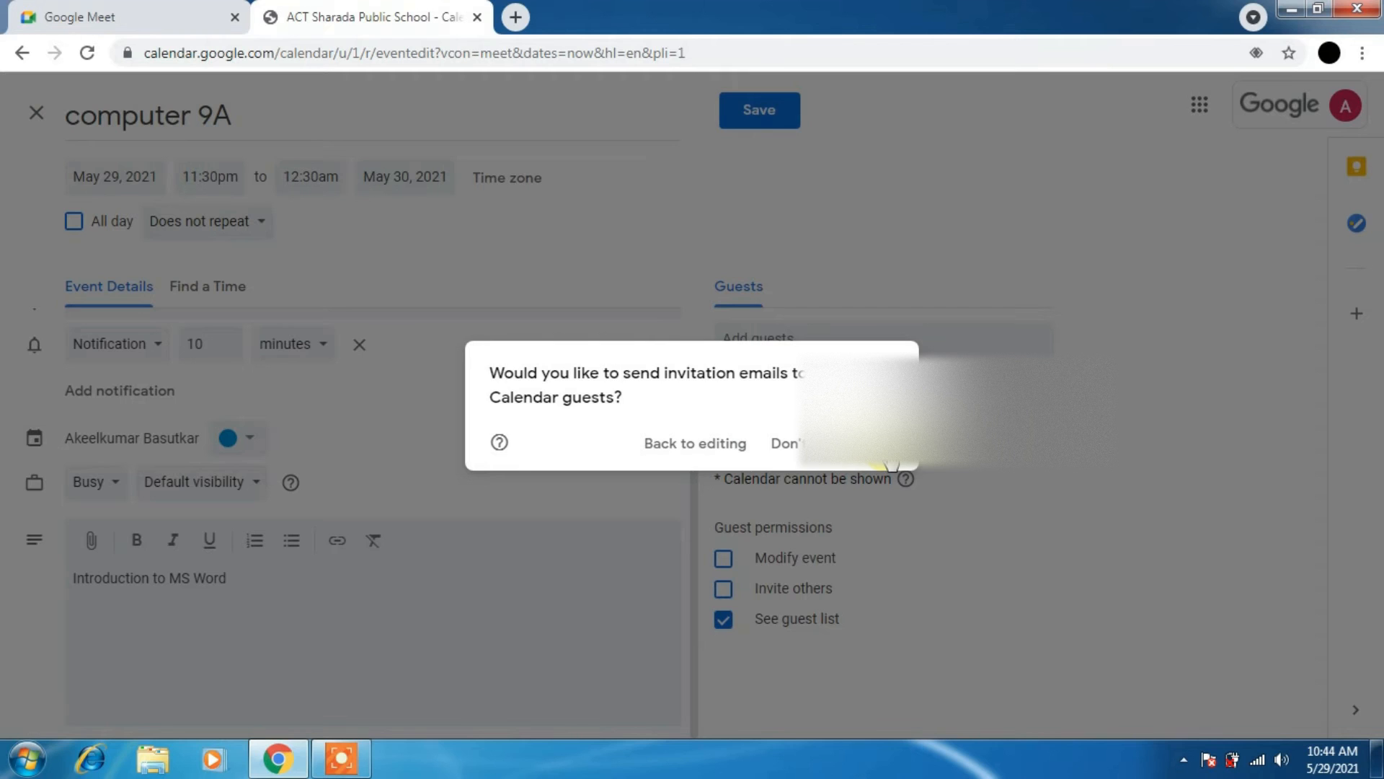
click(789, 442)
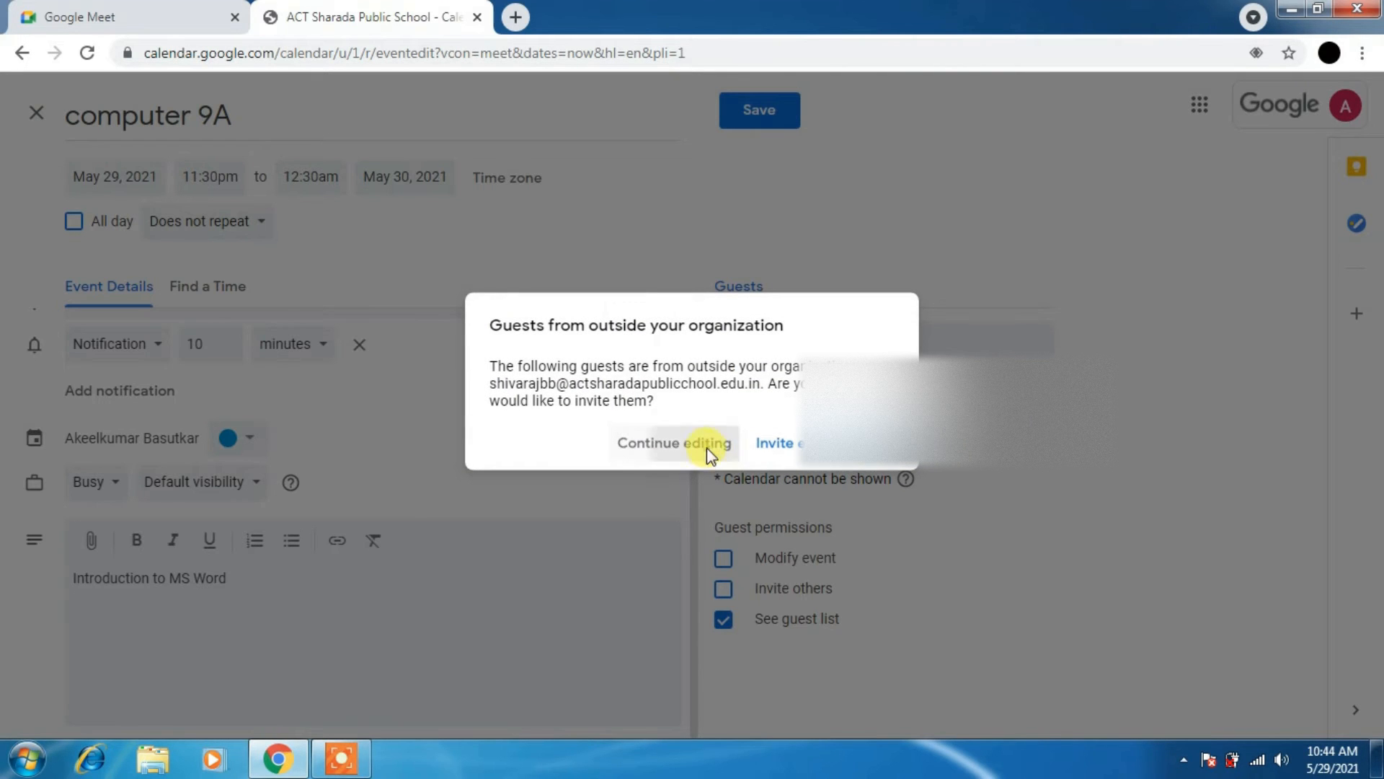
click(674, 442)
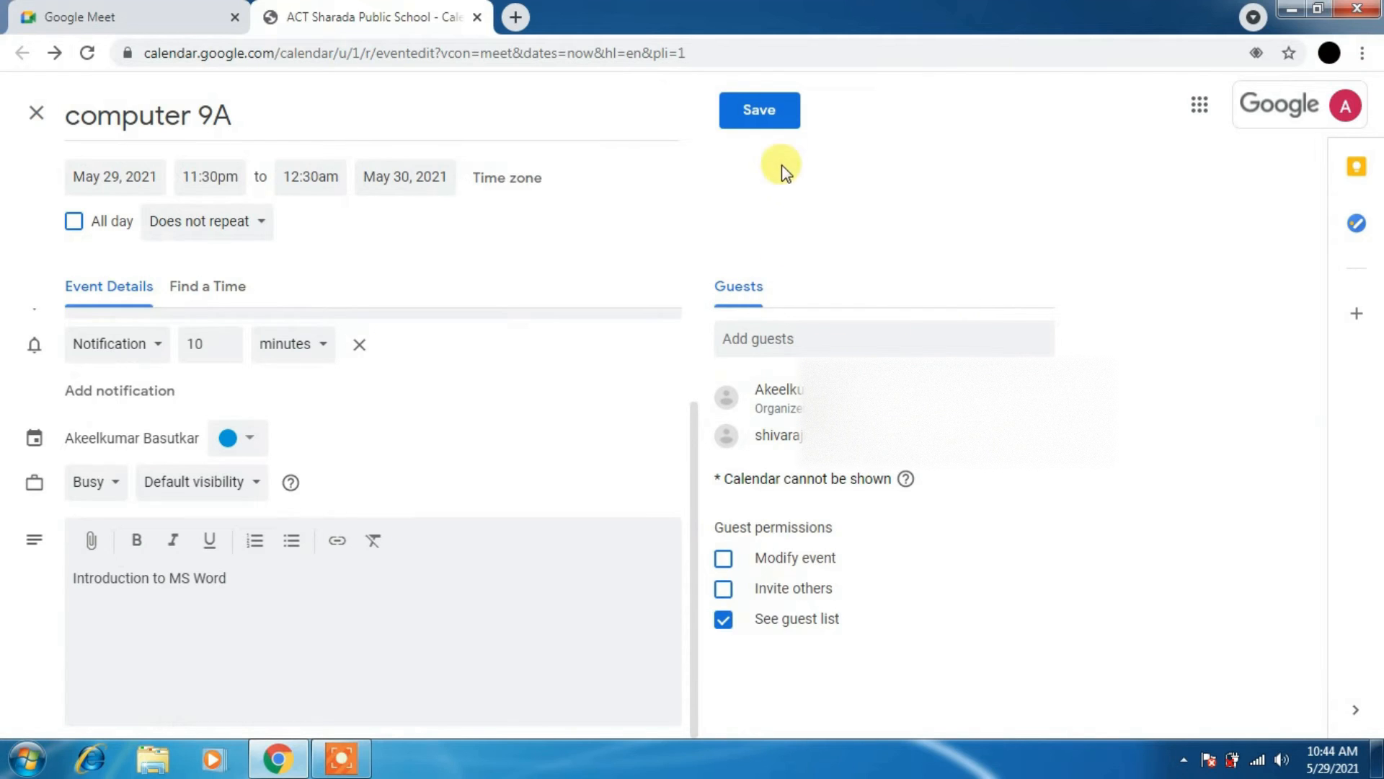
click(759, 110)
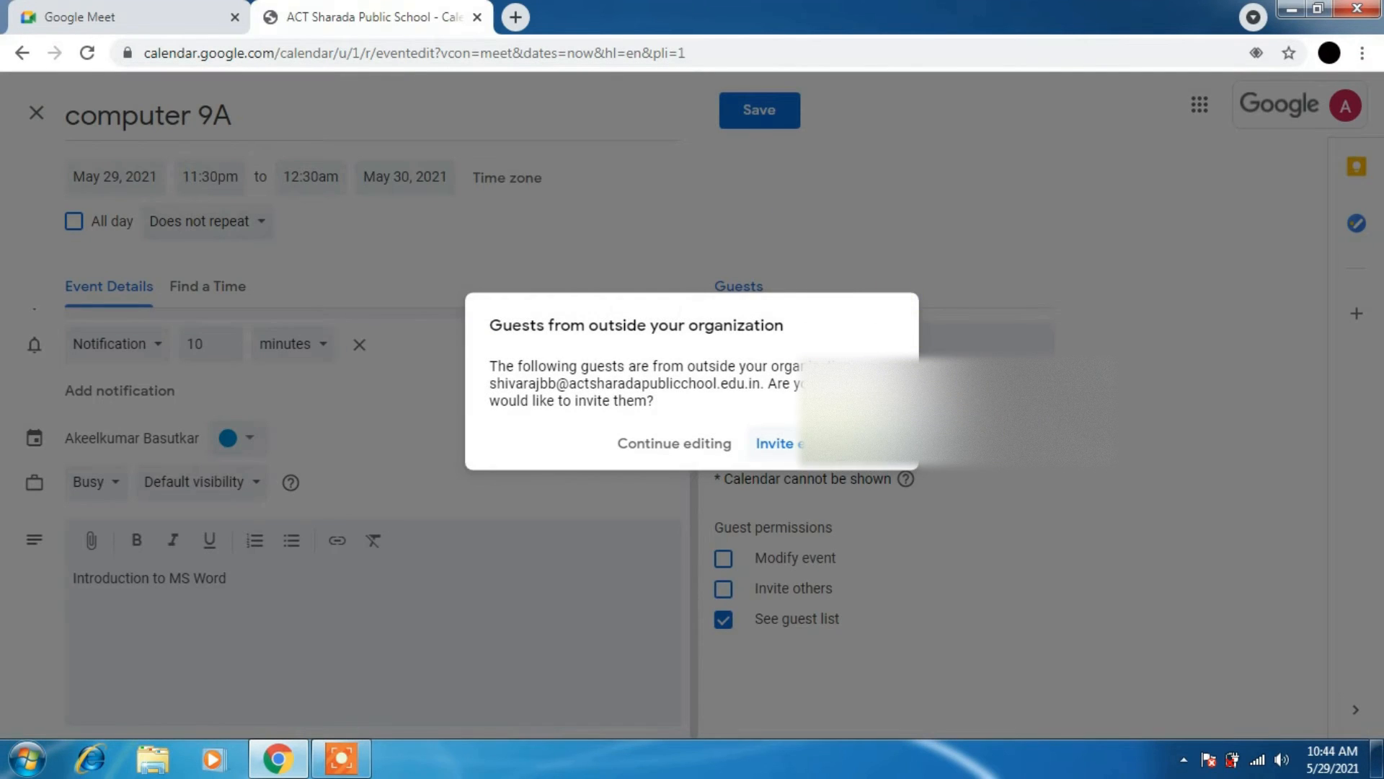
click(776, 443)
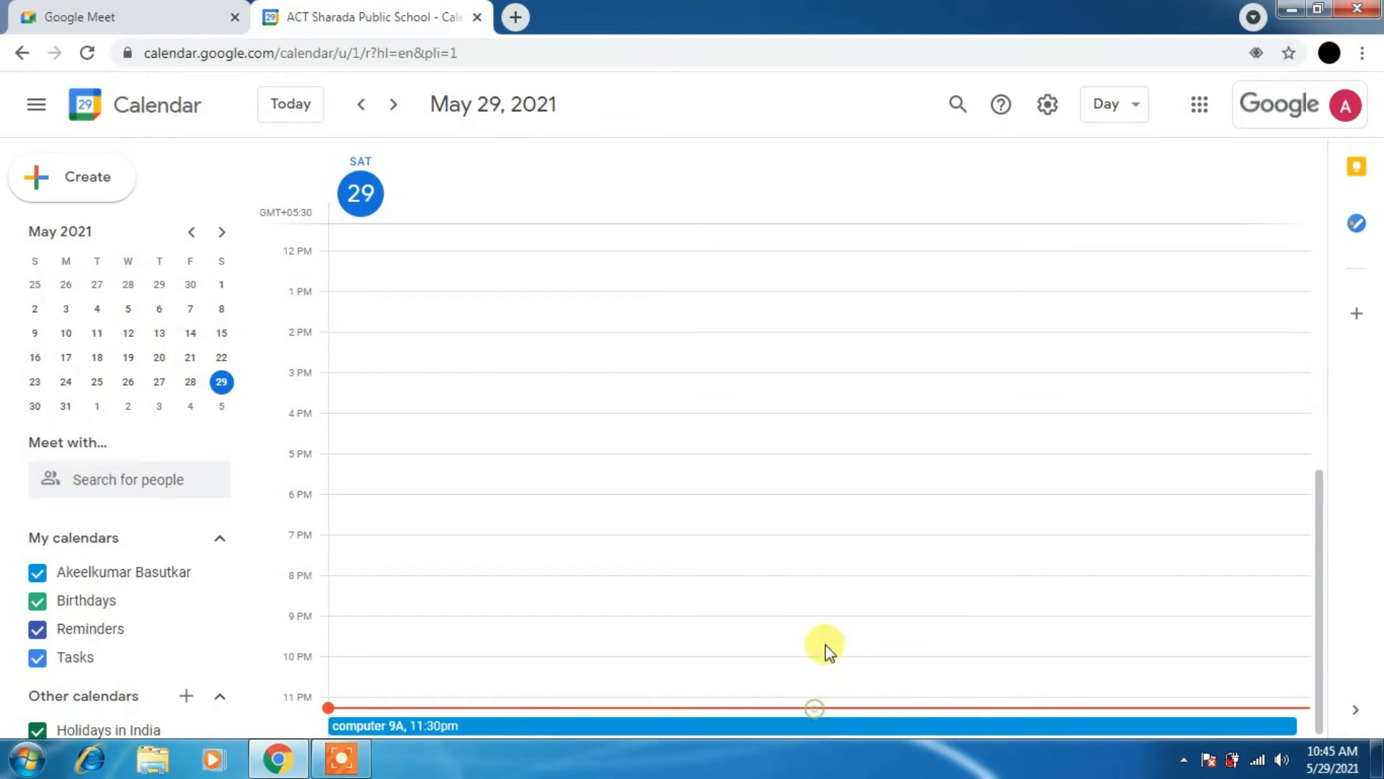
mouse_move(279, 397)
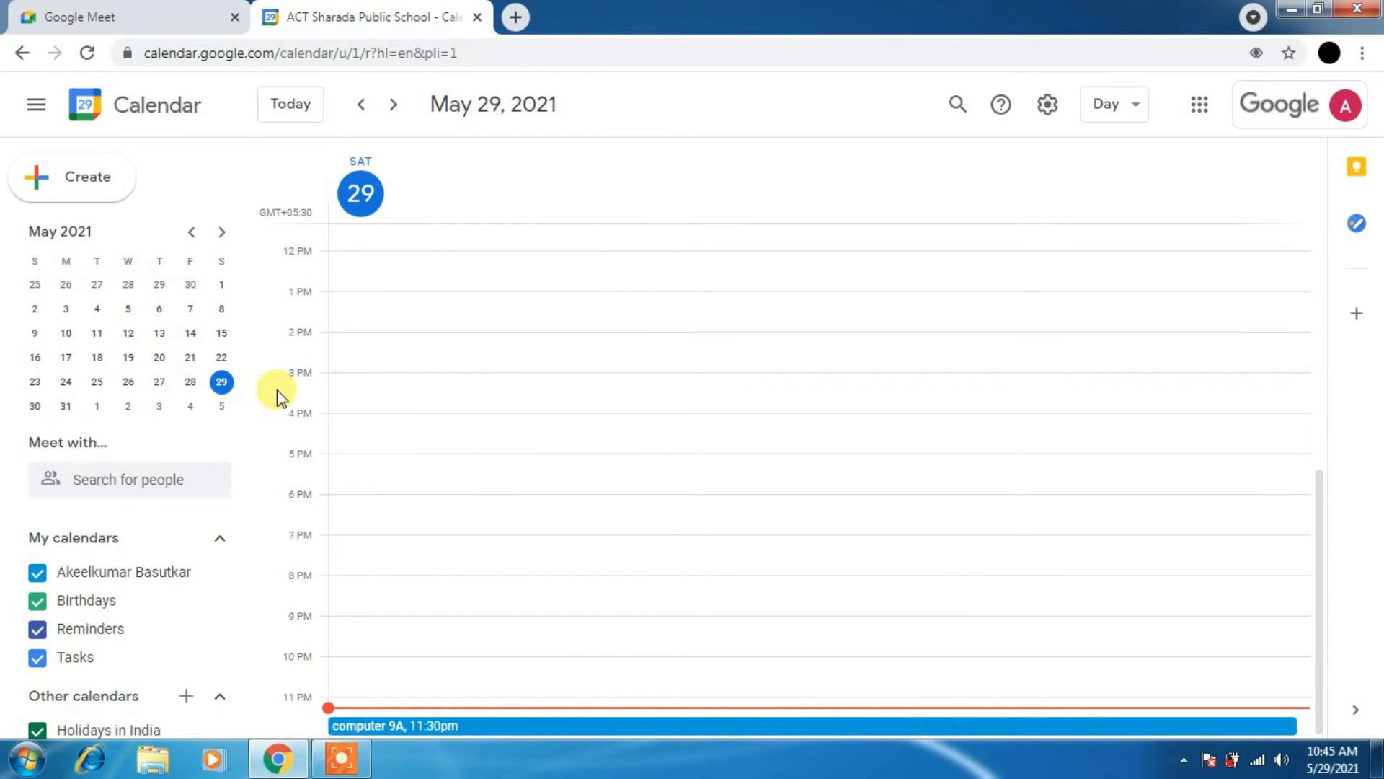
scroll(up, 3)
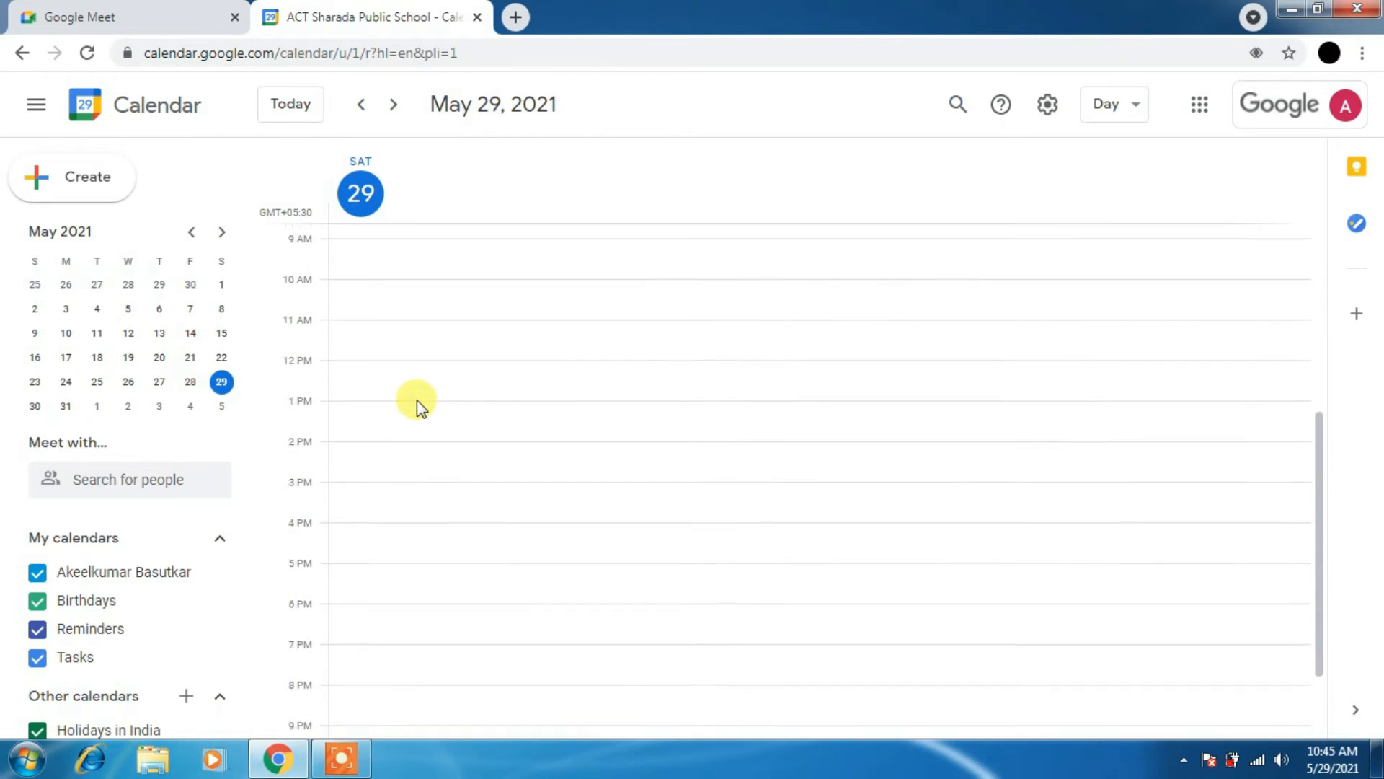
scroll(down, 3)
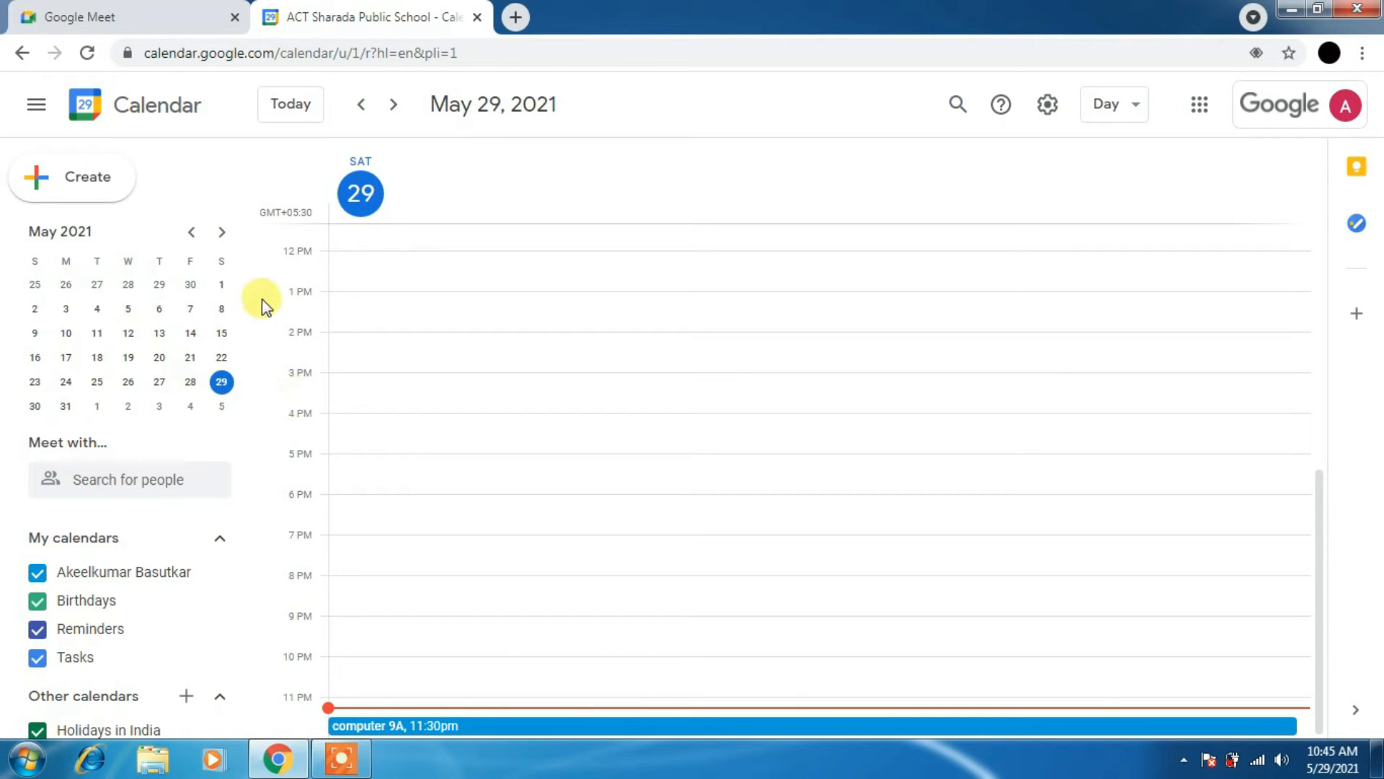
mouse_move(291, 108)
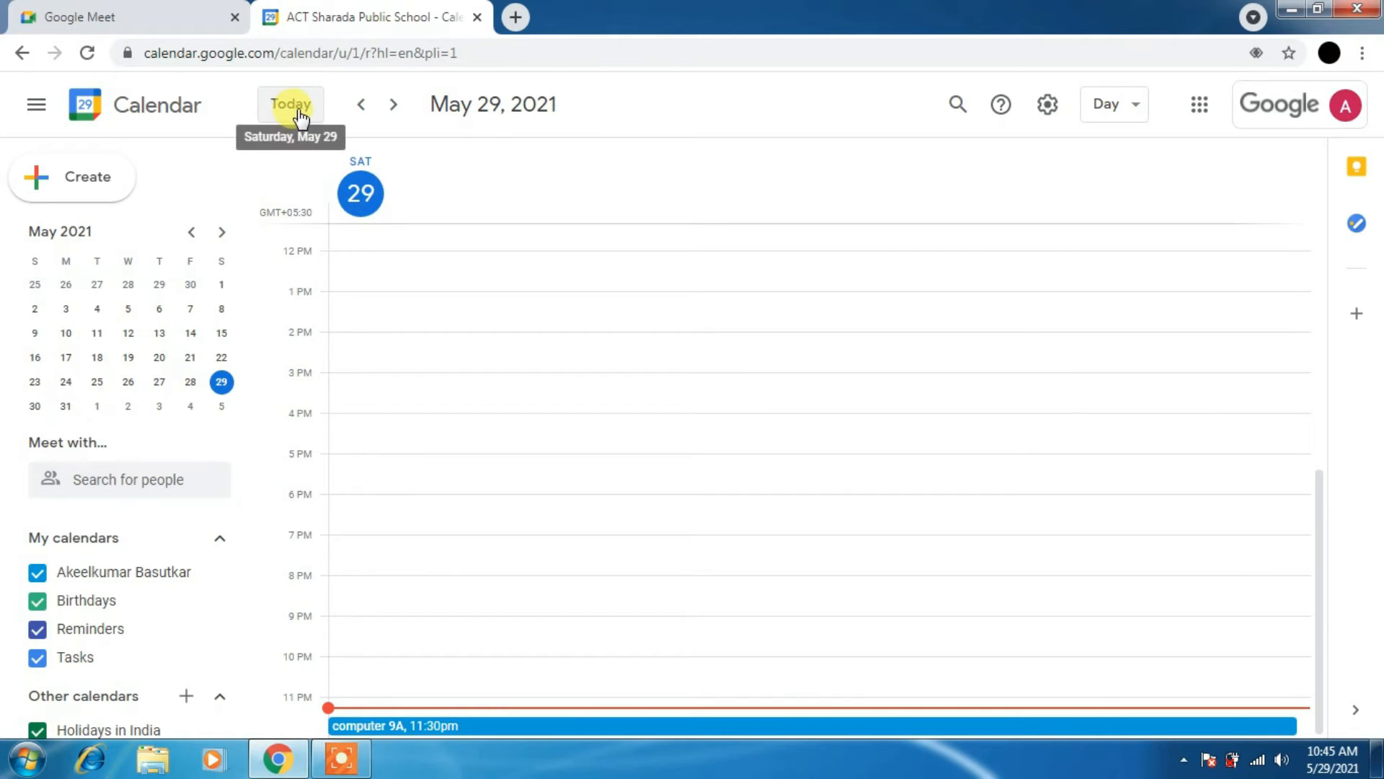
mouse_move(123, 184)
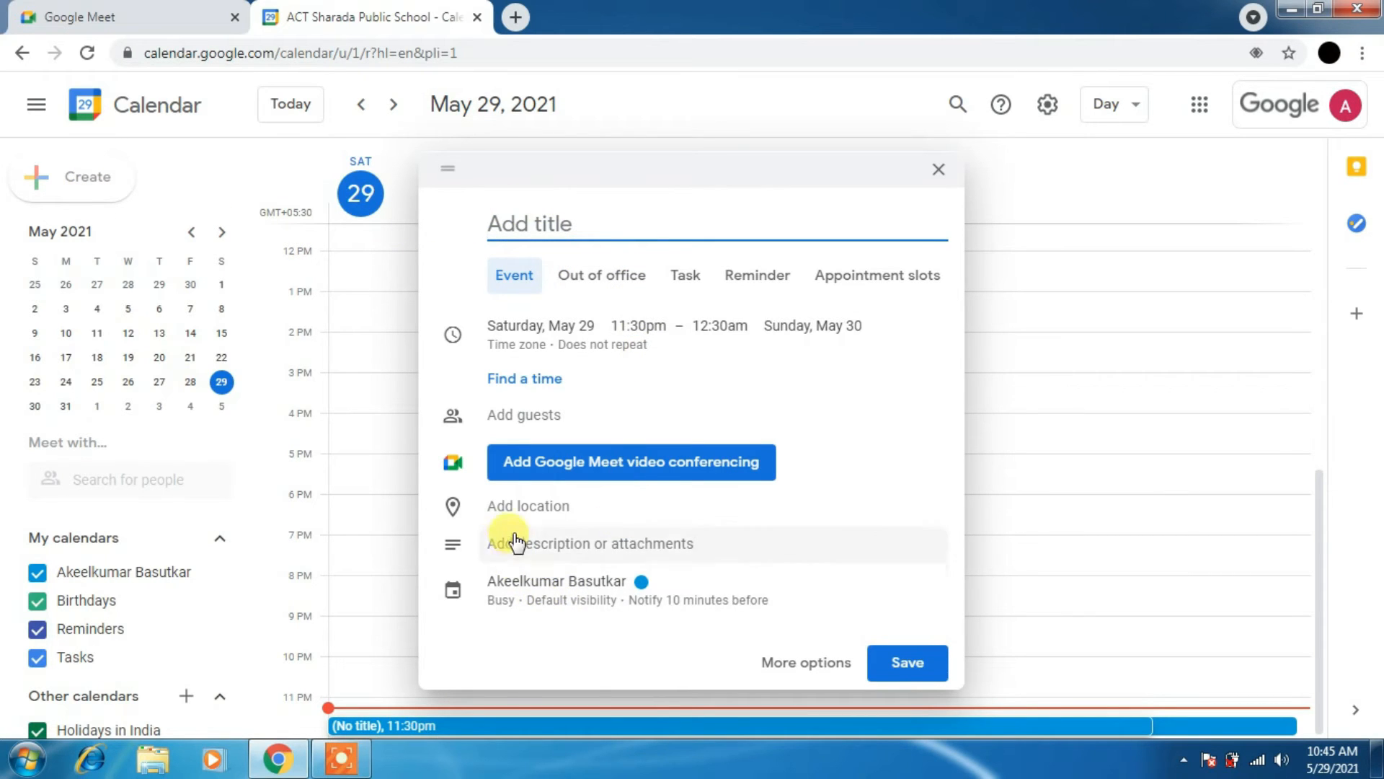
mouse_move(617, 299)
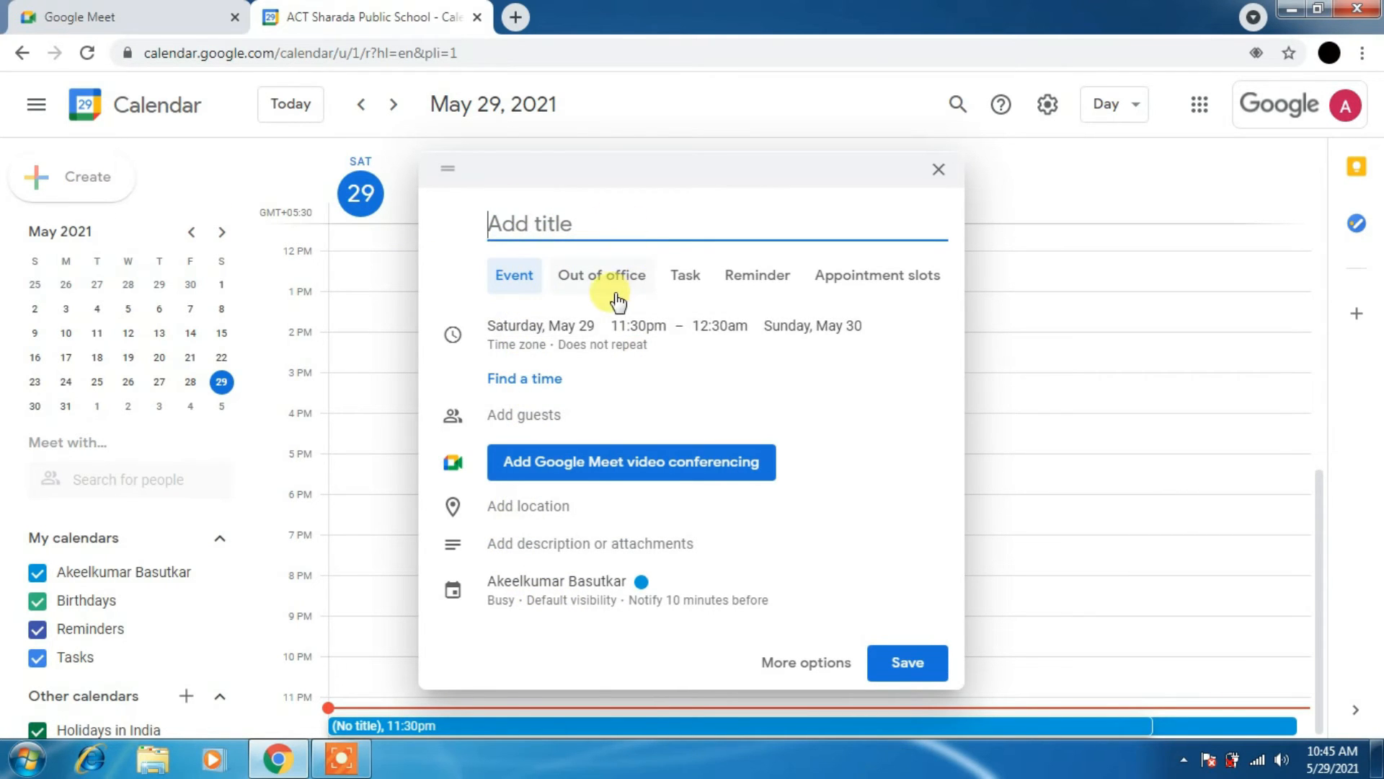
mouse_move(890, 563)
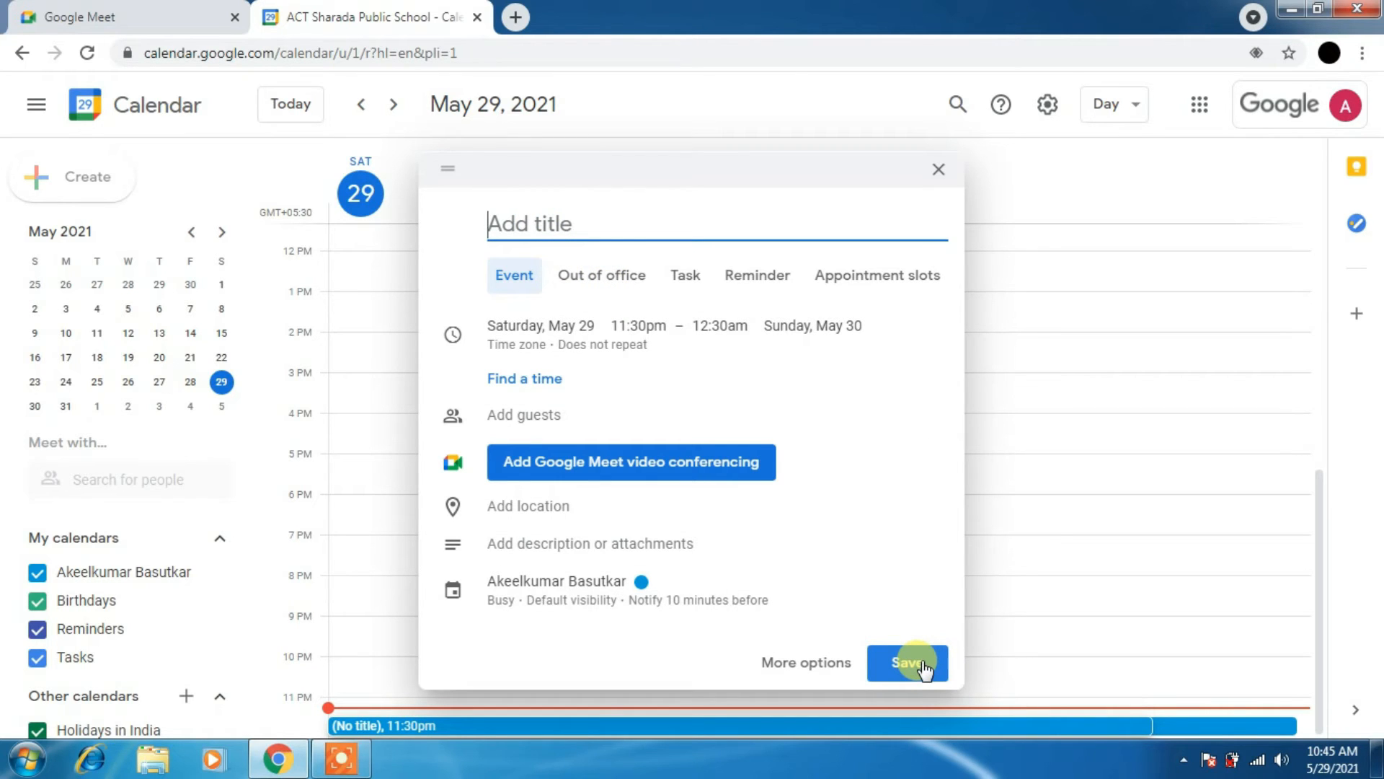
mouse_move(538, 426)
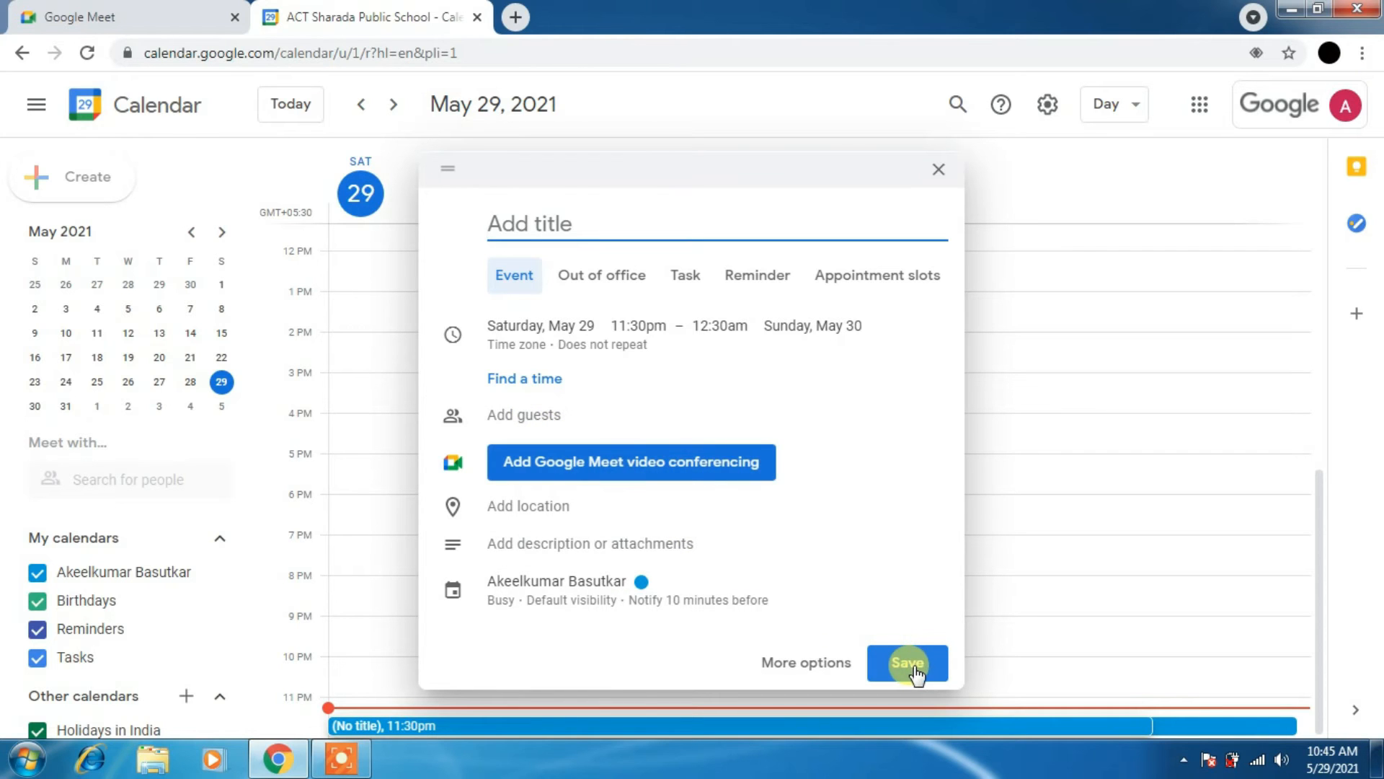
Save an untitled 11:30pm event on May 29 beside computer 9A.
click(908, 664)
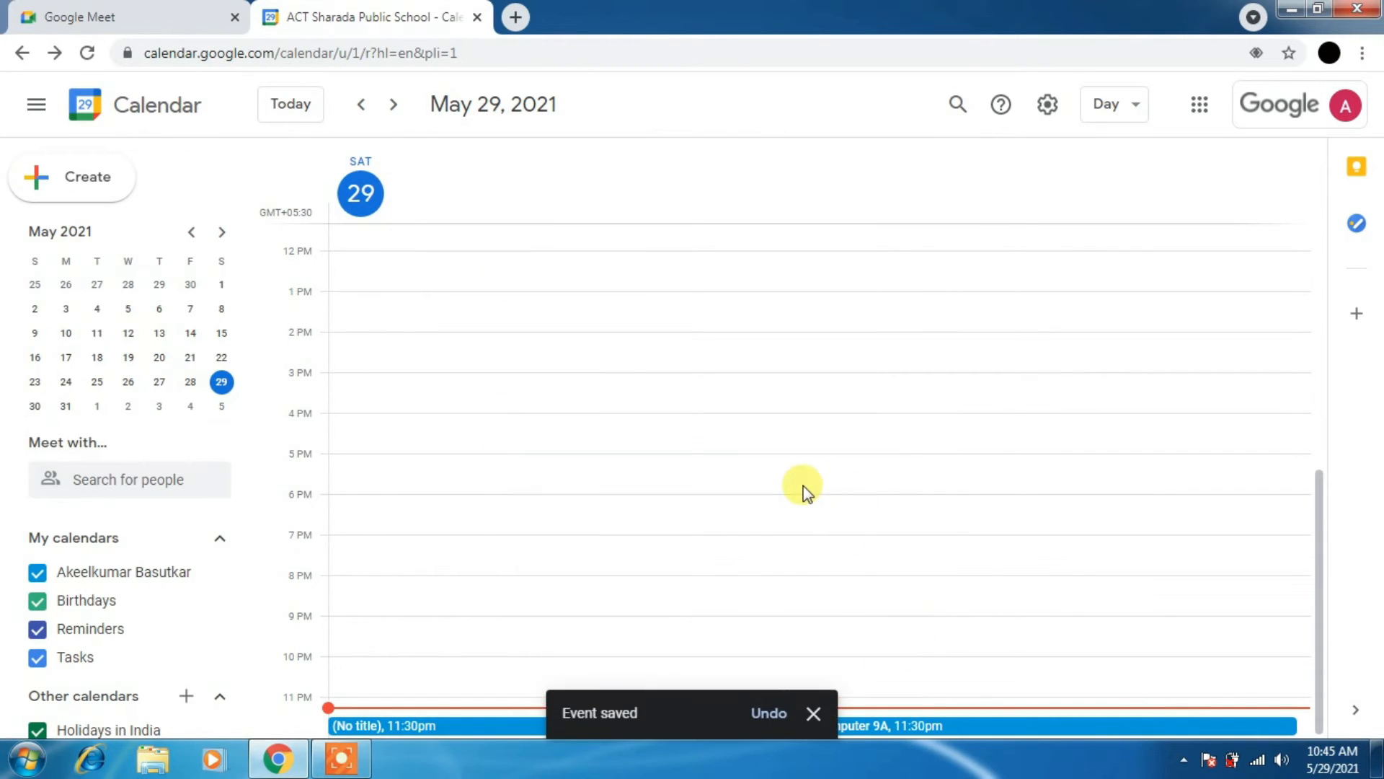
mouse_move(703, 470)
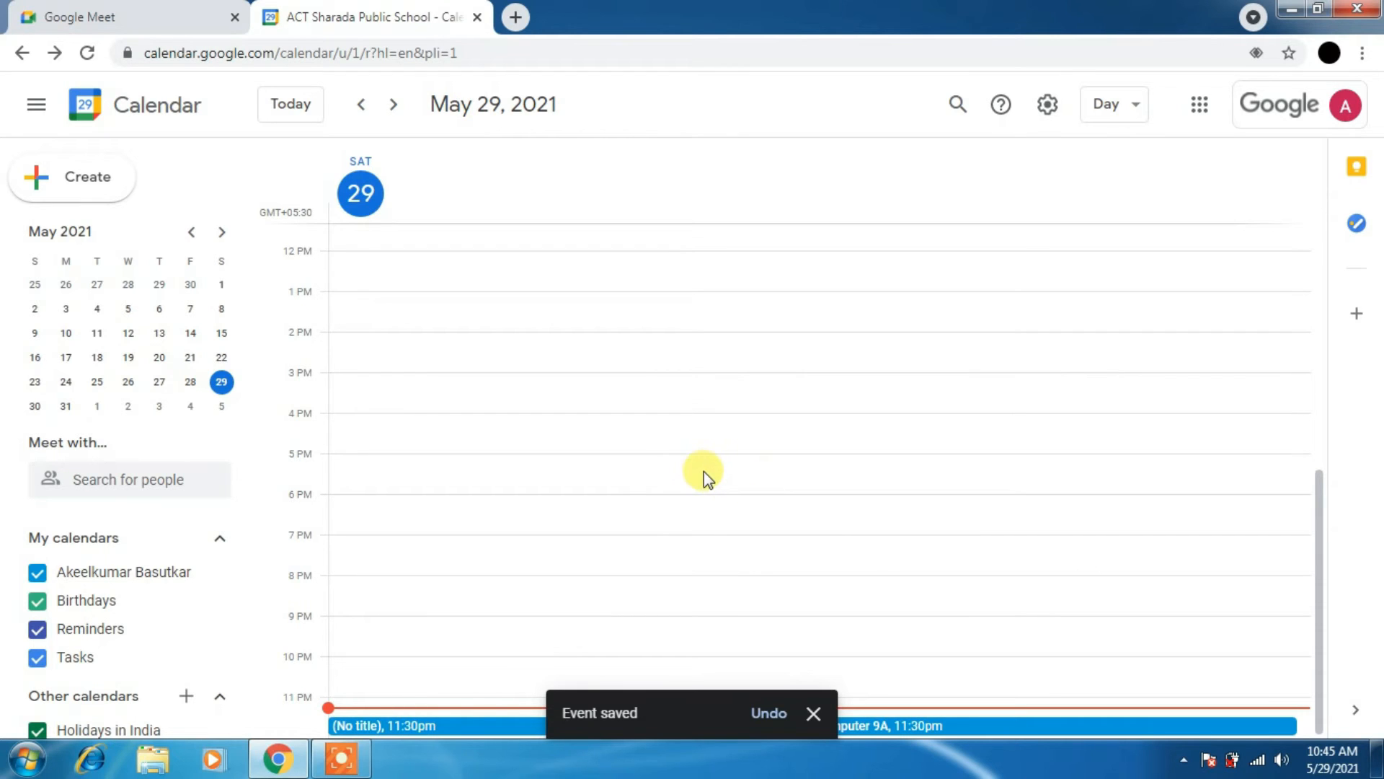
mouse_move(92, 410)
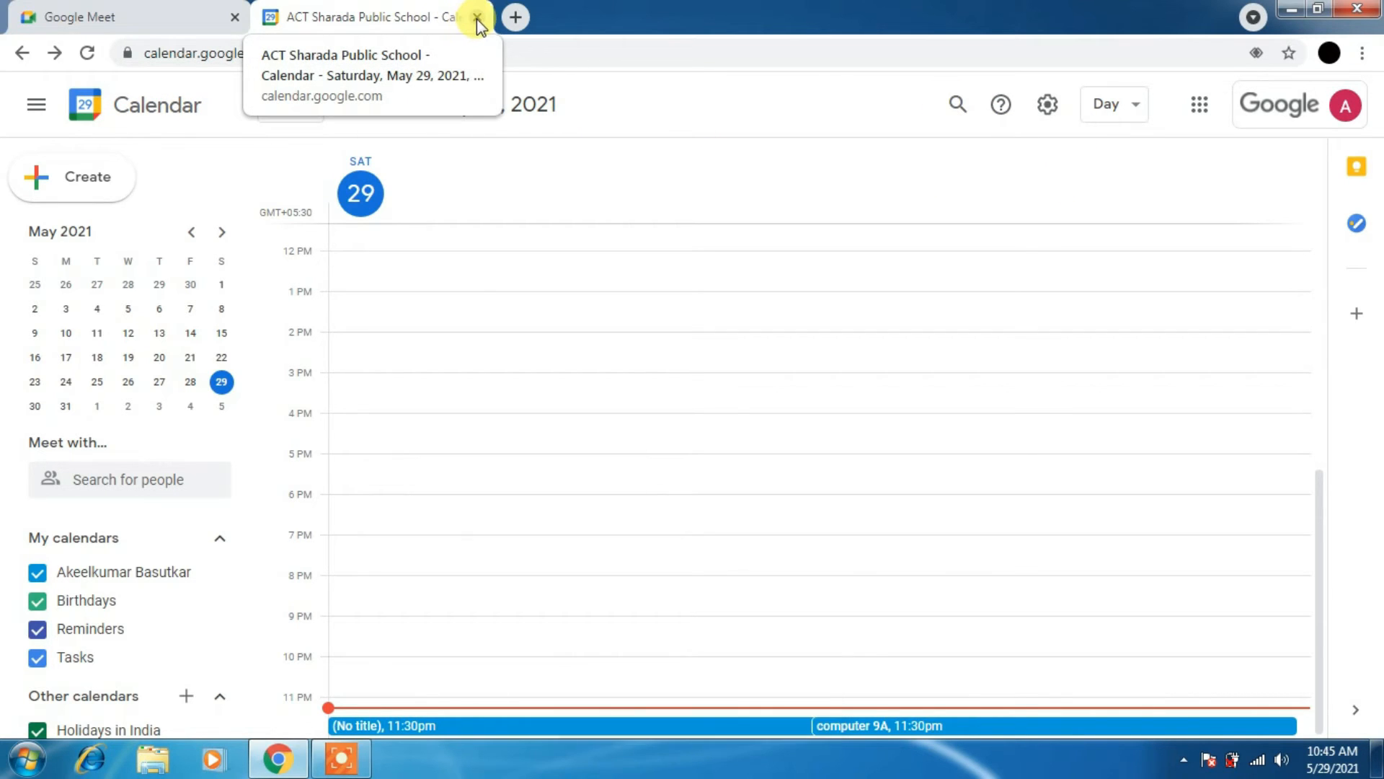
Close the Calendar tab and join computer 9A from the Meet home page.
click(481, 20)
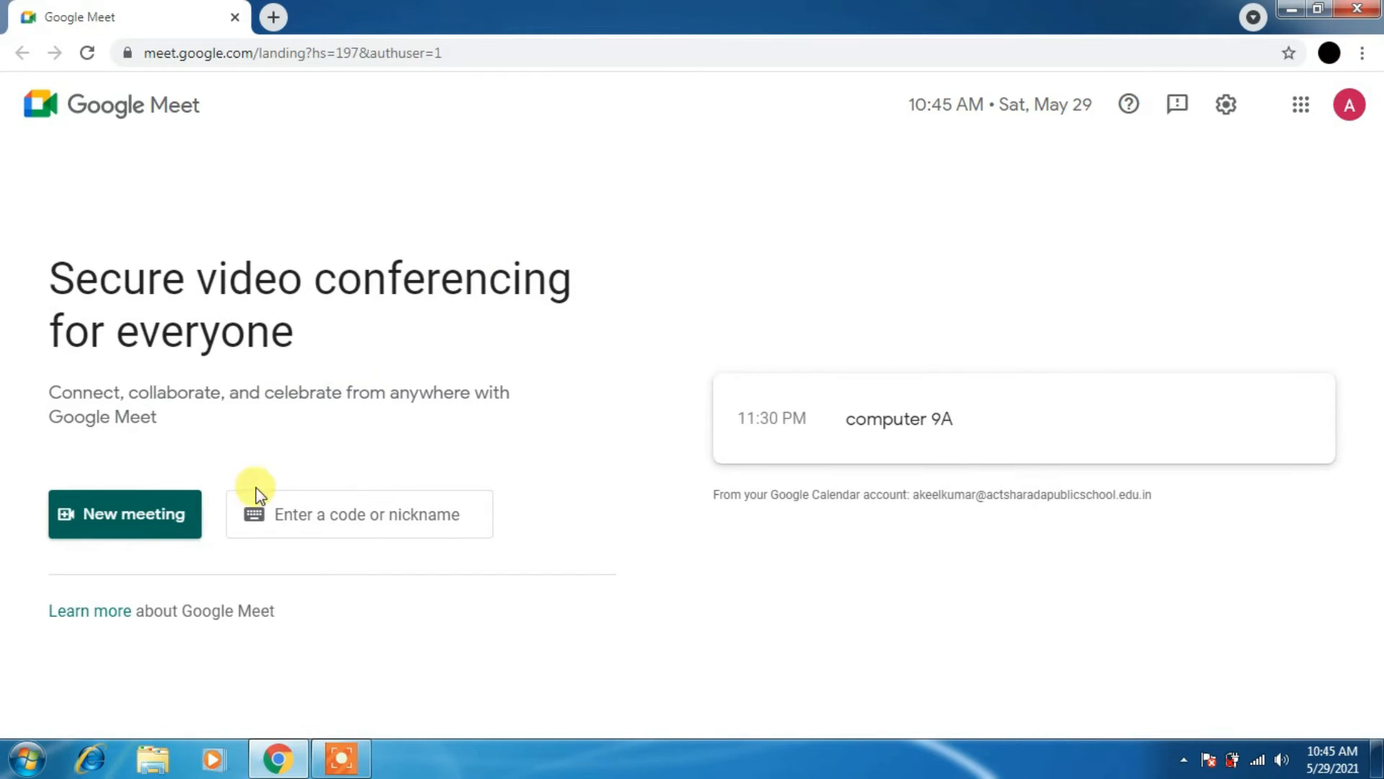
mouse_move(852, 452)
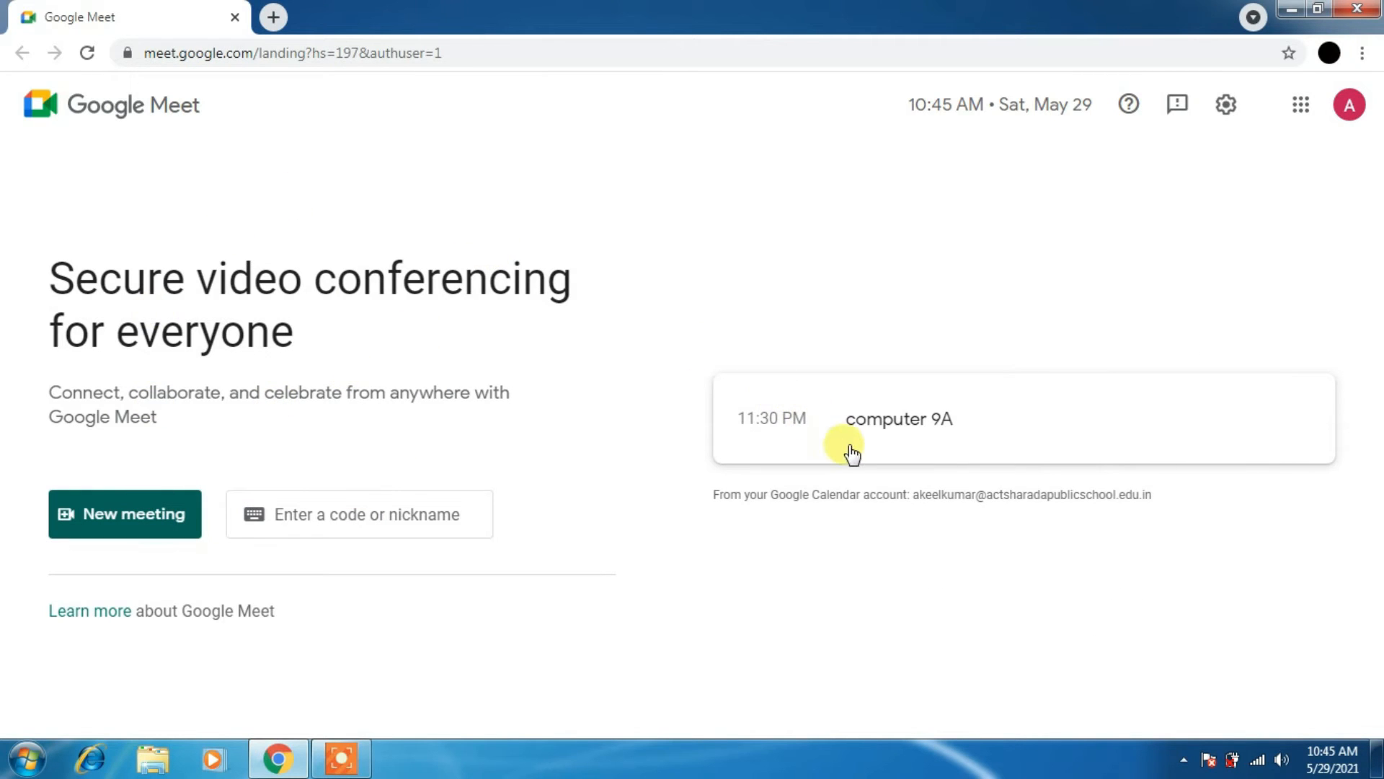
mouse_move(757, 430)
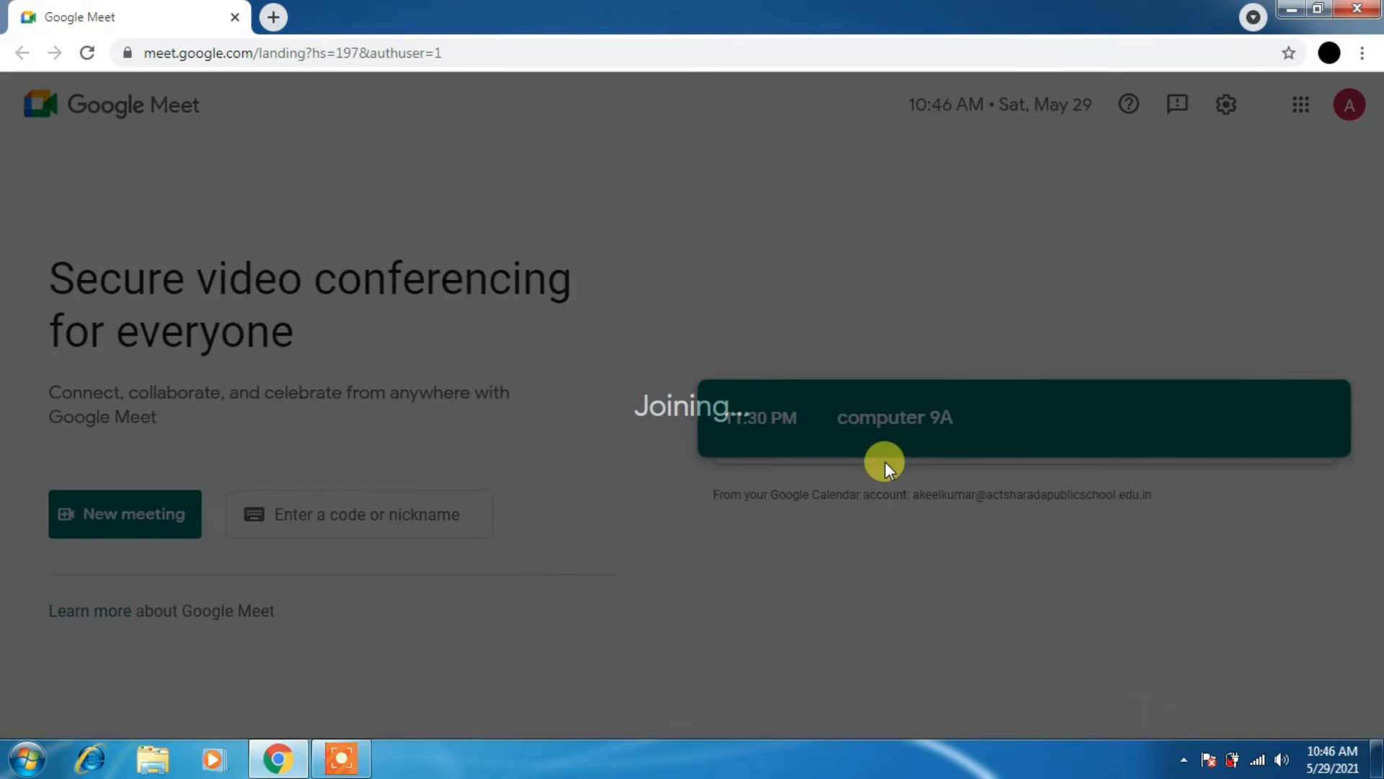
click(894, 418)
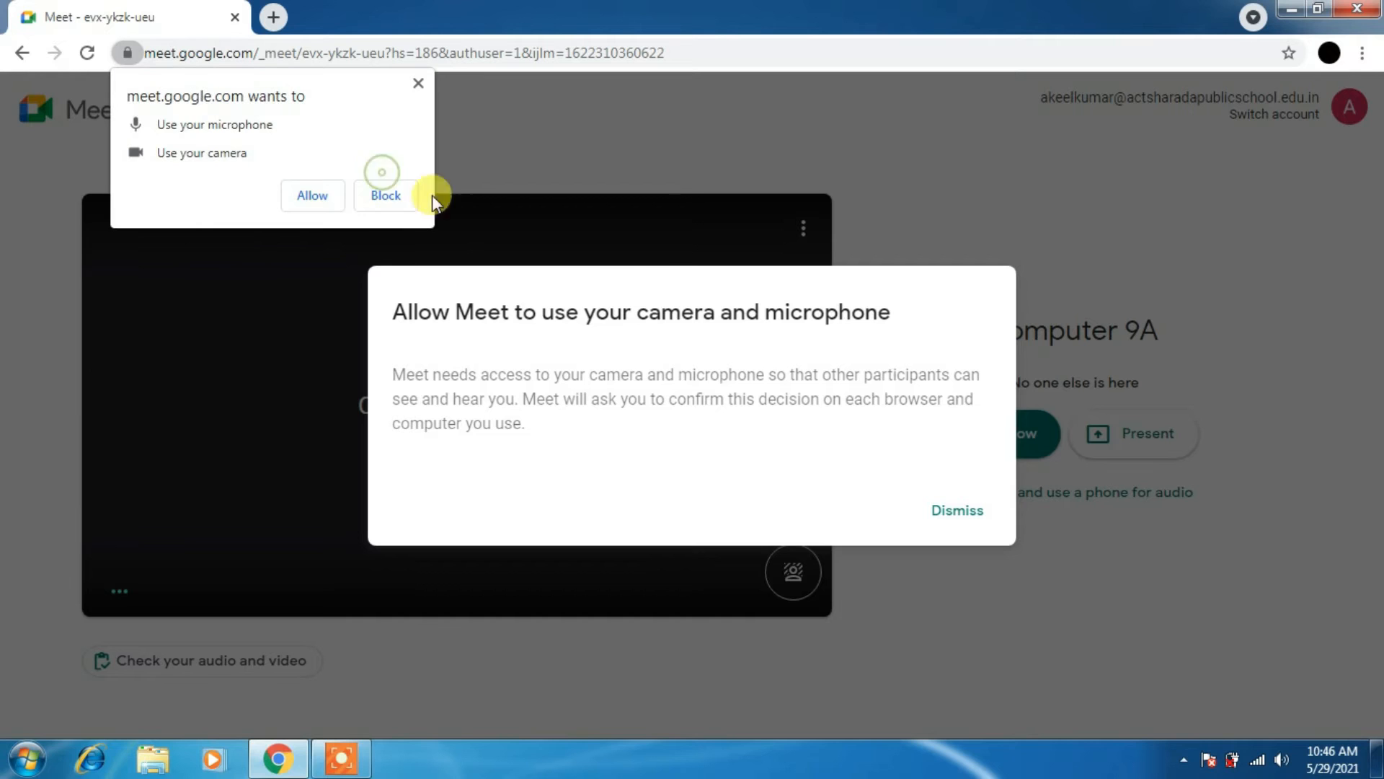
Block camera and microphone access and turn the camera off in the computer 9A lobby.
click(385, 196)
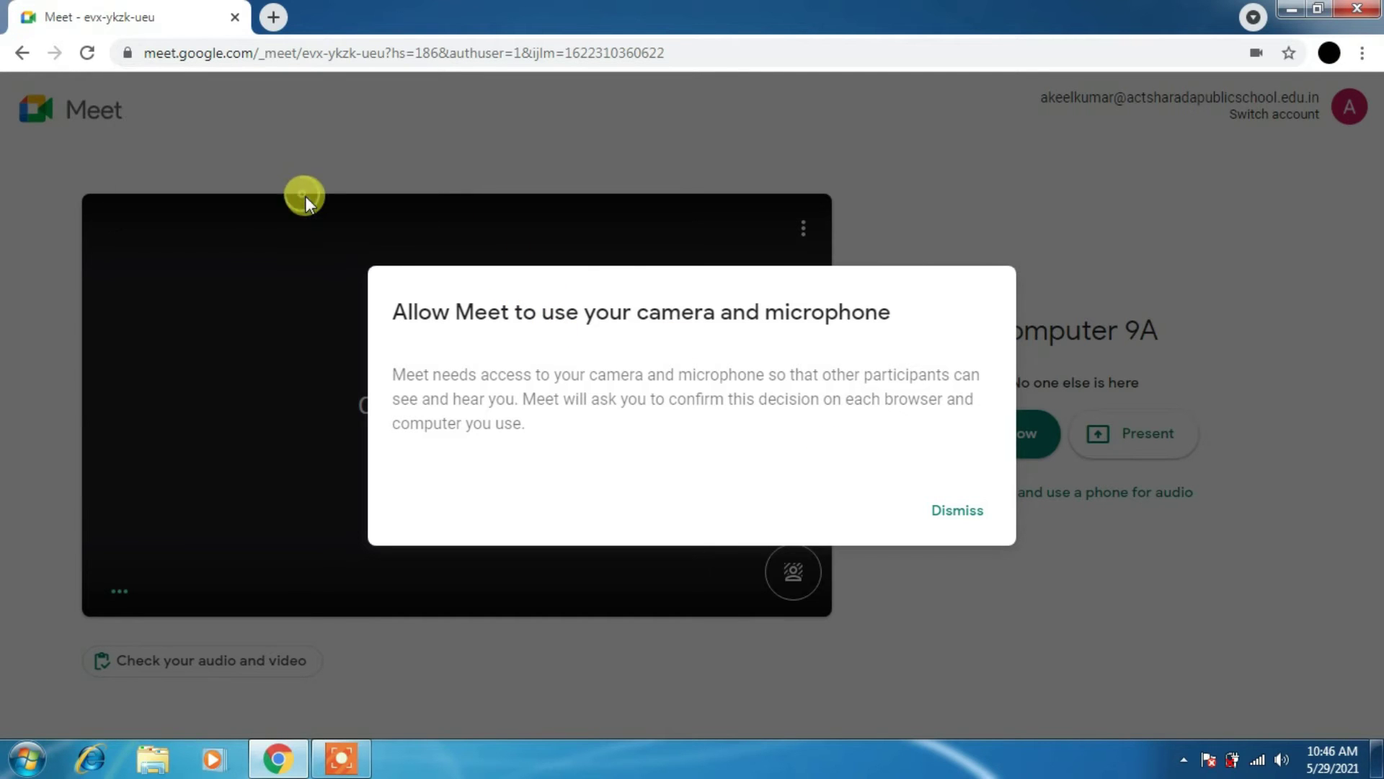
click(957, 510)
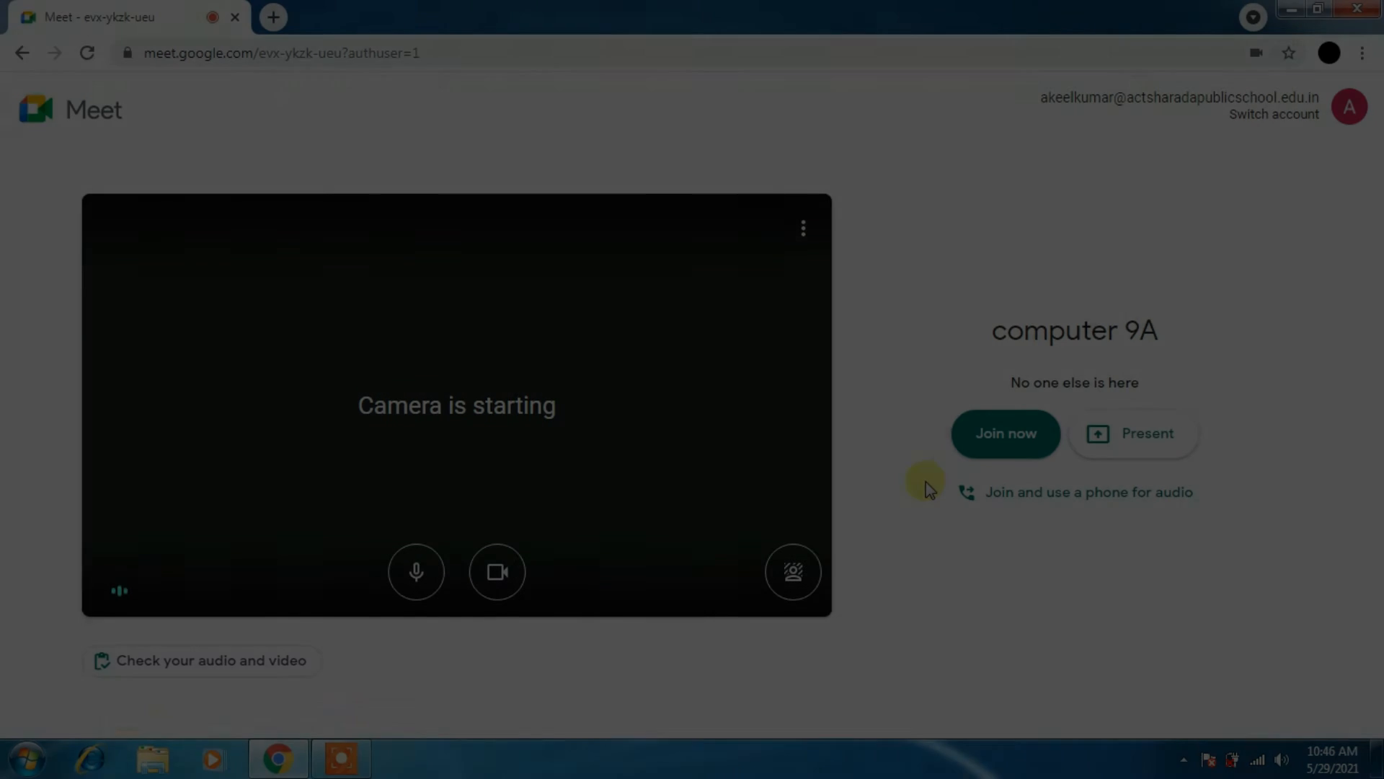
click(497, 571)
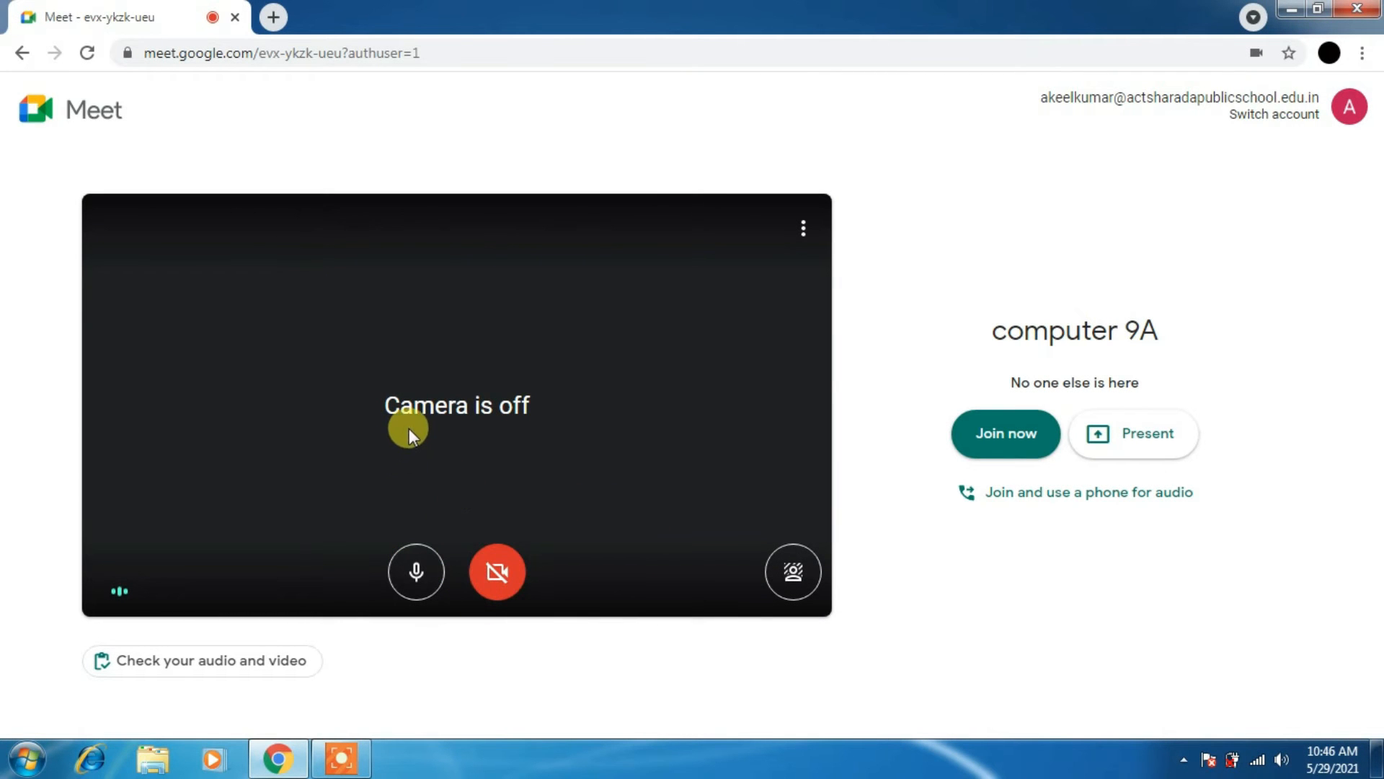
mouse_move(429, 427)
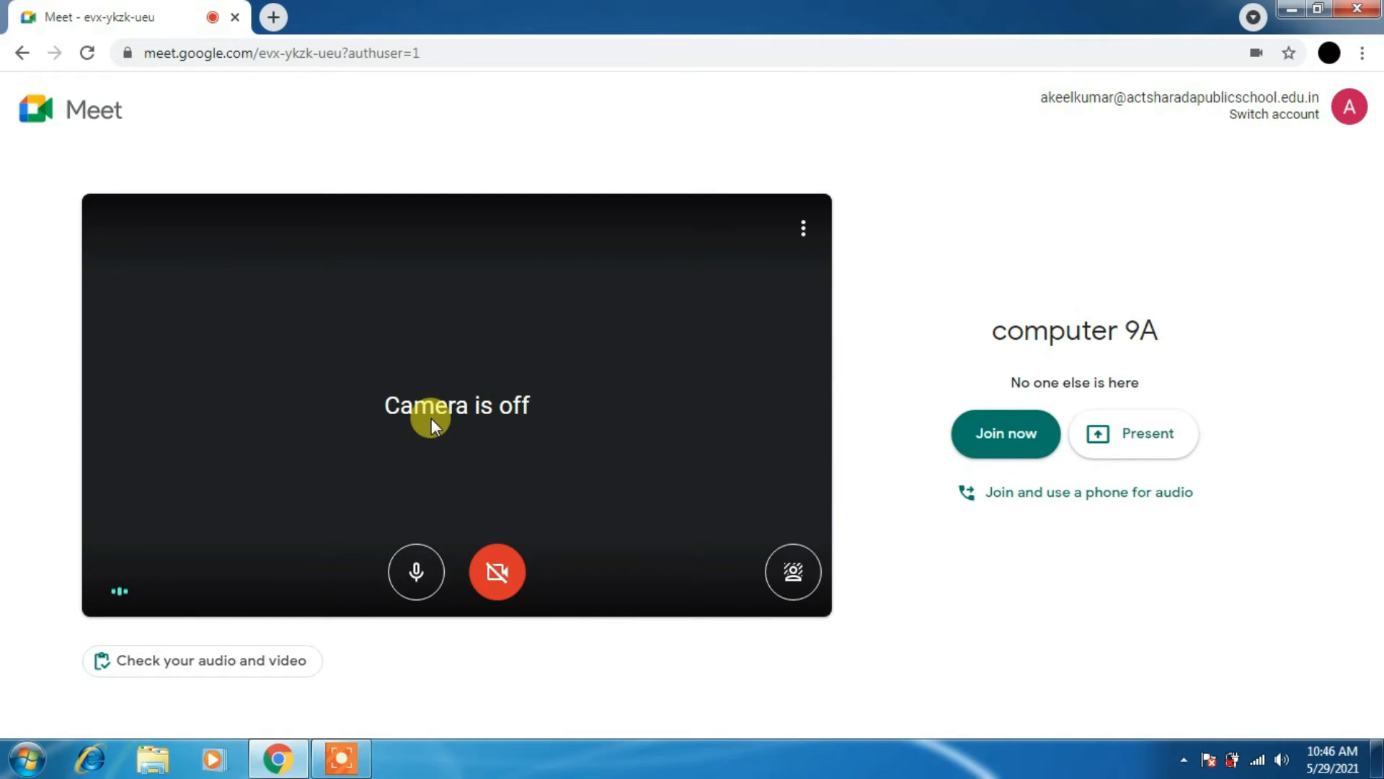
mouse_move(589, 512)
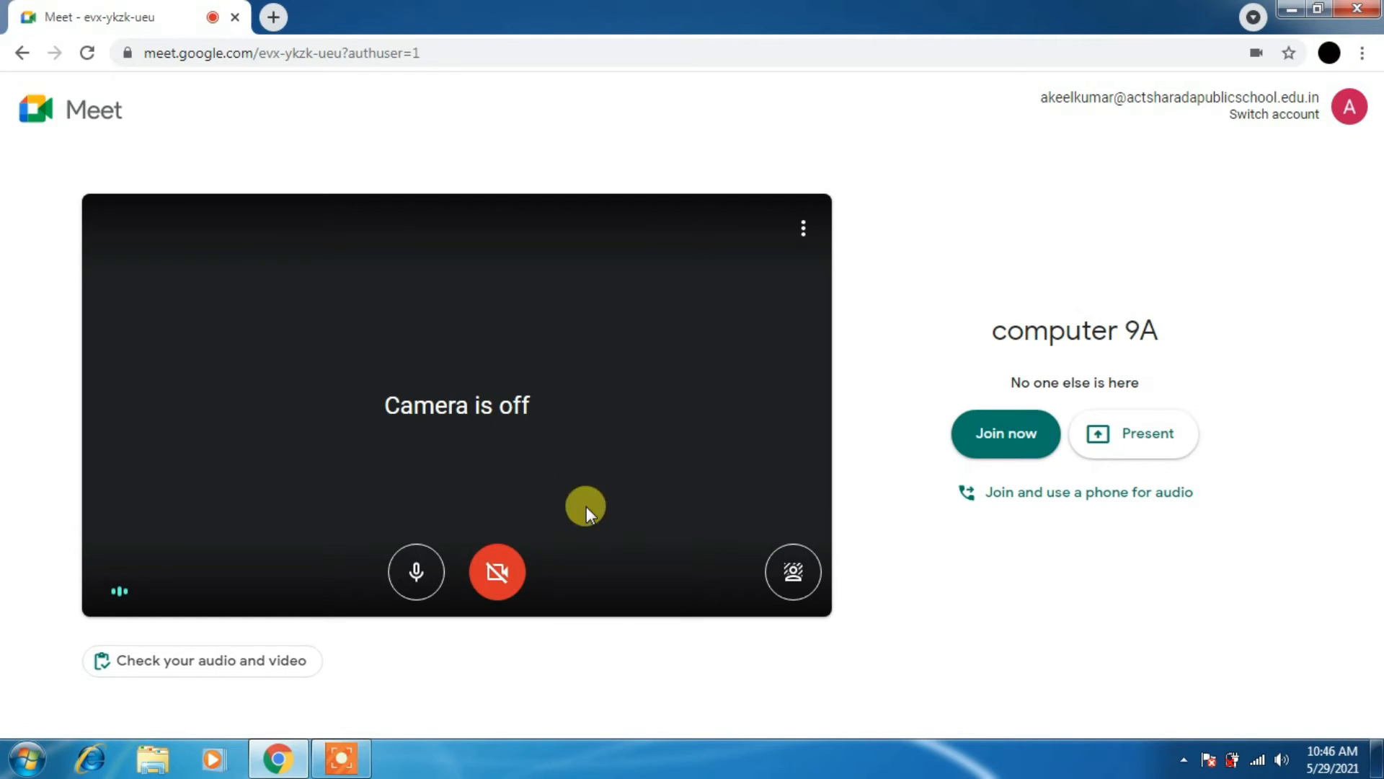
mouse_move(419, 582)
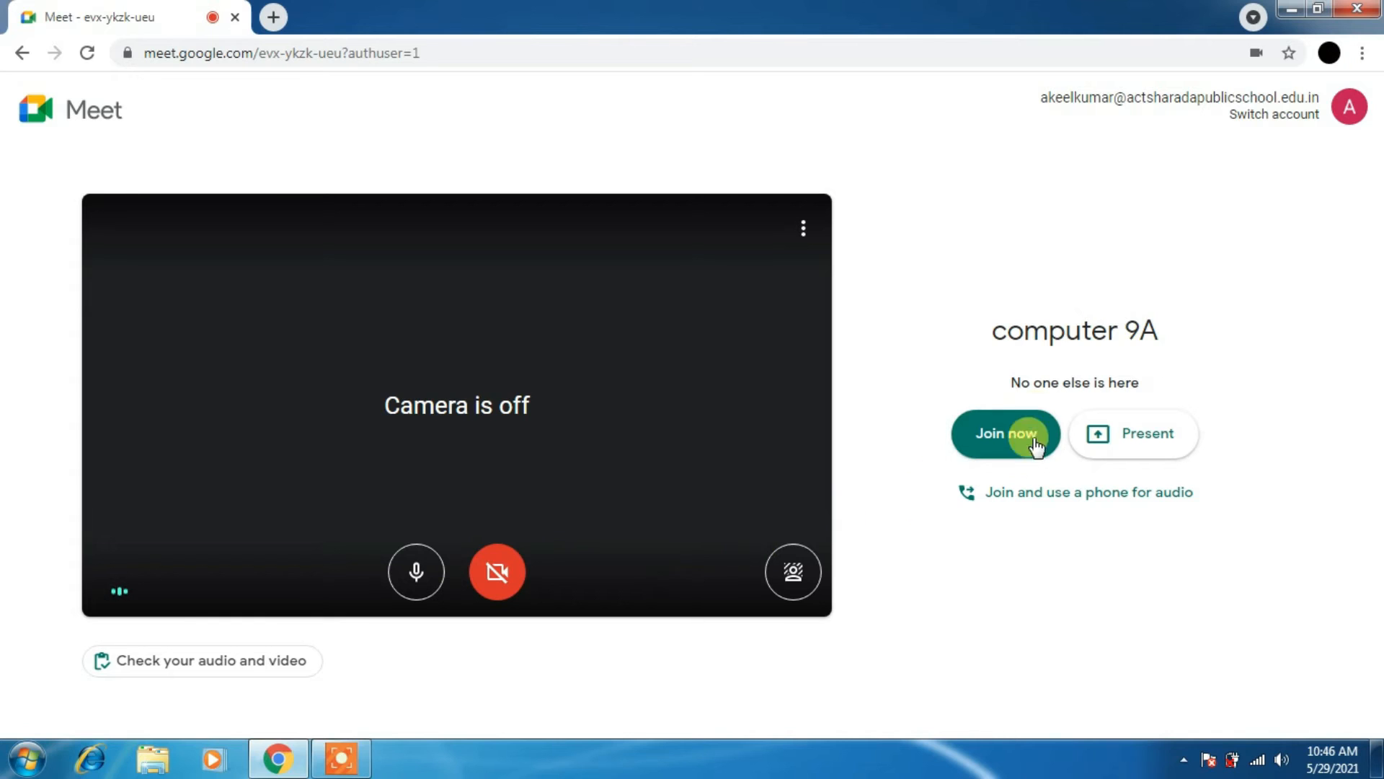
mouse_move(1120, 400)
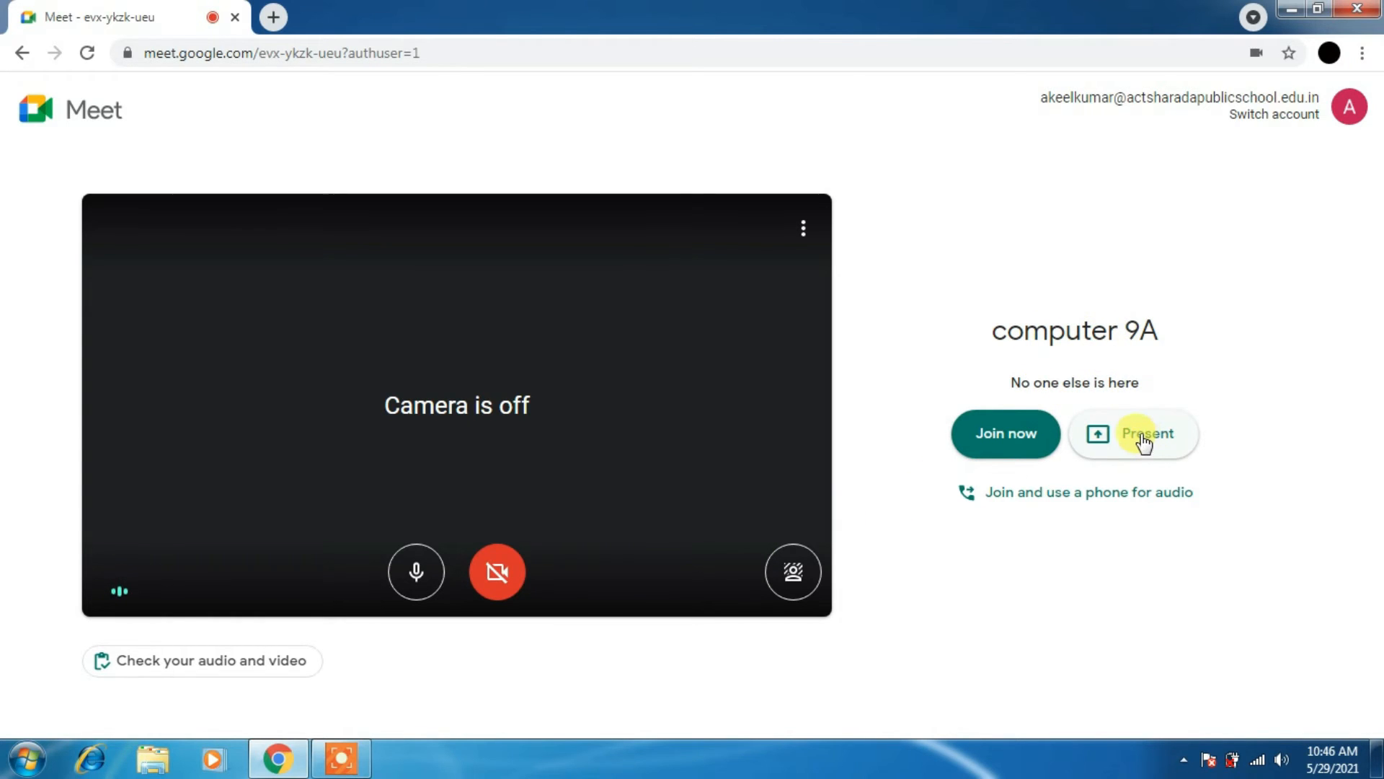
Join computer 9A in present-only mode, then cancel the Choose what to share dialog.
click(1147, 433)
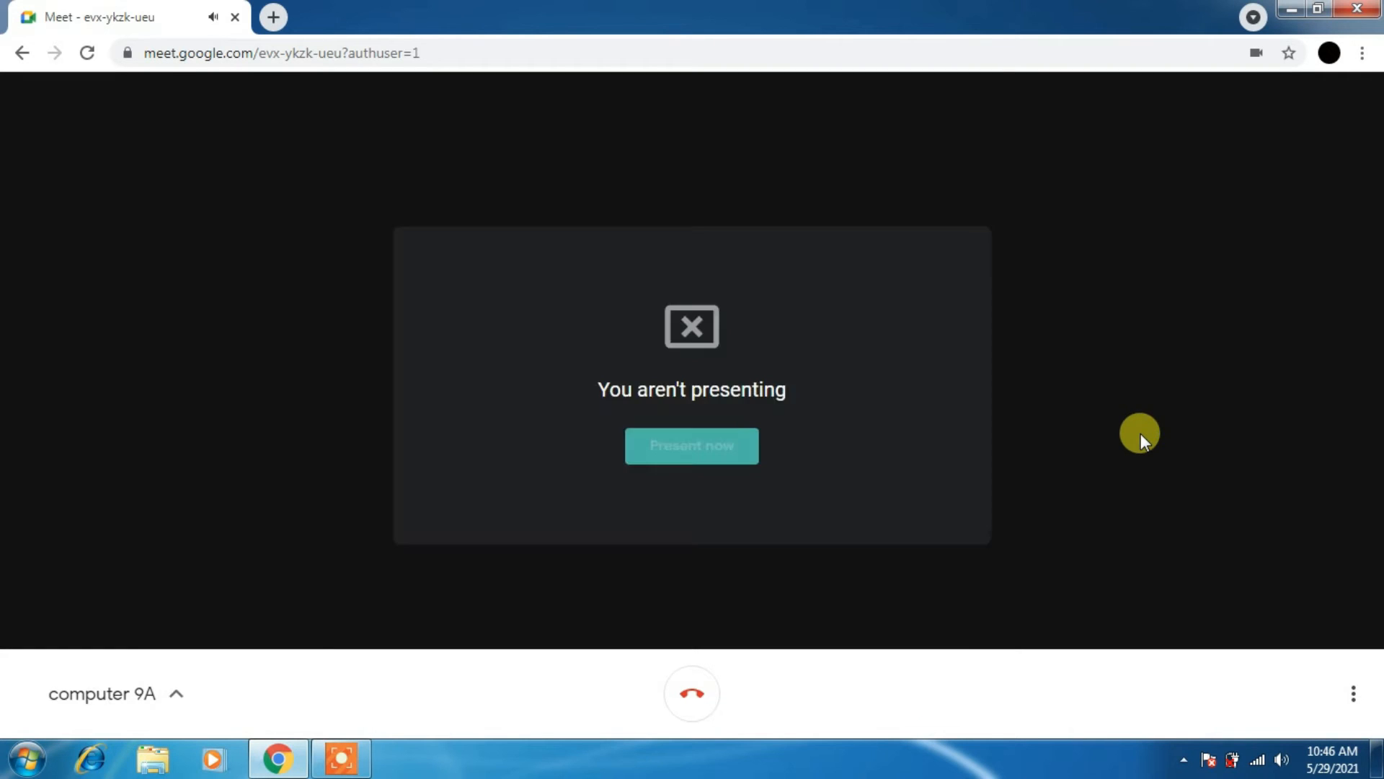
click(691, 446)
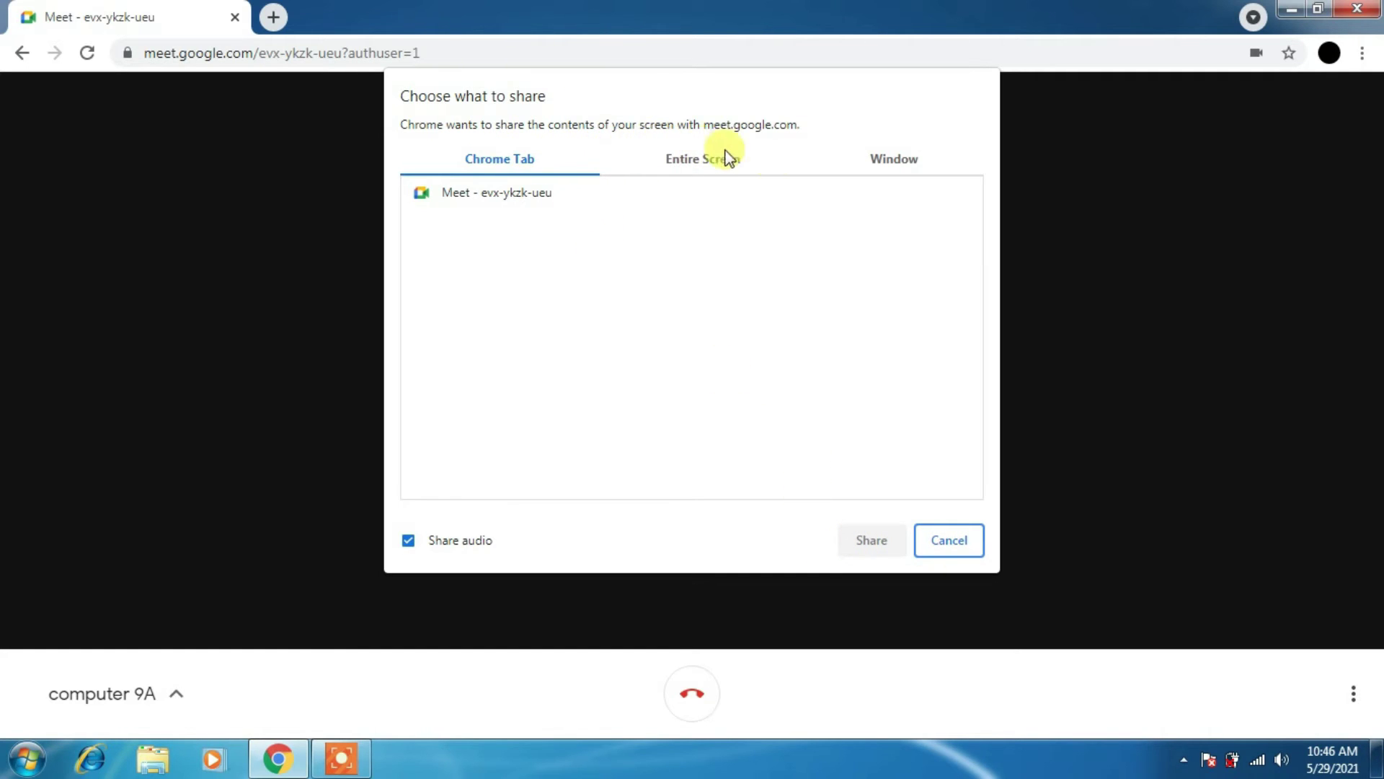
click(949, 540)
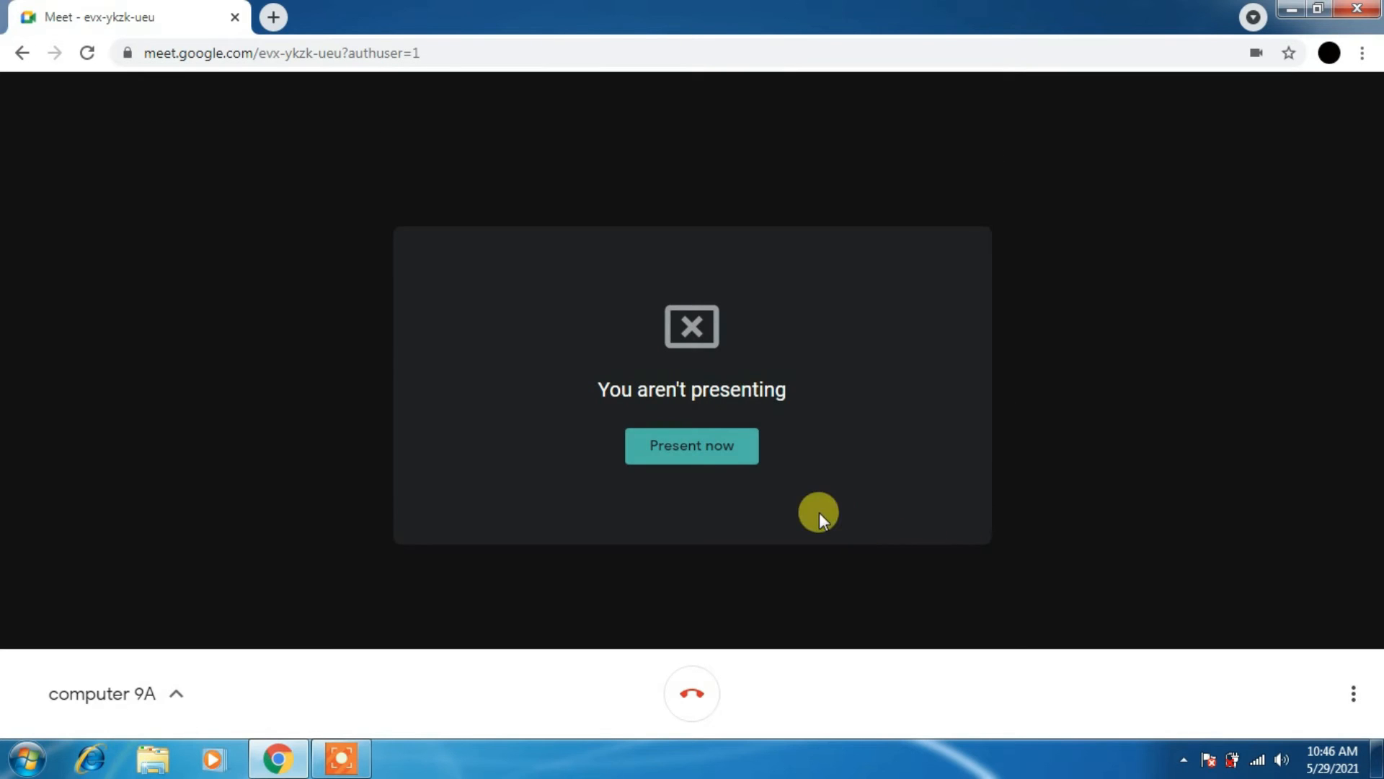
mouse_move(691, 335)
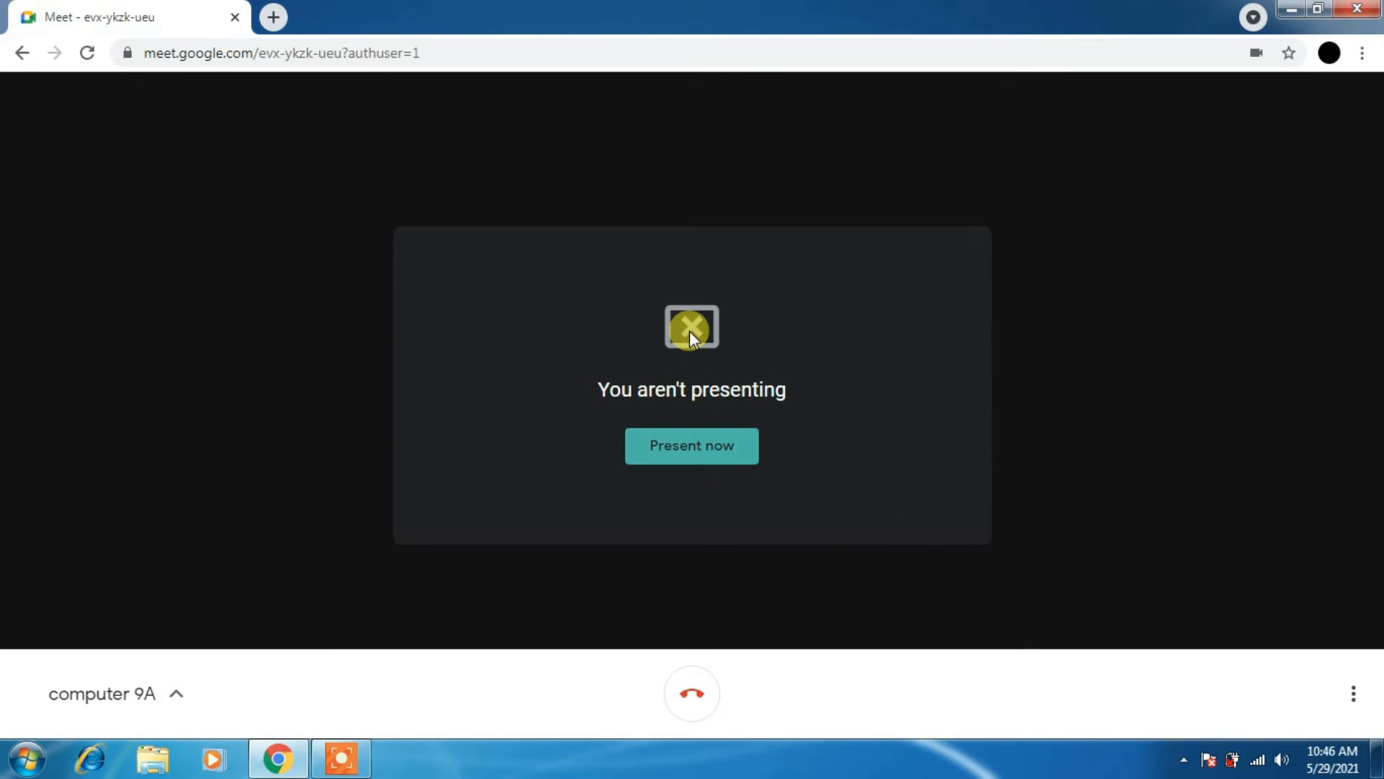
mouse_move(723, 396)
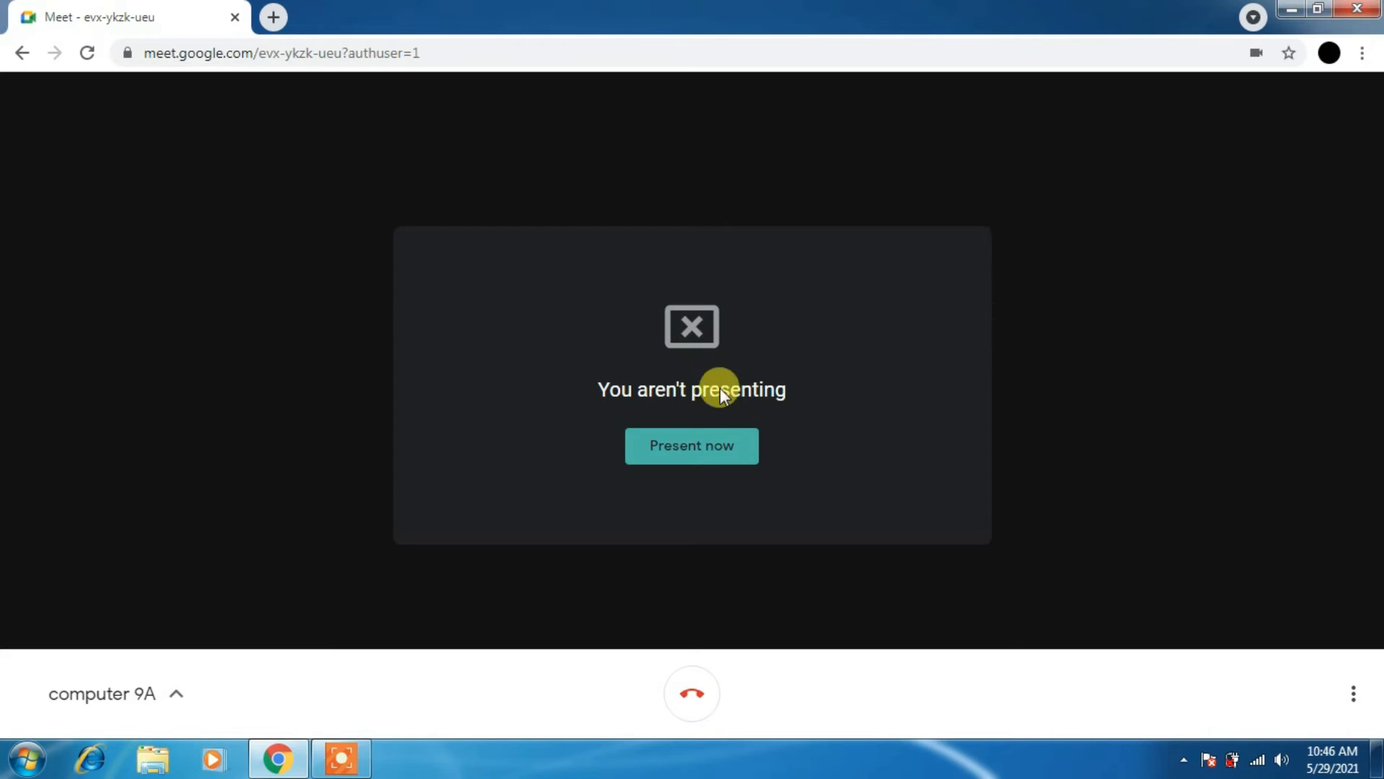
mouse_move(691, 705)
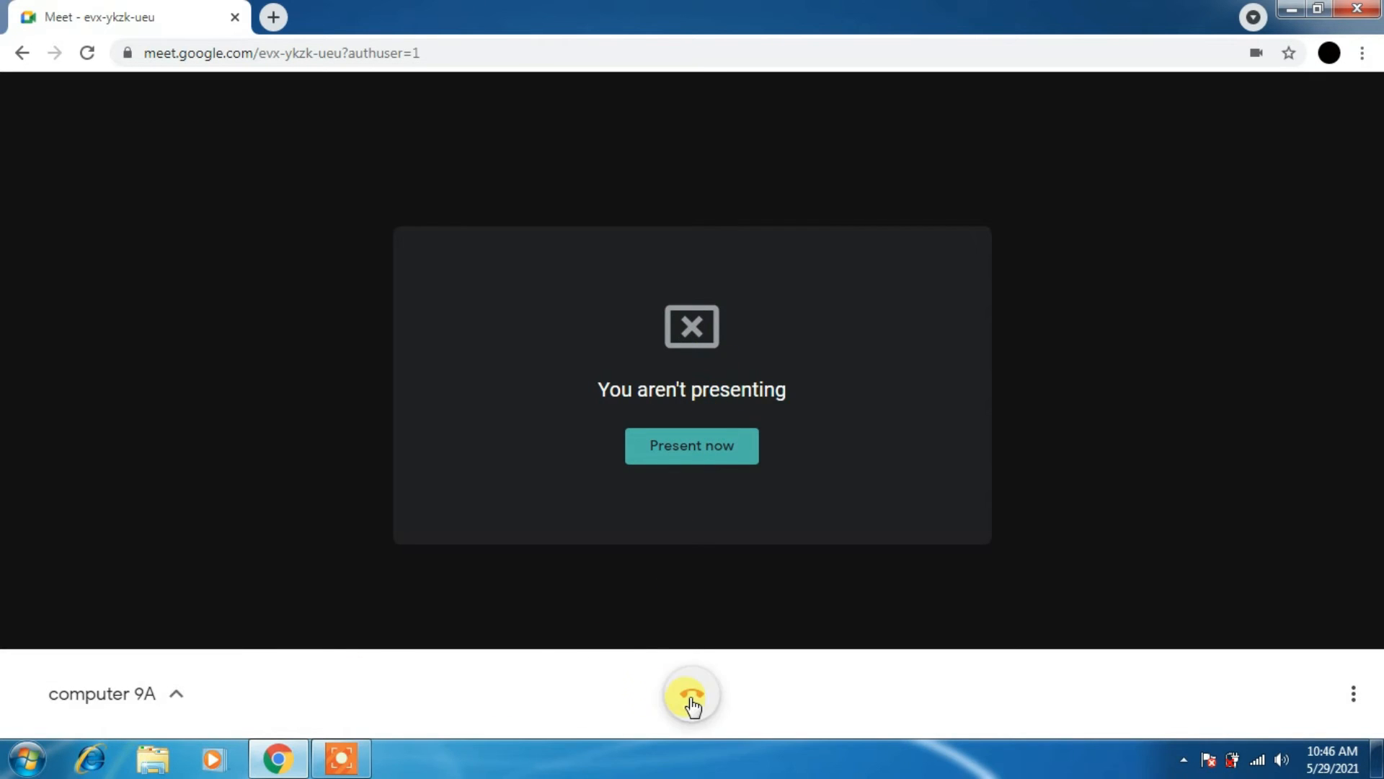
Leave the call just for yourself, then reopen the computer 9A lobby with camera off.
click(691, 694)
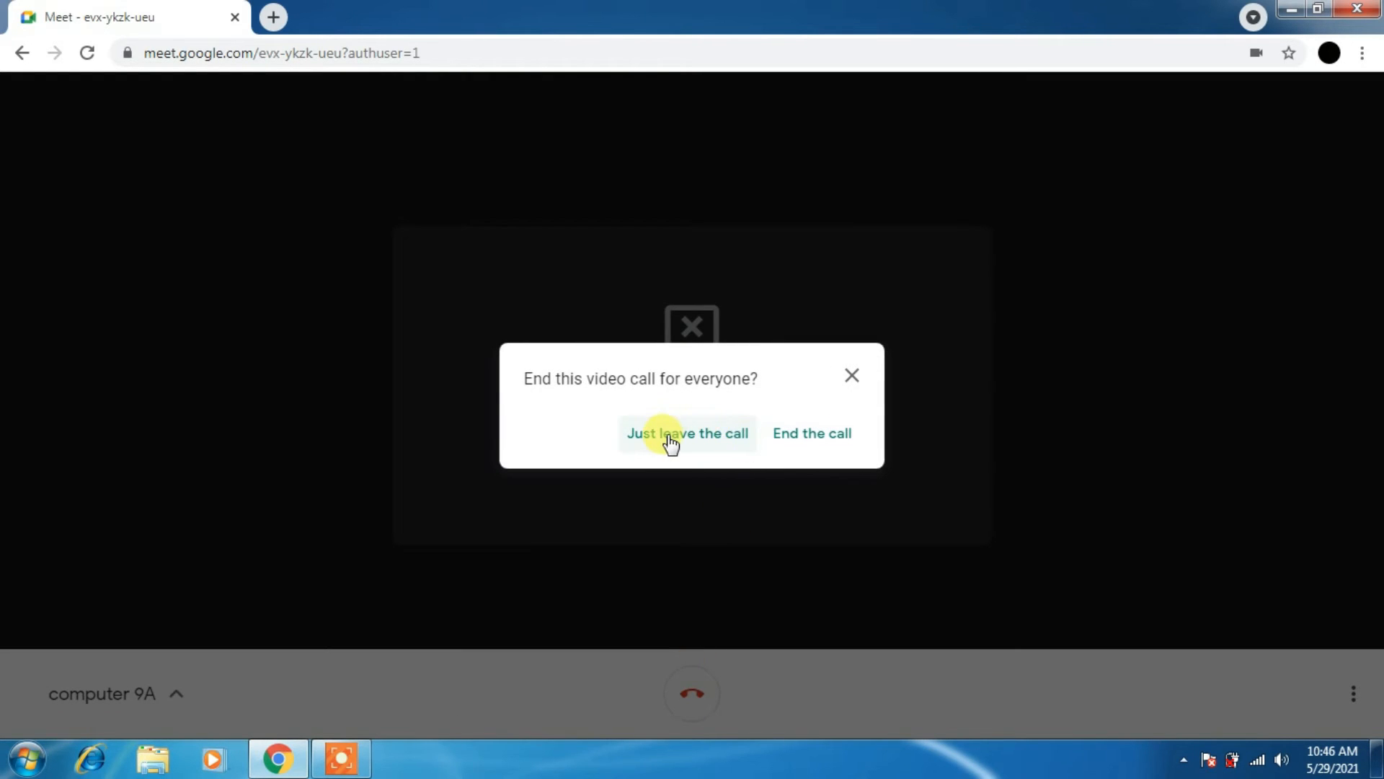
mouse_move(564, 393)
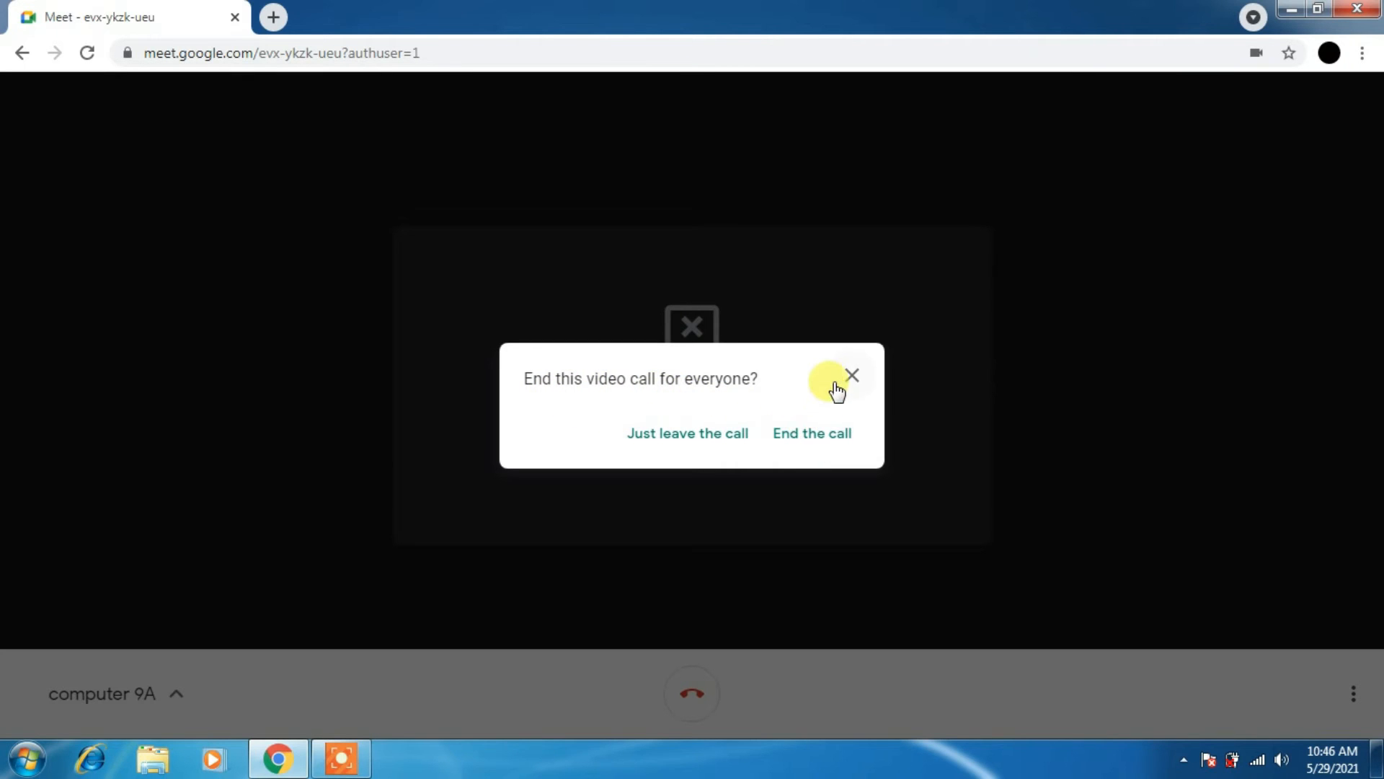
mouse_move(758, 444)
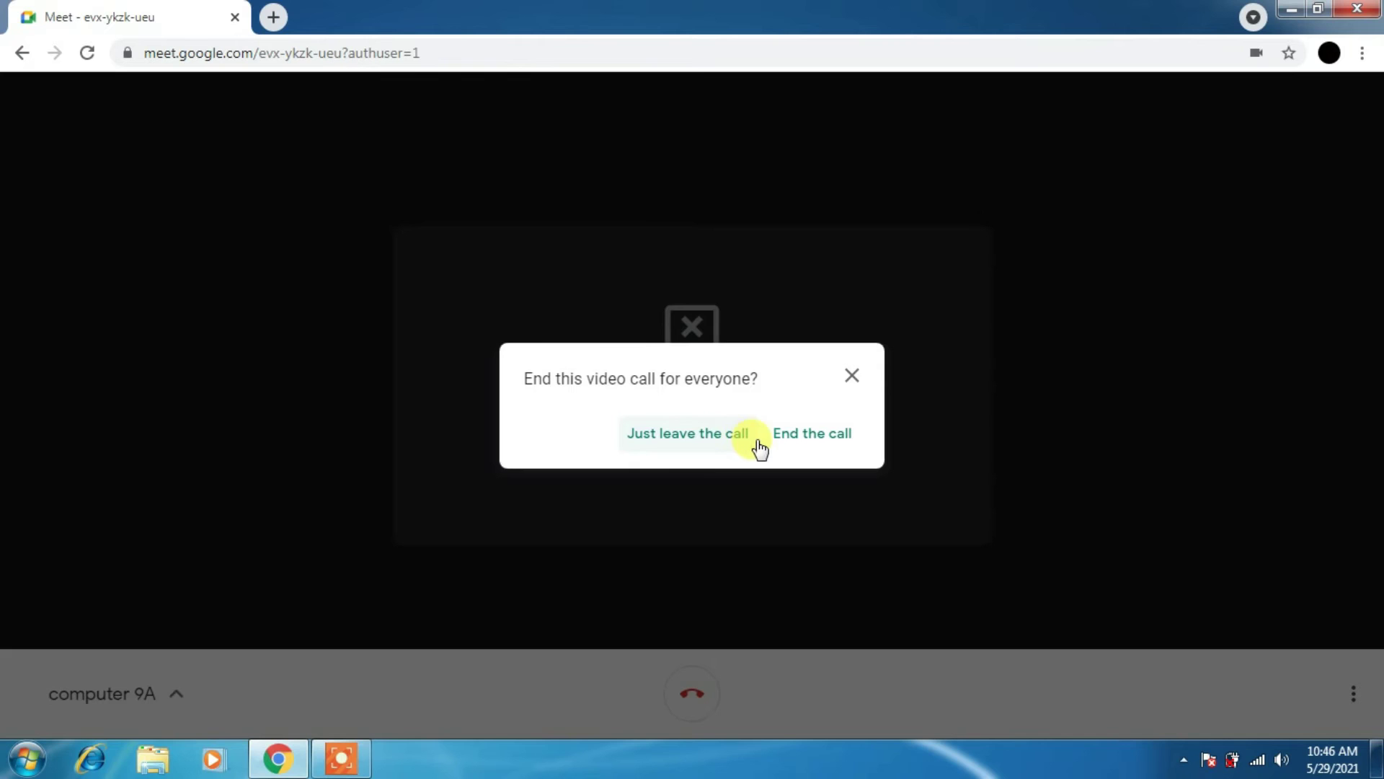
click(688, 434)
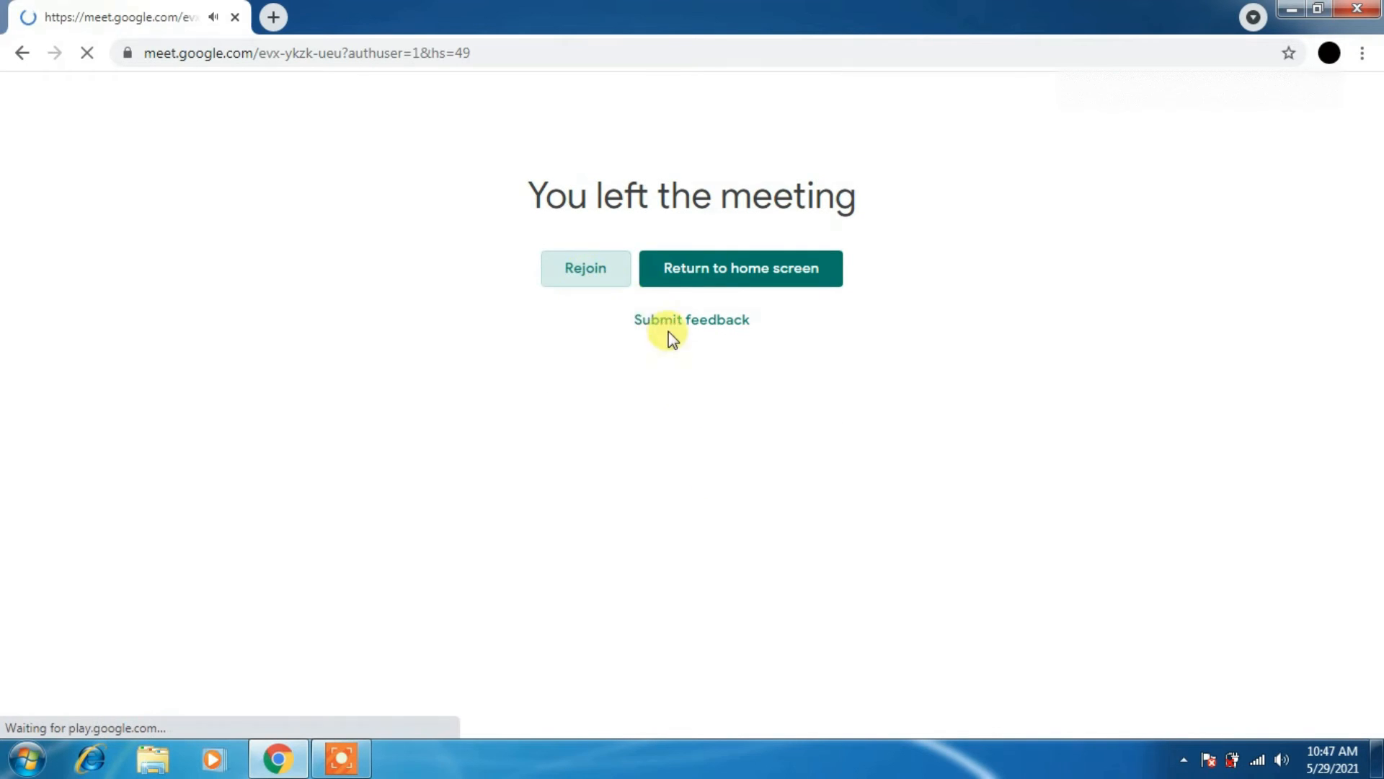
click(586, 268)
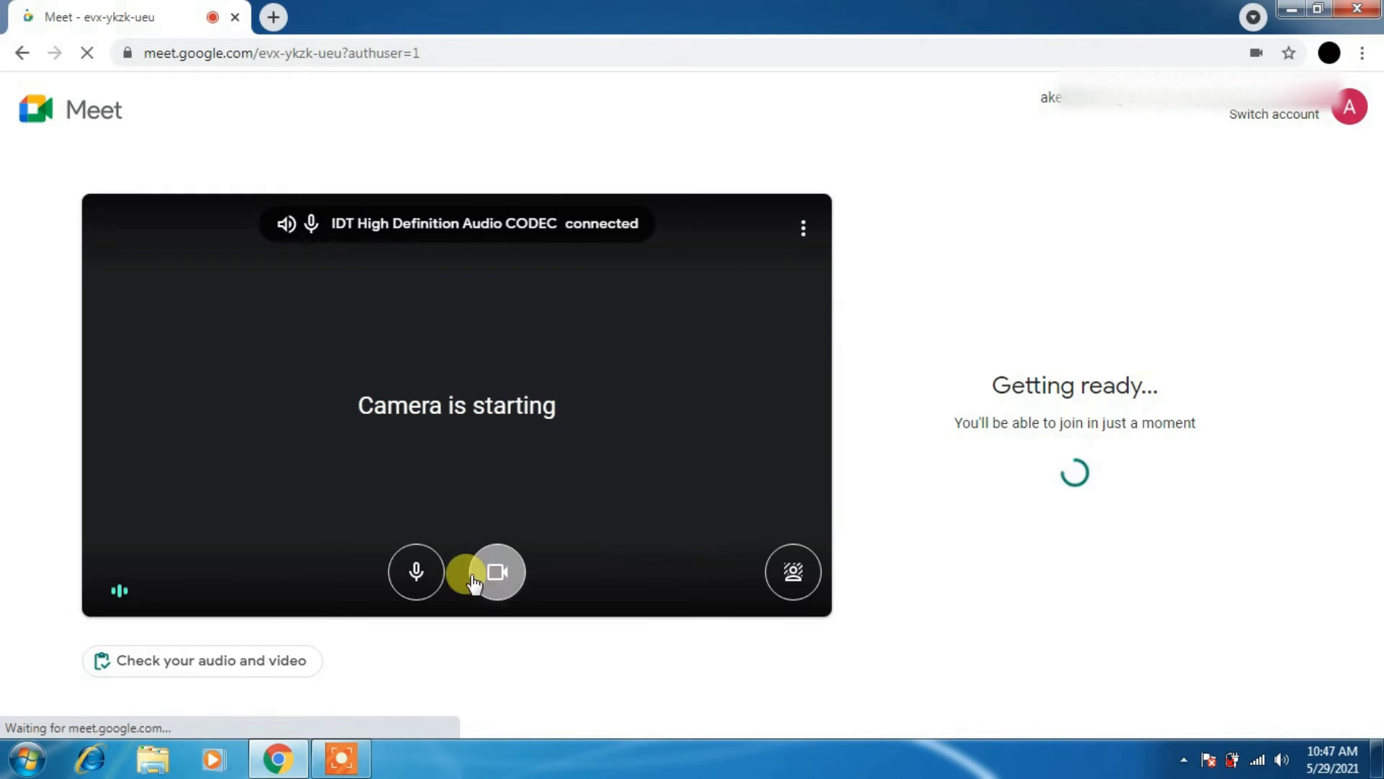
click(496, 571)
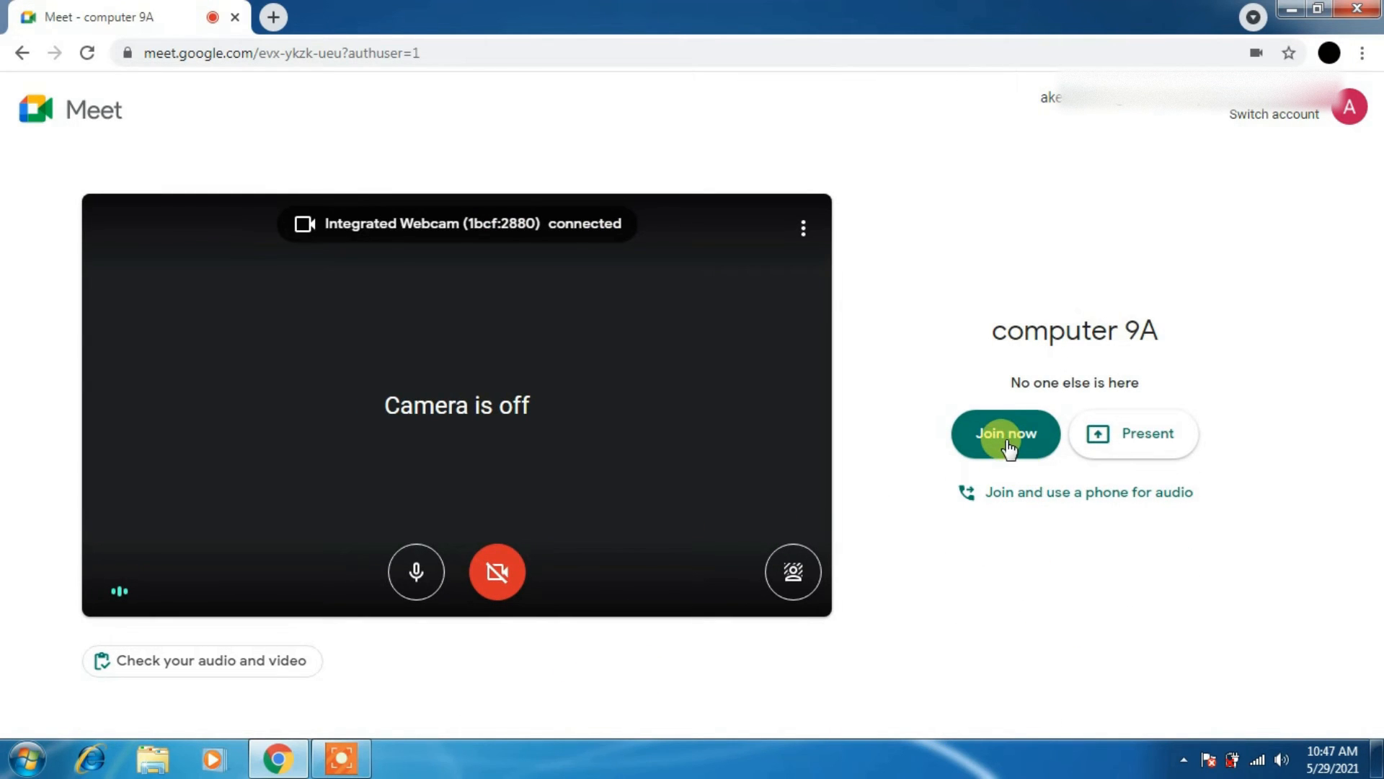
Join the computer 9A call with the camera off and turn on live captions.
click(1005, 434)
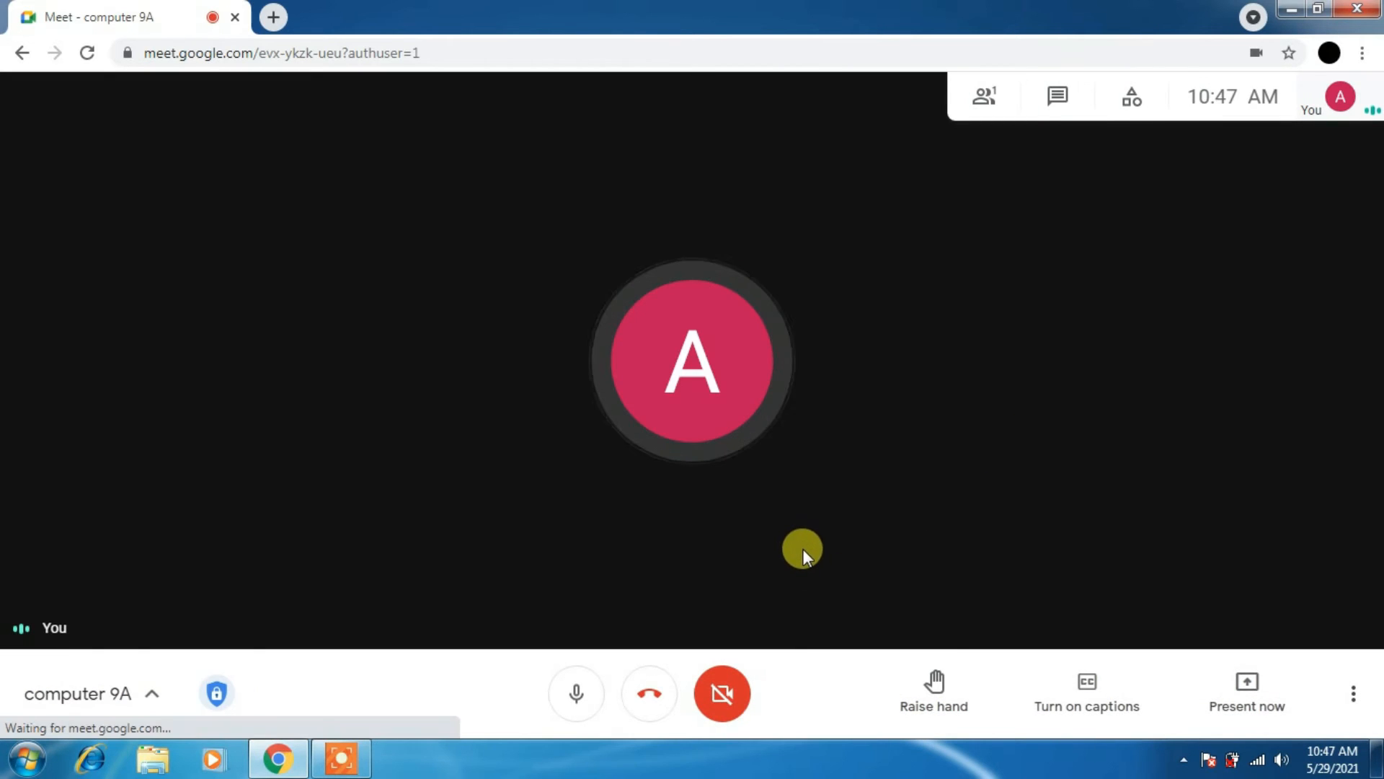
mouse_move(499, 598)
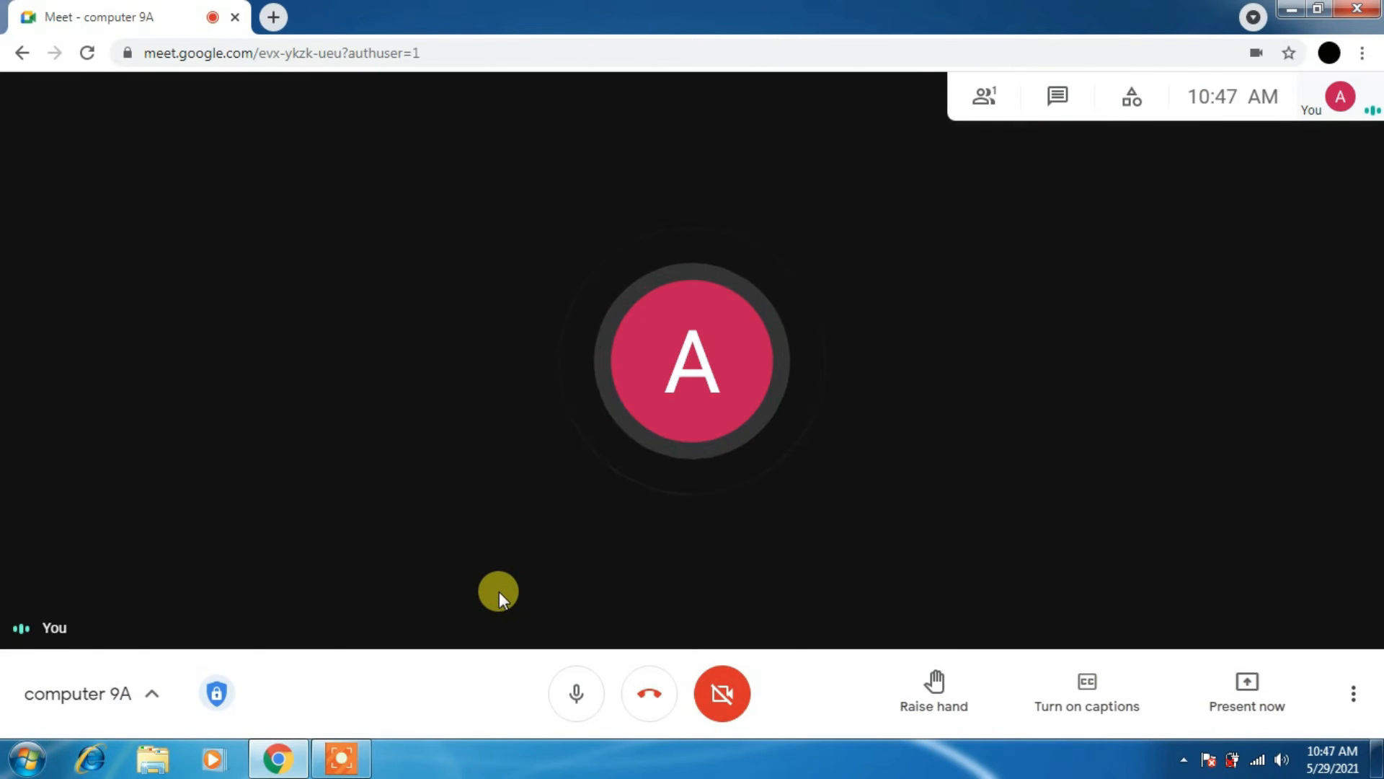
mouse_move(587, 661)
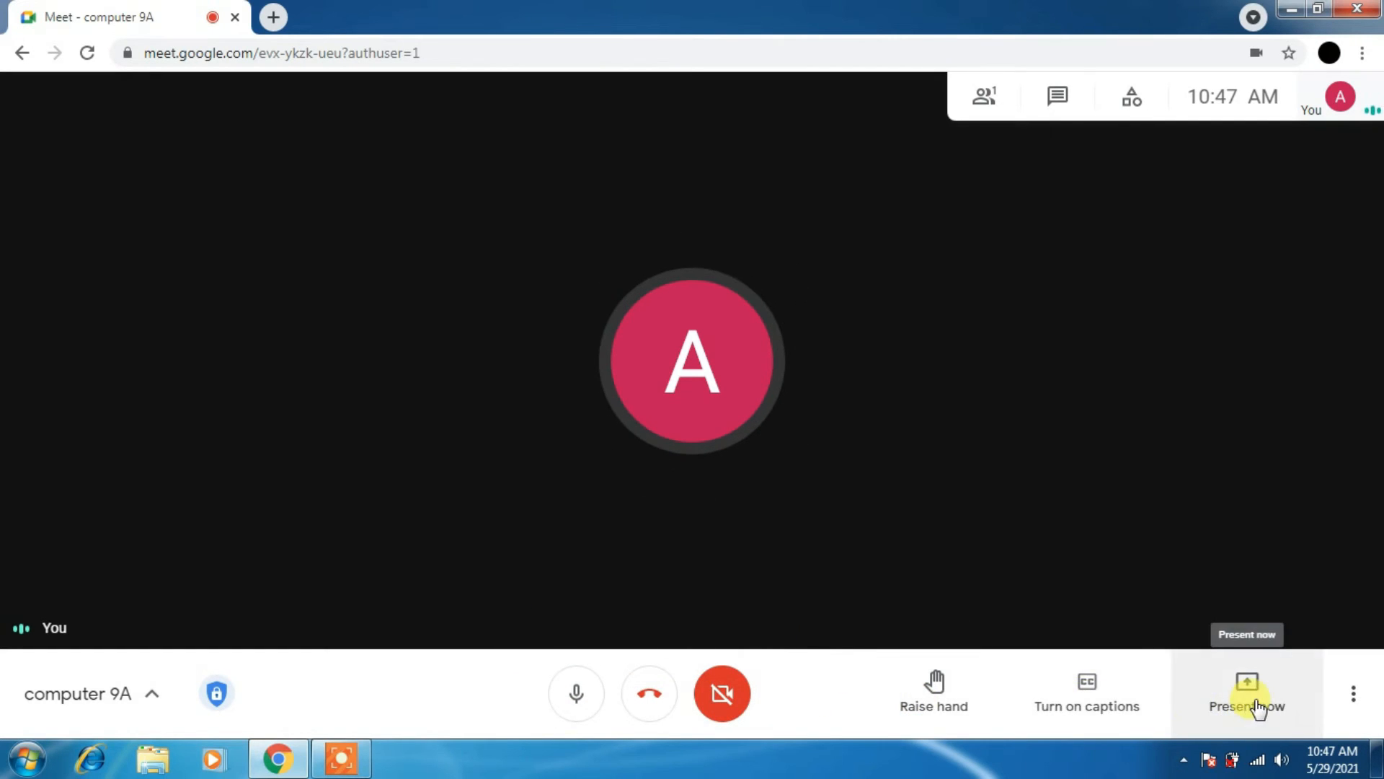
click(1086, 689)
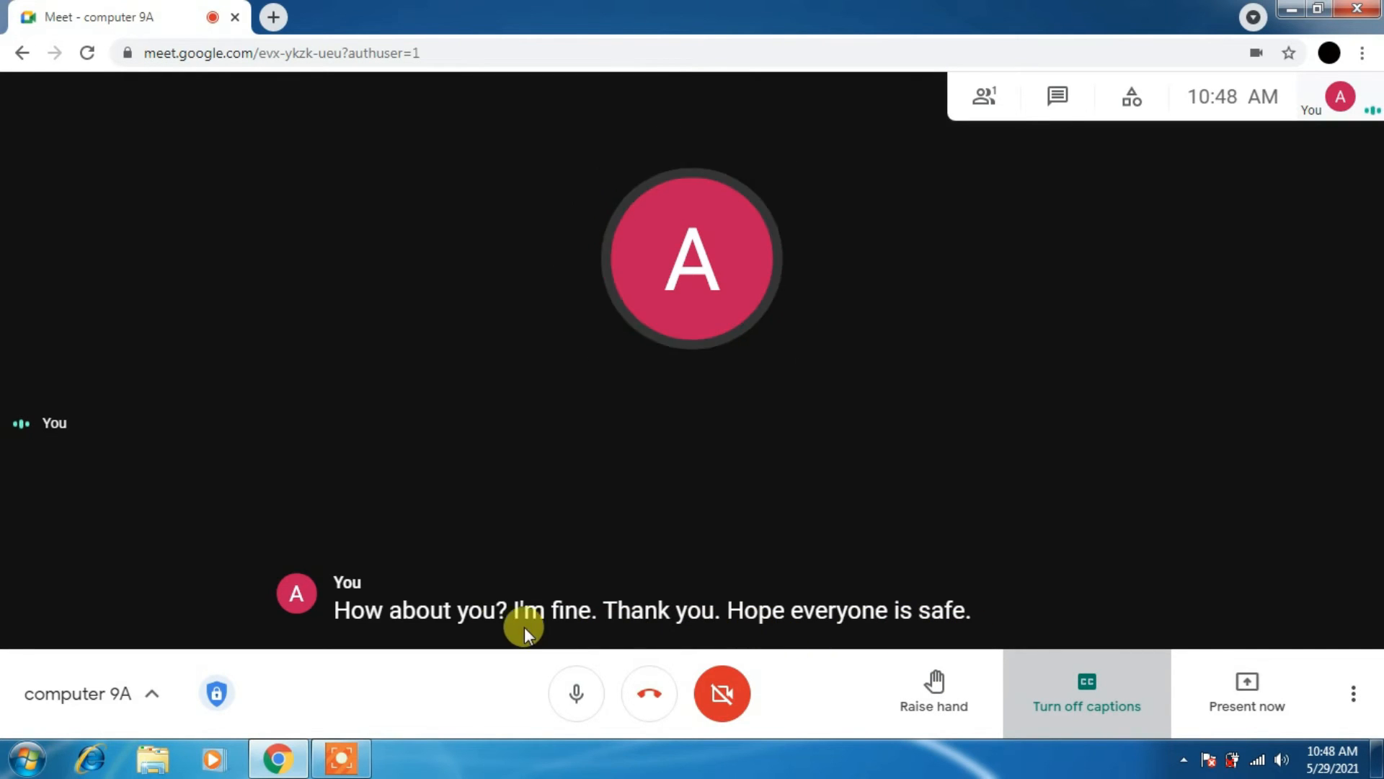
mouse_move(874, 627)
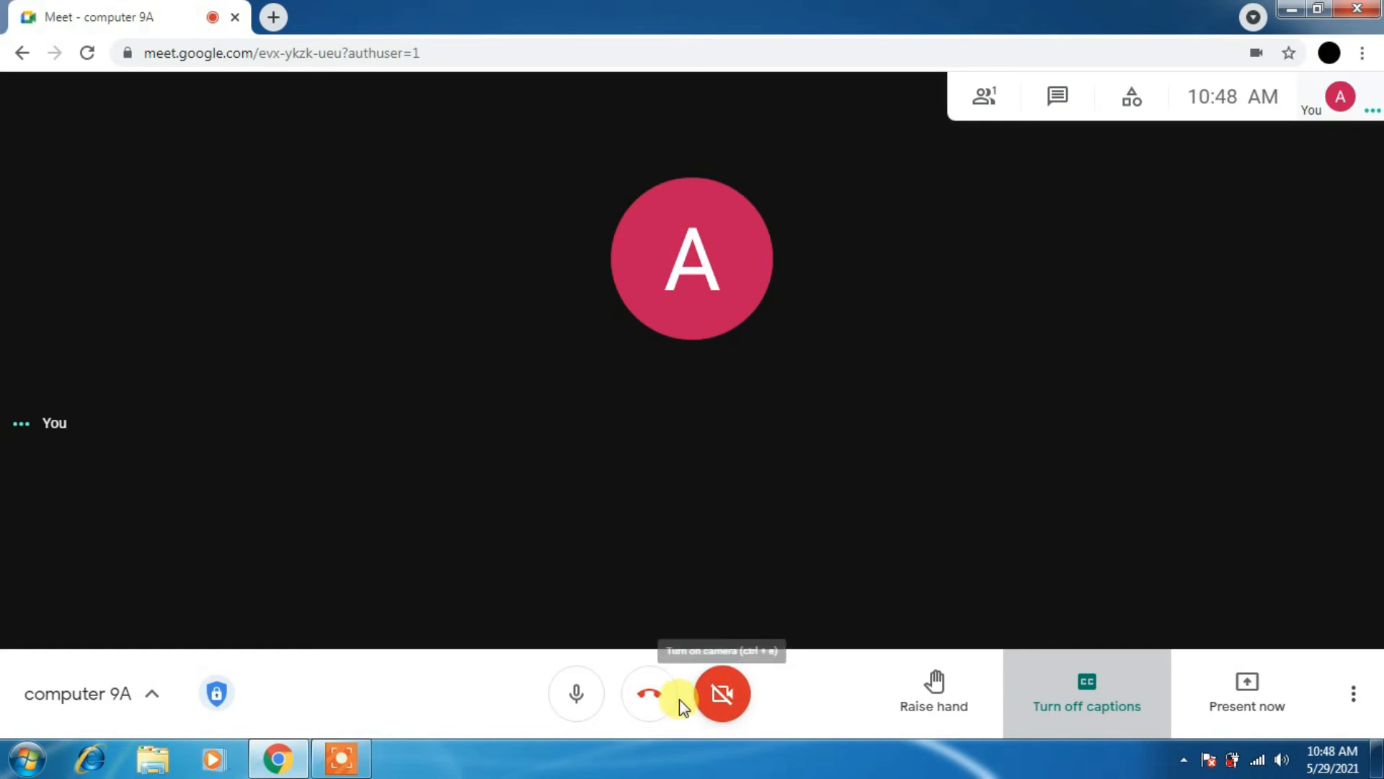
mouse_move(653, 704)
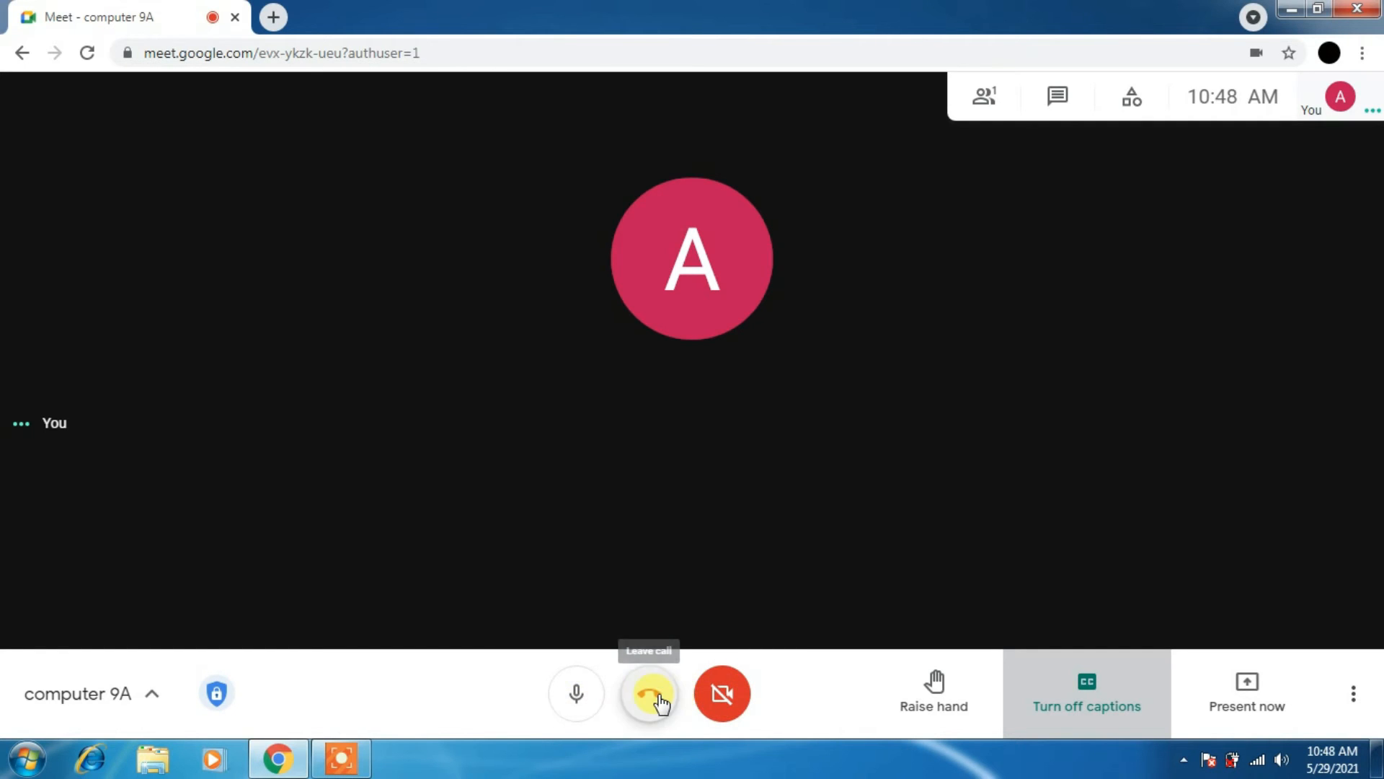
mouse_move(1041, 699)
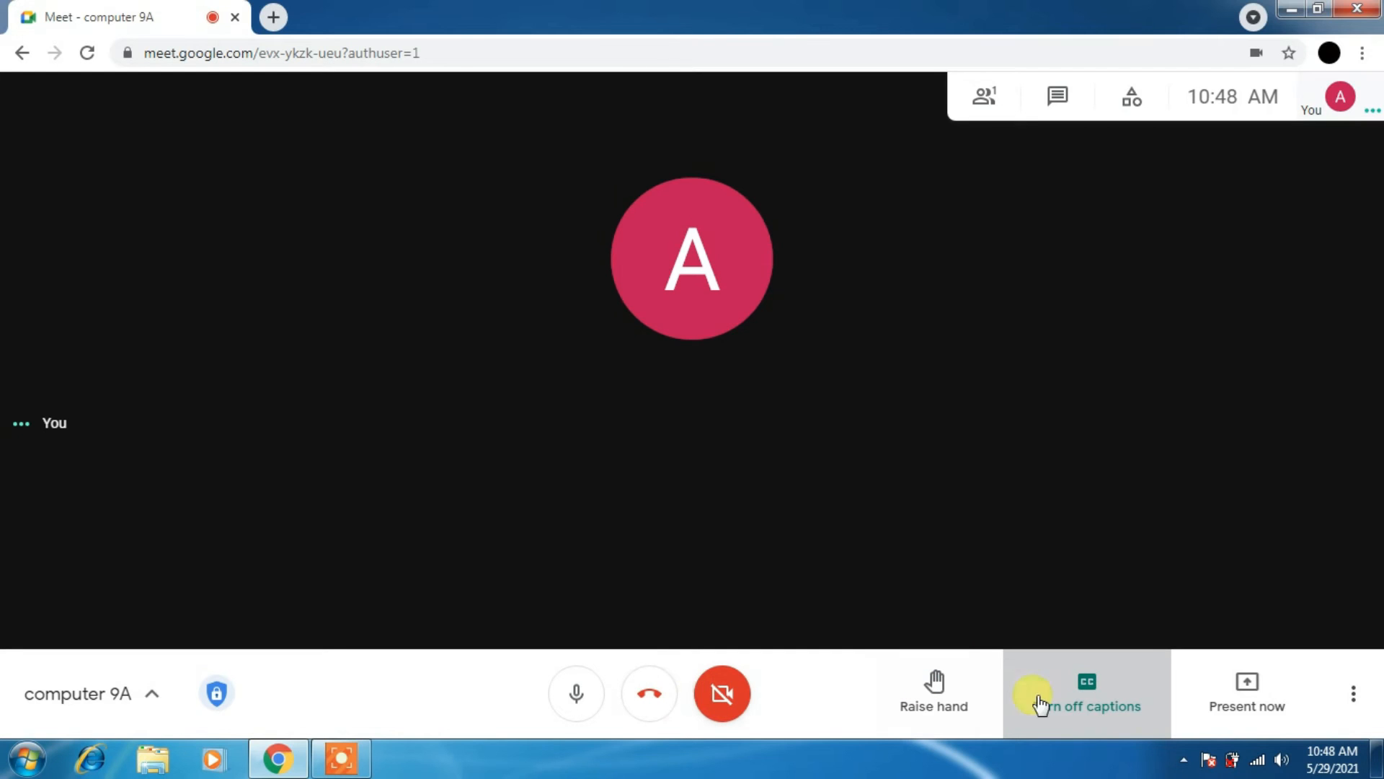
mouse_move(1247, 696)
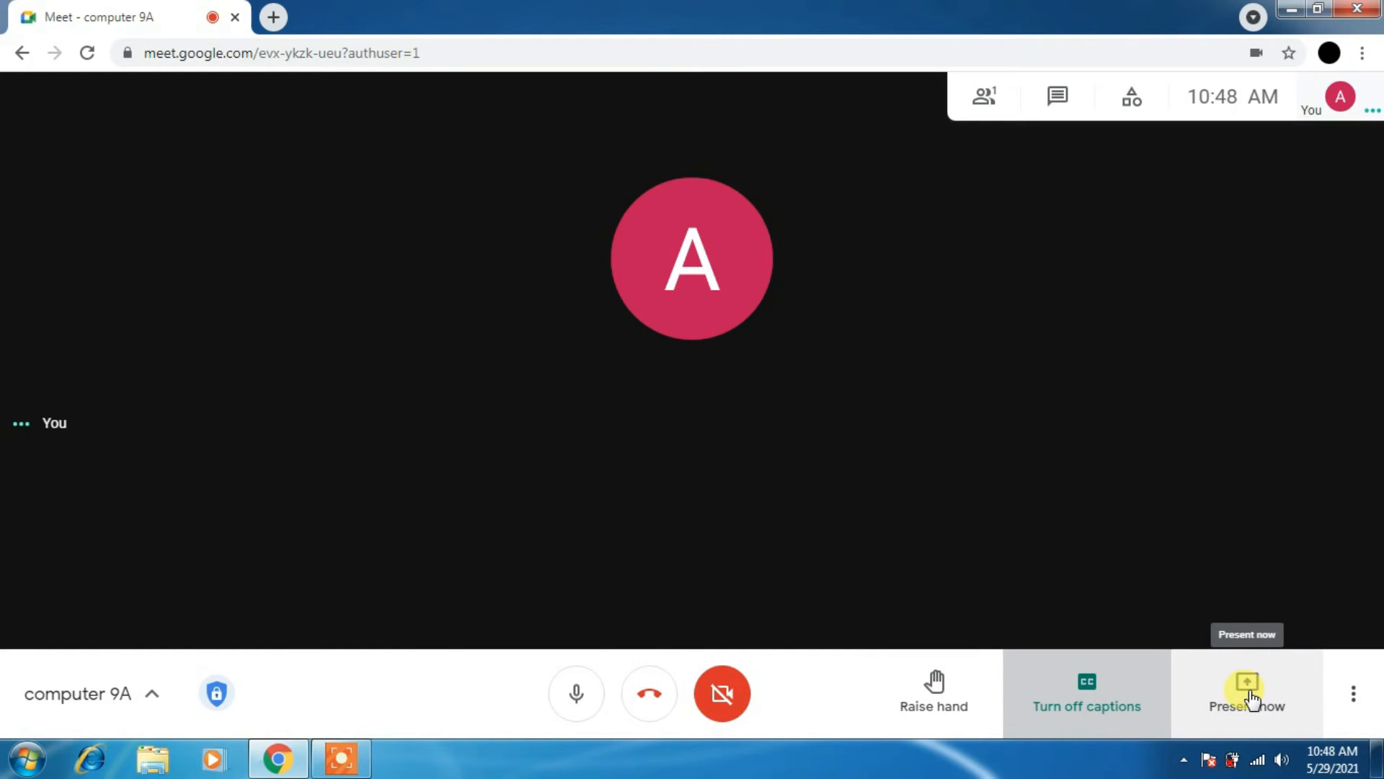
mouse_move(1354, 704)
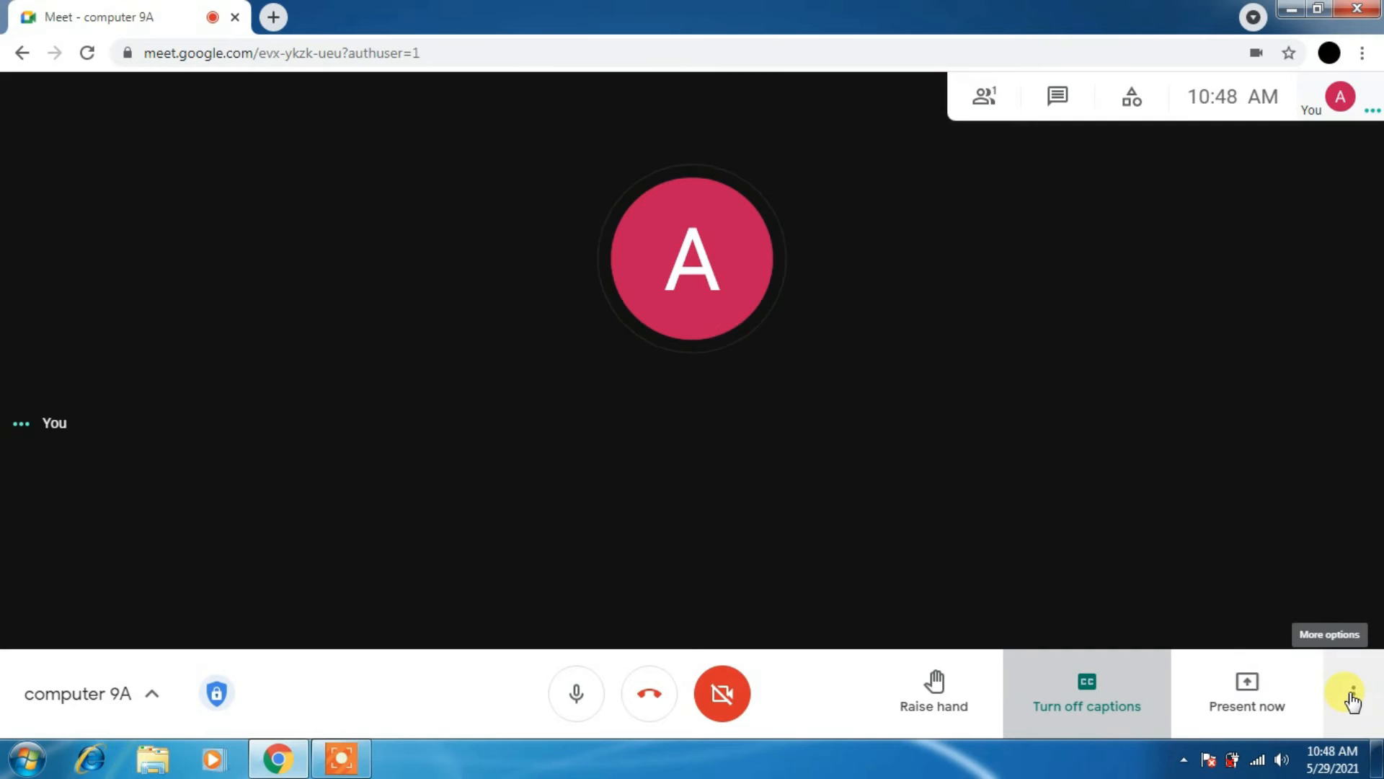
Start a new whiteboard from the call's Whiteboarding options and send the guest edit access.
click(1353, 694)
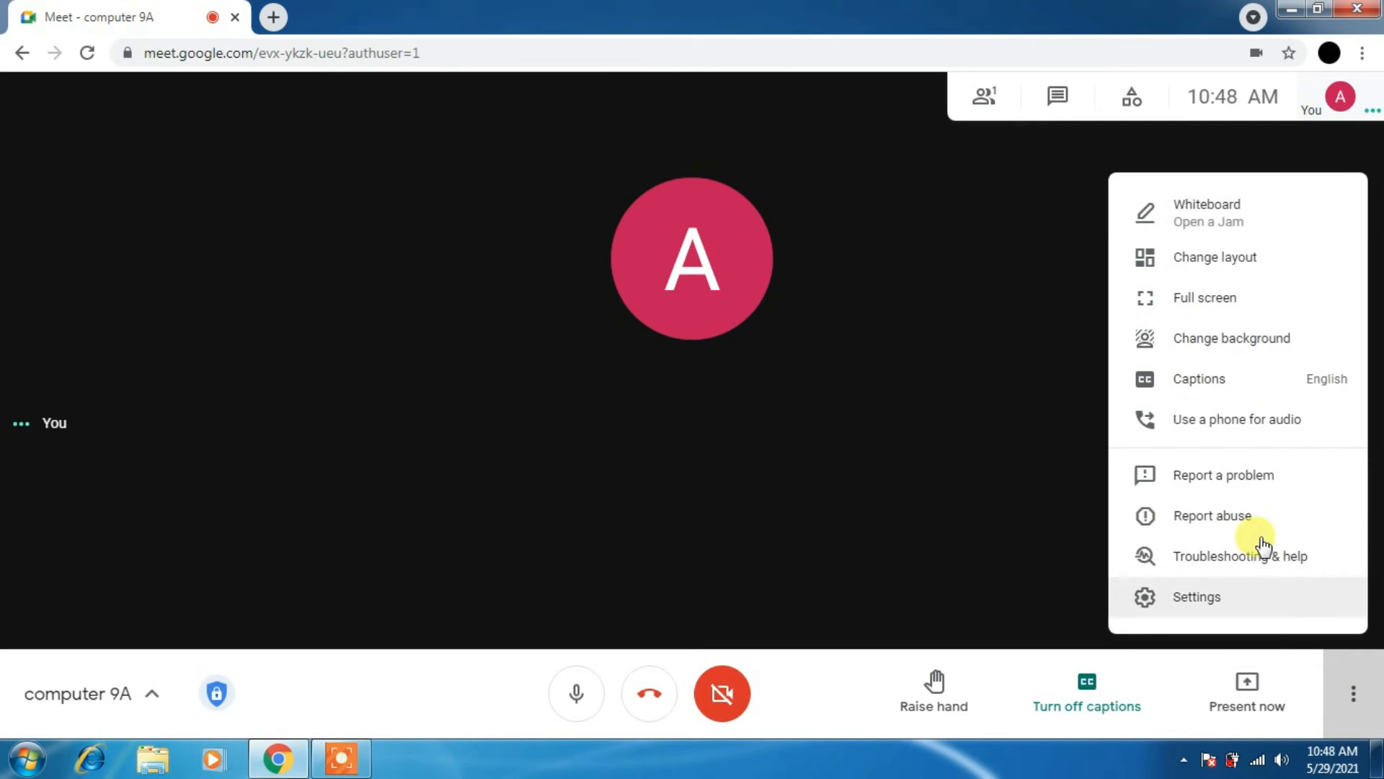
mouse_move(1195, 220)
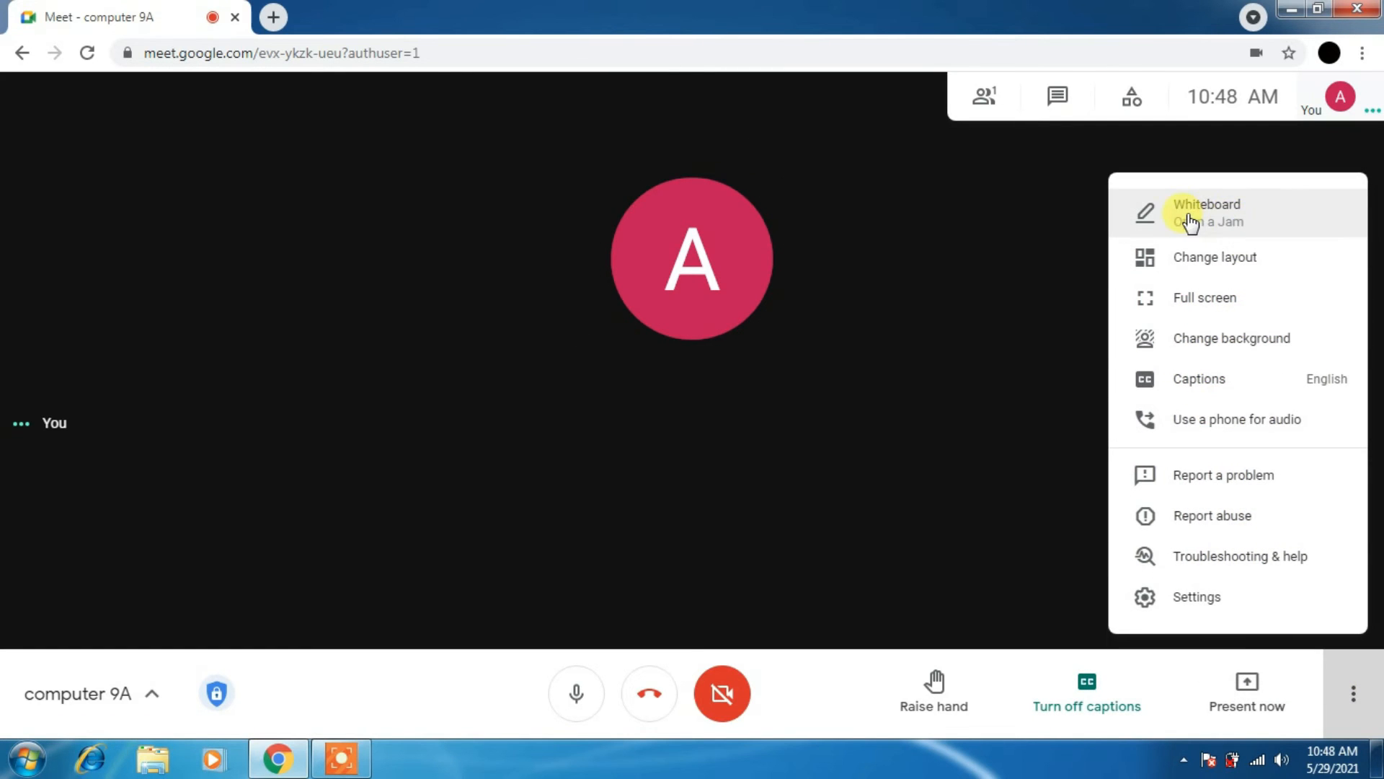
click(1207, 212)
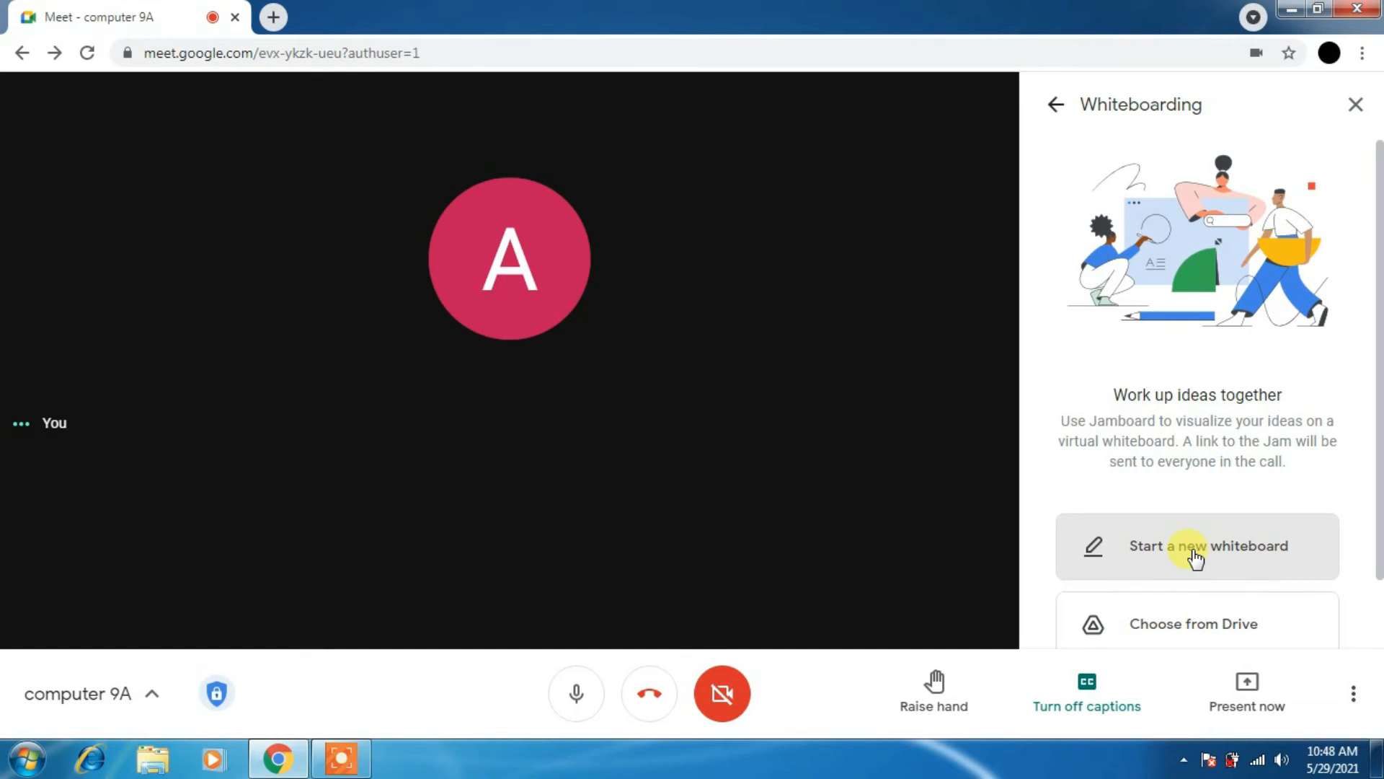
click(1197, 545)
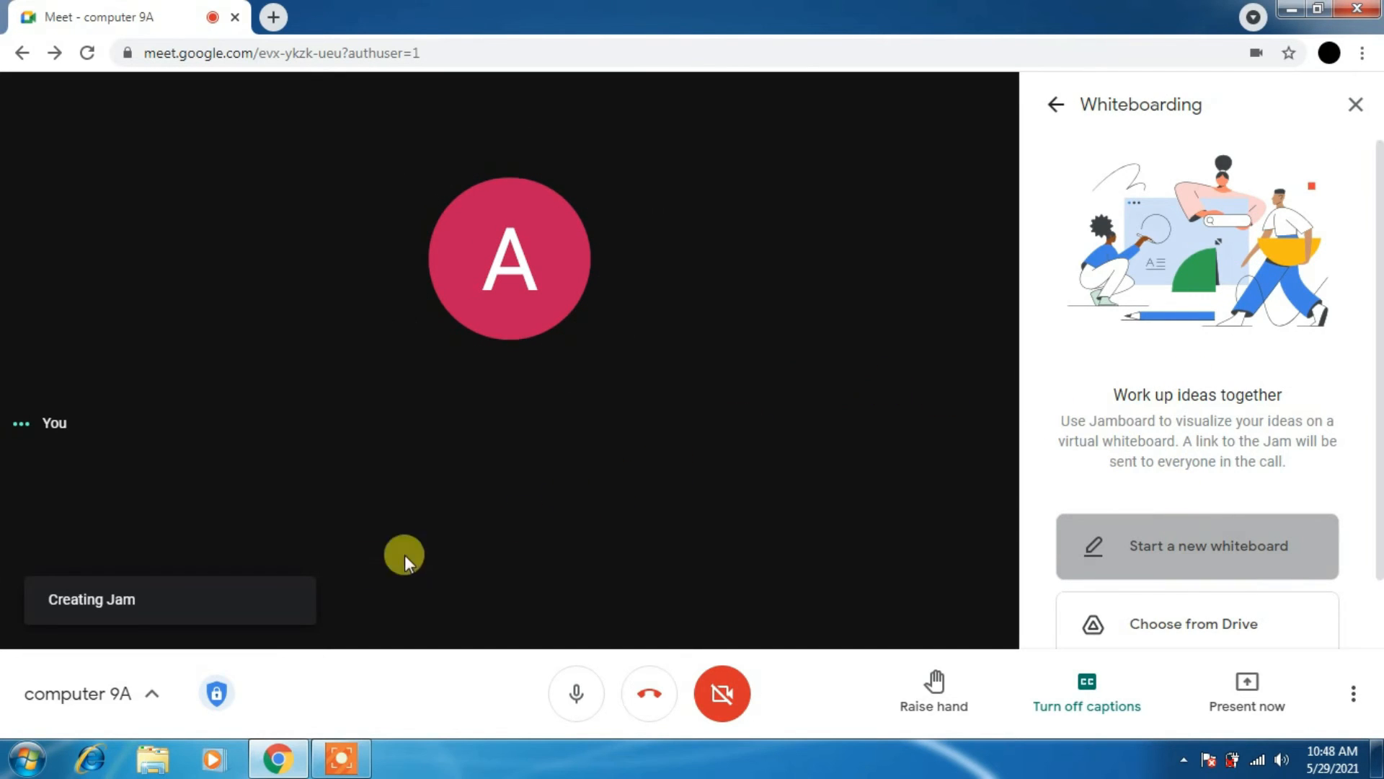
mouse_move(142, 609)
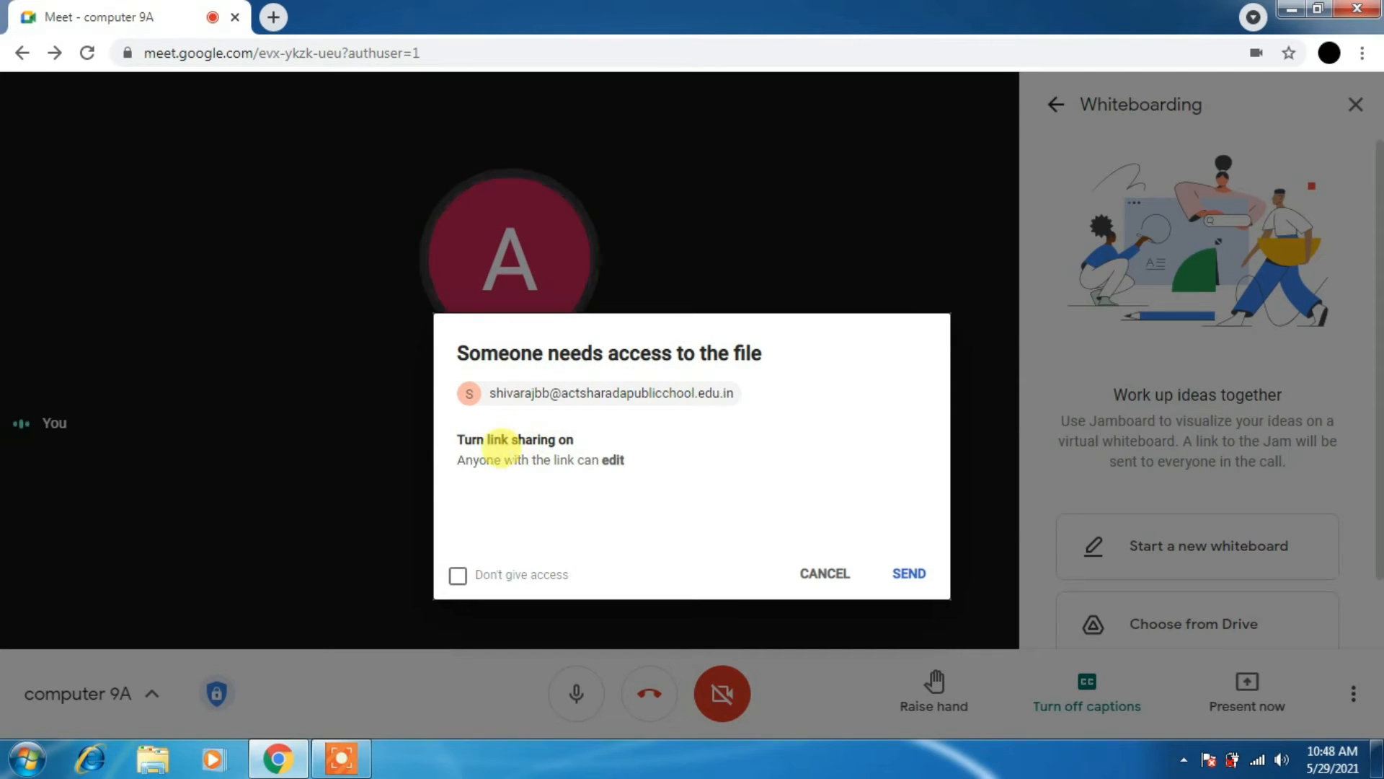
mouse_move(537, 477)
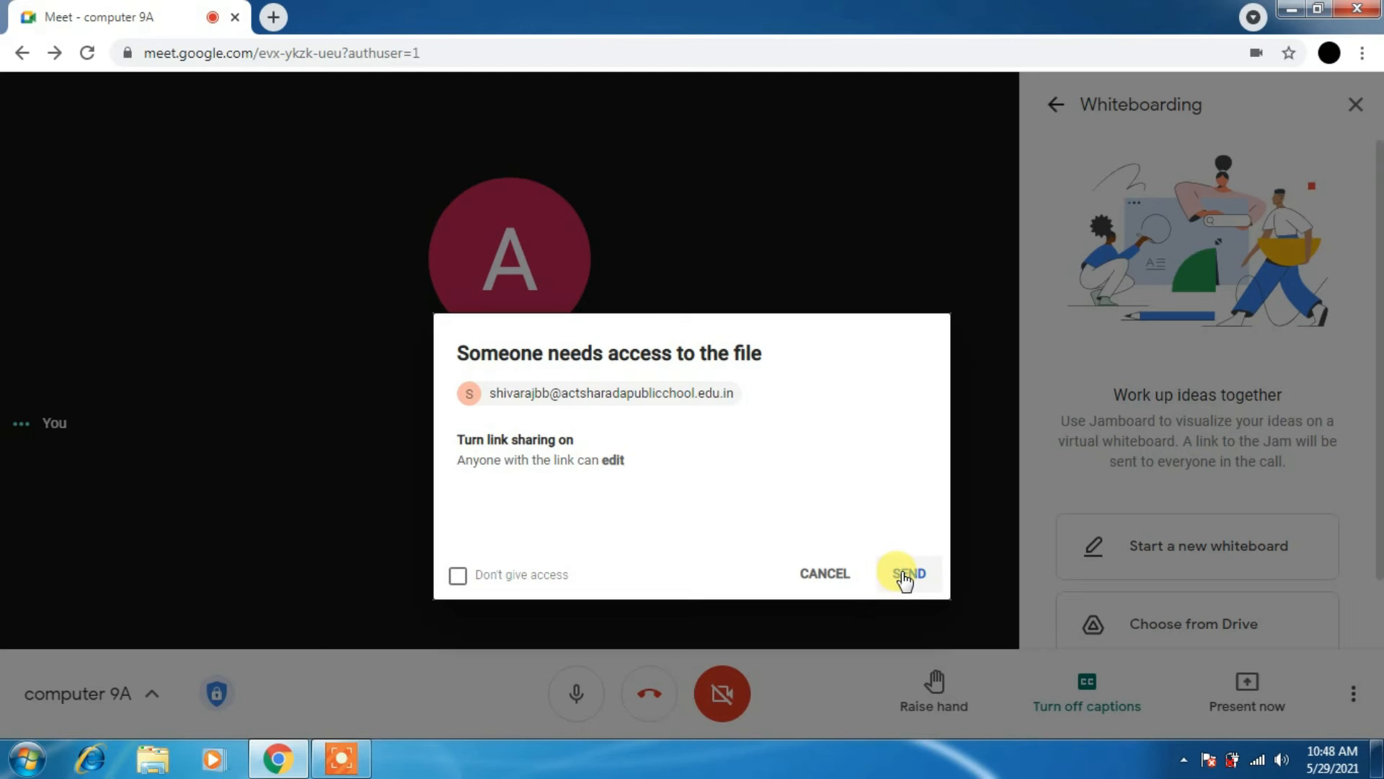
click(909, 573)
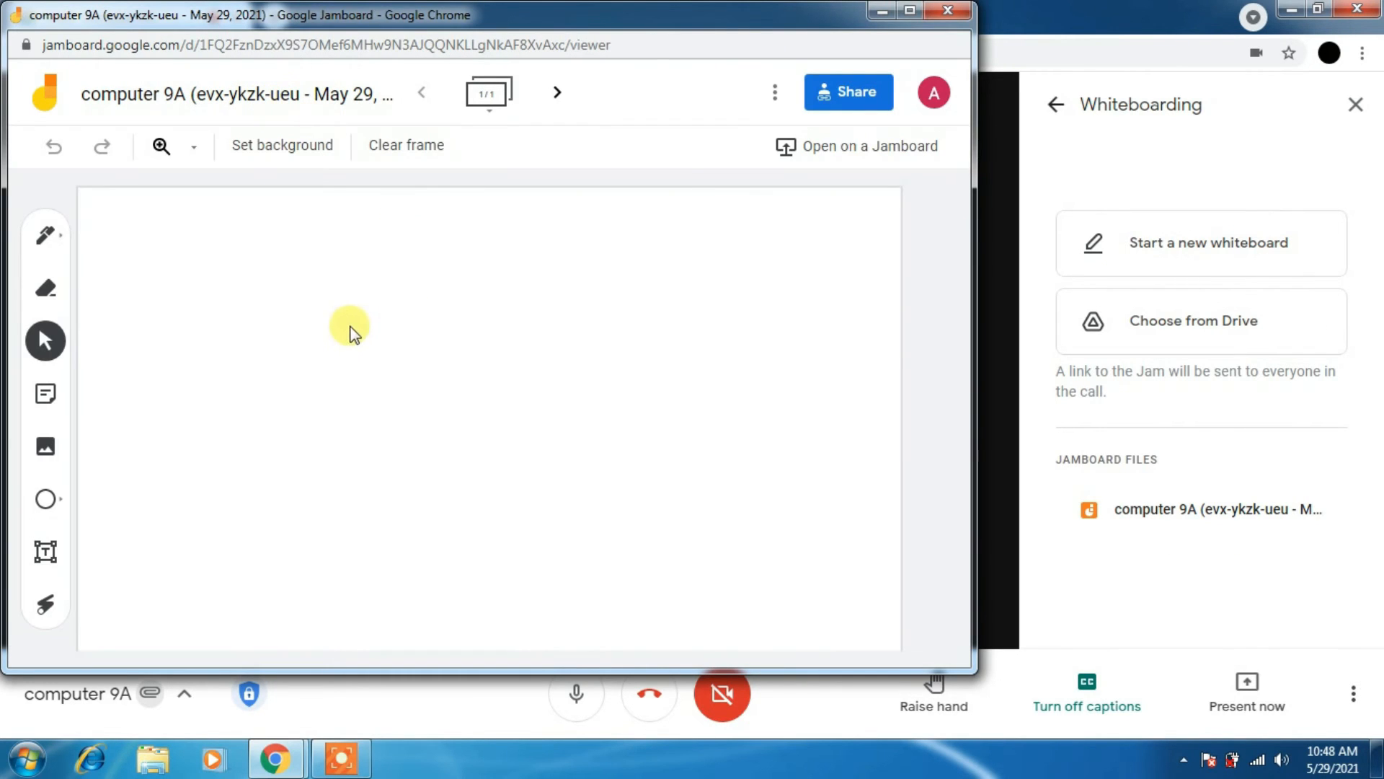
mouse_move(874, 190)
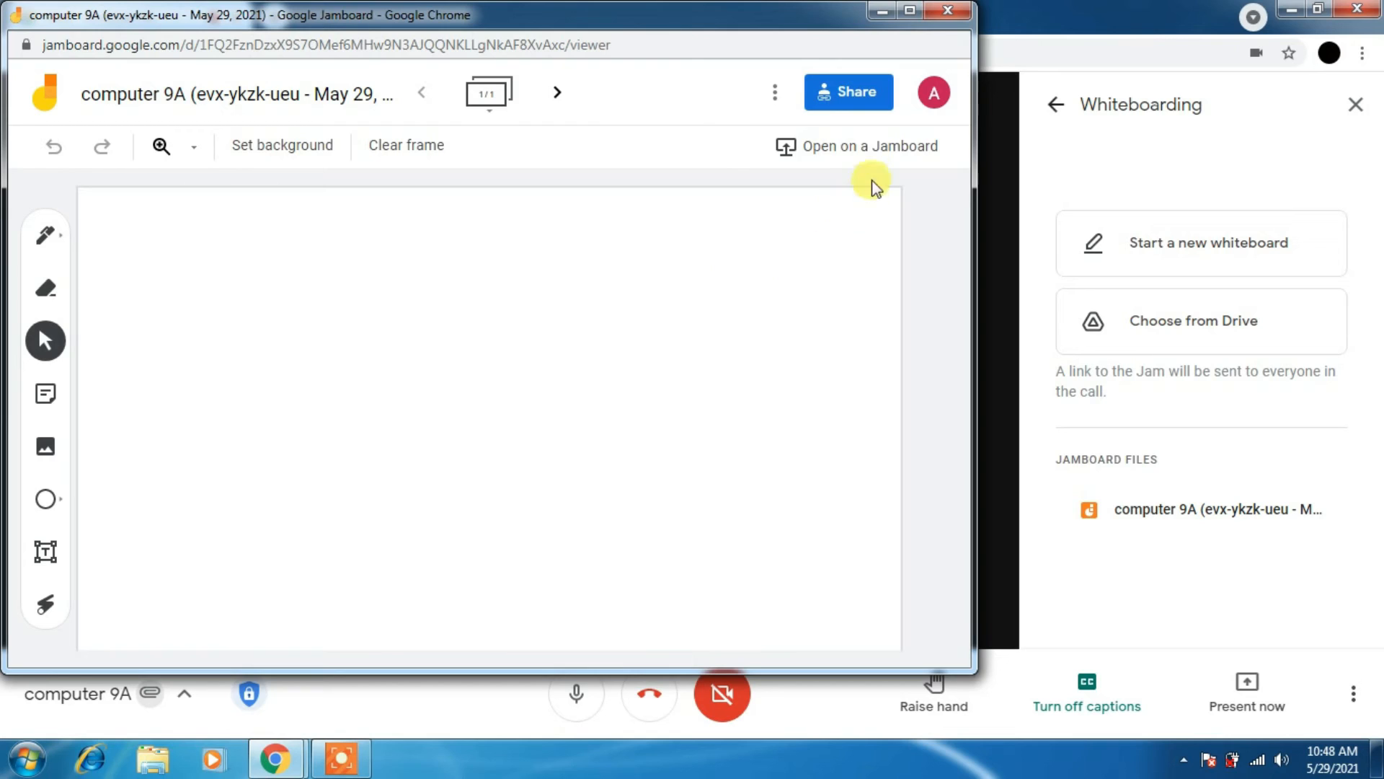
mouse_move(852, 189)
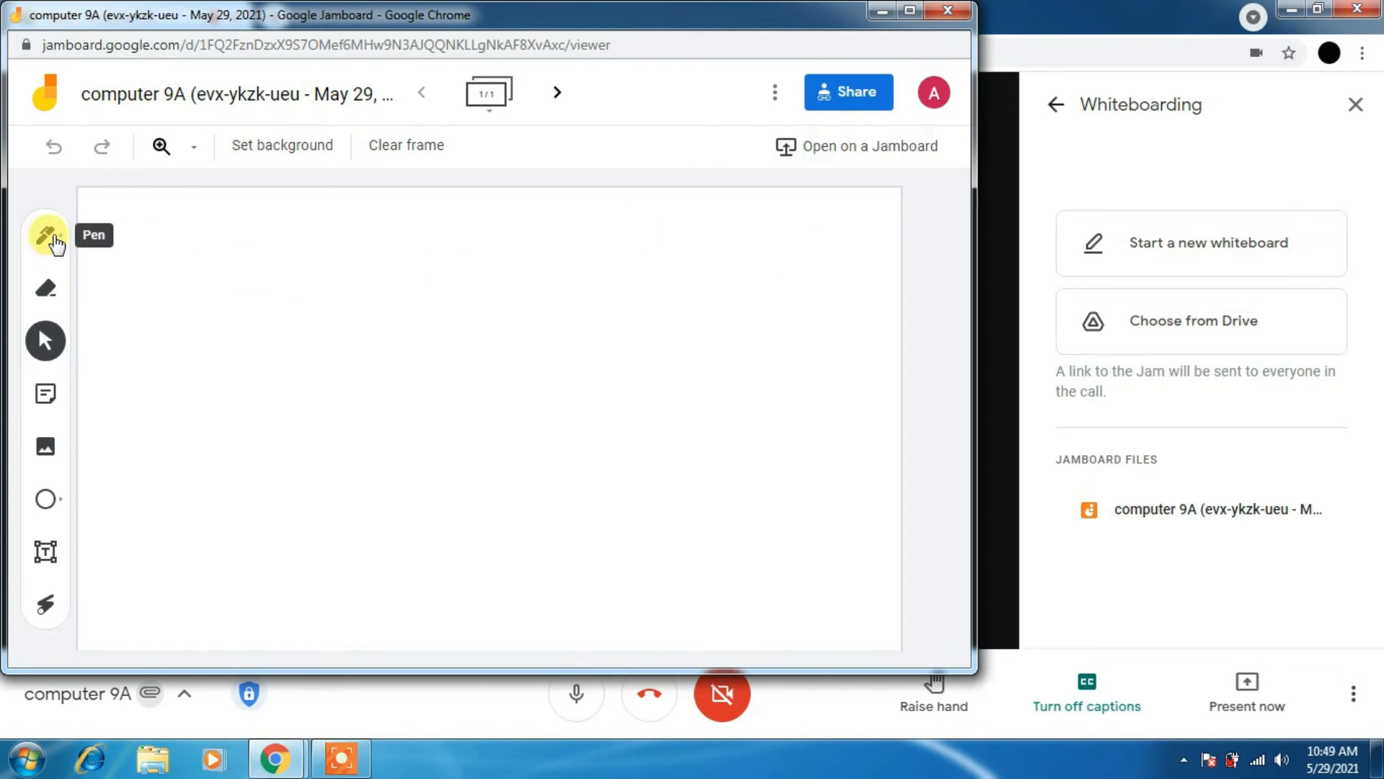
Draw the digits 1, 4 and 5 on the Jamboard frame, then switch to the Eraser.
drag(307, 291, 322, 384)
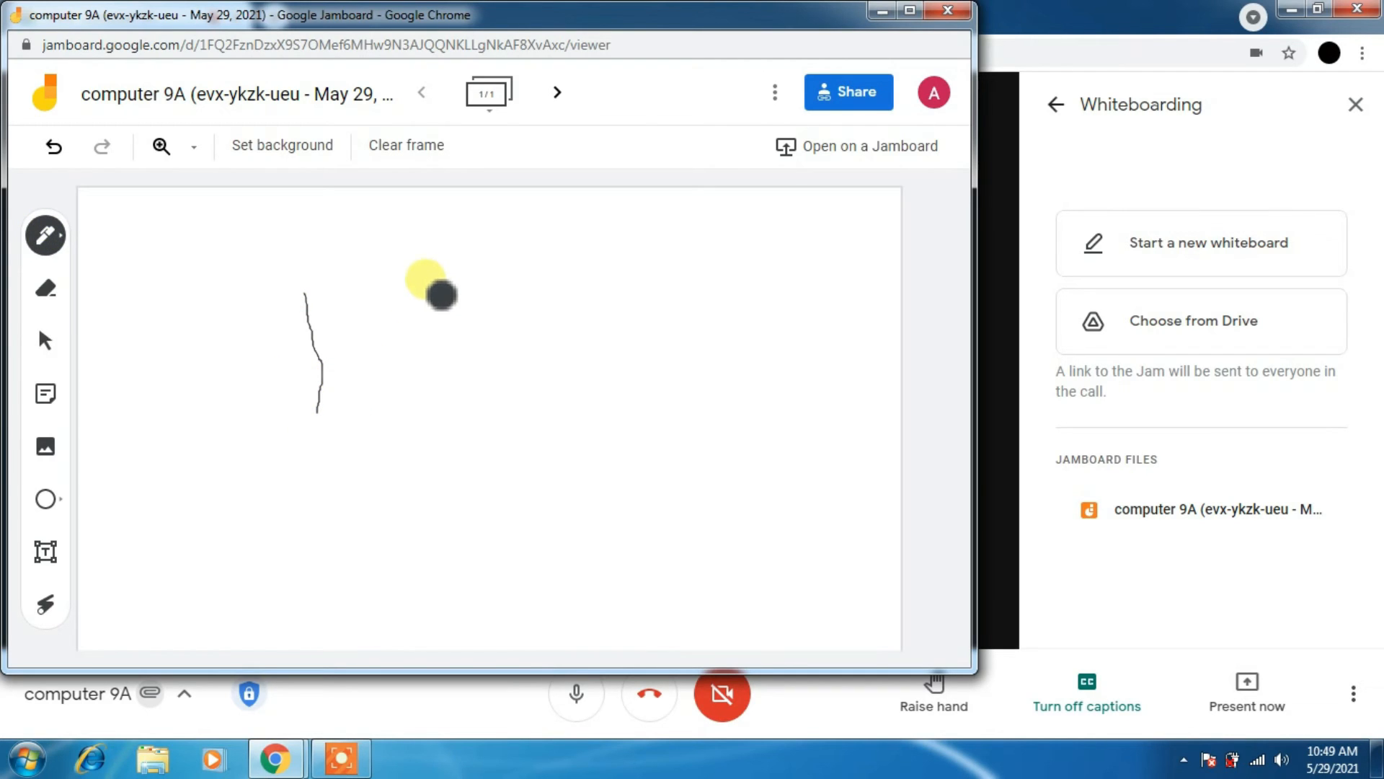
drag(433, 283, 530, 587)
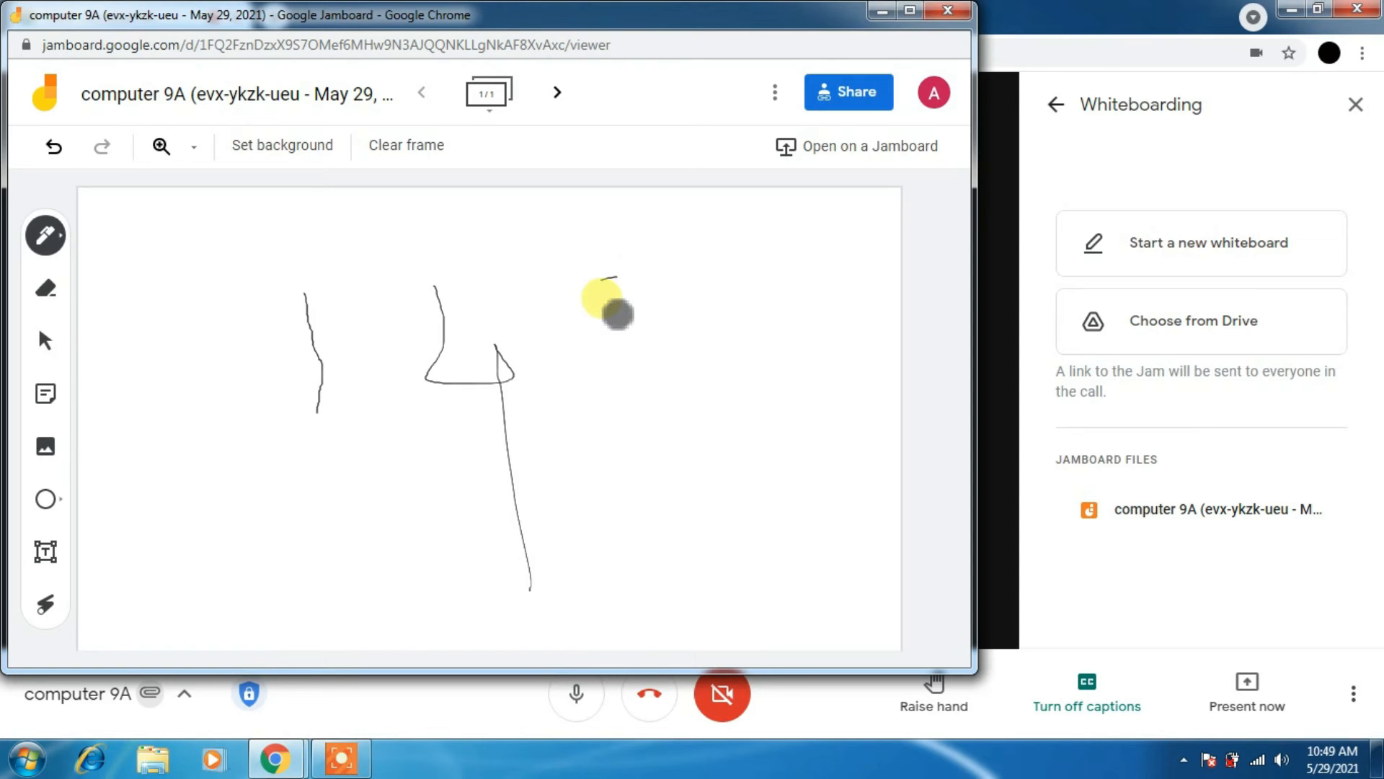
drag(609, 283, 645, 339)
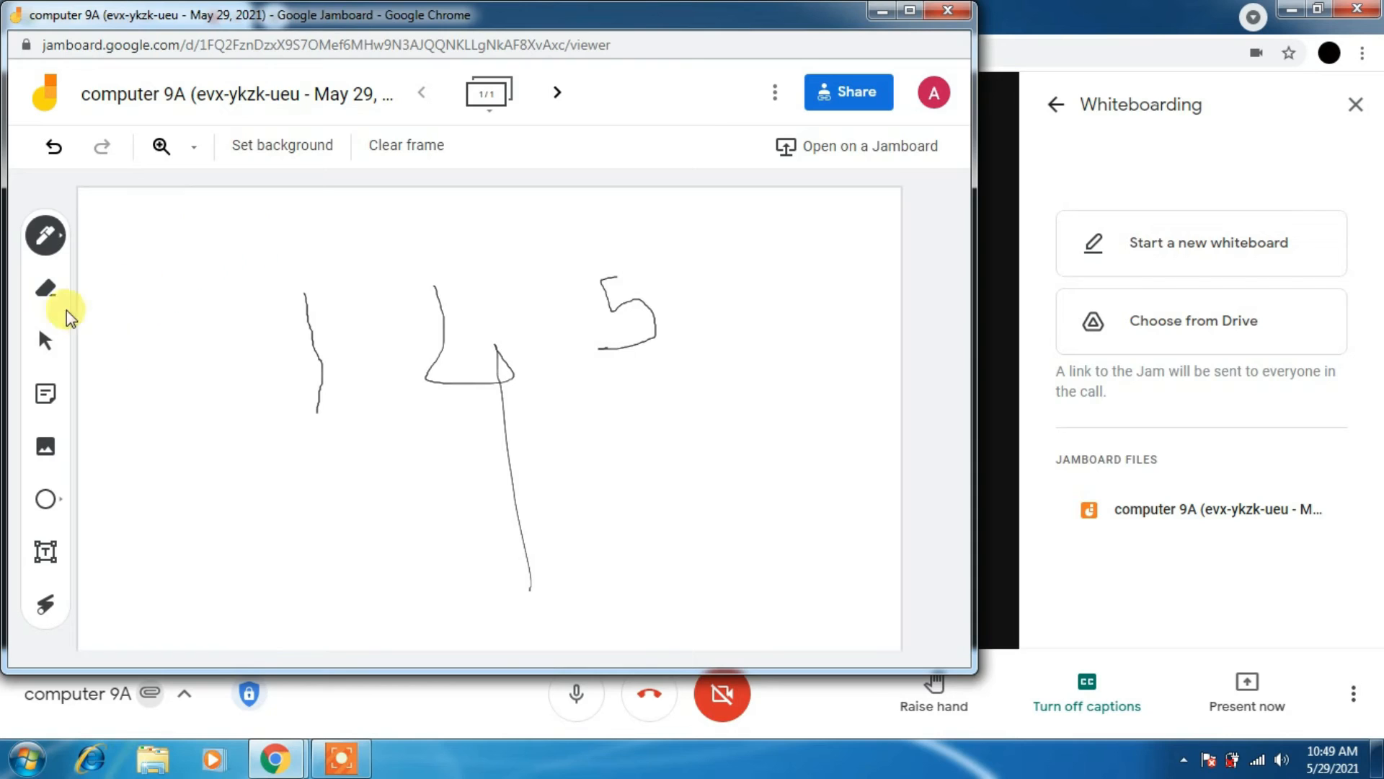
click(46, 288)
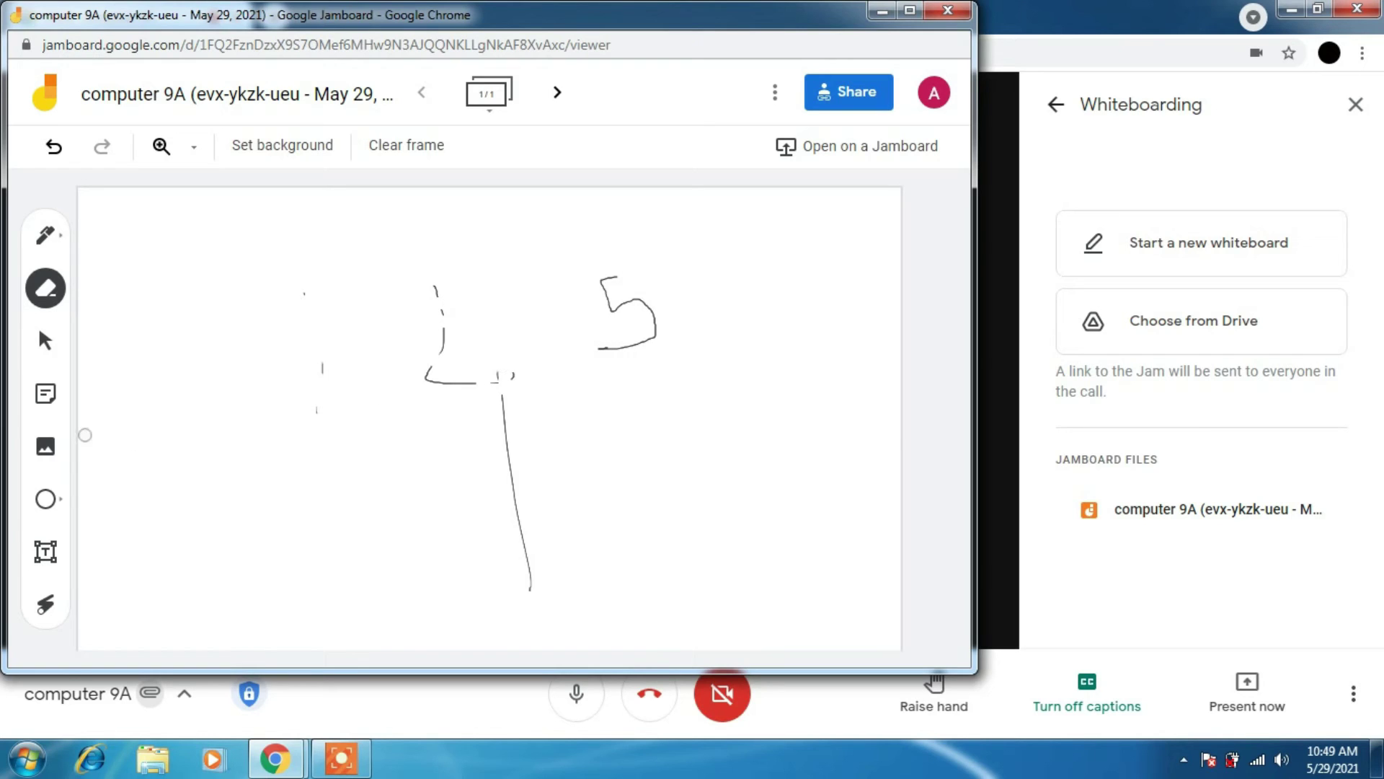
mouse_move(41, 553)
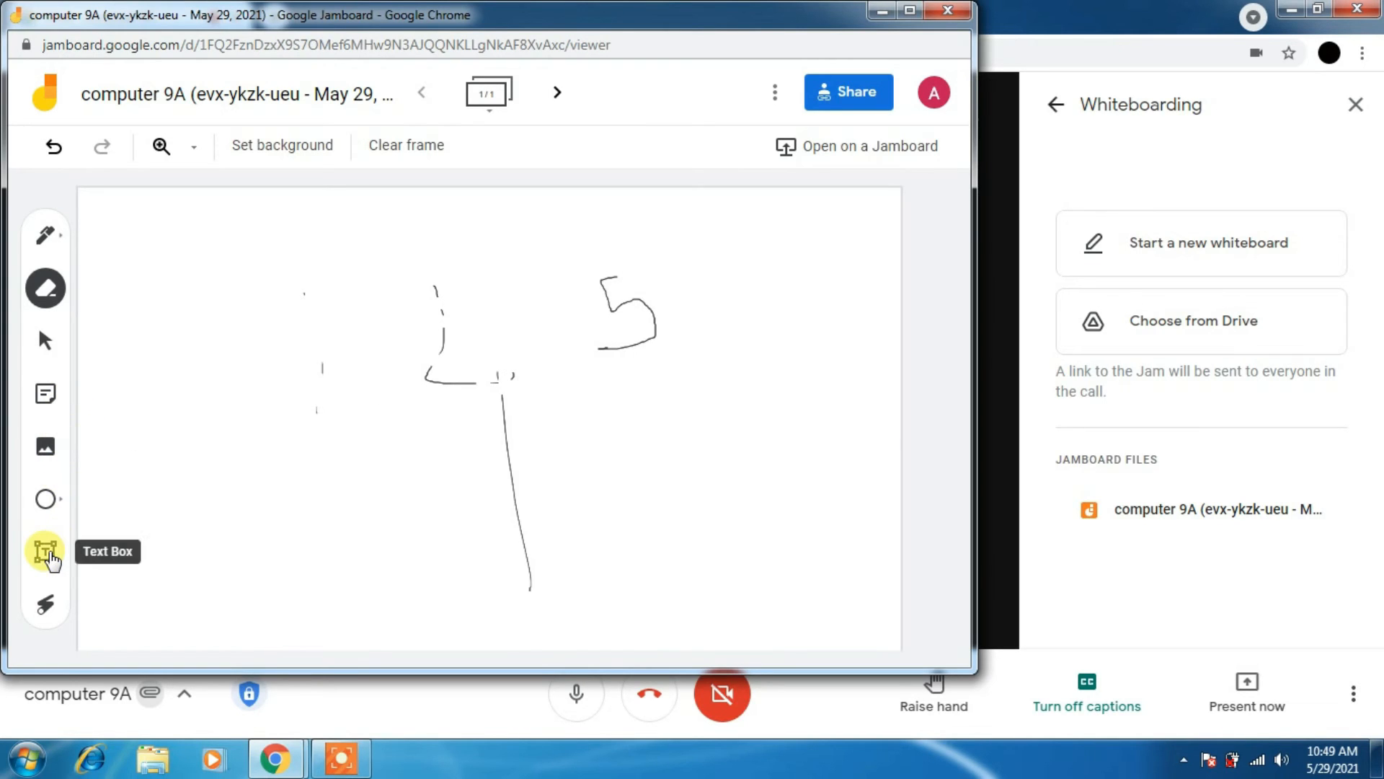
Add a text box reading 'hello everyone' to the frame.
click(45, 551)
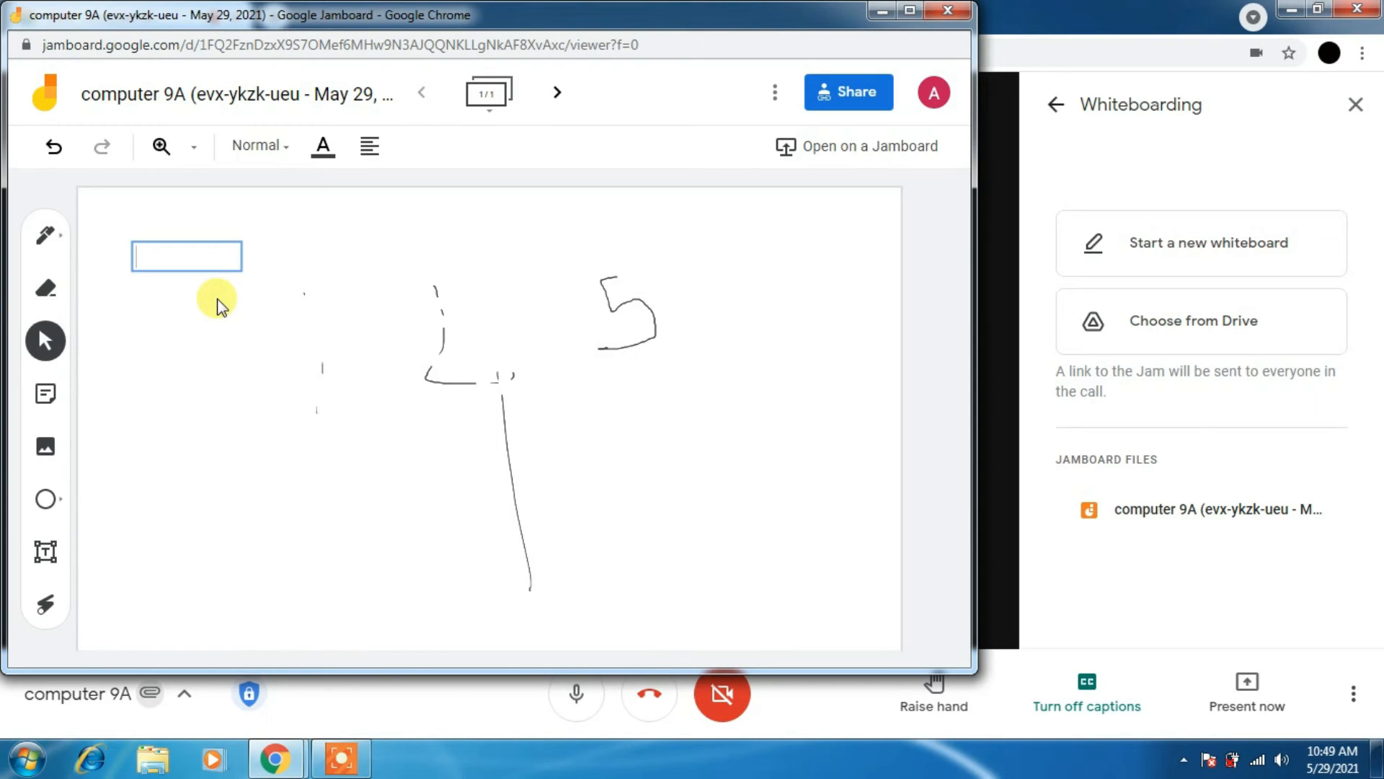
text(hello)
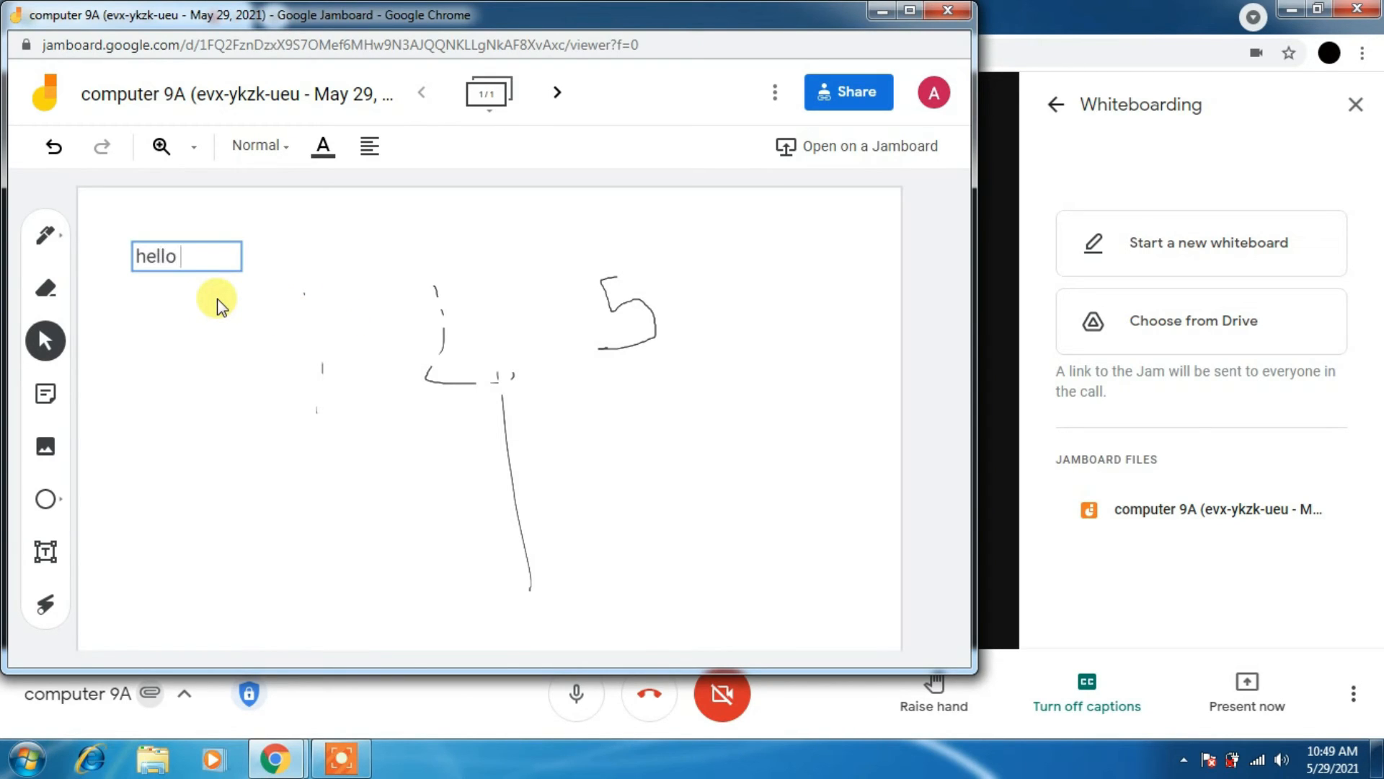
text(everyone)
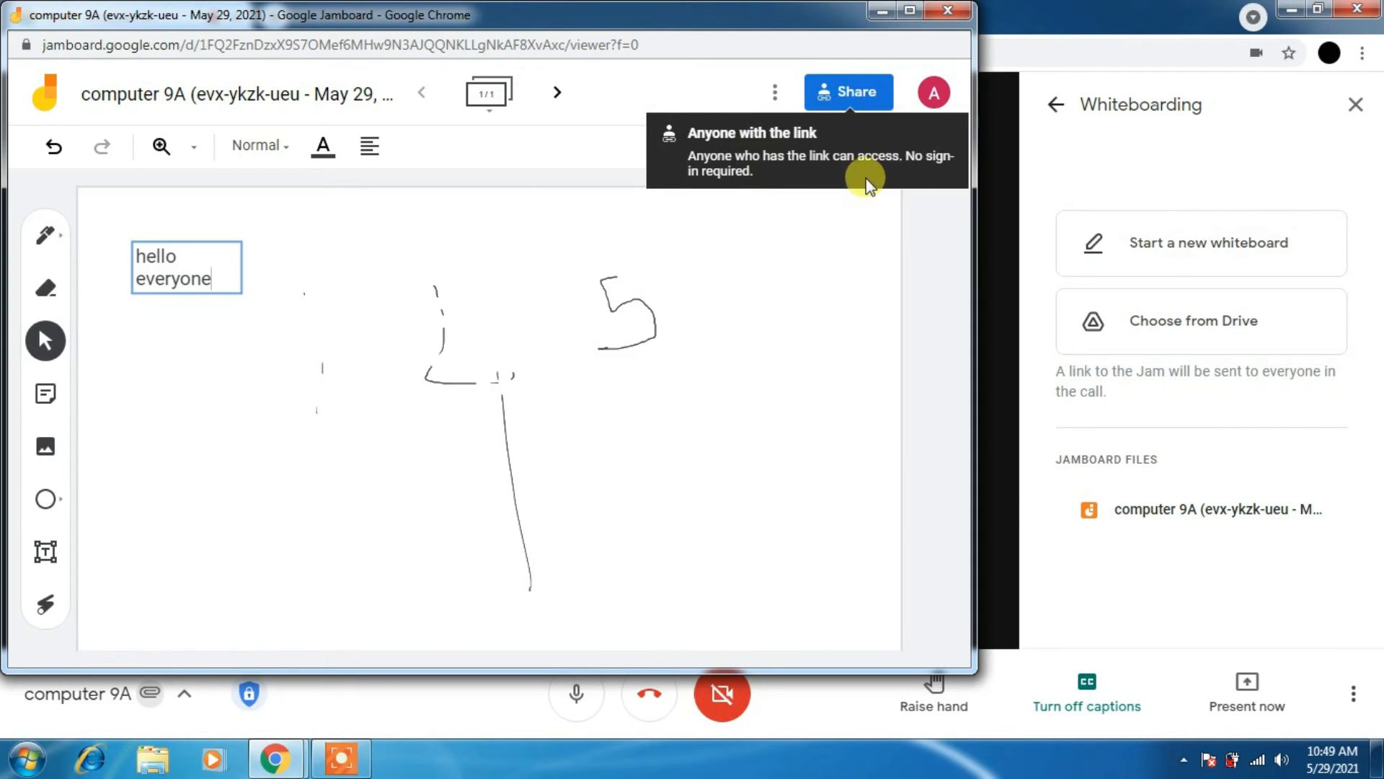
mouse_move(774, 188)
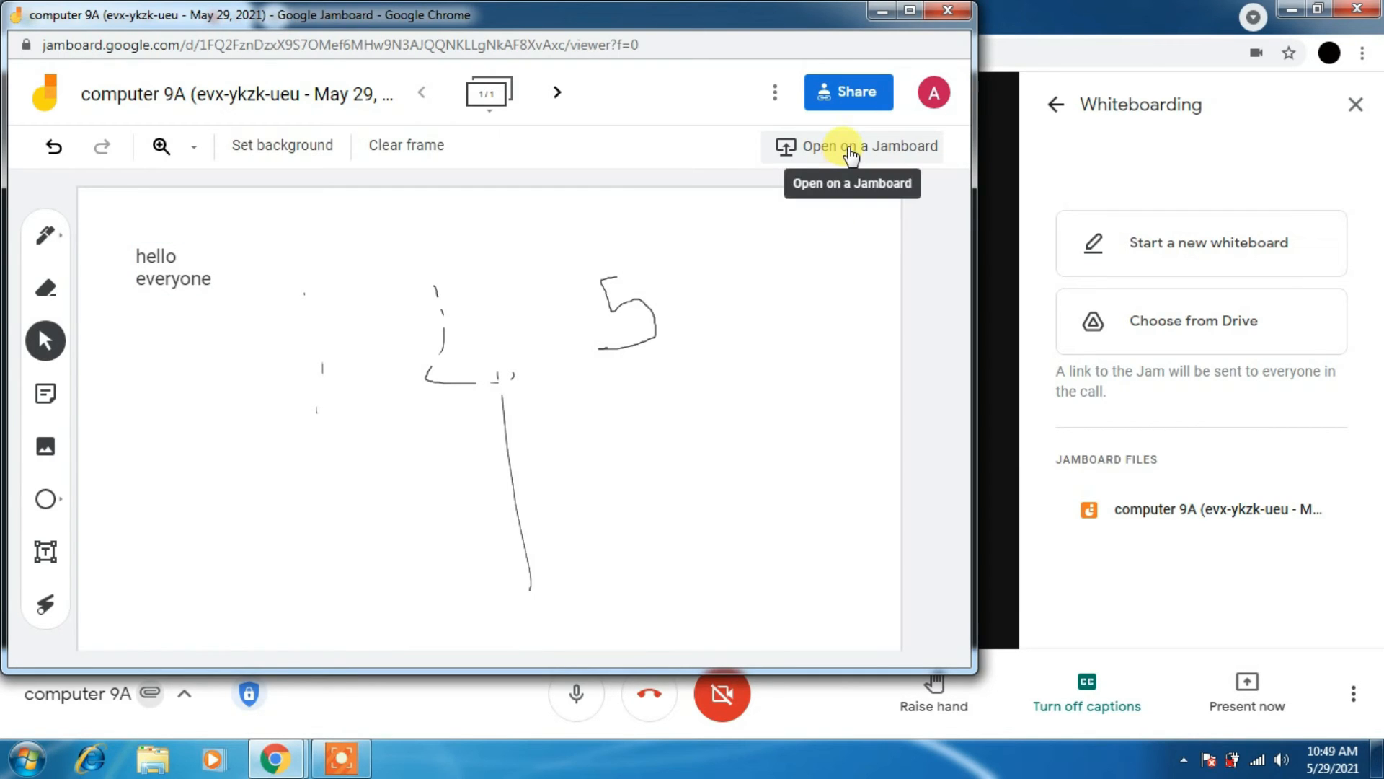
mouse_move(291, 150)
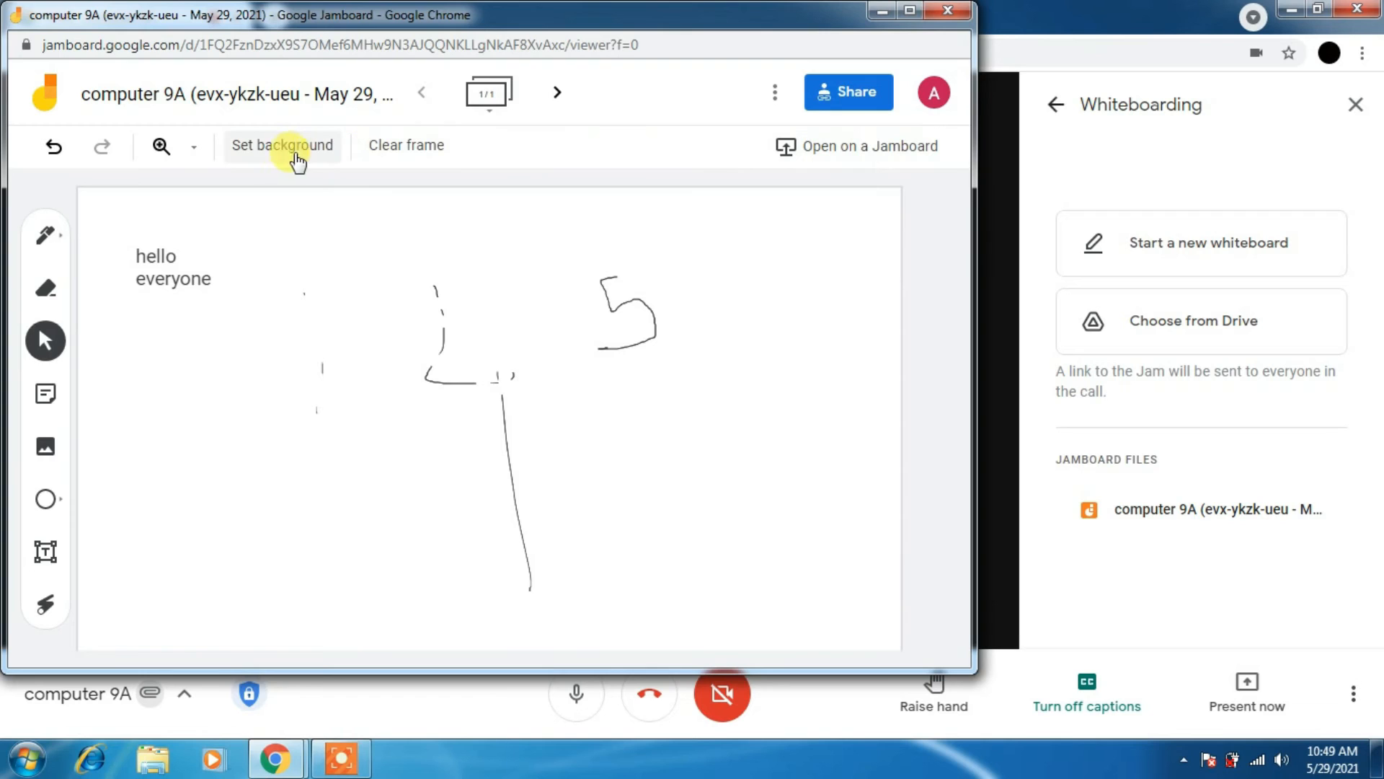
Clear the frame and set its background to dark blue.
click(406, 145)
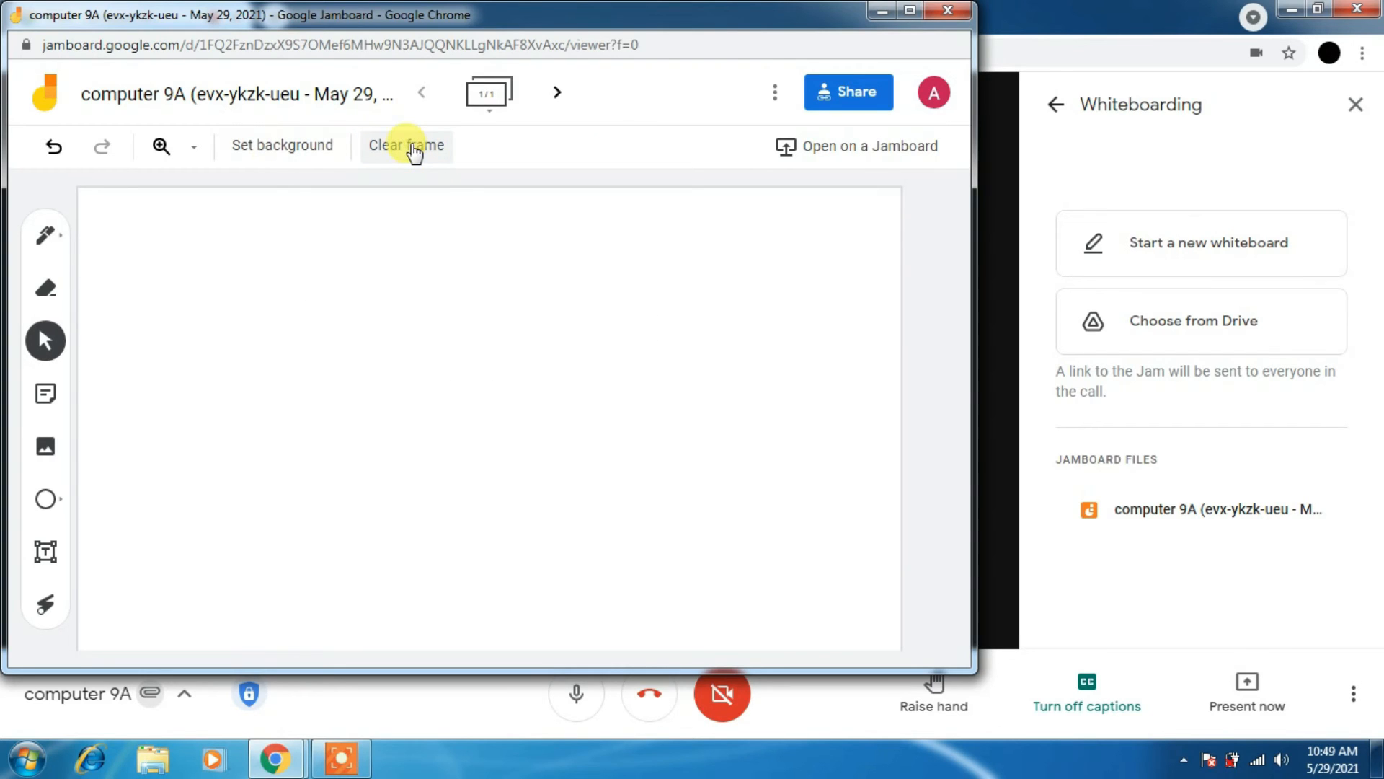
click(282, 145)
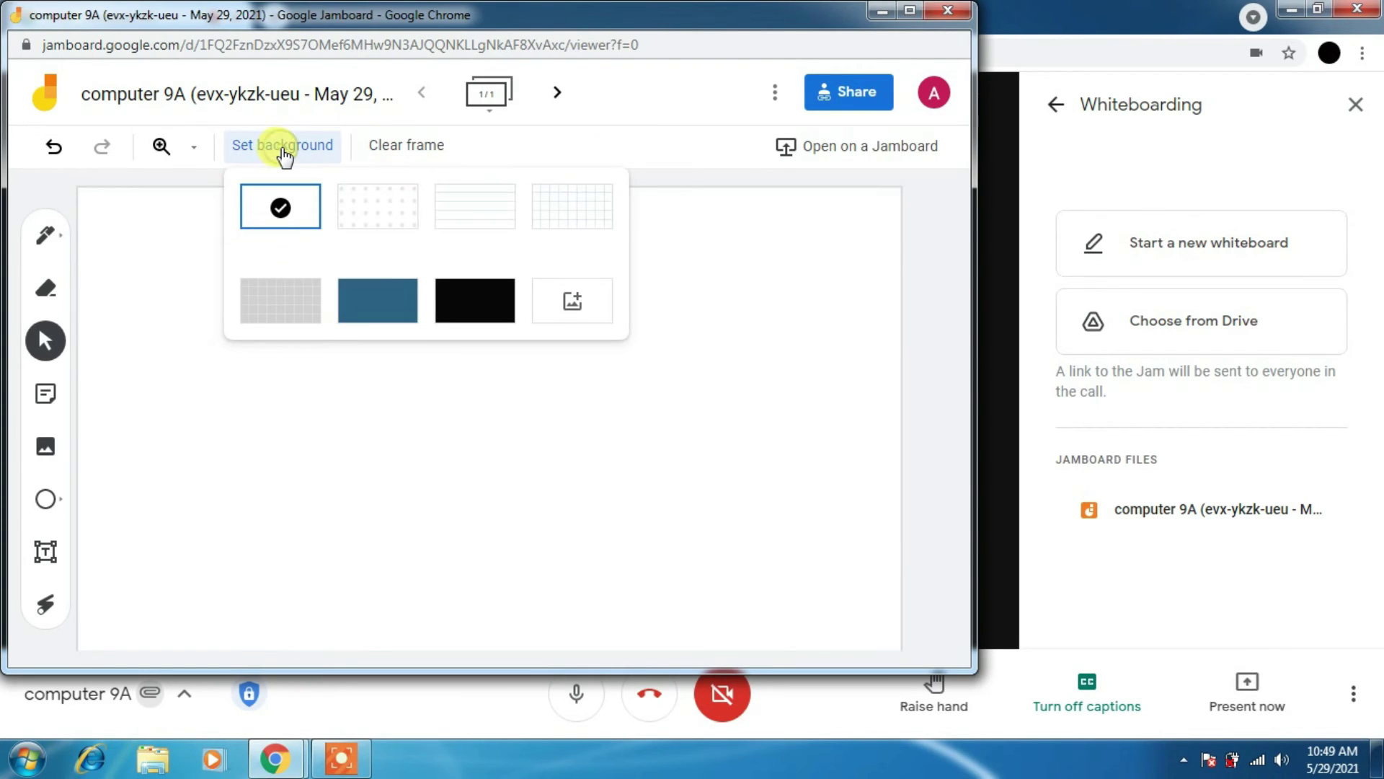
click(377, 300)
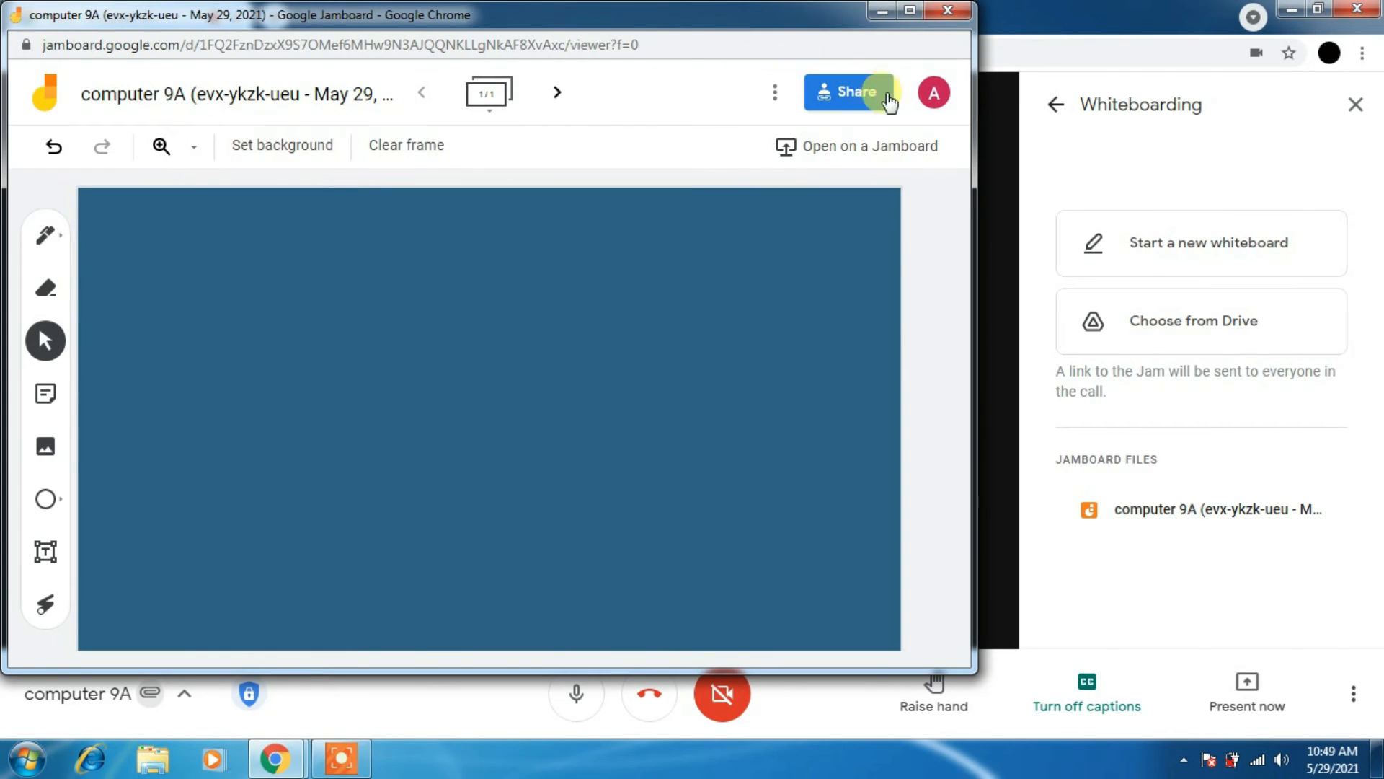
mouse_move(909, 9)
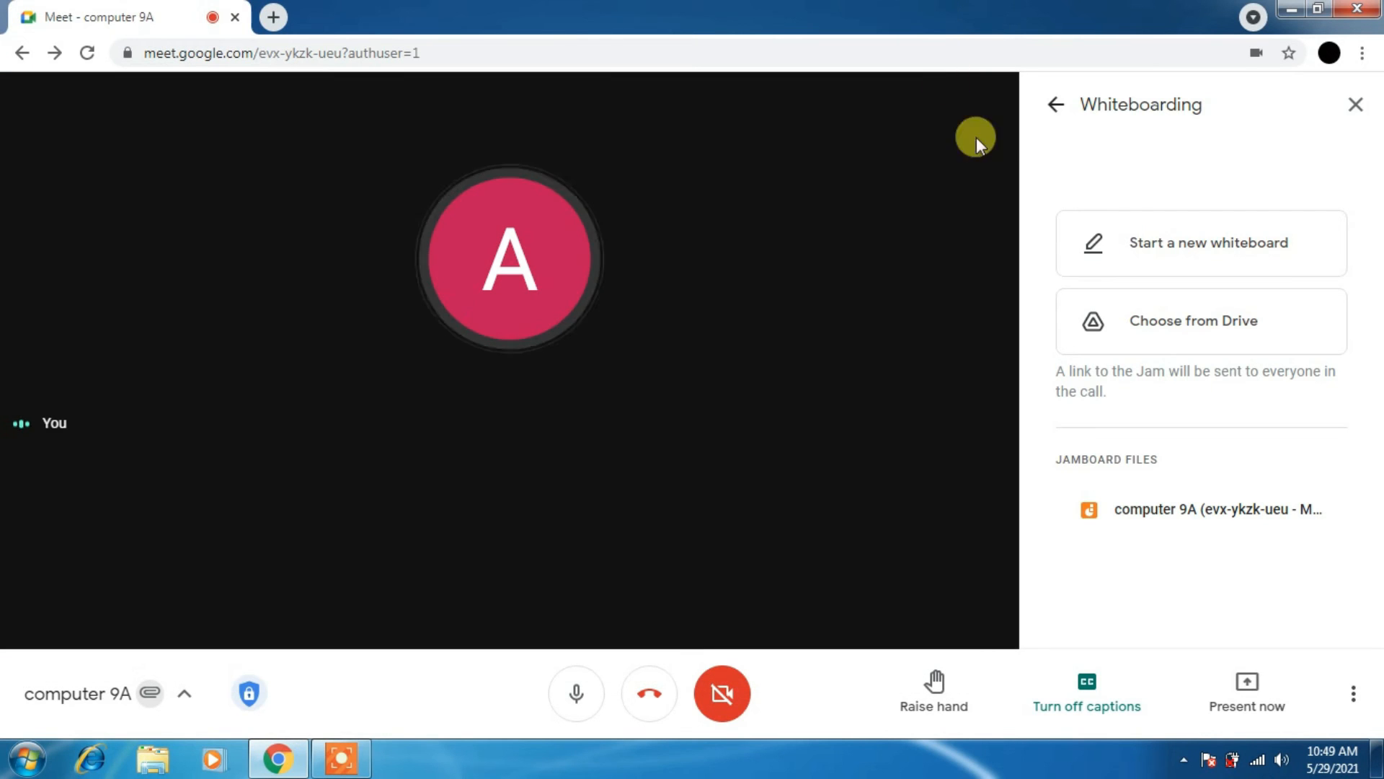
mouse_move(1187, 493)
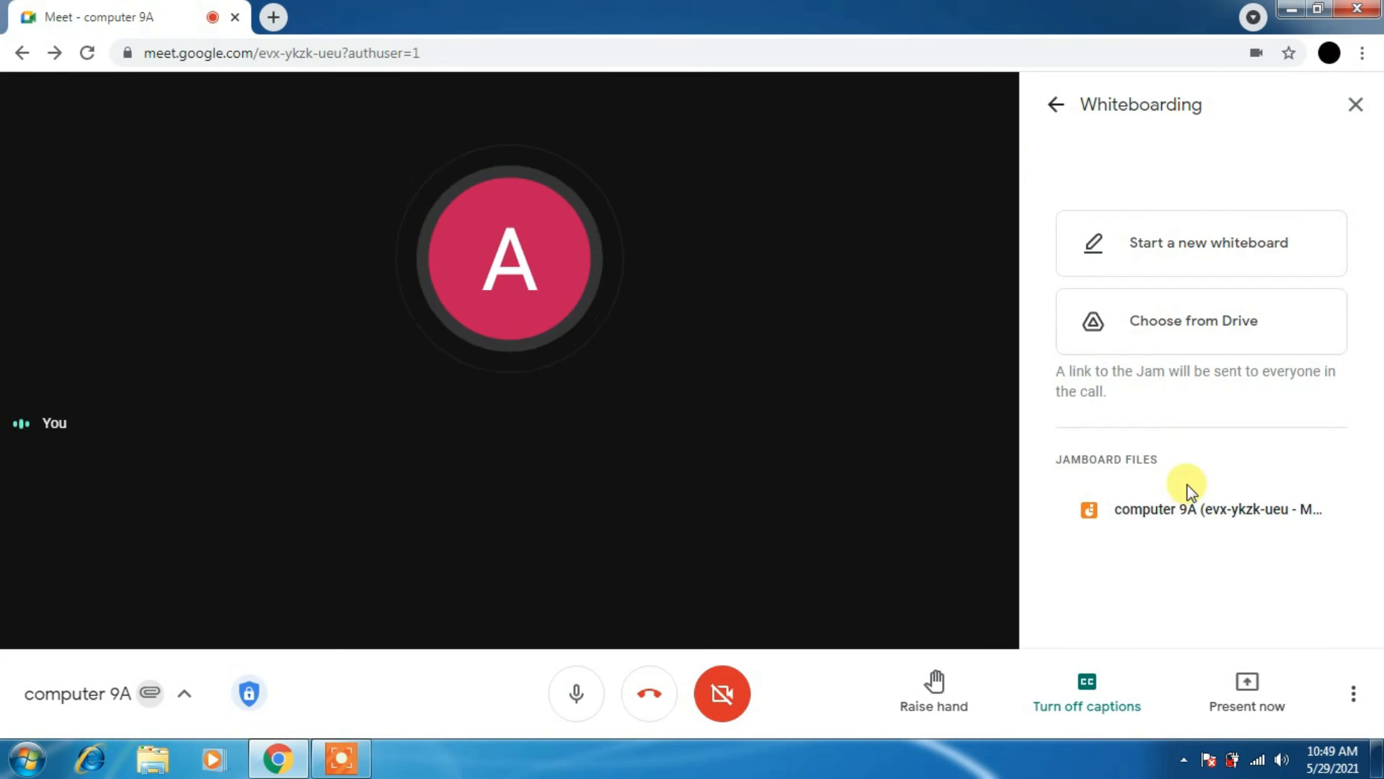
mouse_move(1165, 348)
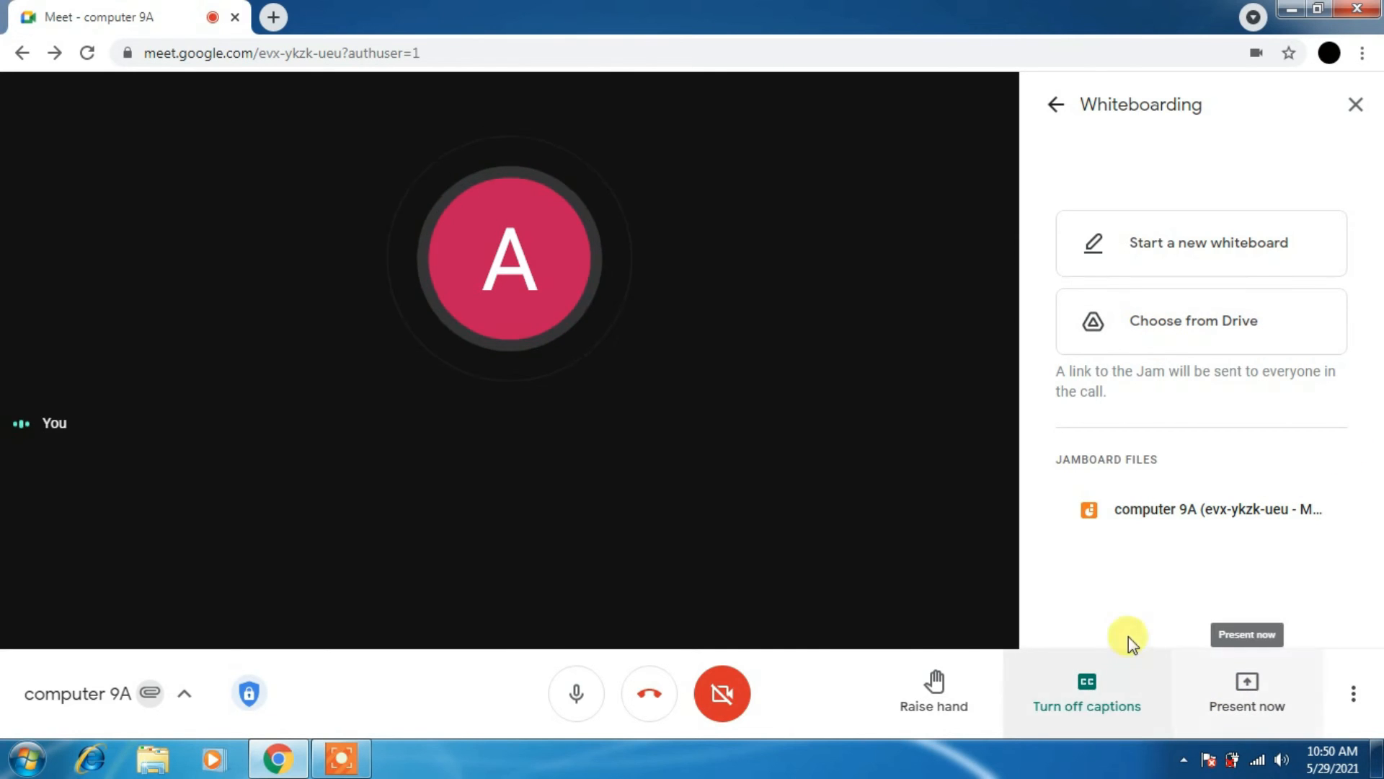
Close the whiteboard panel and switch the call layout to Tiled with up to 30 tiles.
click(1352, 106)
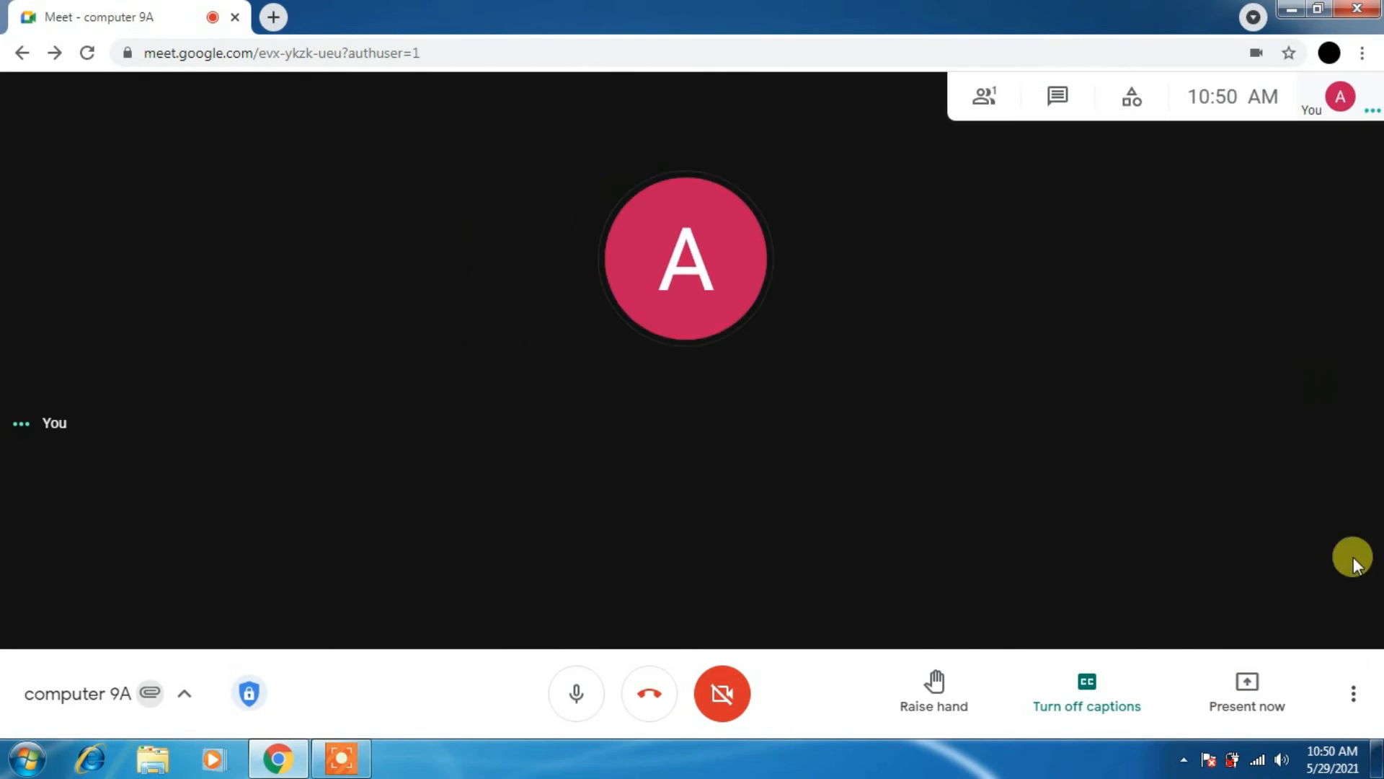
click(1349, 693)
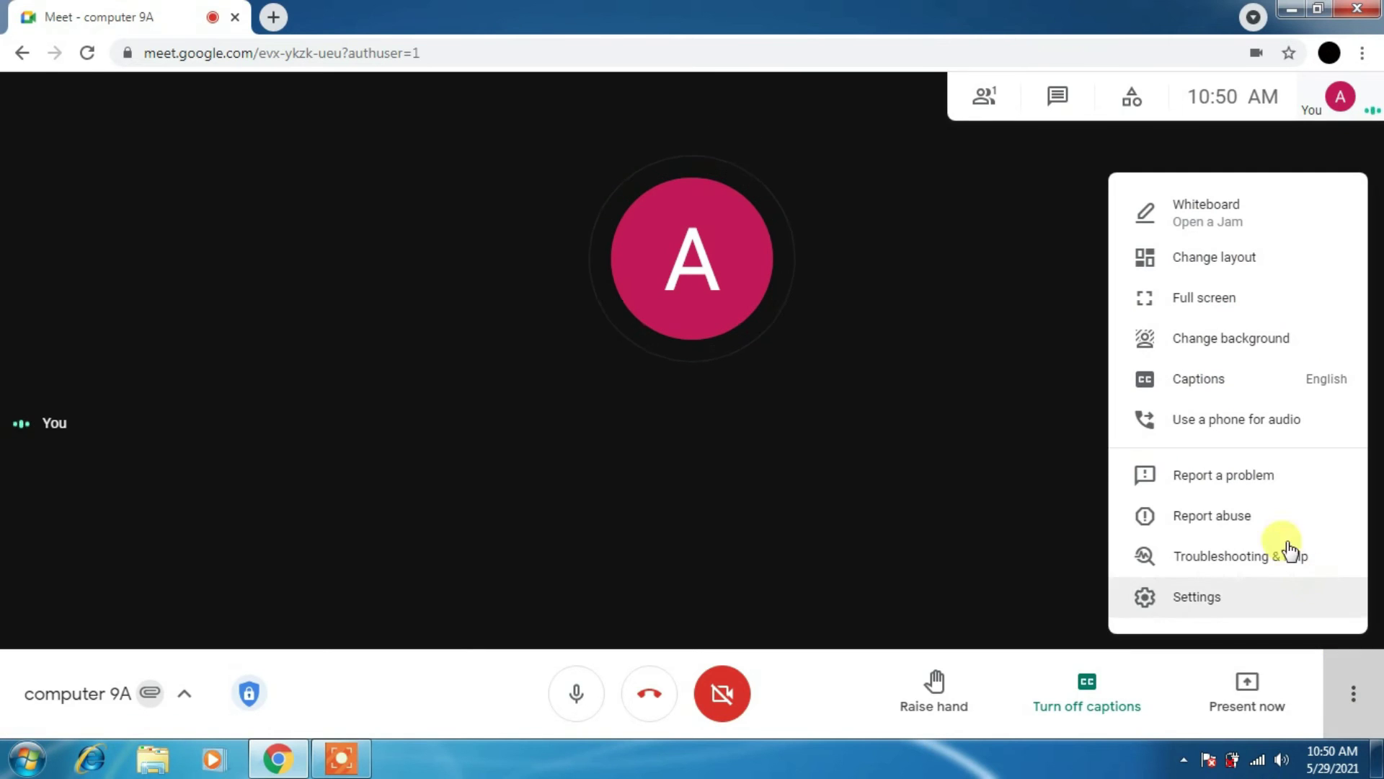
mouse_move(1221, 264)
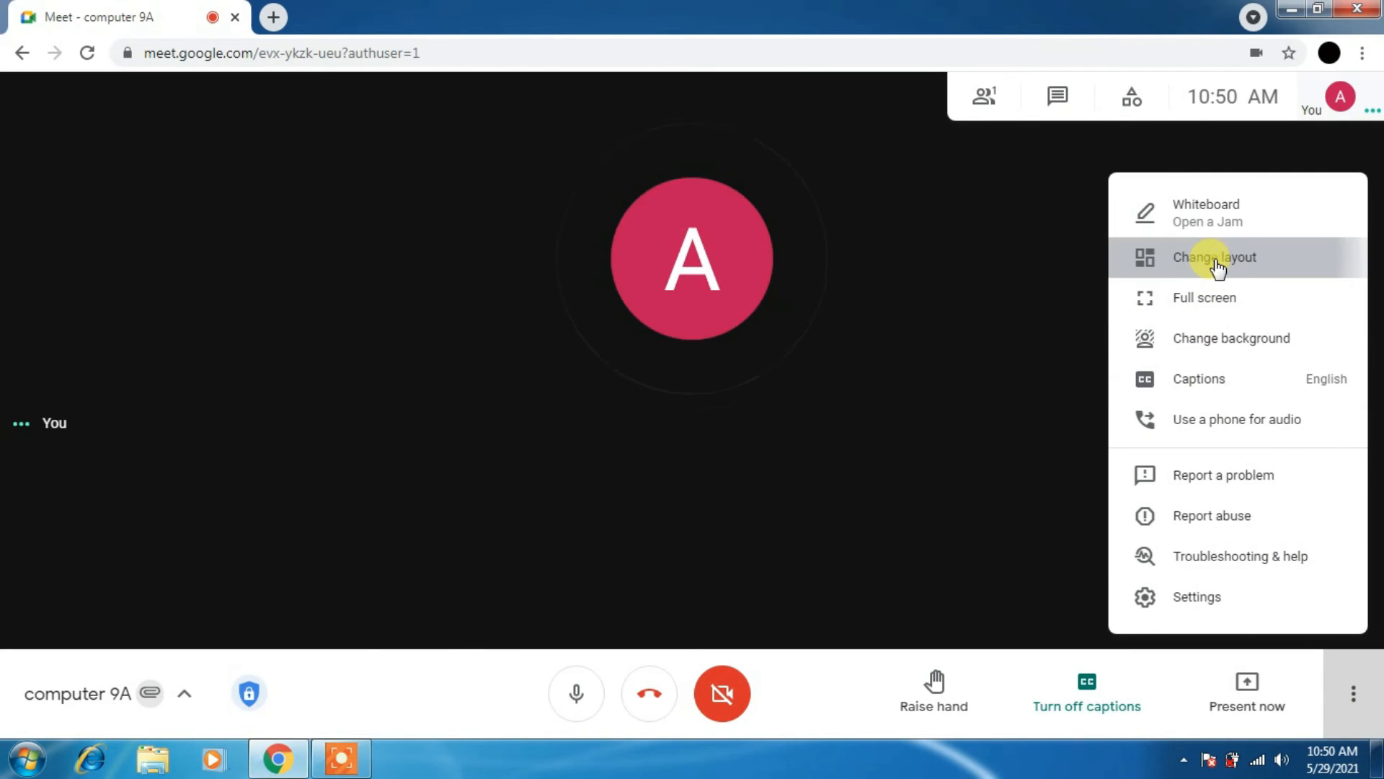
click(1215, 258)
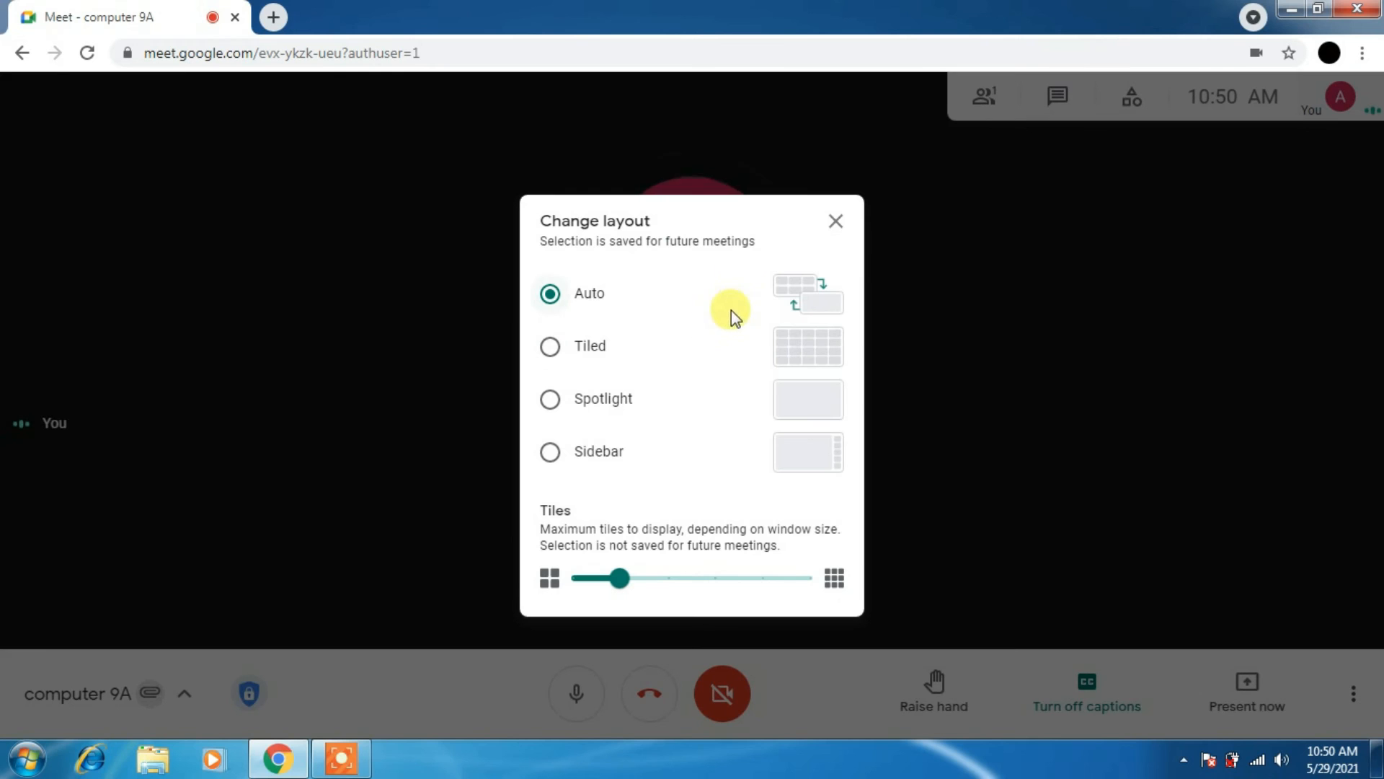
click(549, 345)
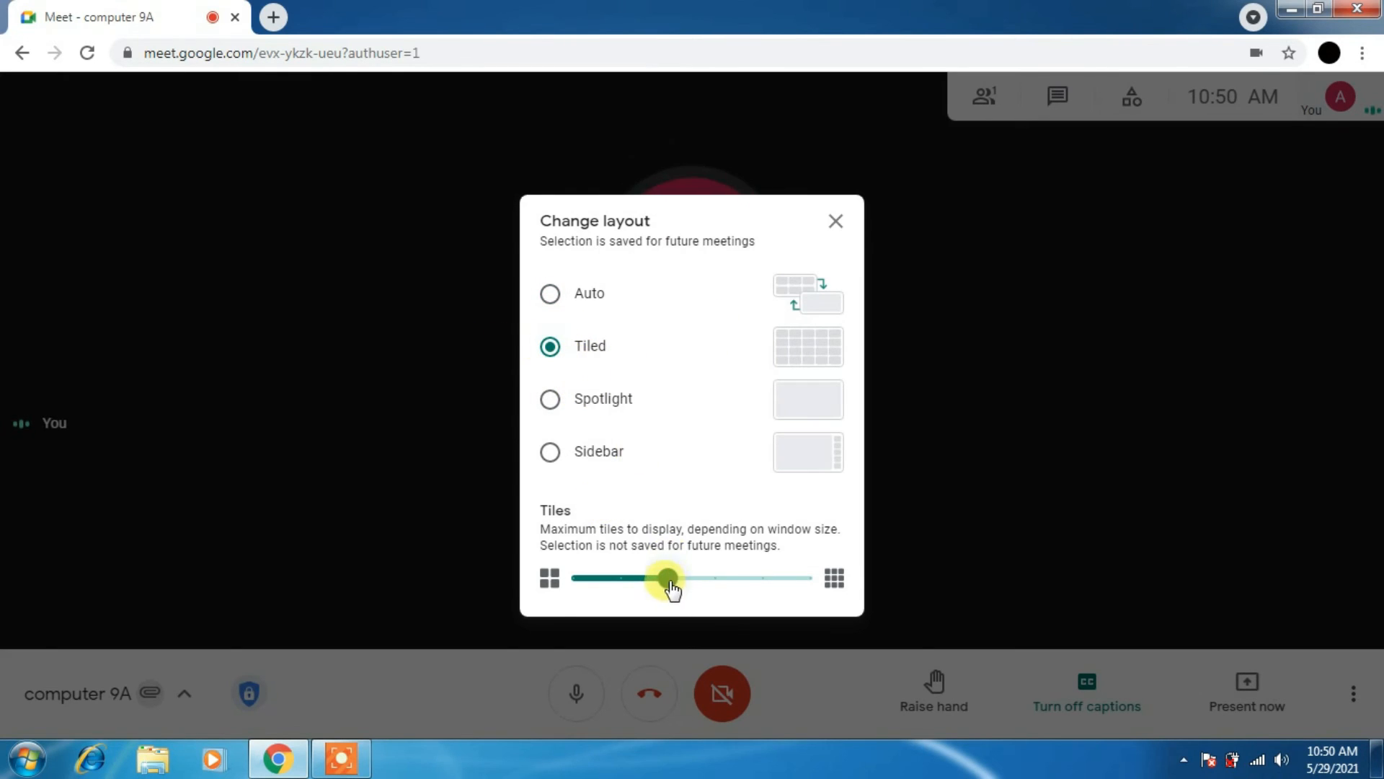
drag(667, 577, 717, 577)
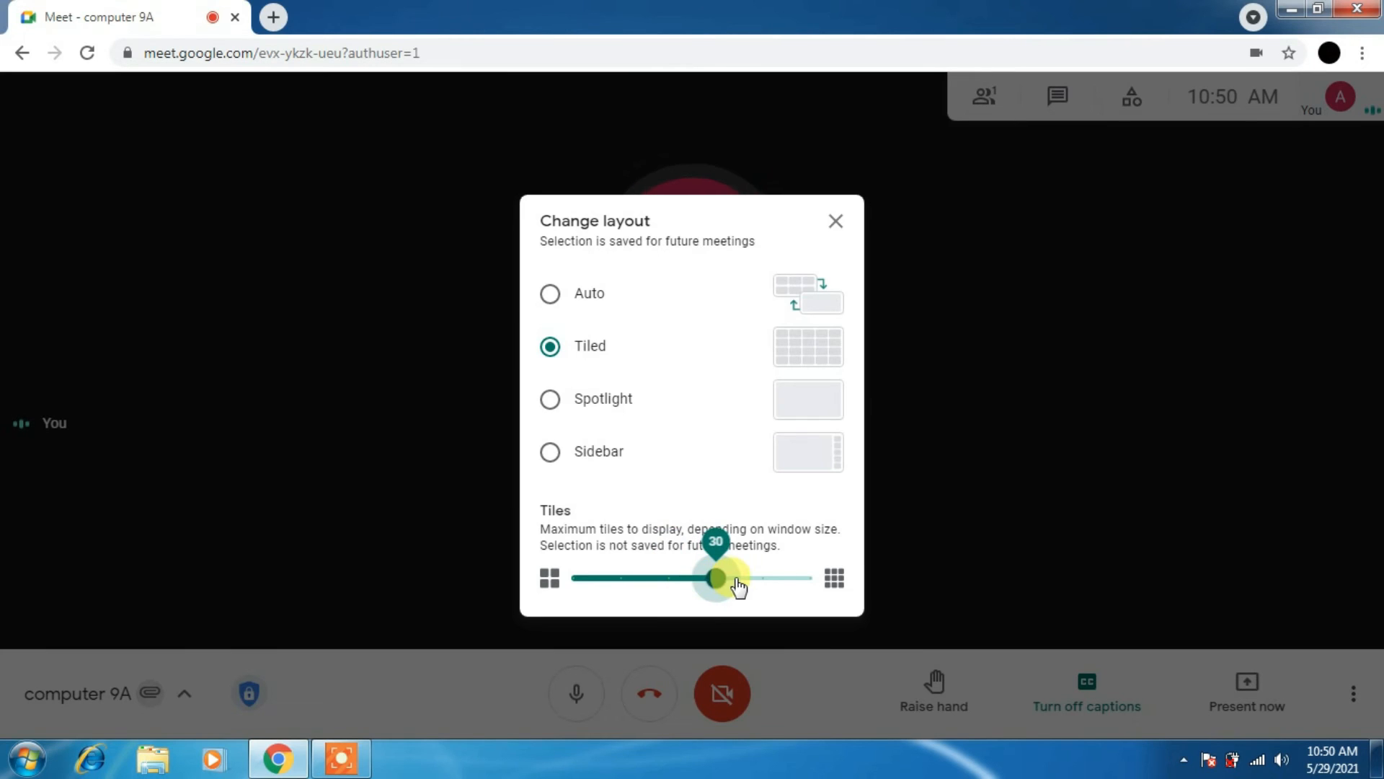
drag(717, 578, 807, 577)
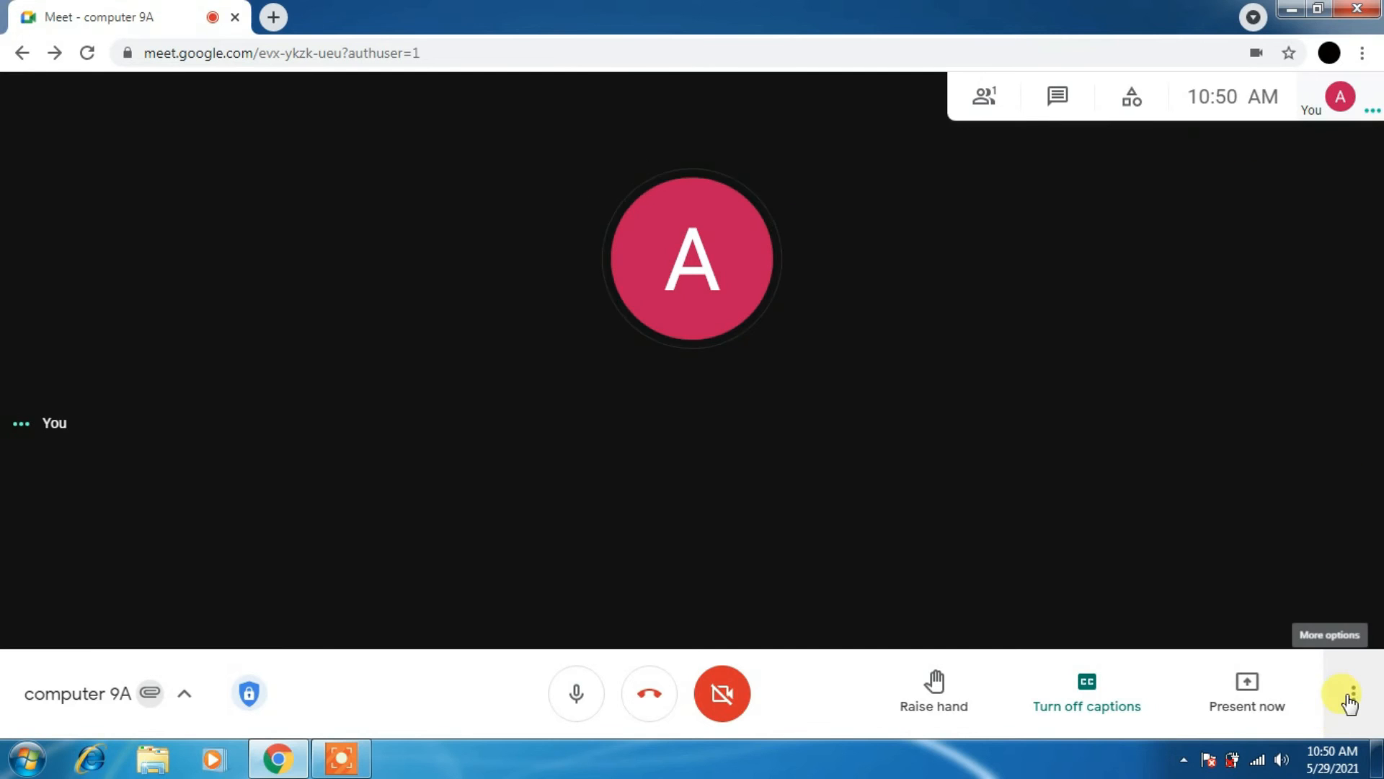
Try changing the background, dismiss the WebGL 2.0 warning, and reopen More options.
click(1354, 698)
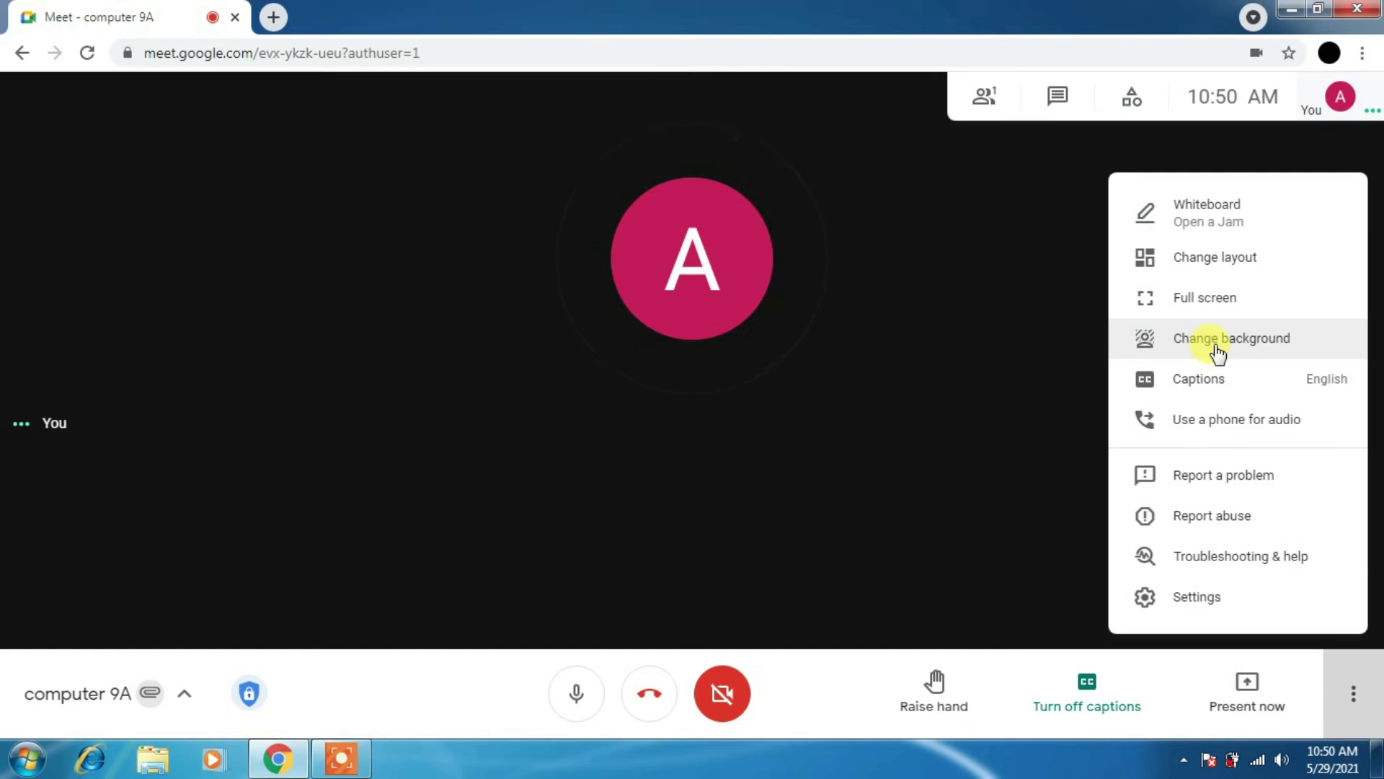
click(1233, 338)
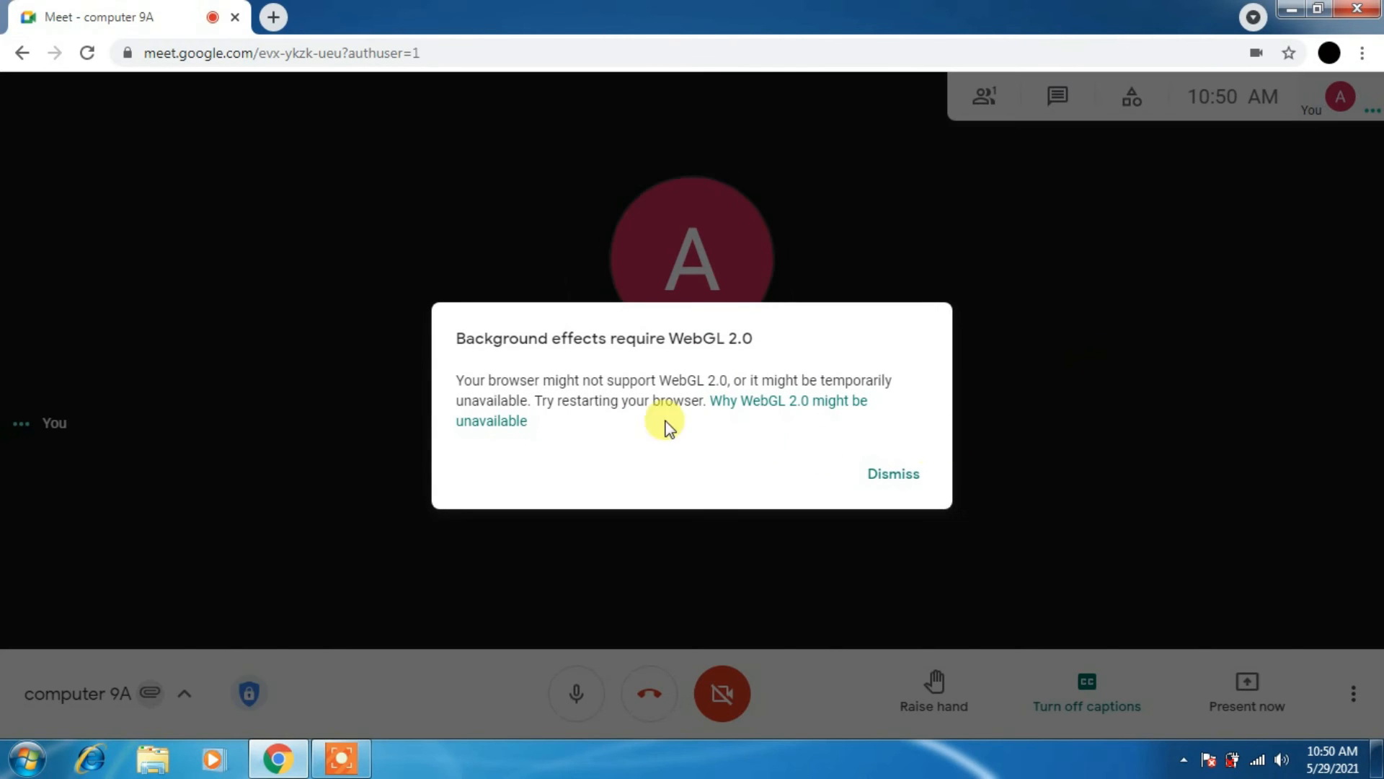
mouse_move(716, 358)
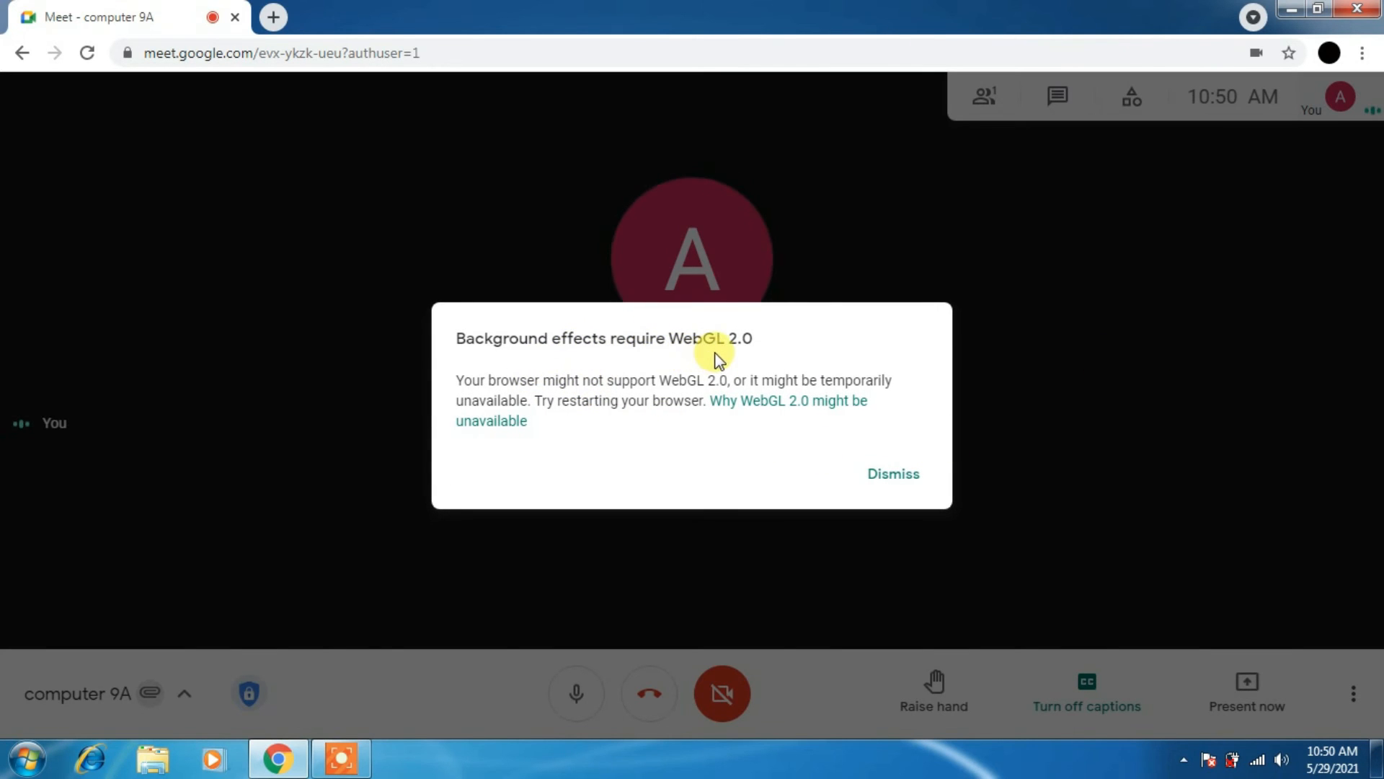
mouse_move(678, 400)
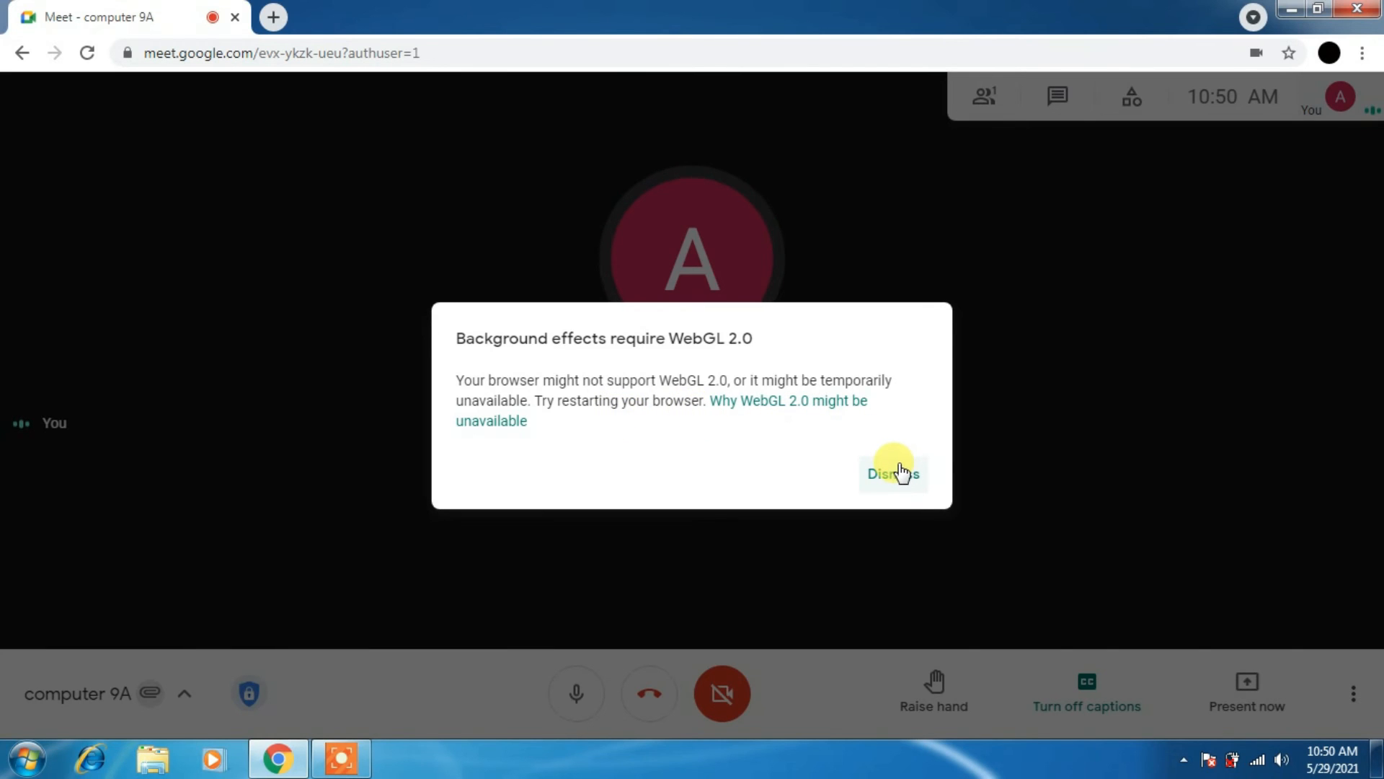
click(893, 473)
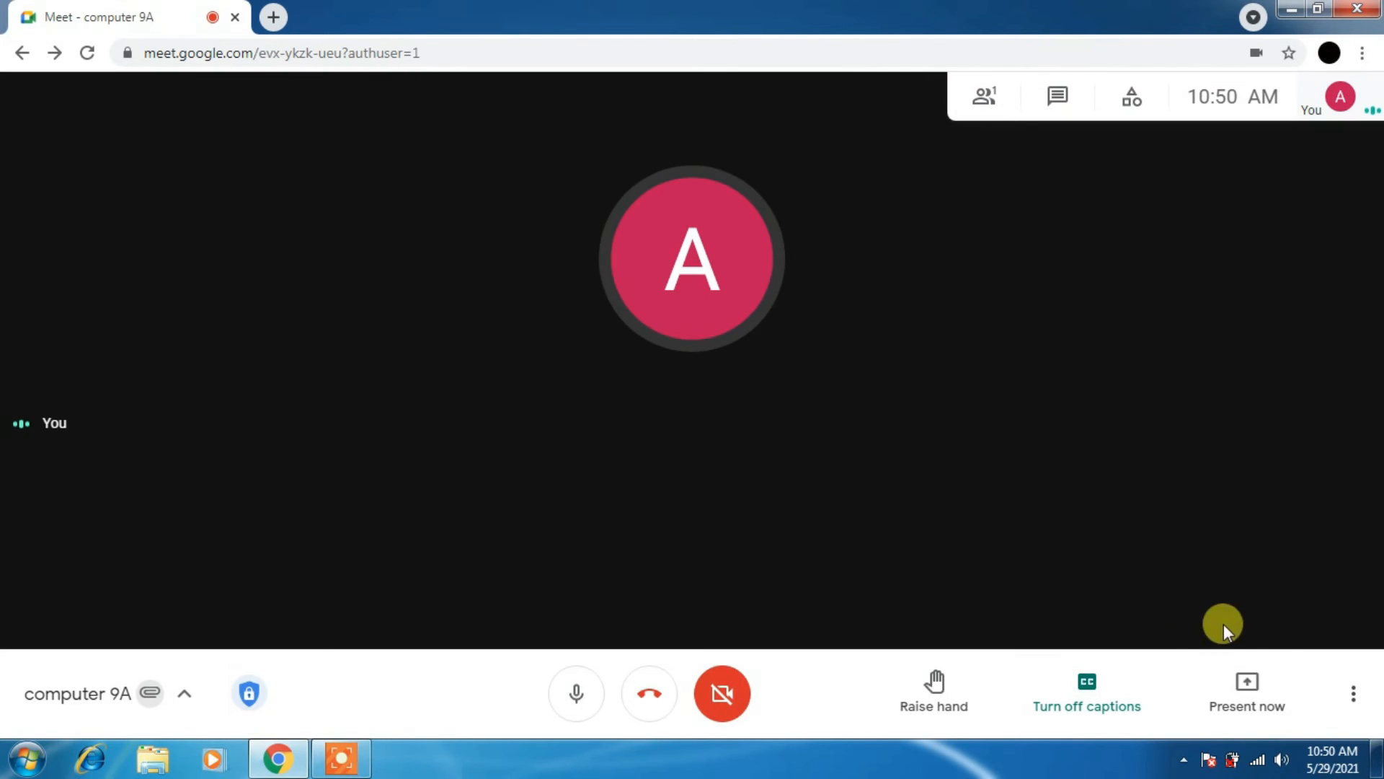
click(1330, 694)
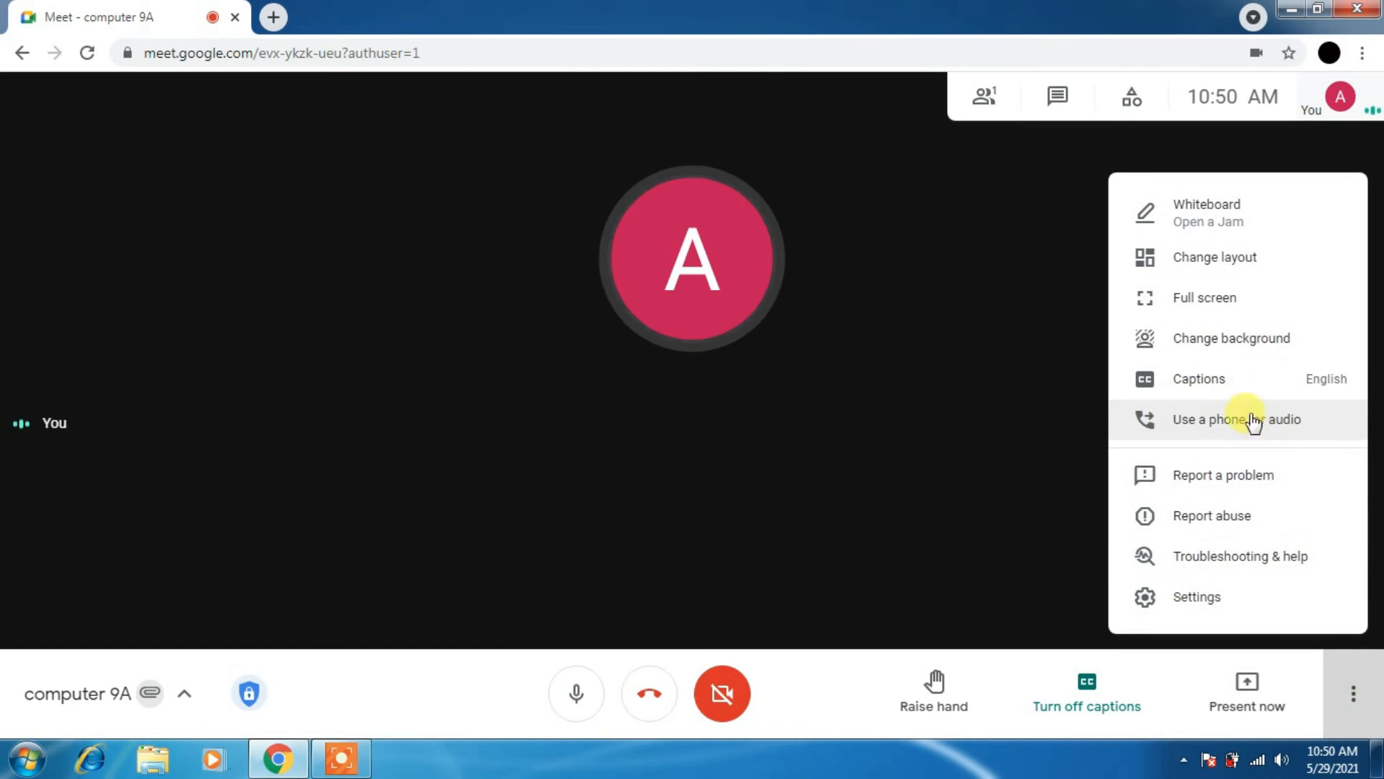
mouse_move(1236, 391)
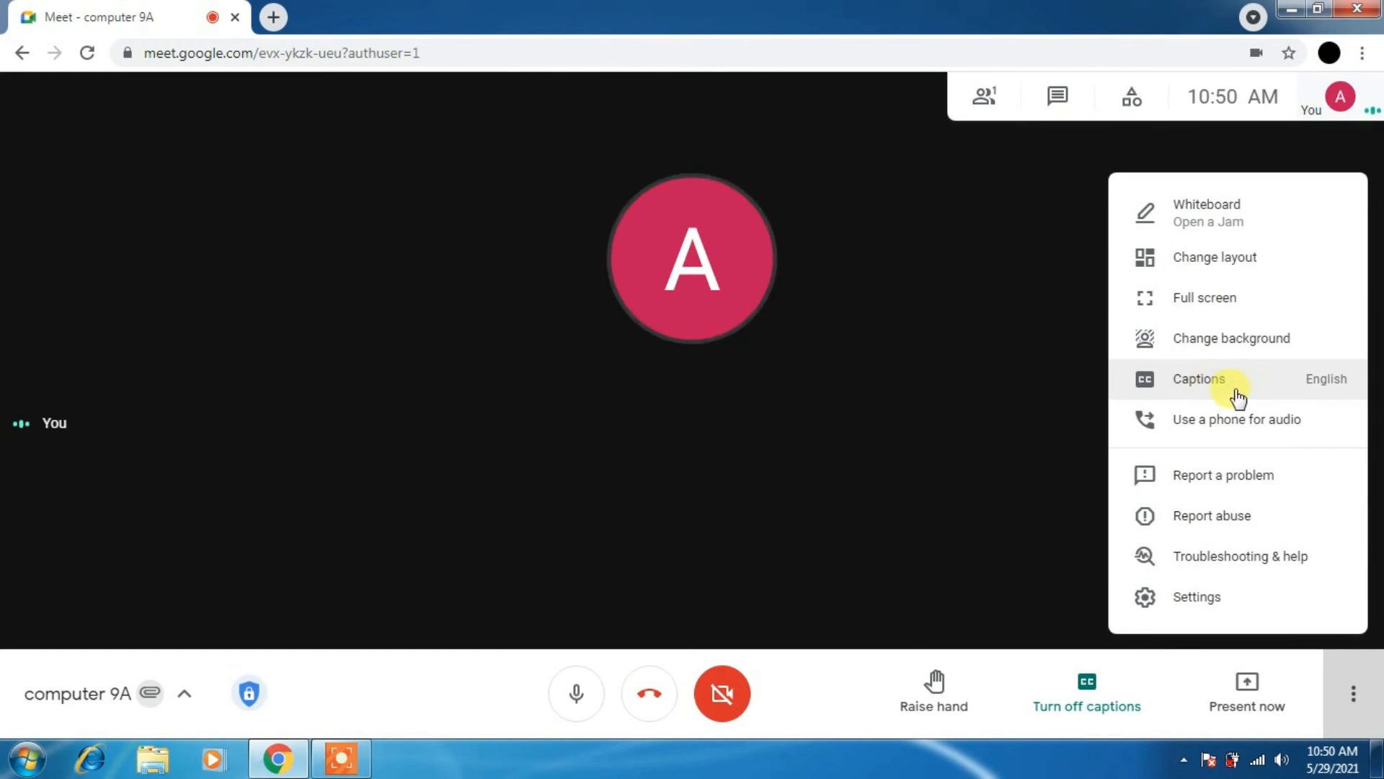
mouse_move(1218, 438)
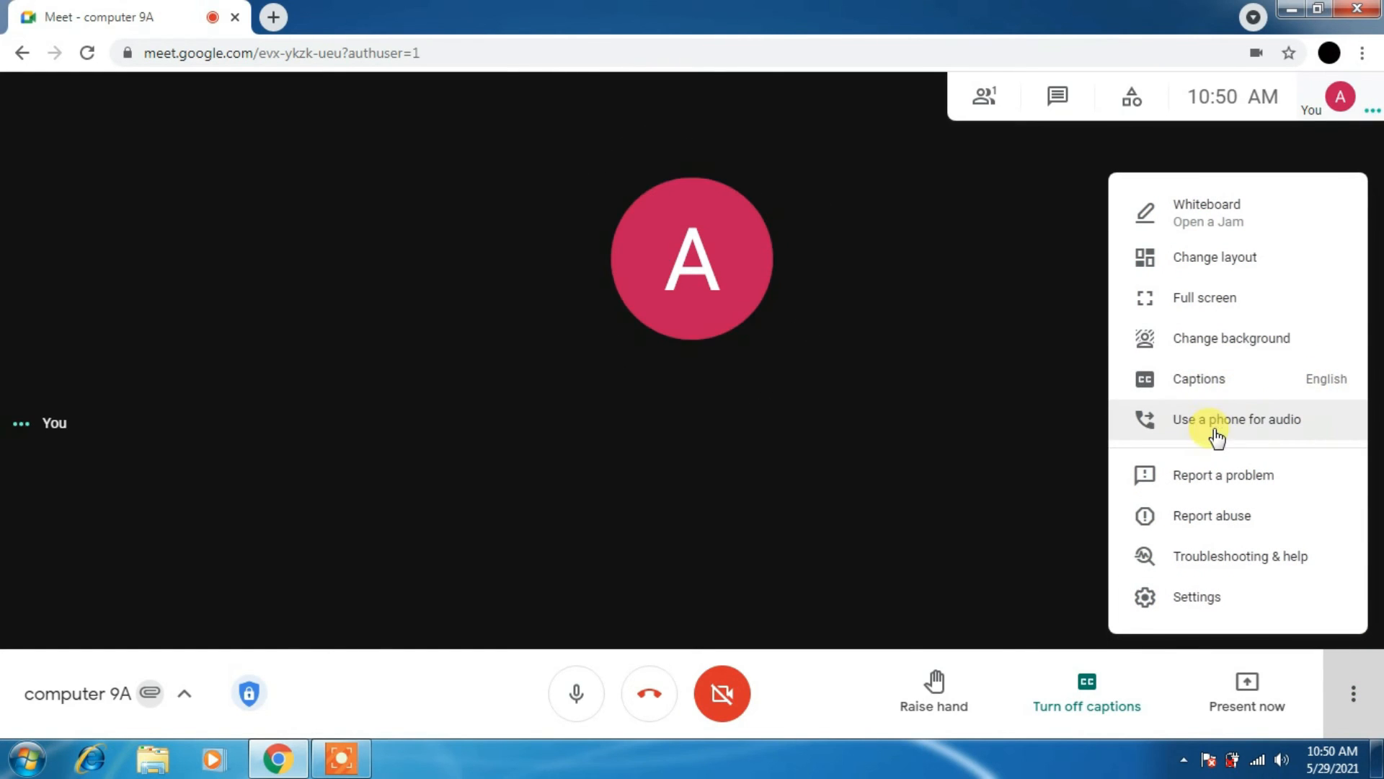
mouse_move(1236, 479)
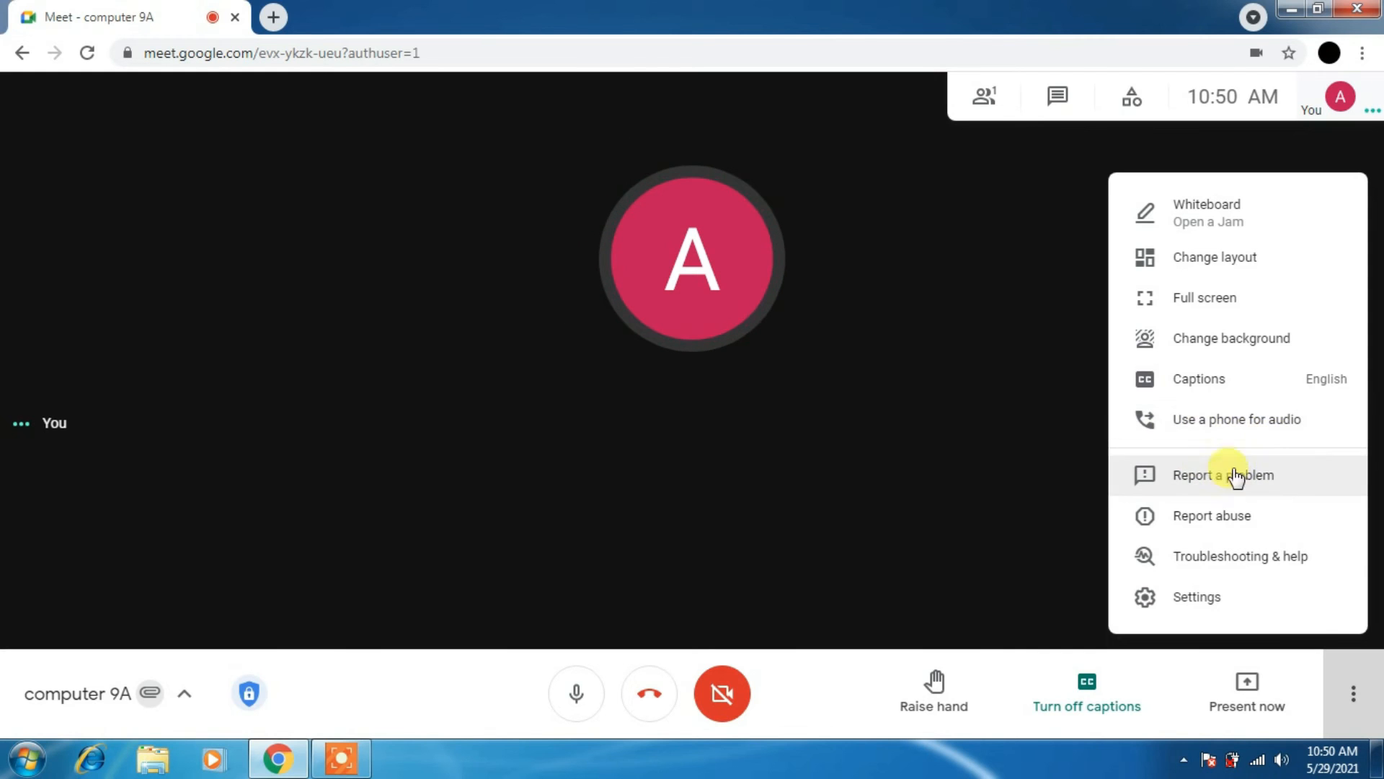
mouse_move(1230, 490)
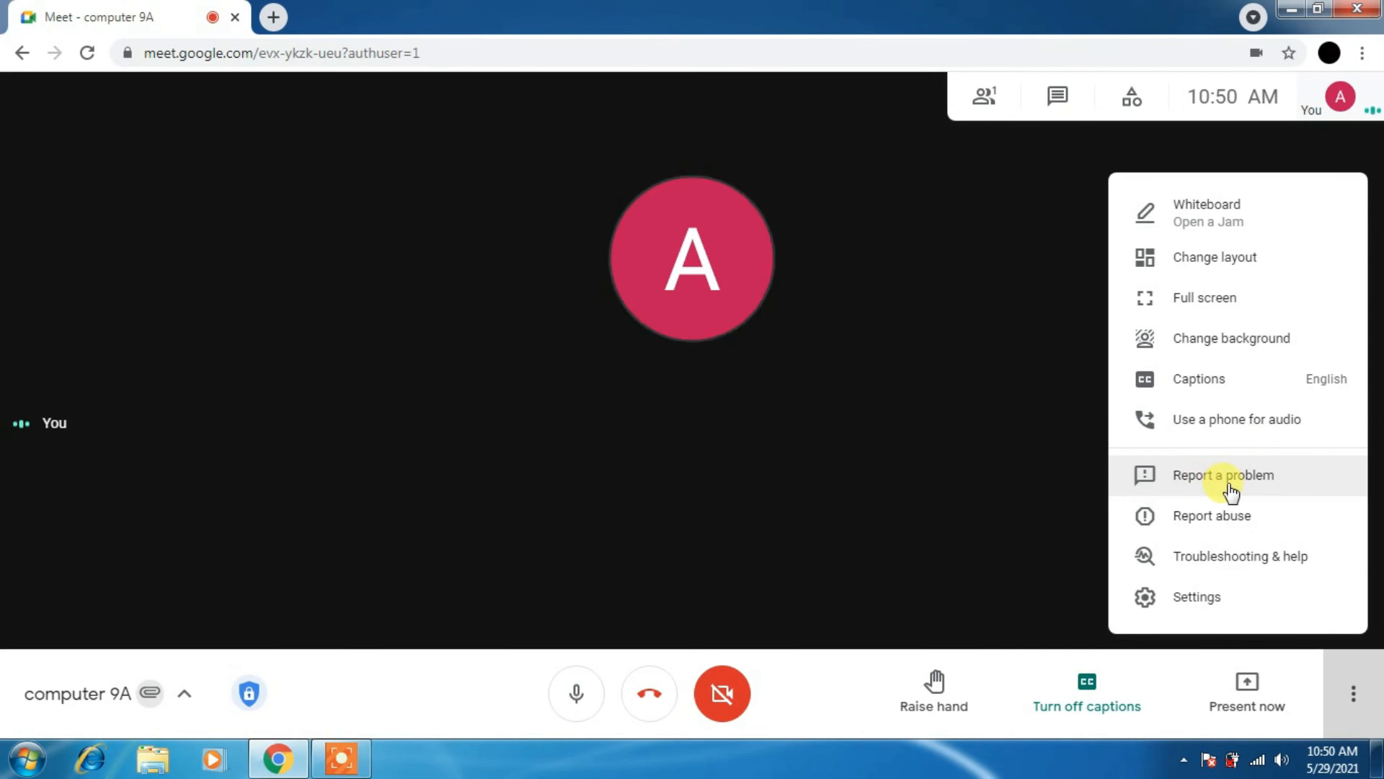
mouse_move(1257, 591)
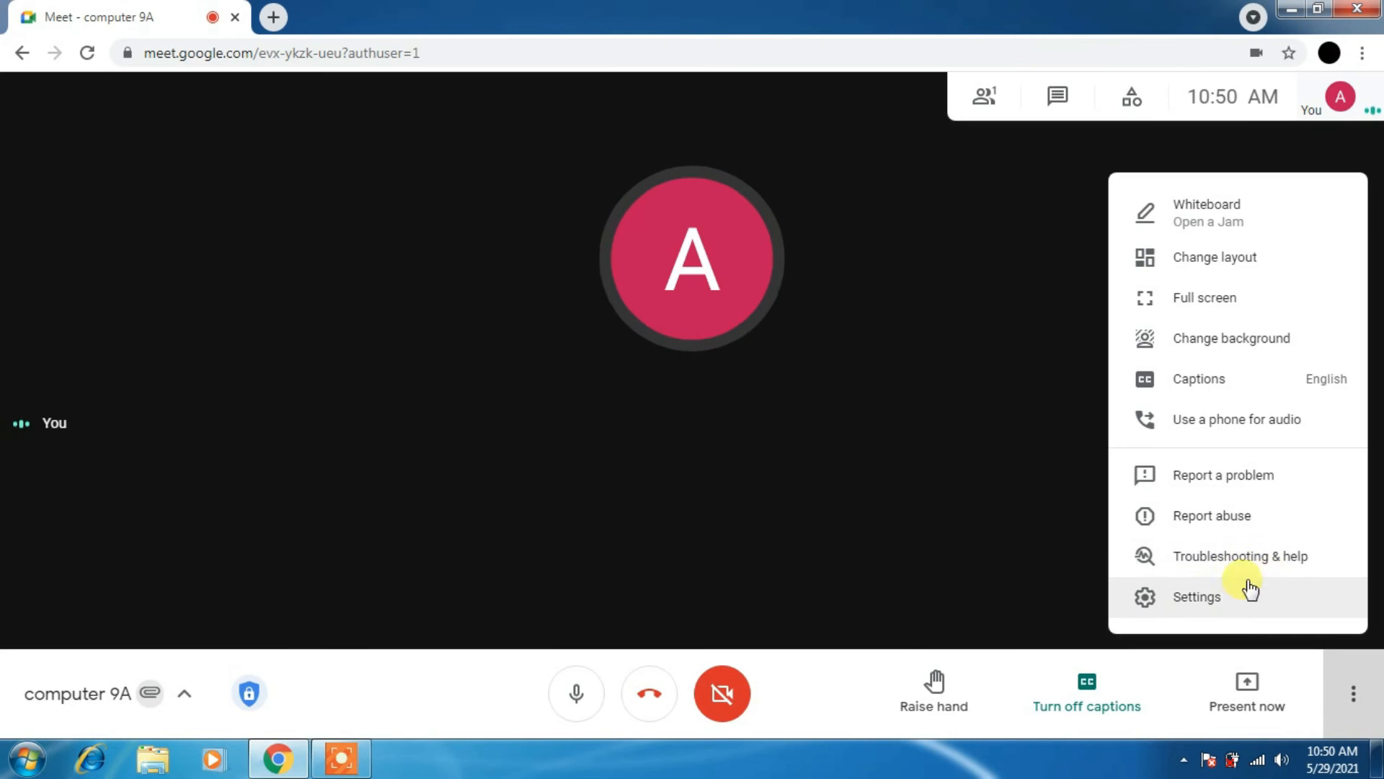
Check the Audio, Video and Host controls settings, keeping sharing and chat on, then close Settings.
click(1196, 597)
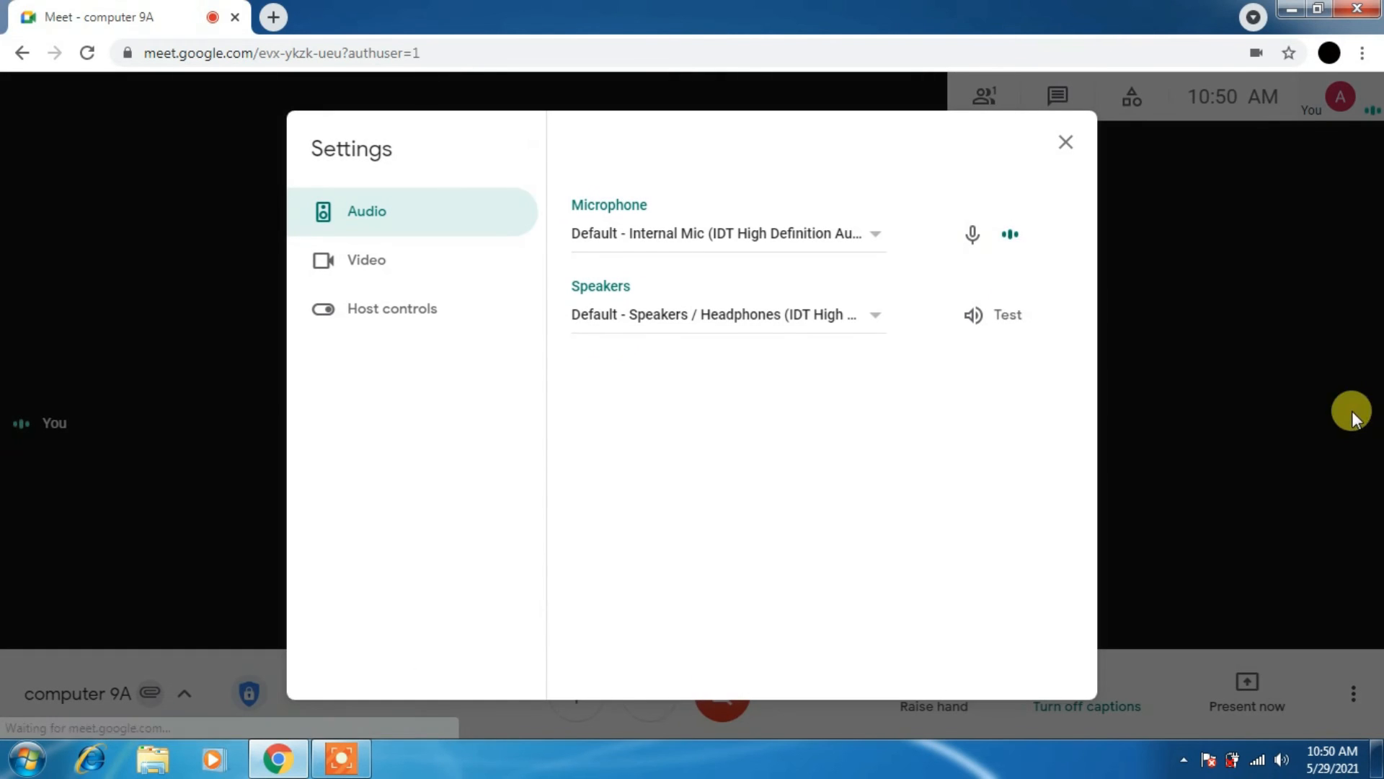
mouse_move(595, 242)
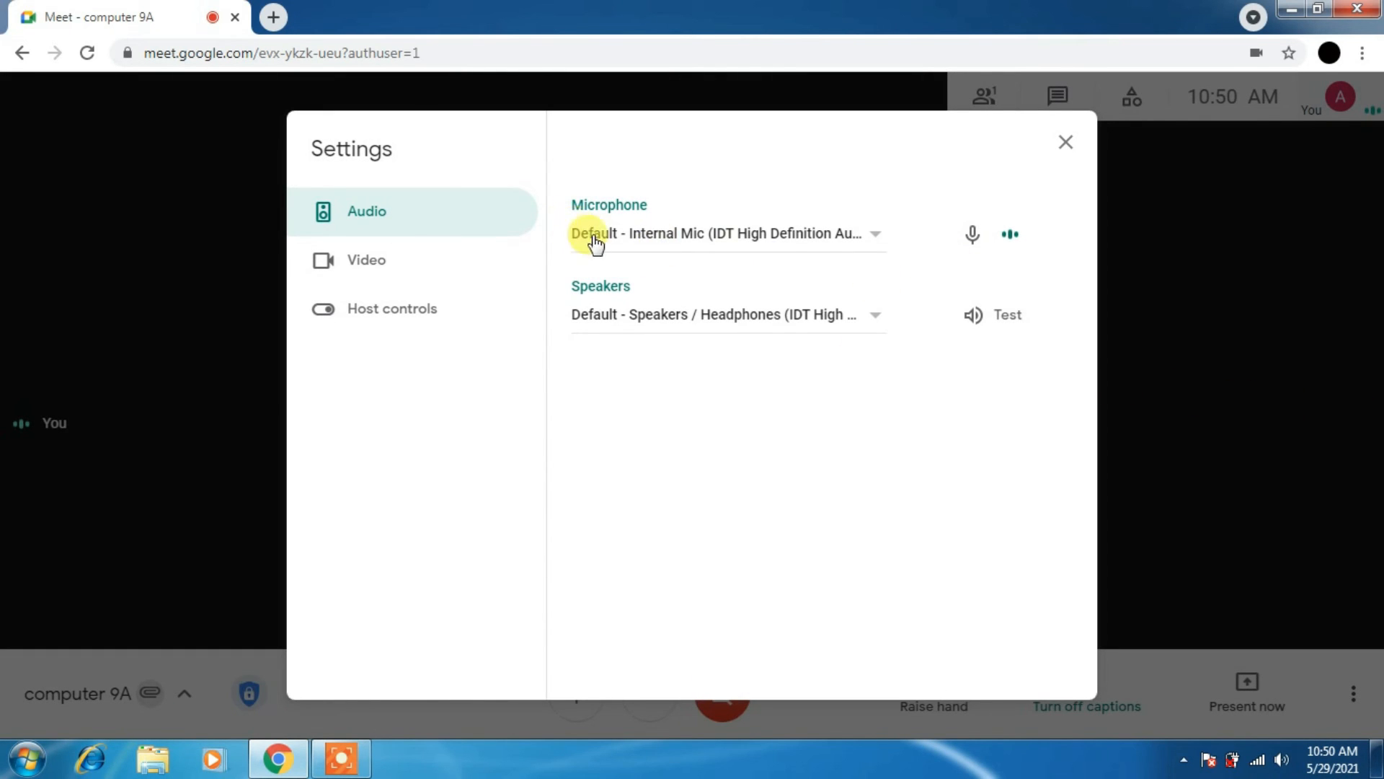
mouse_move(1008, 249)
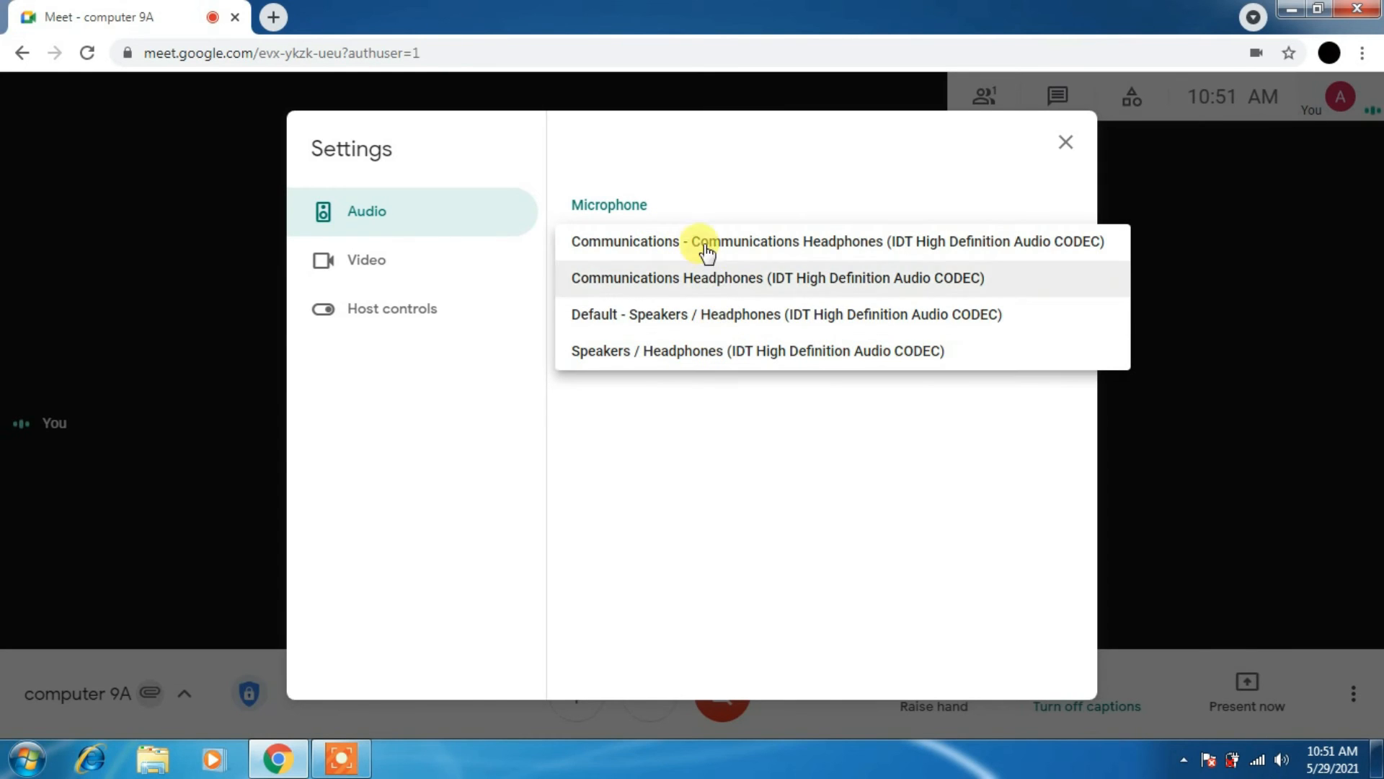
click(708, 242)
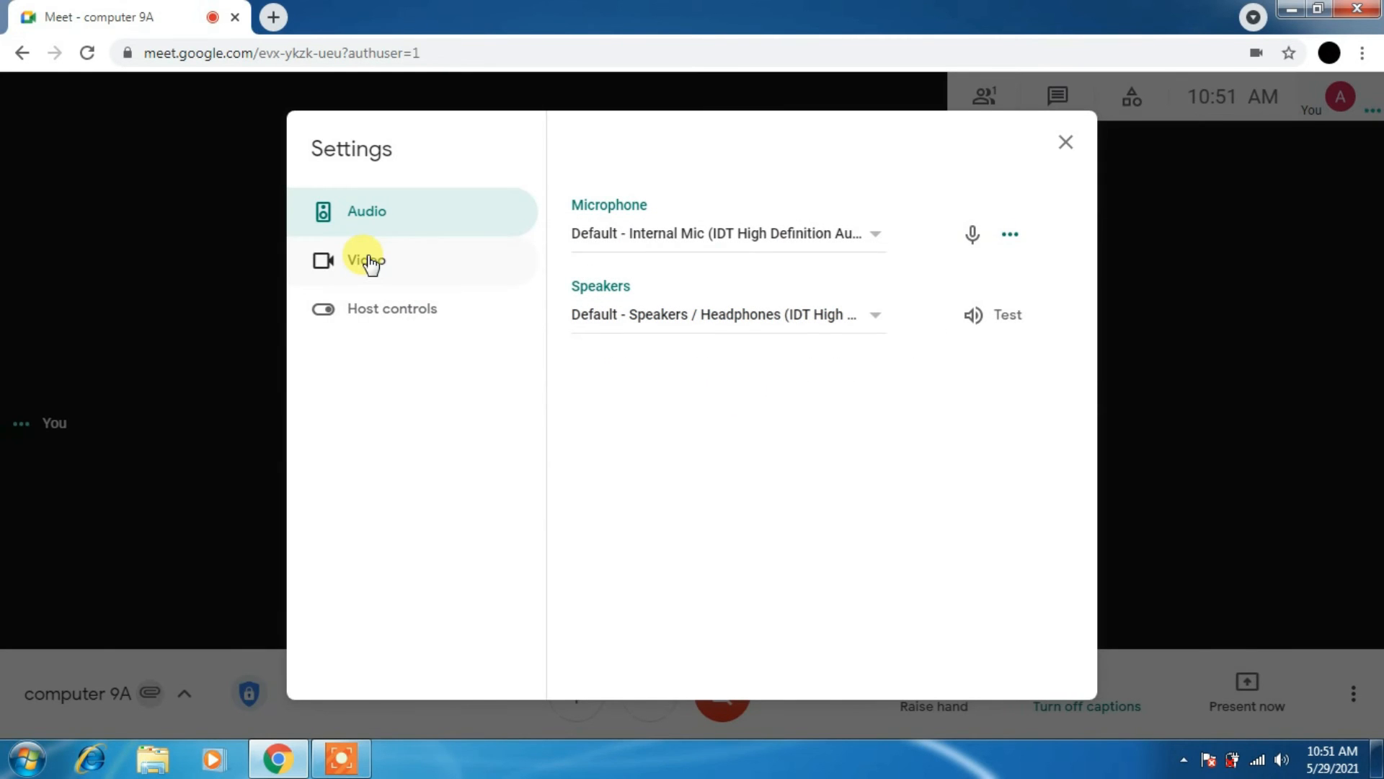
click(392, 308)
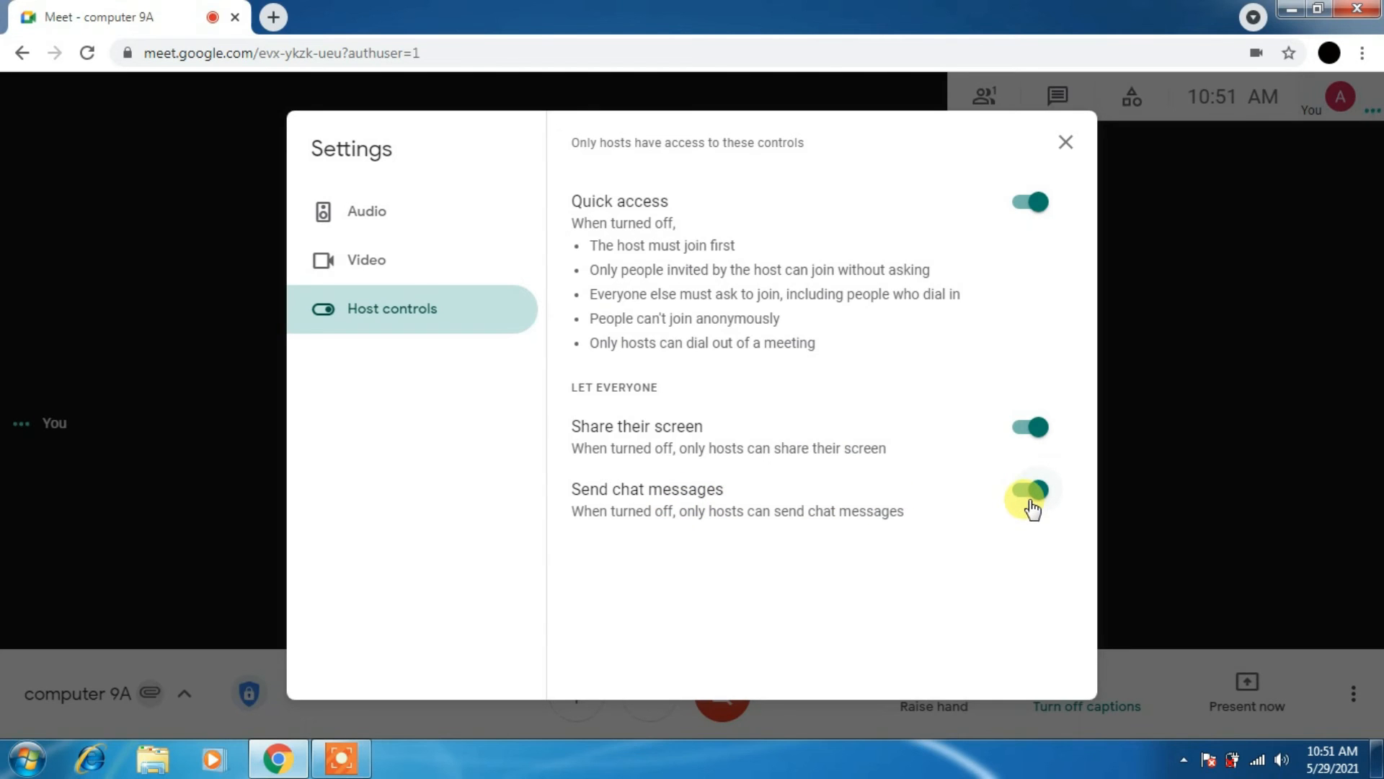
click(1035, 491)
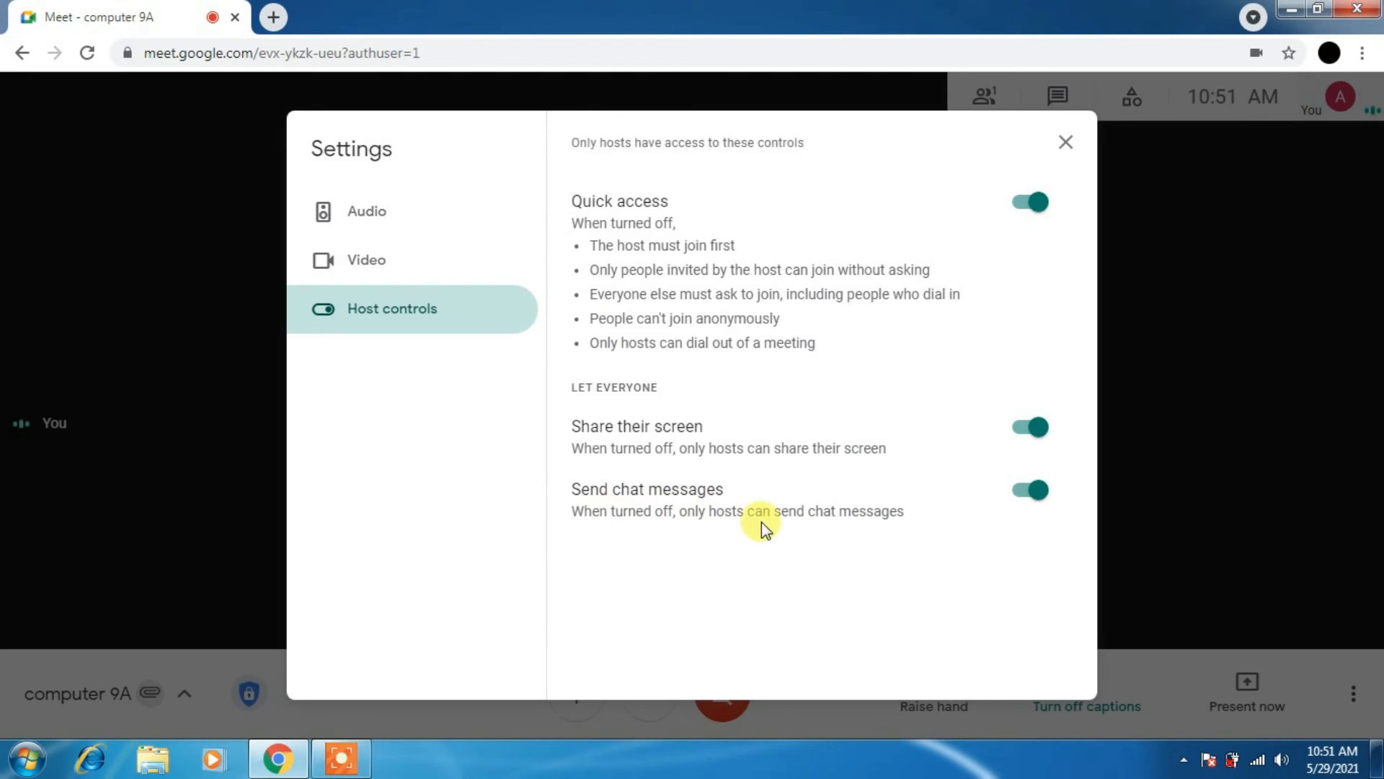
mouse_move(630, 485)
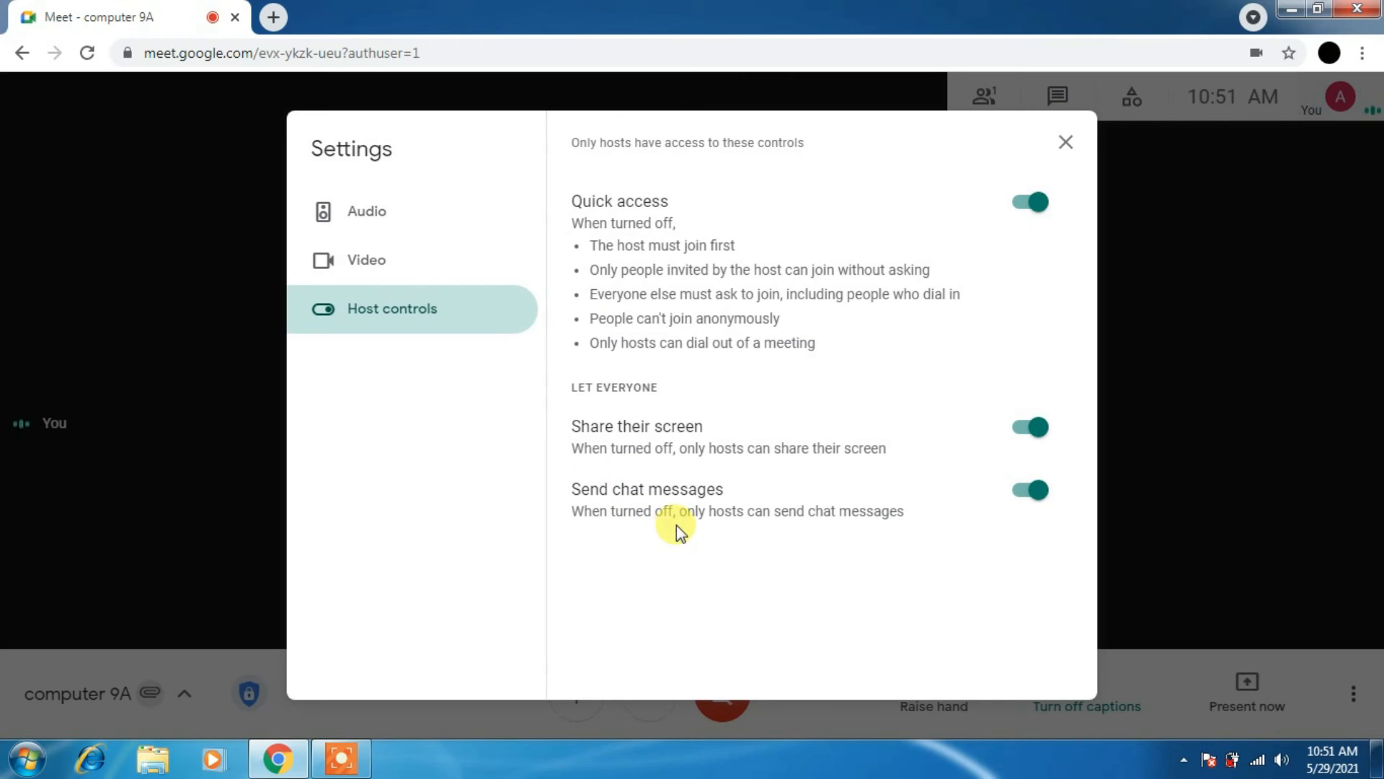
mouse_move(946, 151)
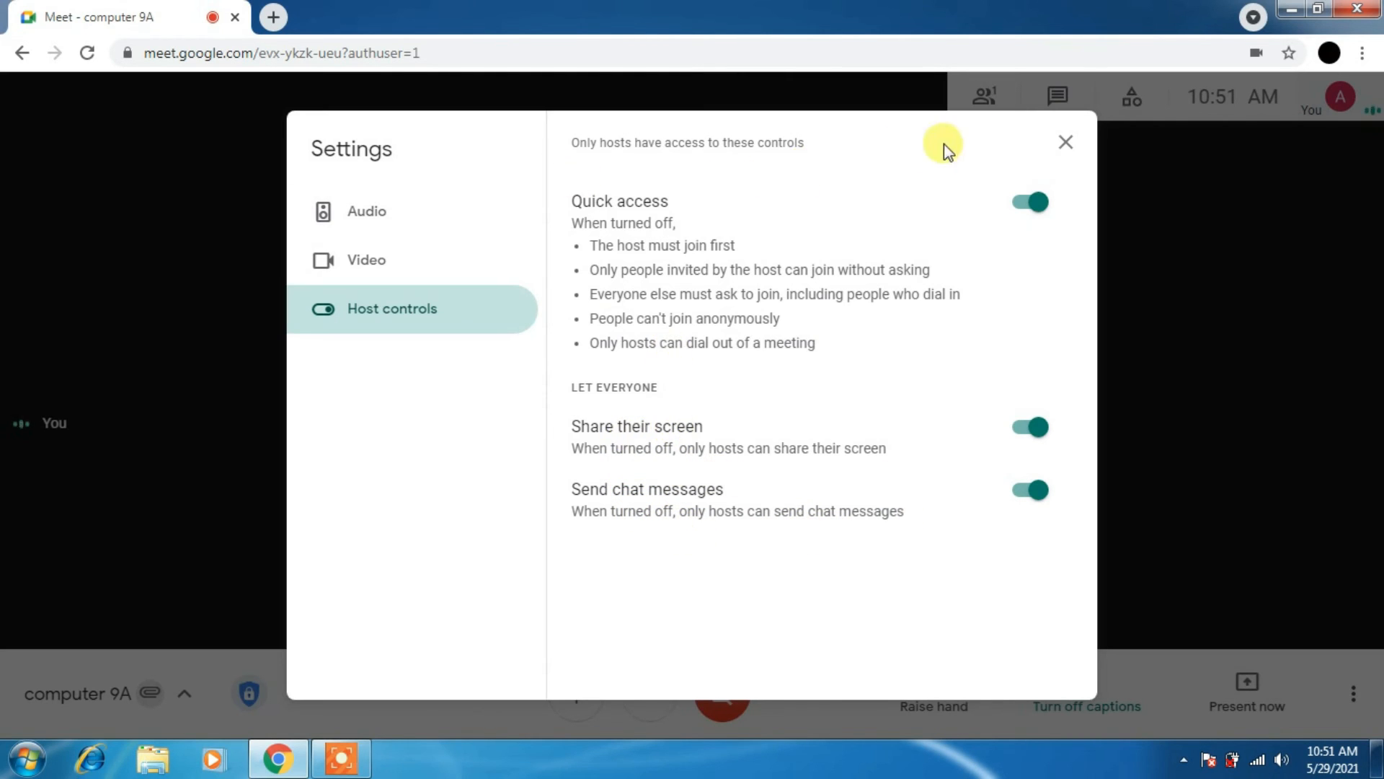
click(1065, 141)
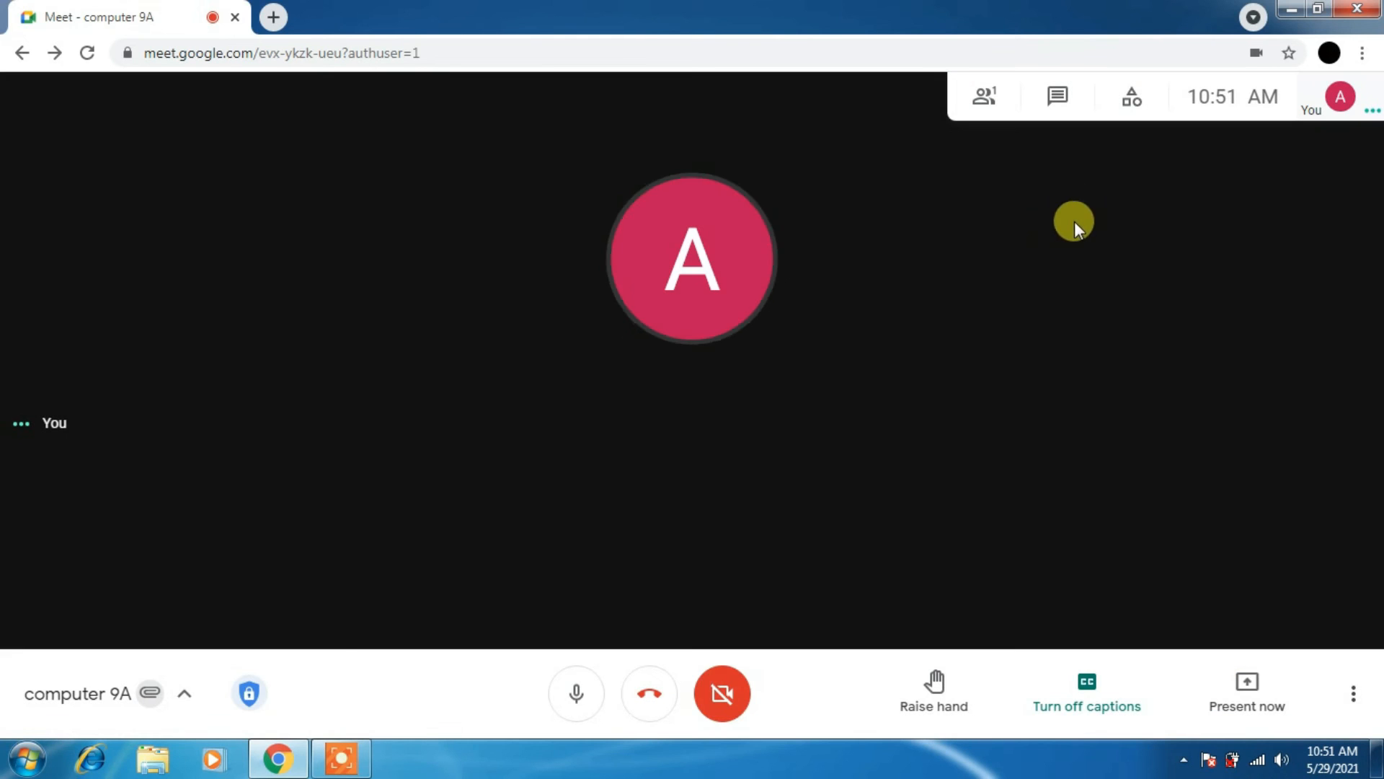
mouse_move(1286, 714)
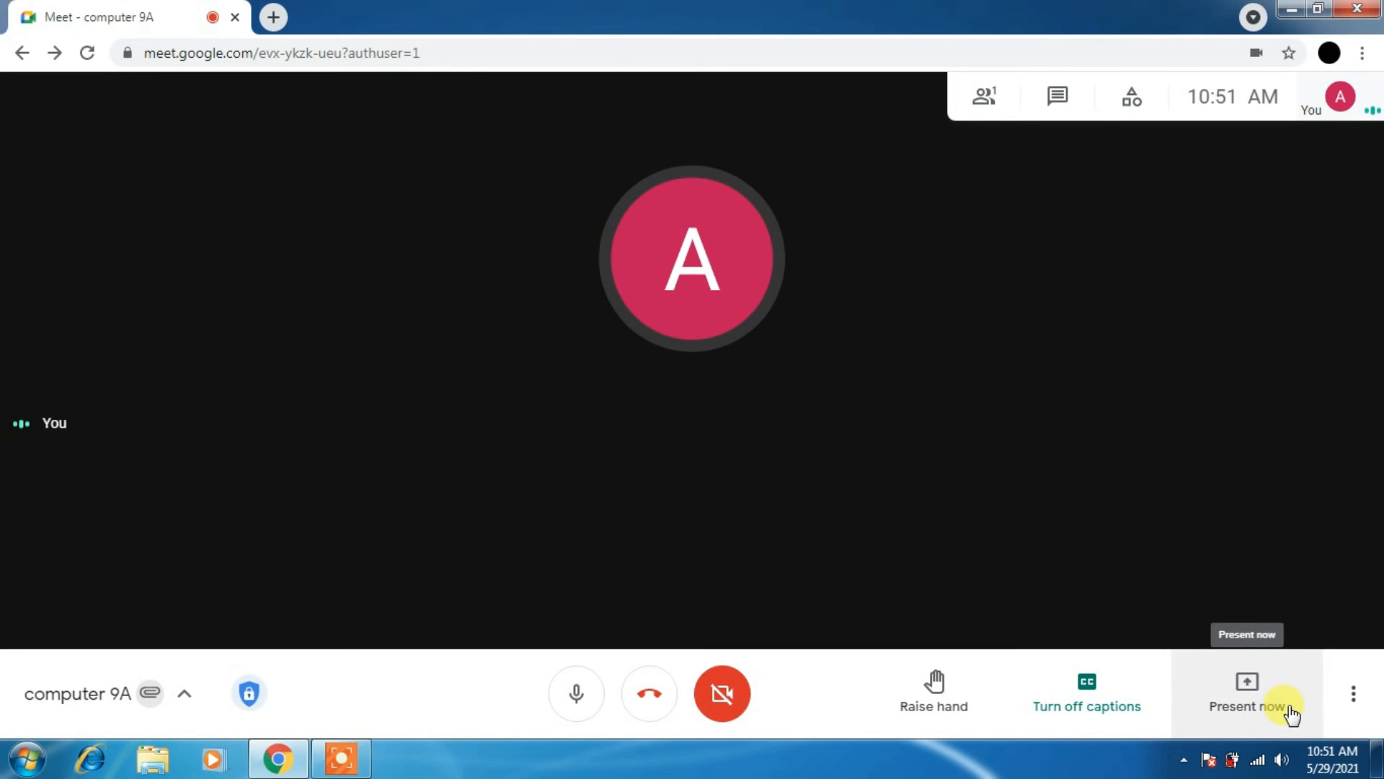
Browse the list of participants in the computer 9A call.
click(1350, 694)
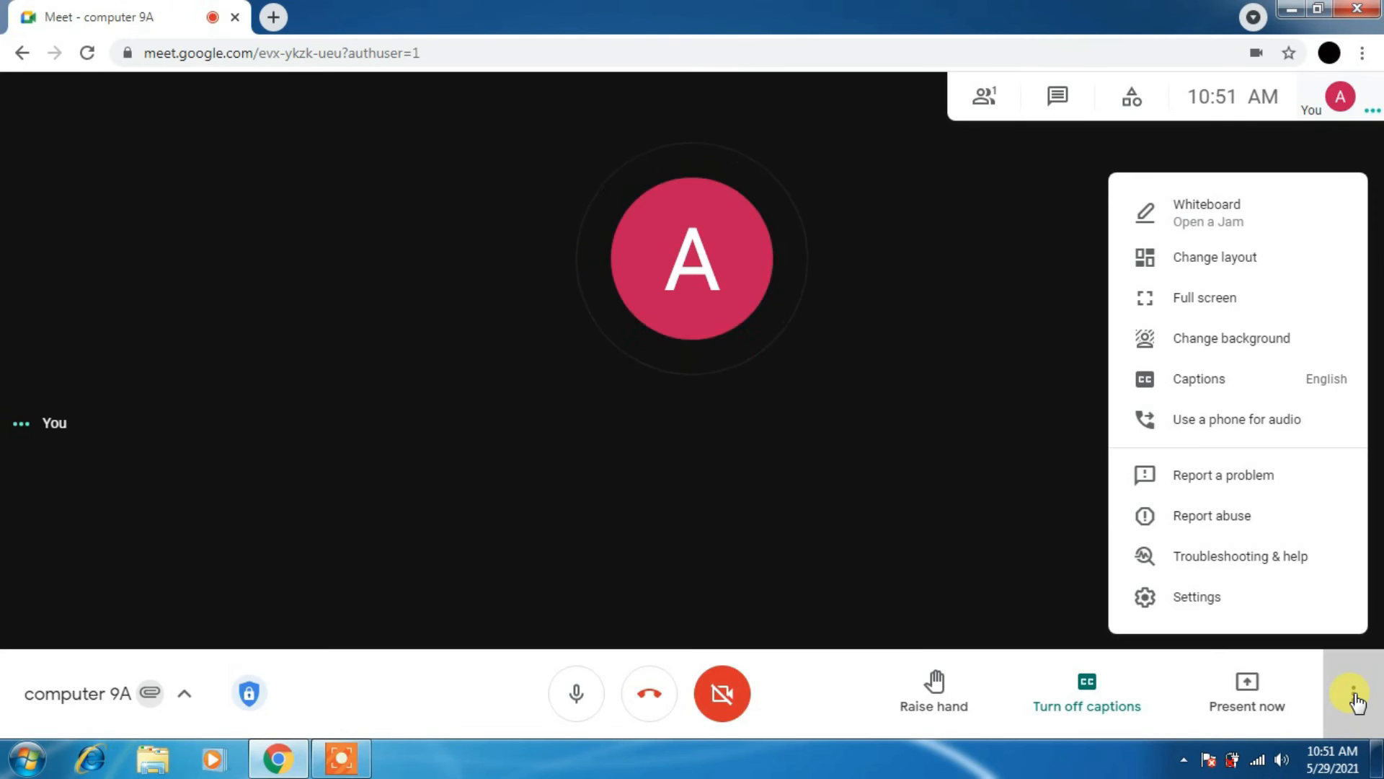
click(1169, 391)
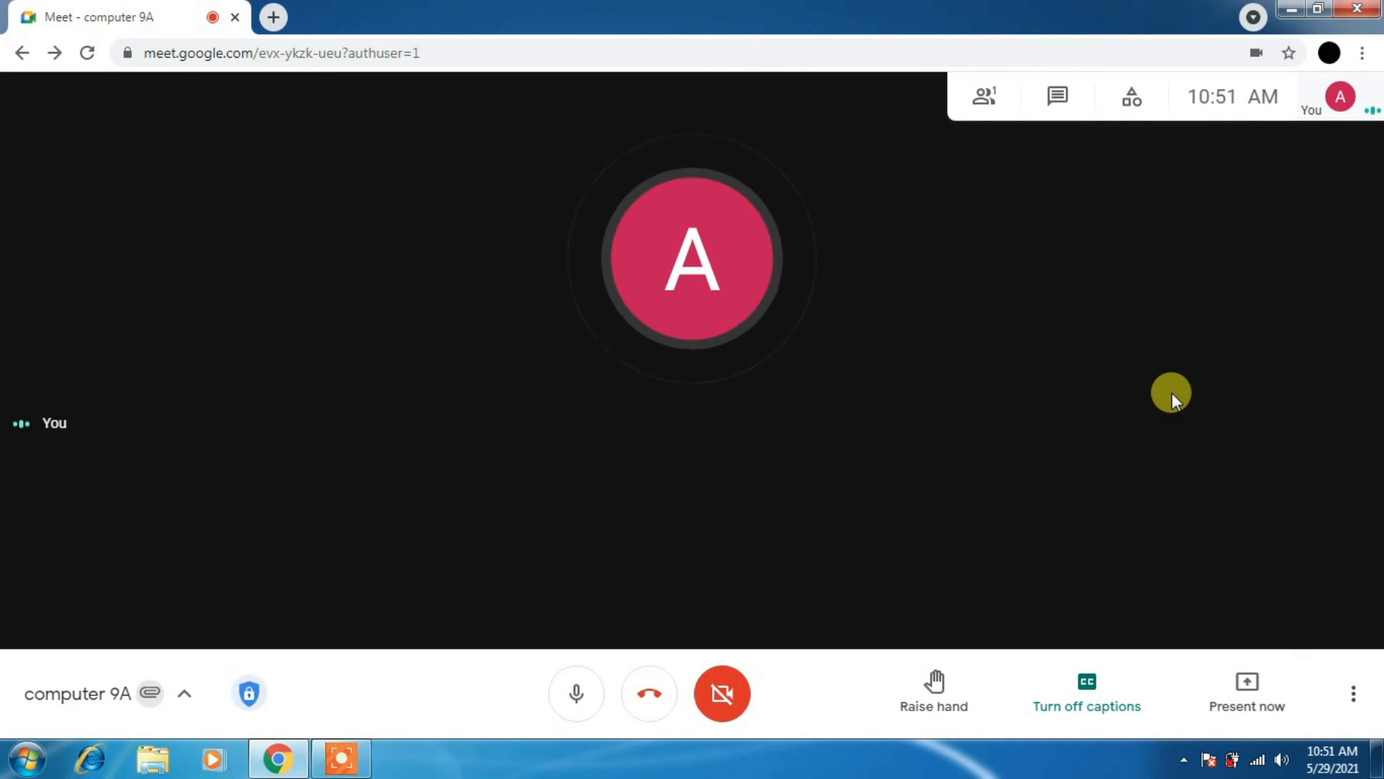
mouse_move(1116, 92)
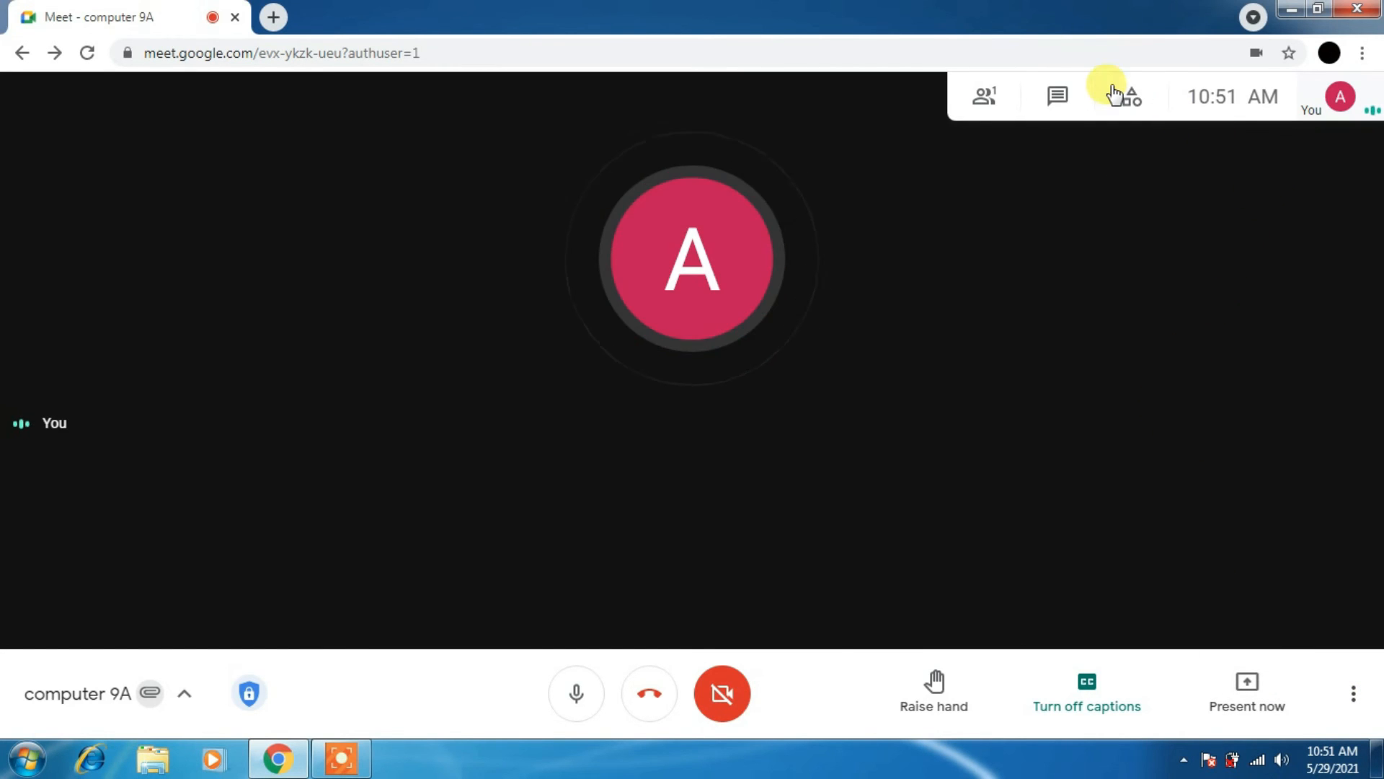
mouse_move(985, 97)
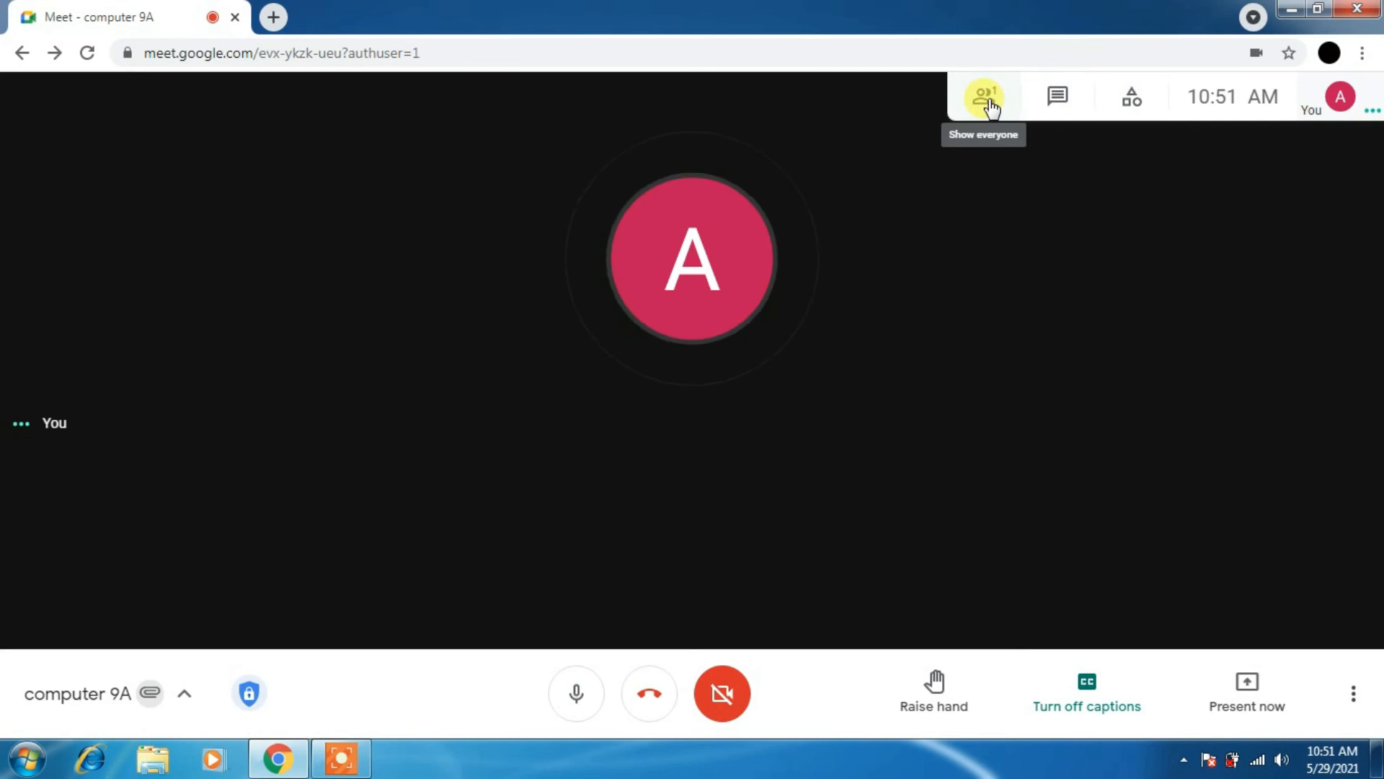
click(984, 95)
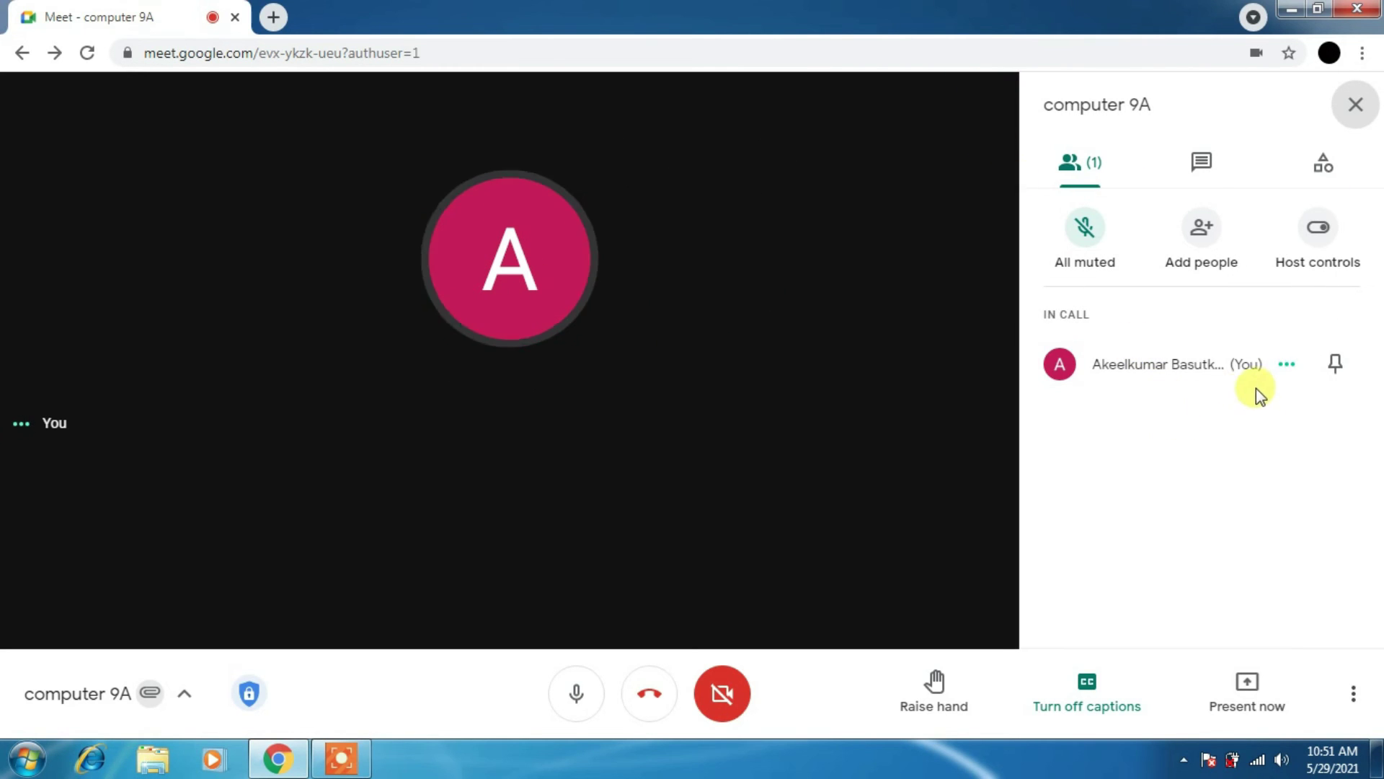
mouse_move(1226, 174)
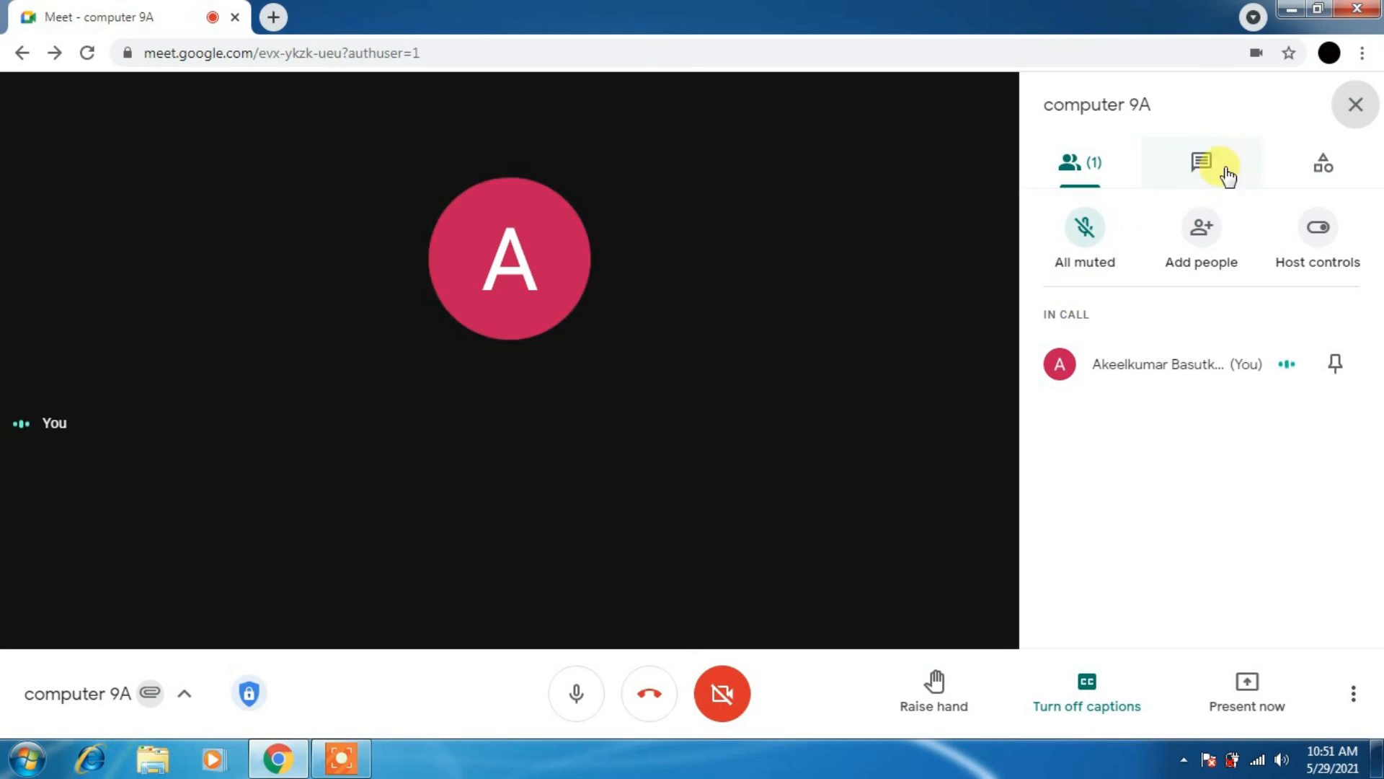
click(1357, 104)
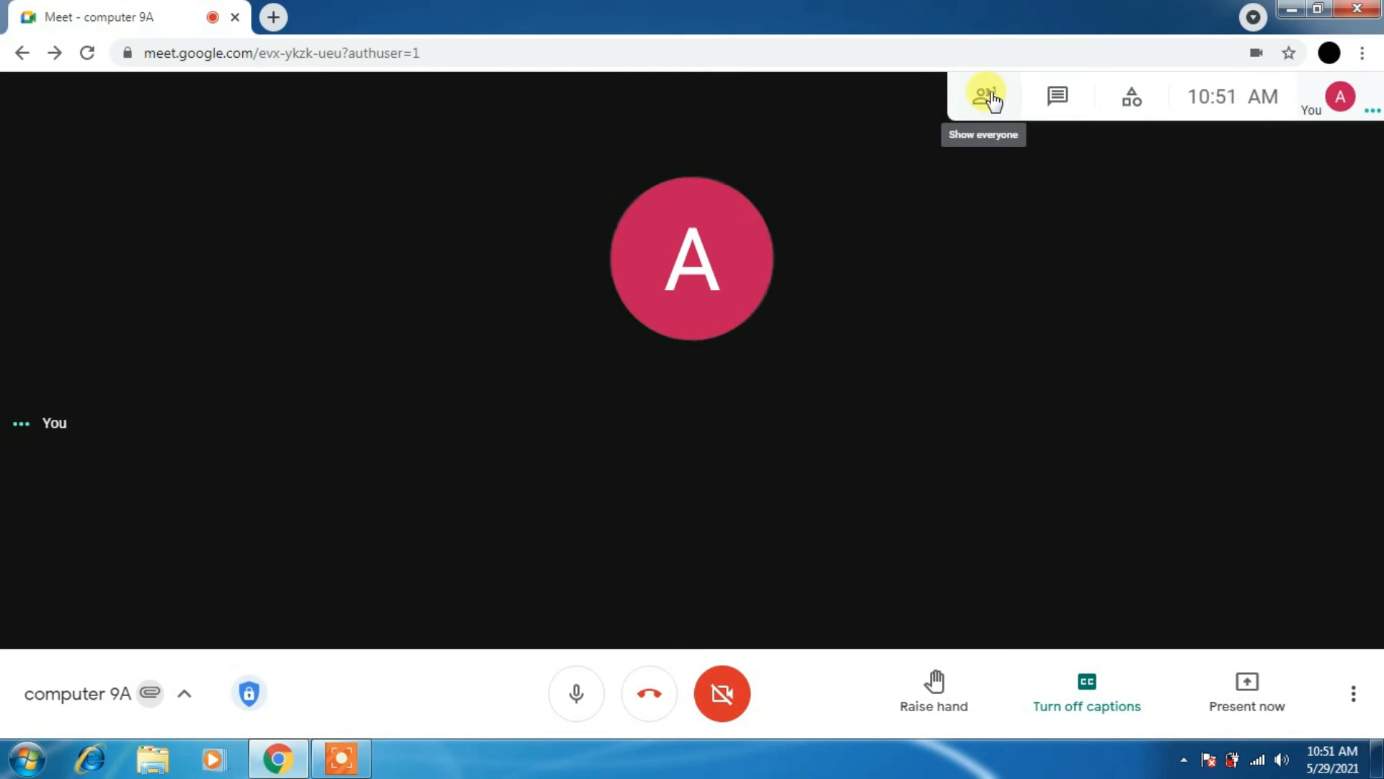
click(985, 94)
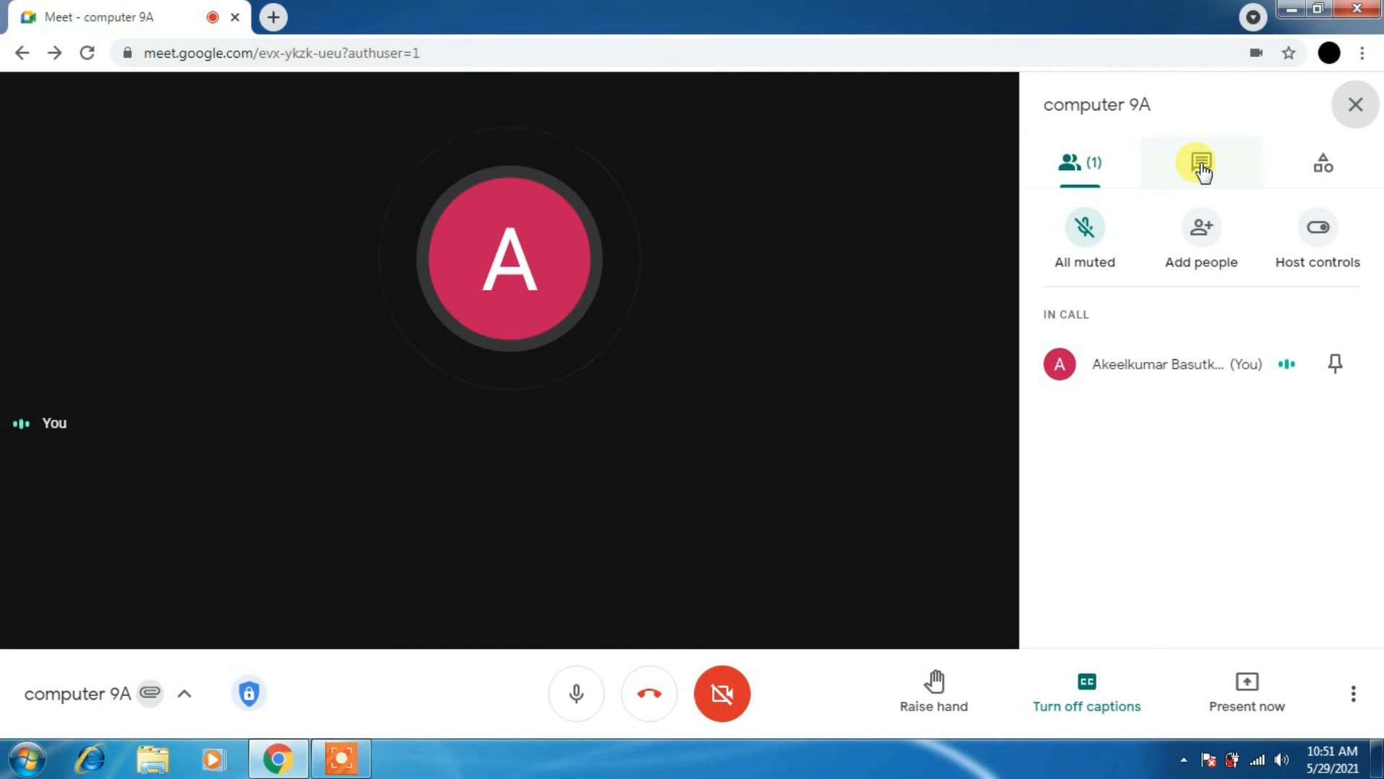
View chat and activities, peek at Whiteboarding, then close the Activities panel.
click(1201, 162)
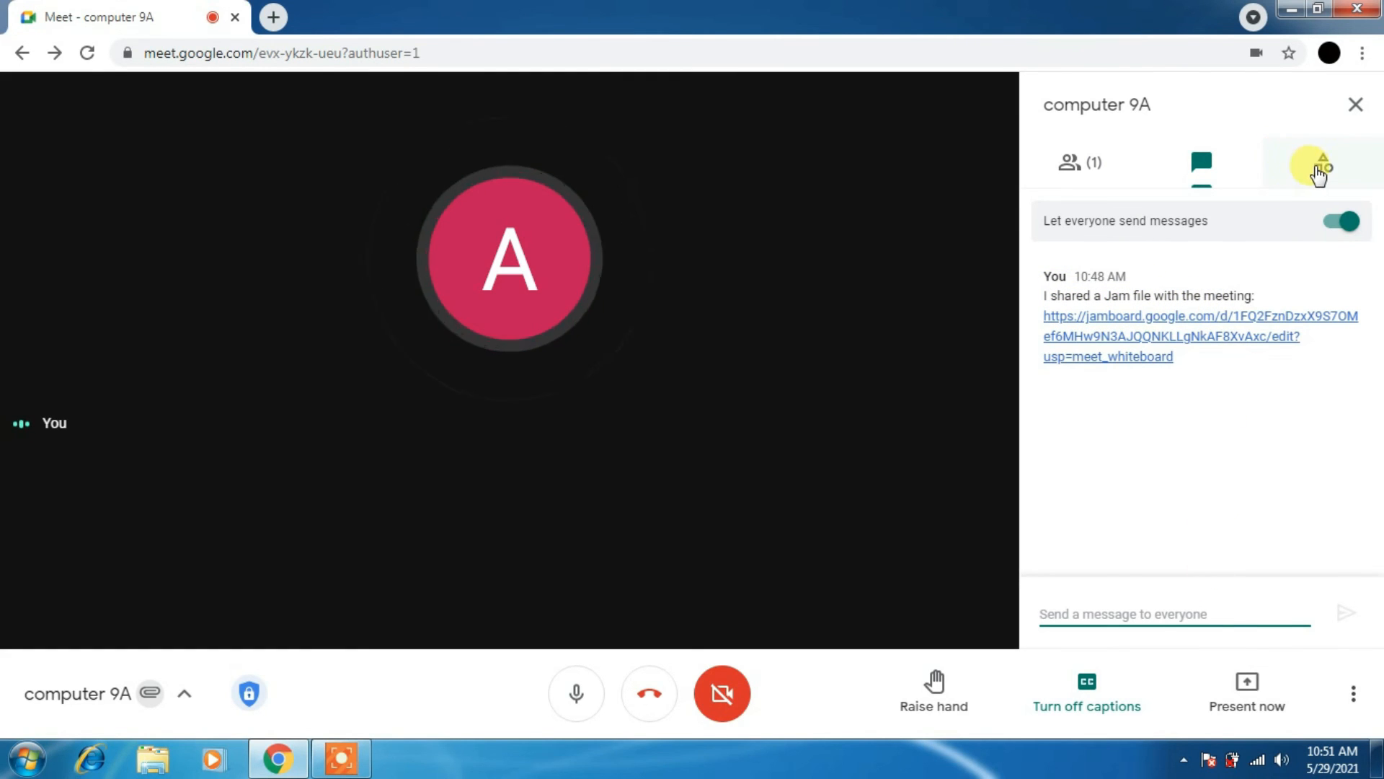
click(1318, 160)
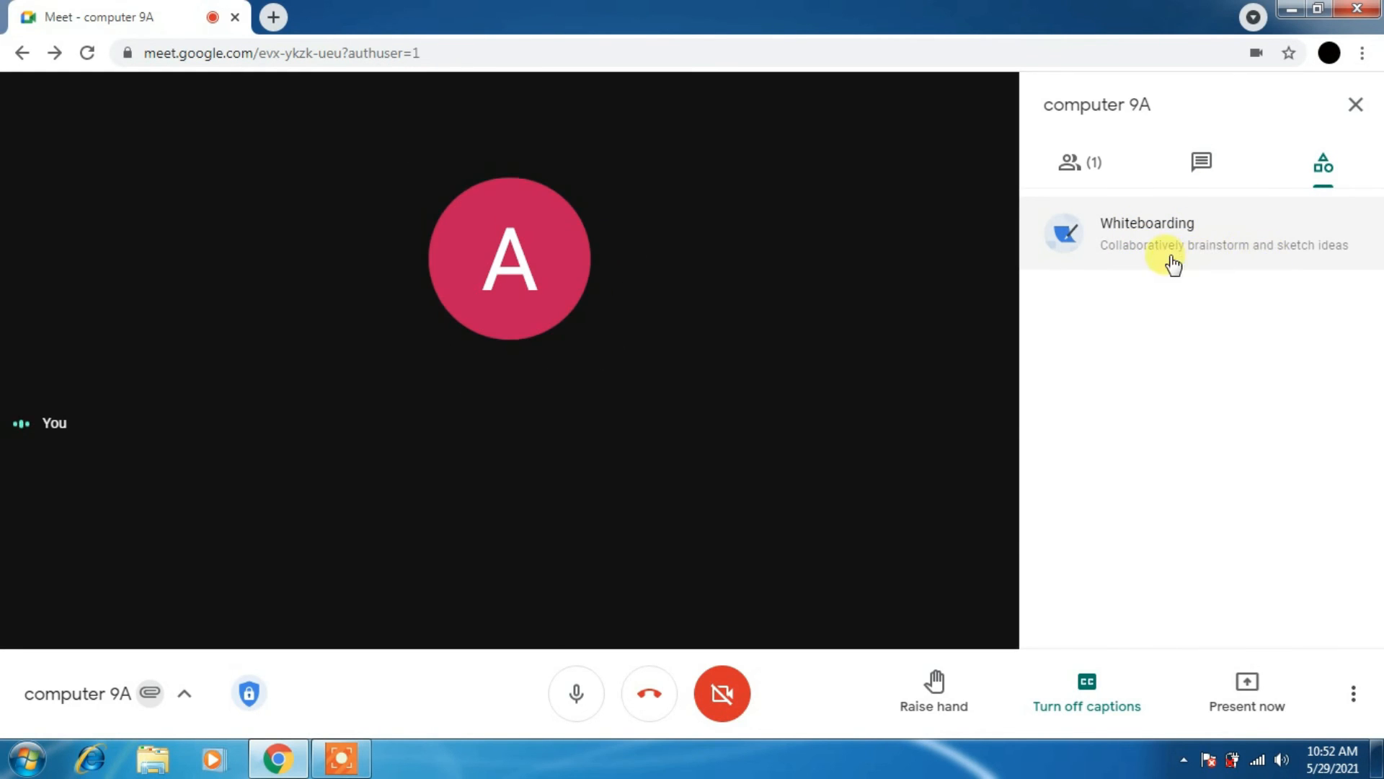
click(1148, 223)
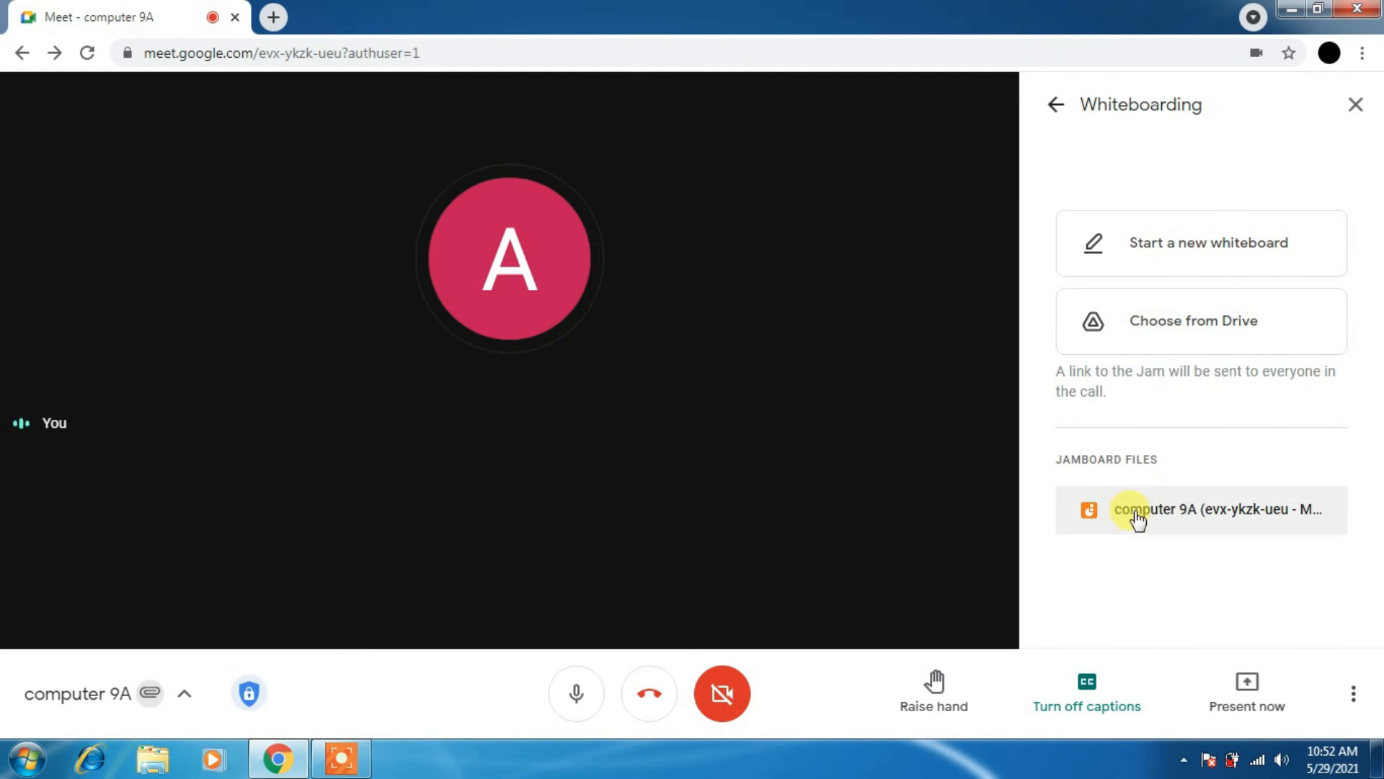
click(1056, 104)
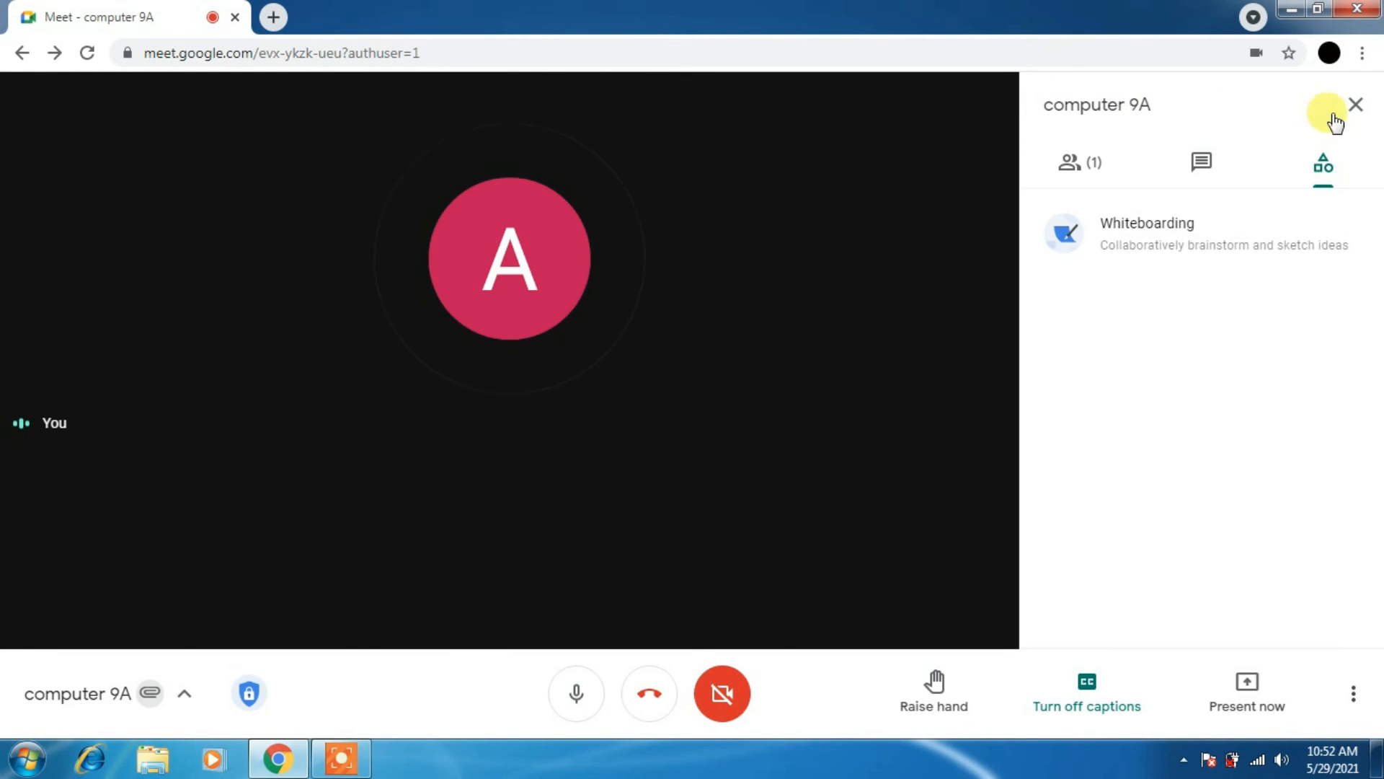
click(1355, 102)
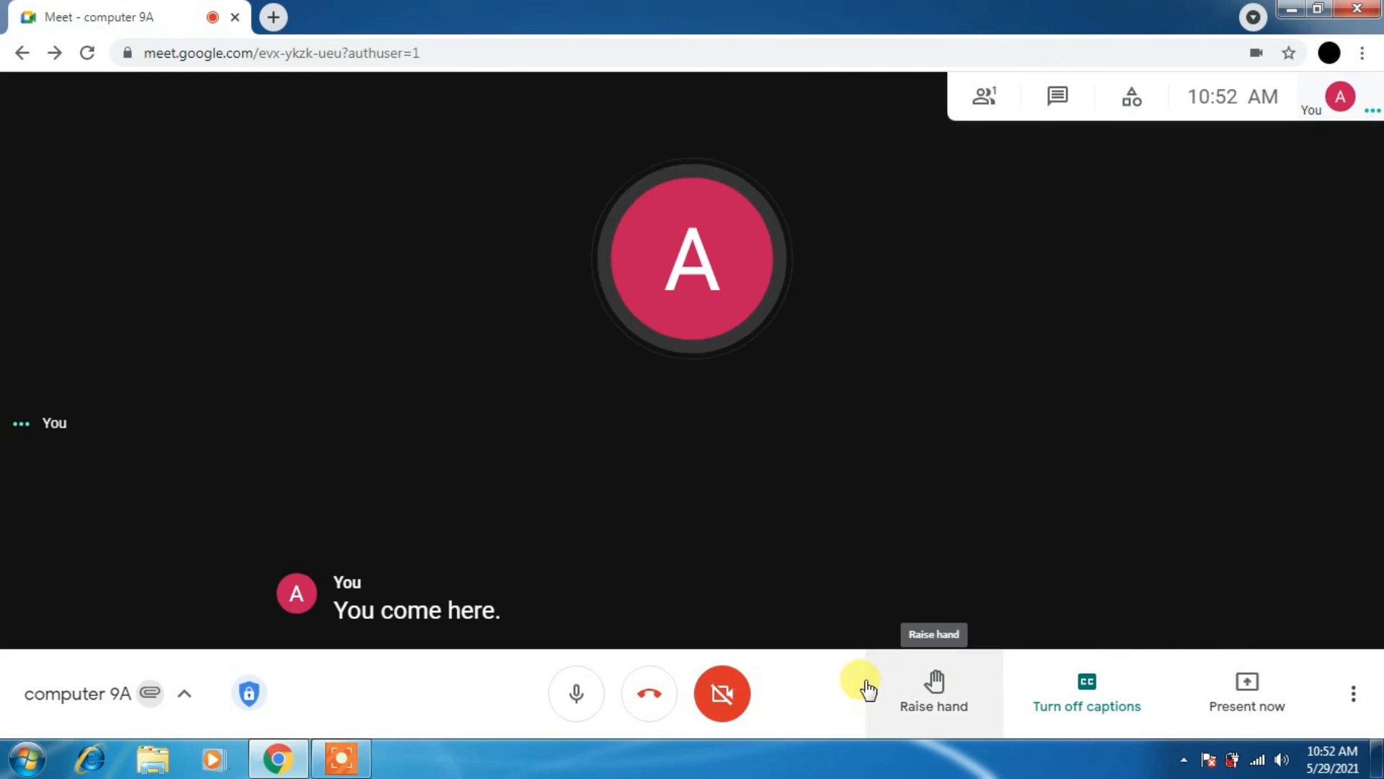
mouse_move(671, 701)
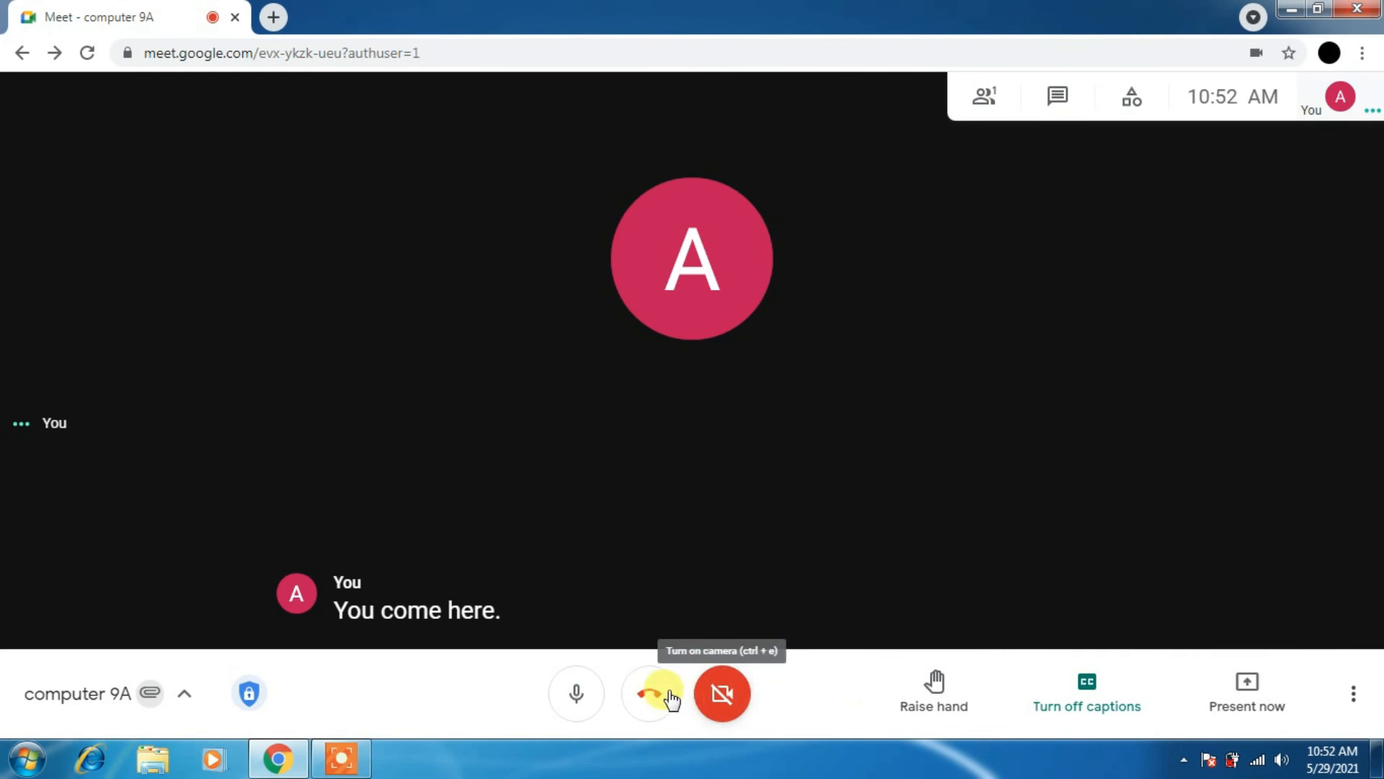
Hang up, end the computer 9A call for everyone, and return to the home screen.
click(648, 693)
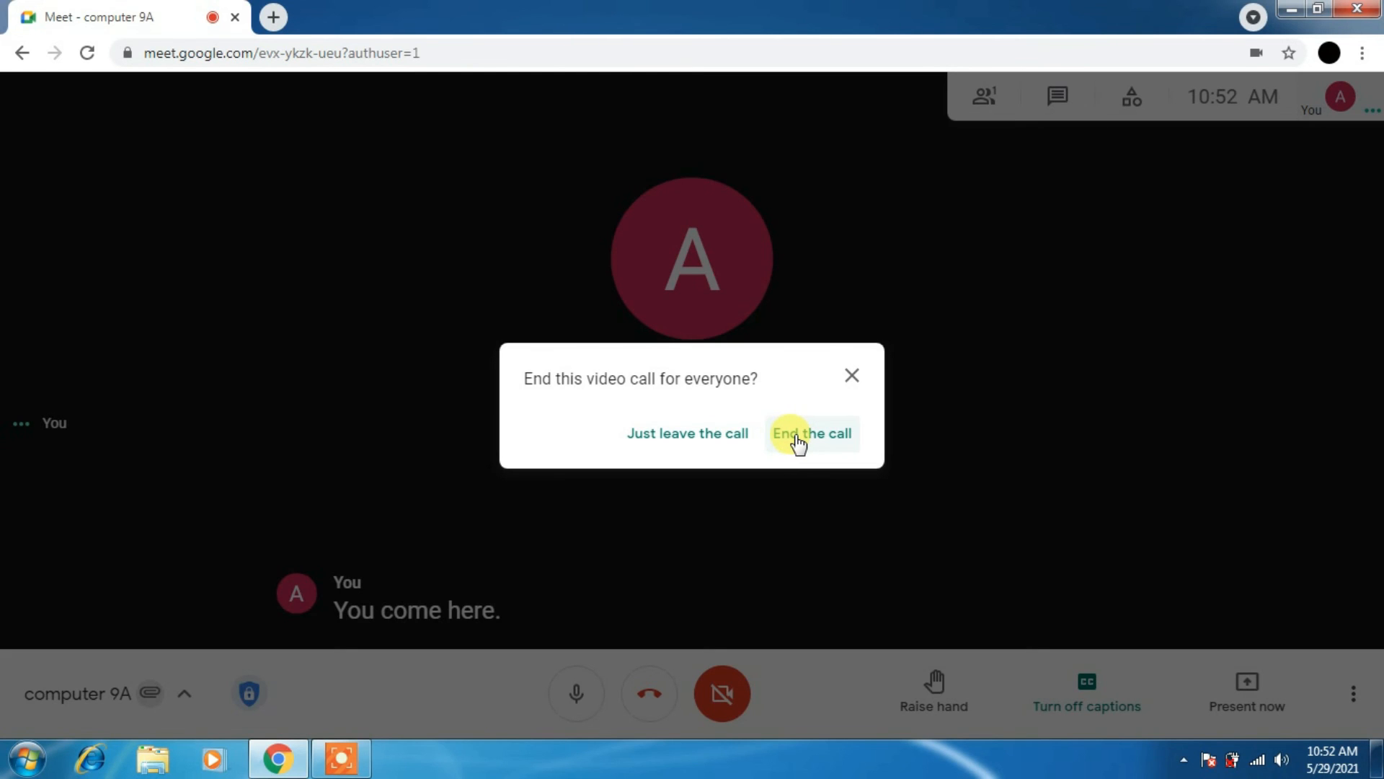
click(812, 434)
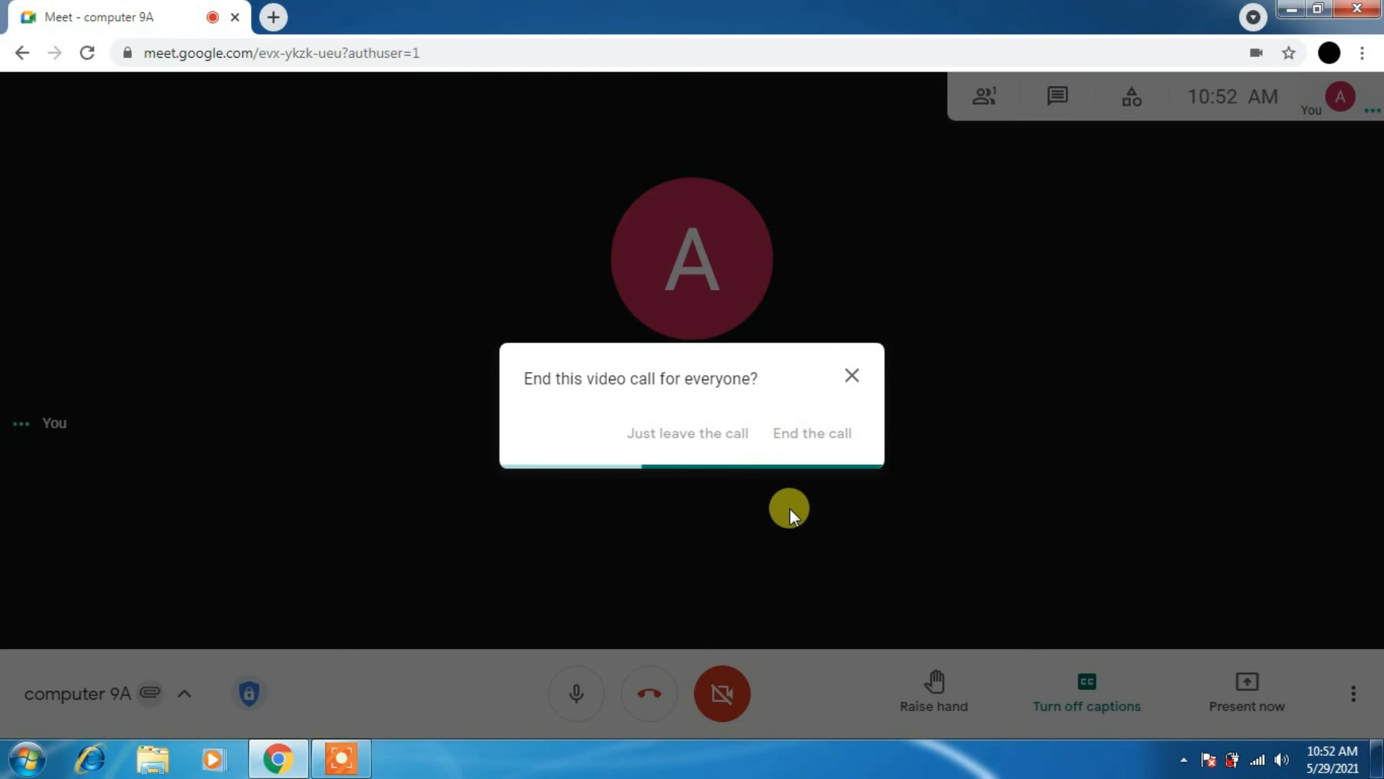
click(812, 433)
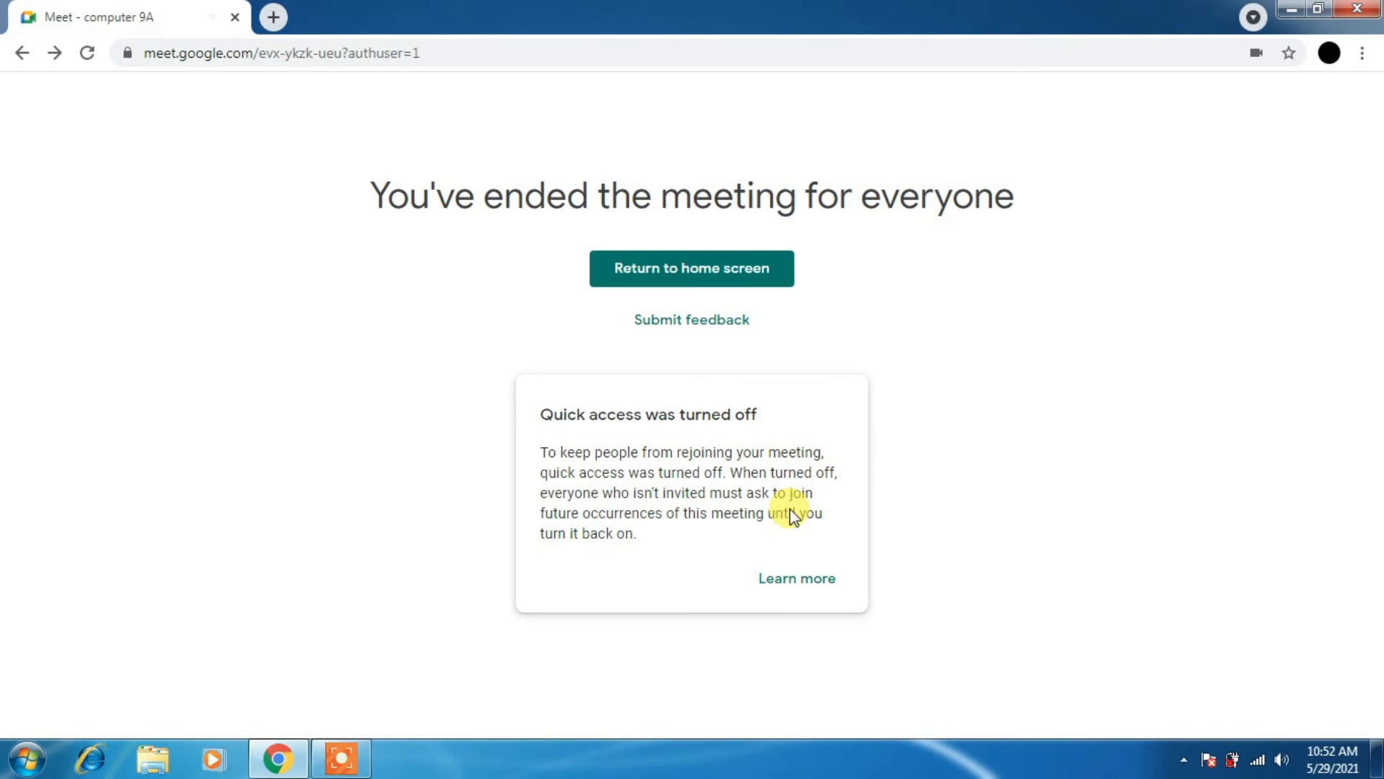
click(690, 268)
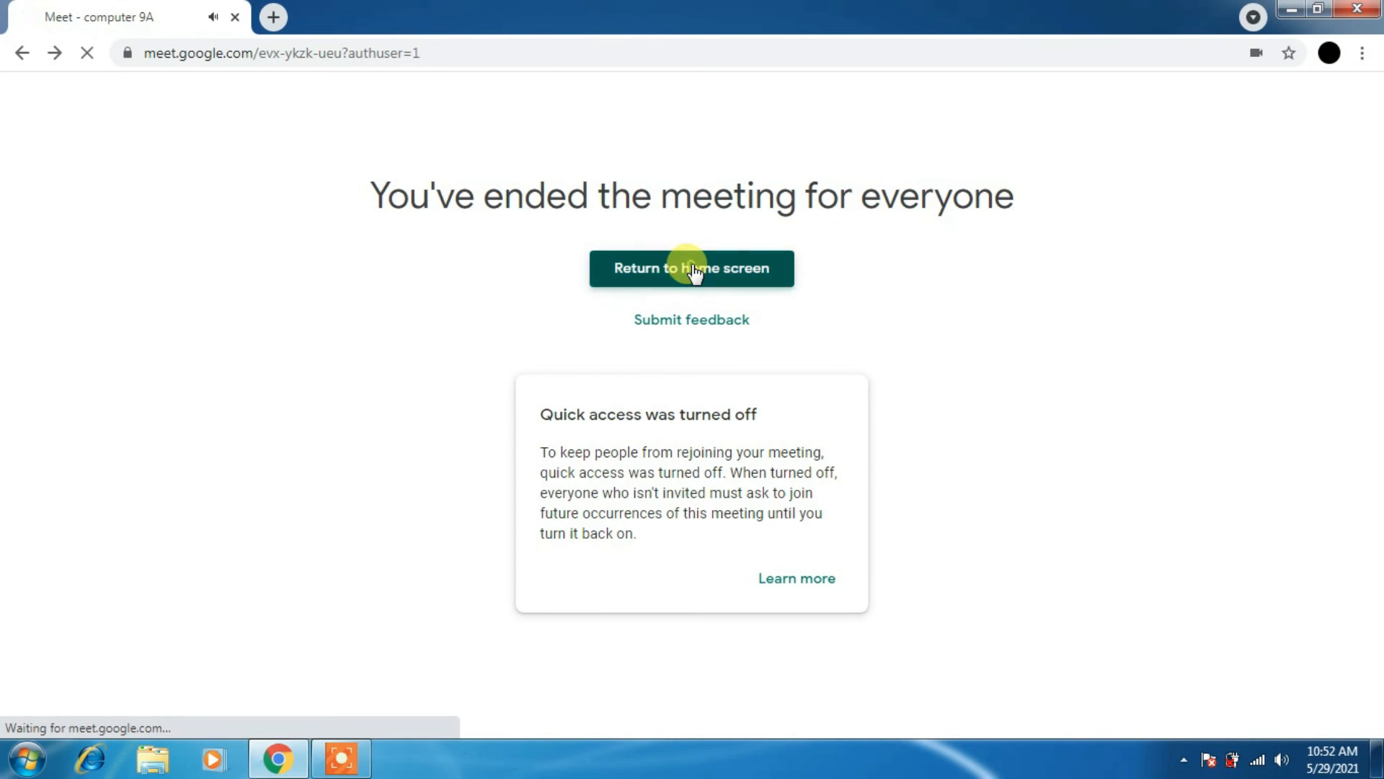
Return to the Meet home screen and open Chrome's Extensions page.
click(691, 268)
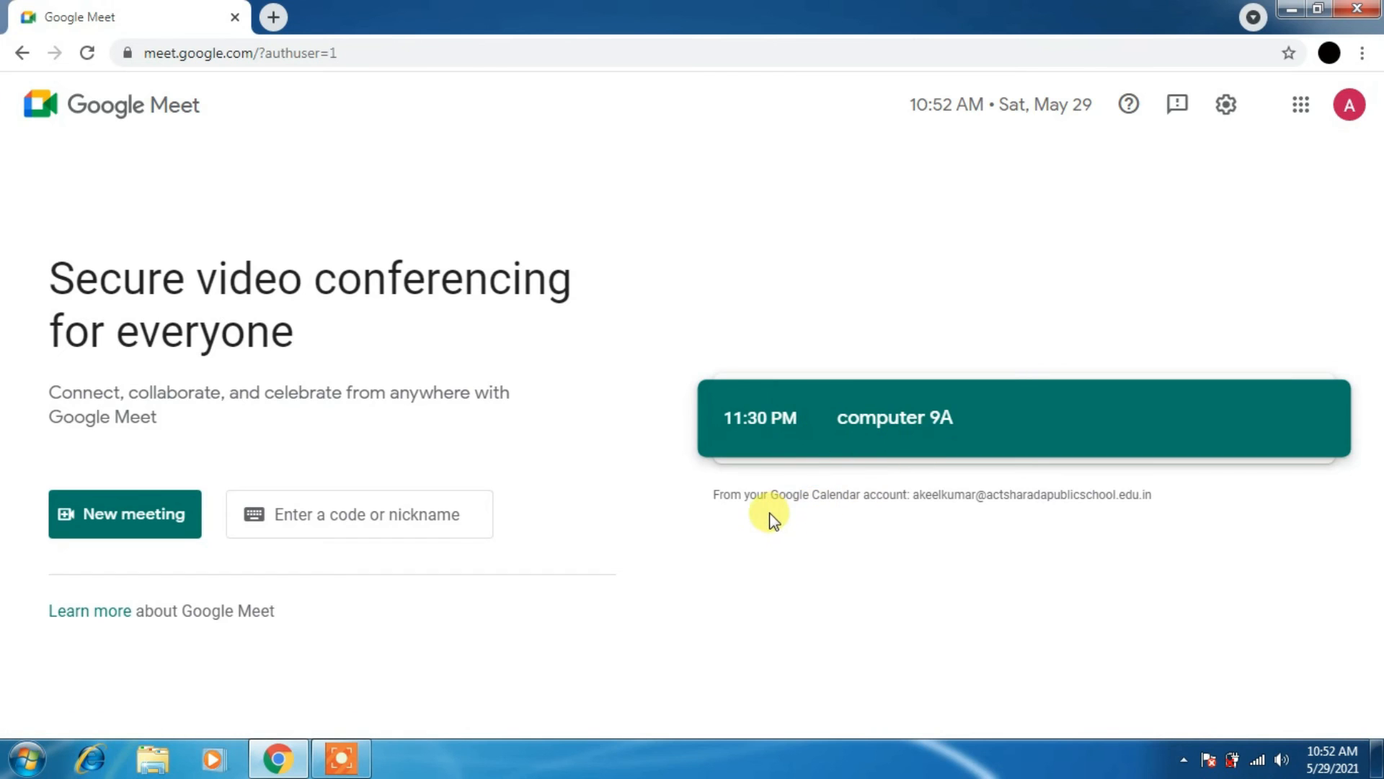
click(894, 417)
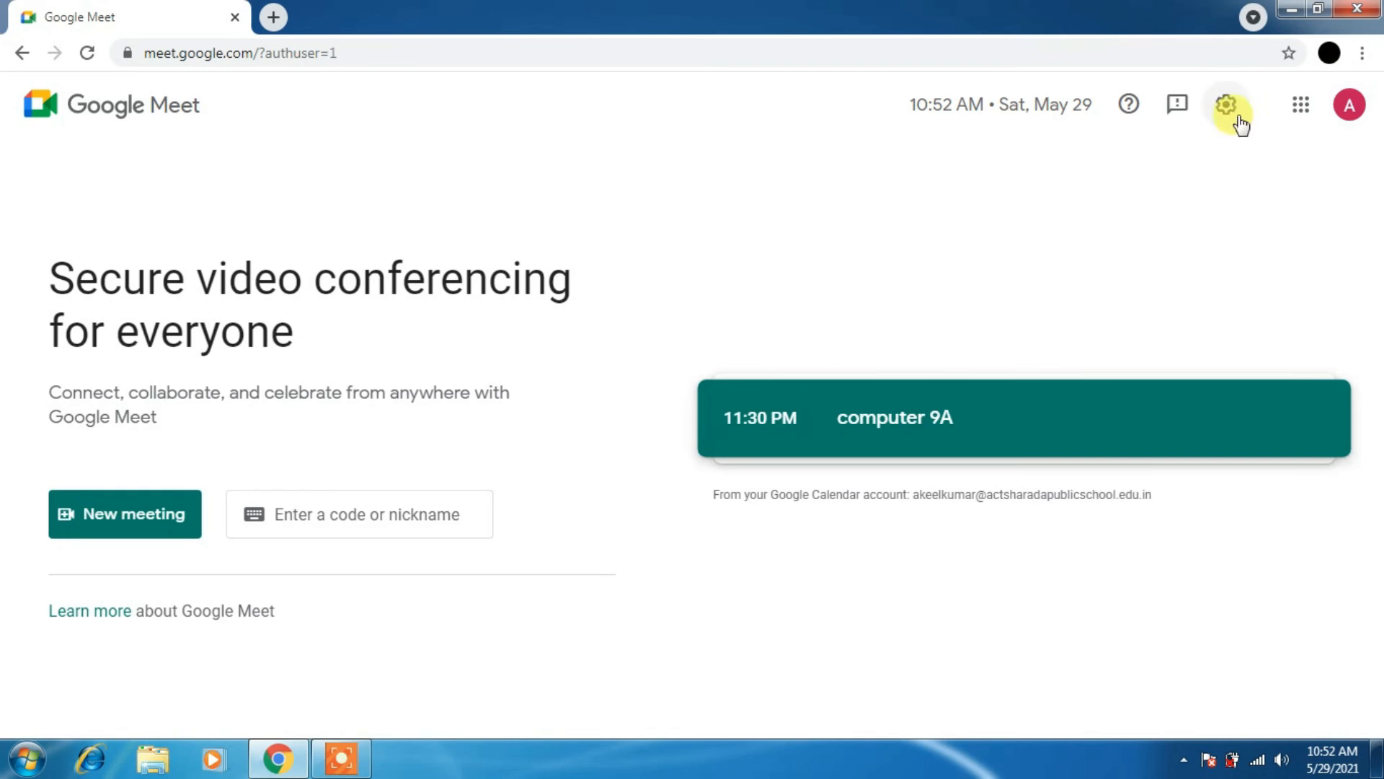
click(1362, 53)
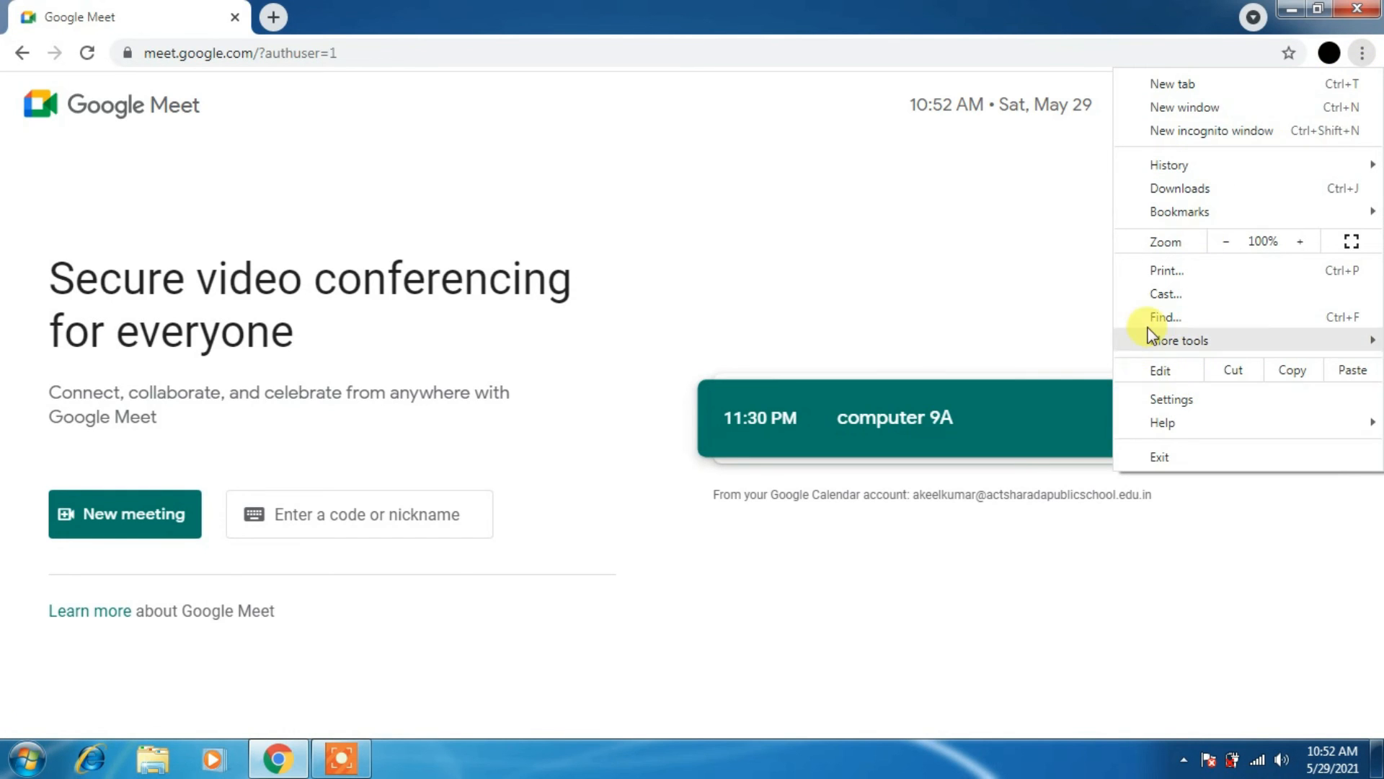
mouse_move(1197, 223)
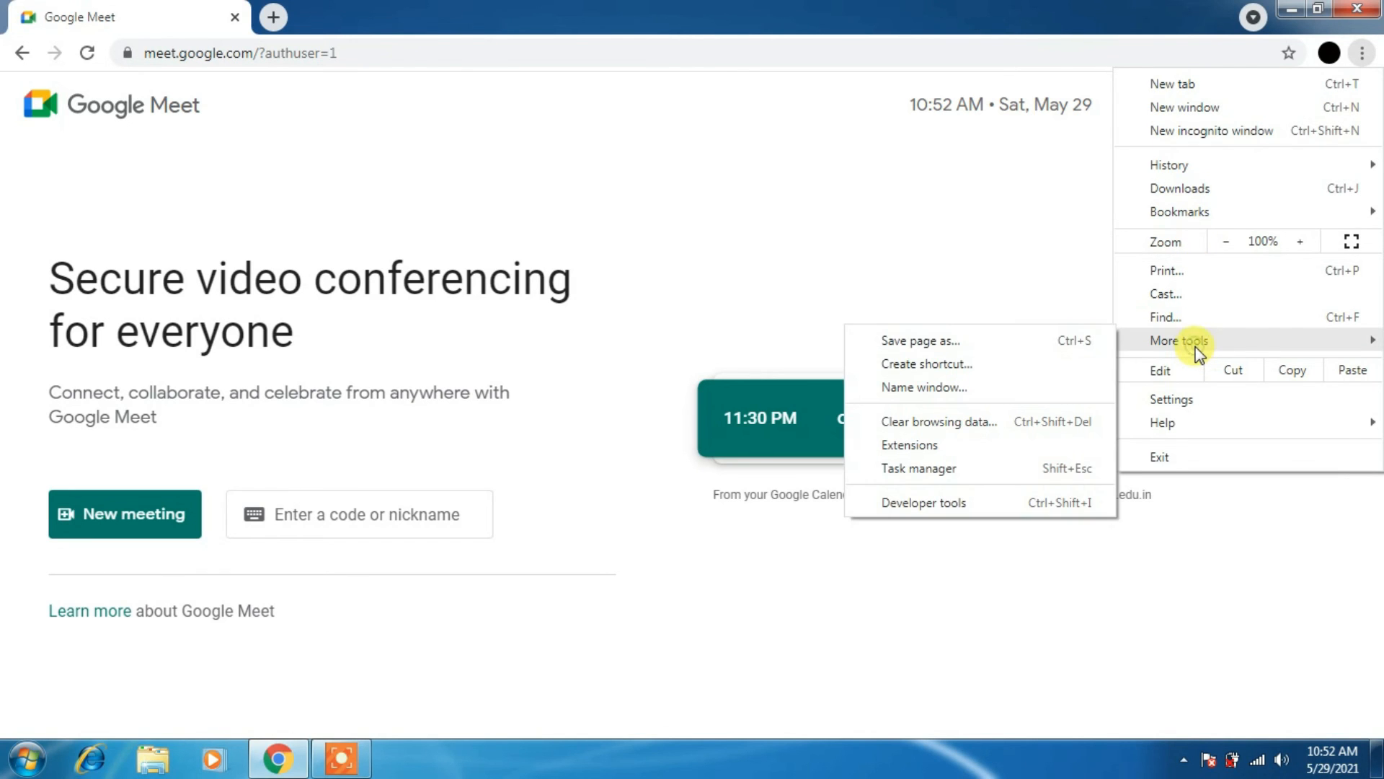
mouse_move(917, 452)
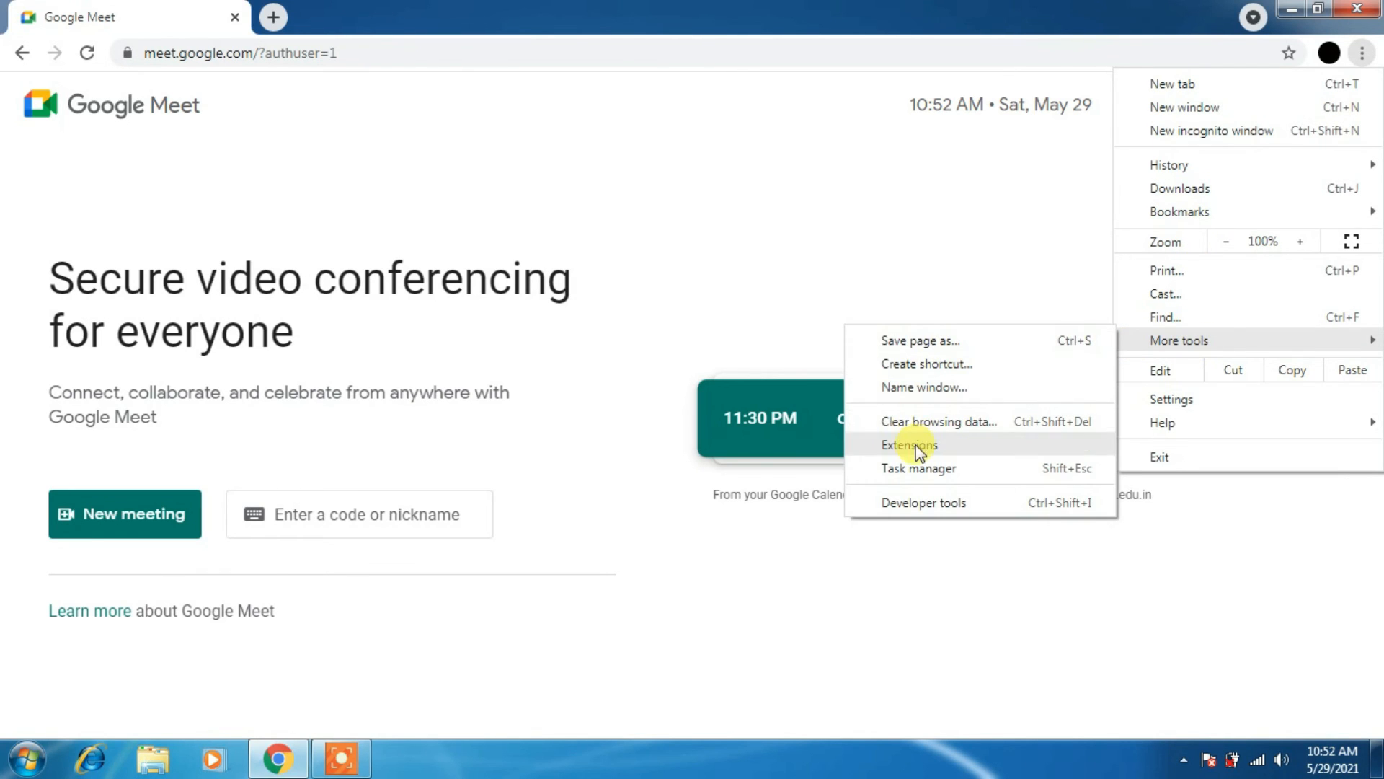
click(910, 441)
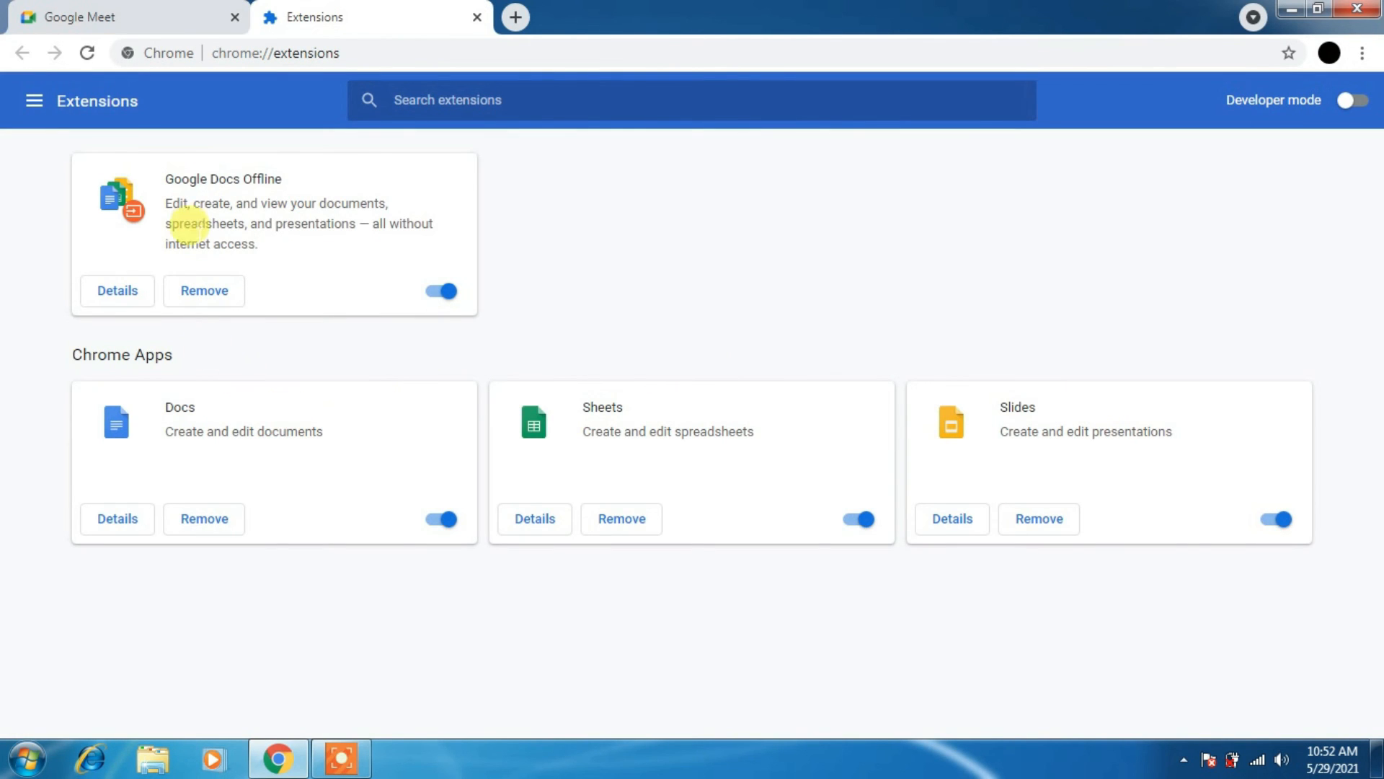
Search extensions for 'google meet attendance', find nothing, and clear the search.
click(490, 101)
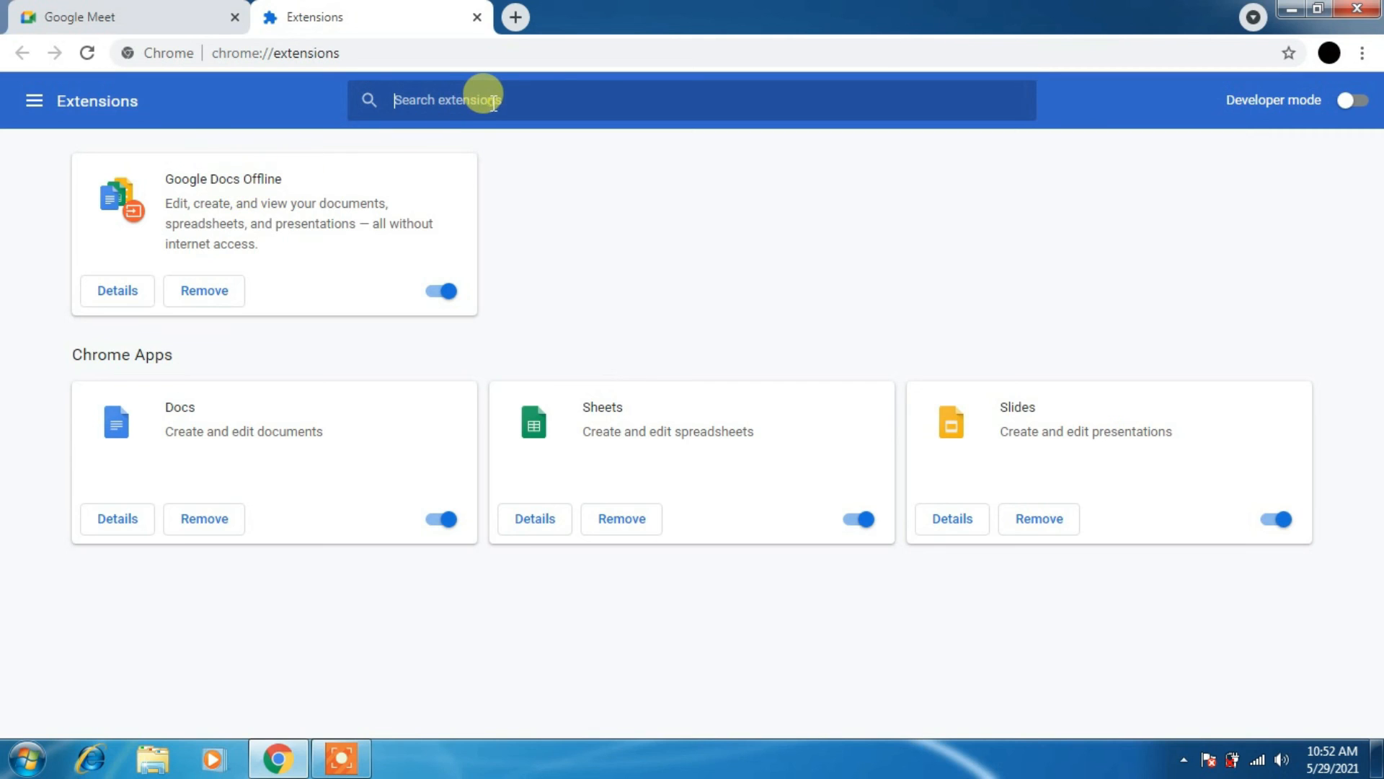
text(a)
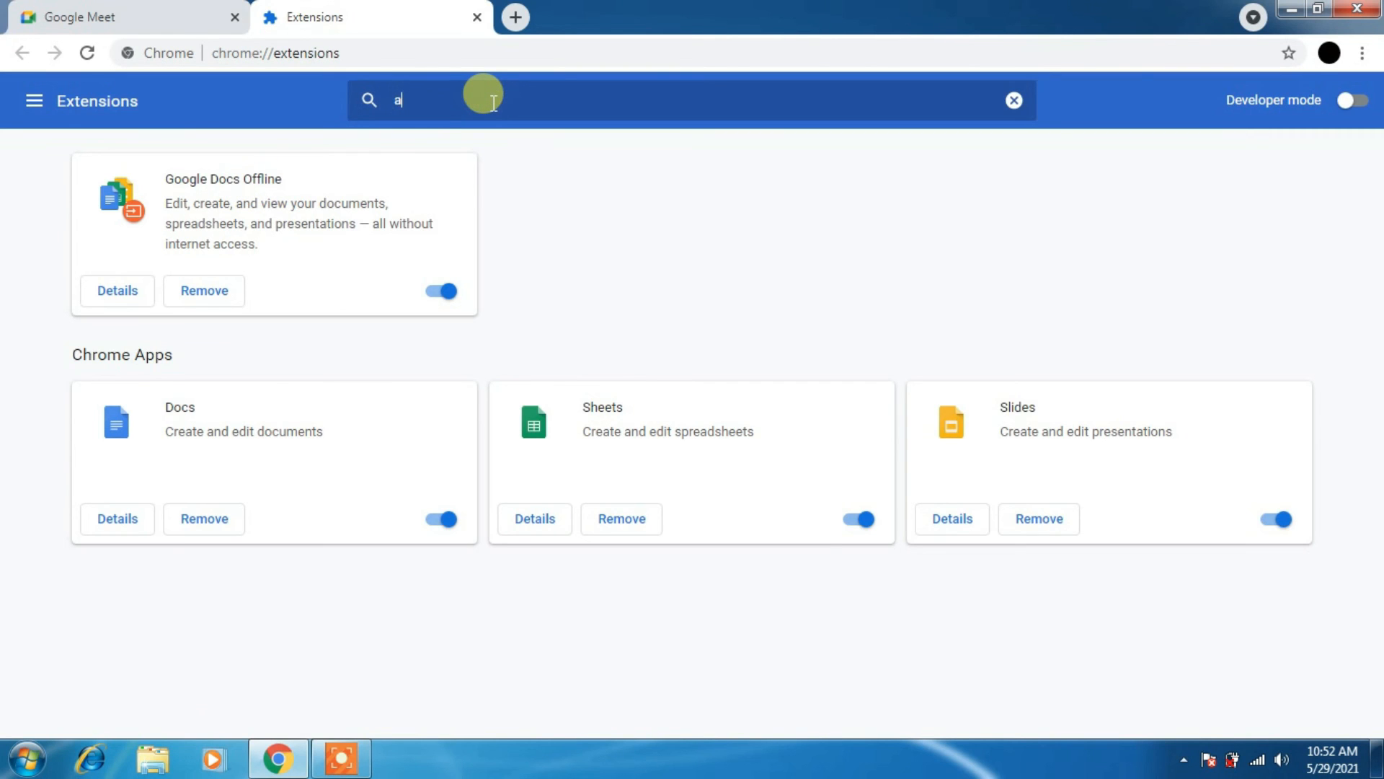
text(ttendance)
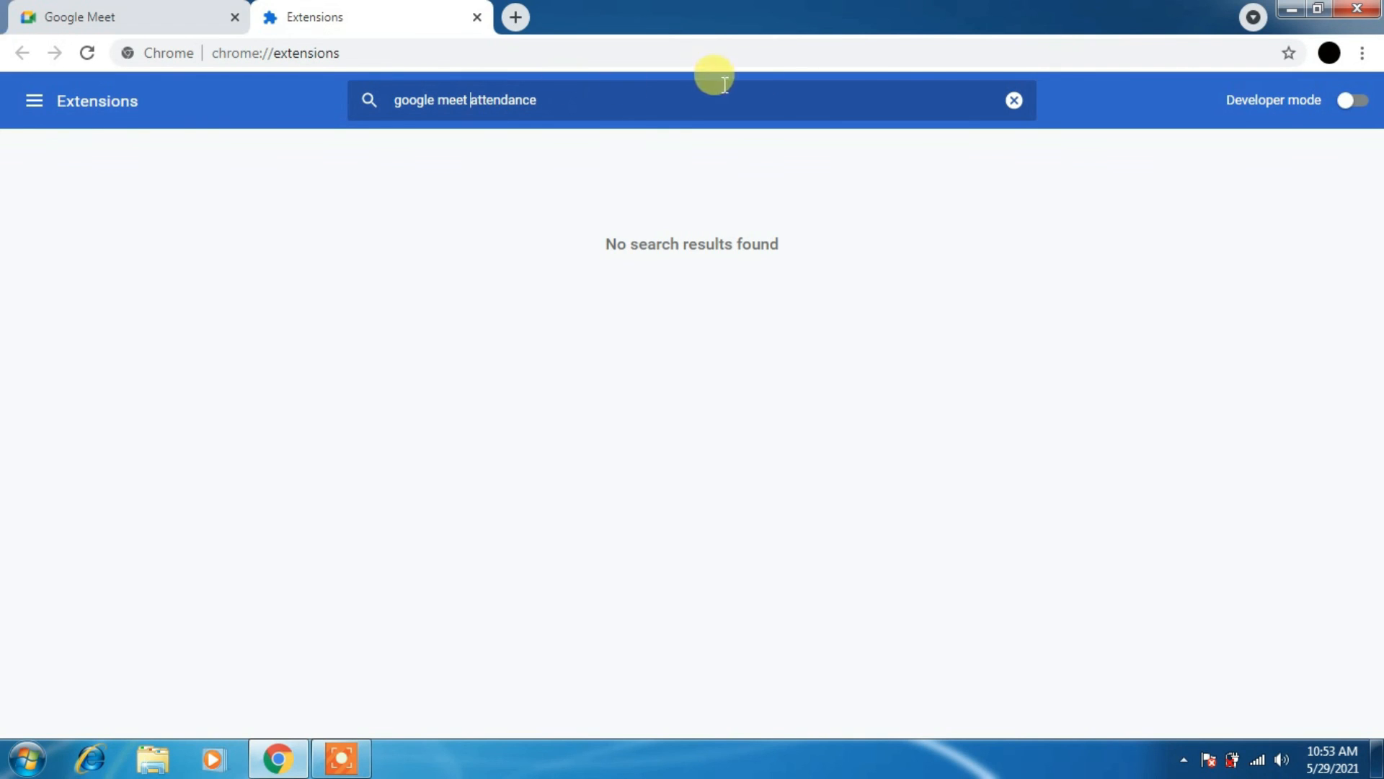
mouse_move(1078, 112)
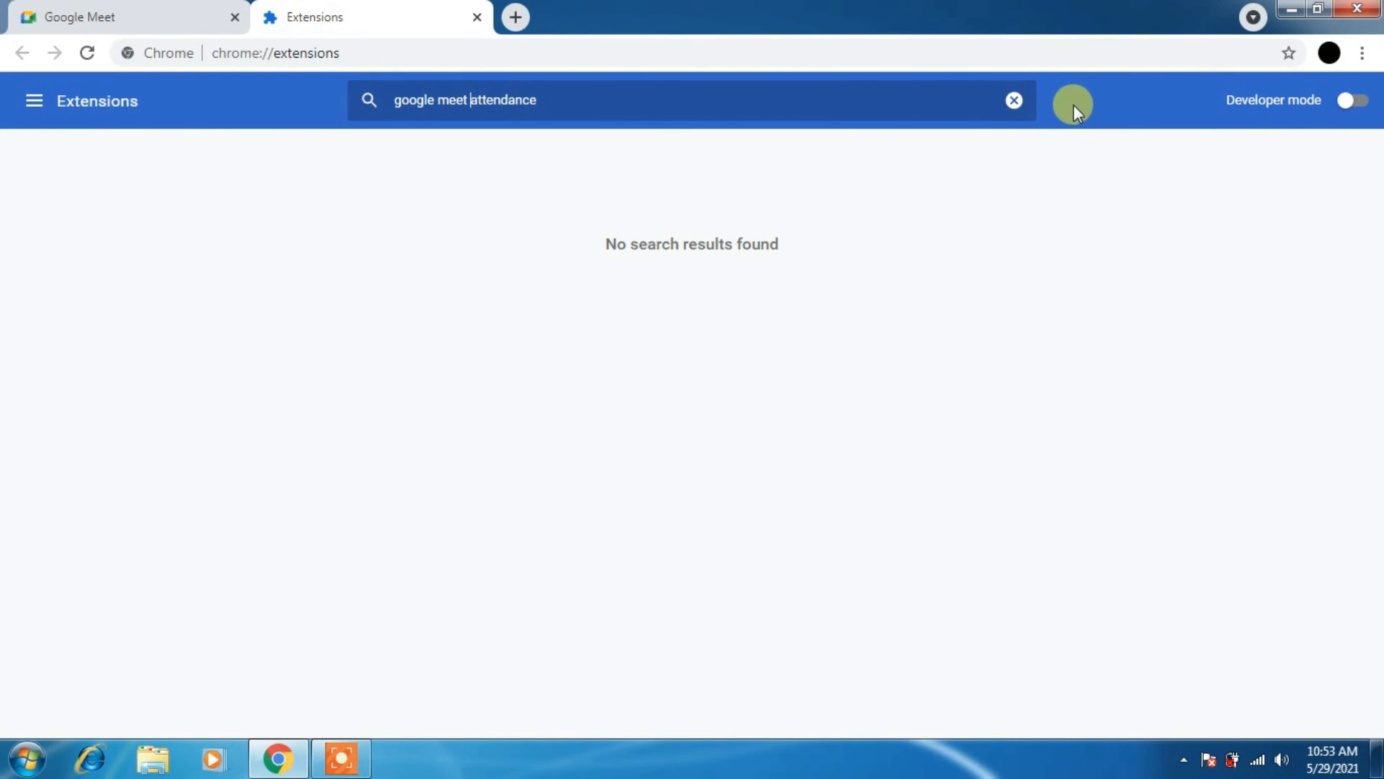
click(1013, 101)
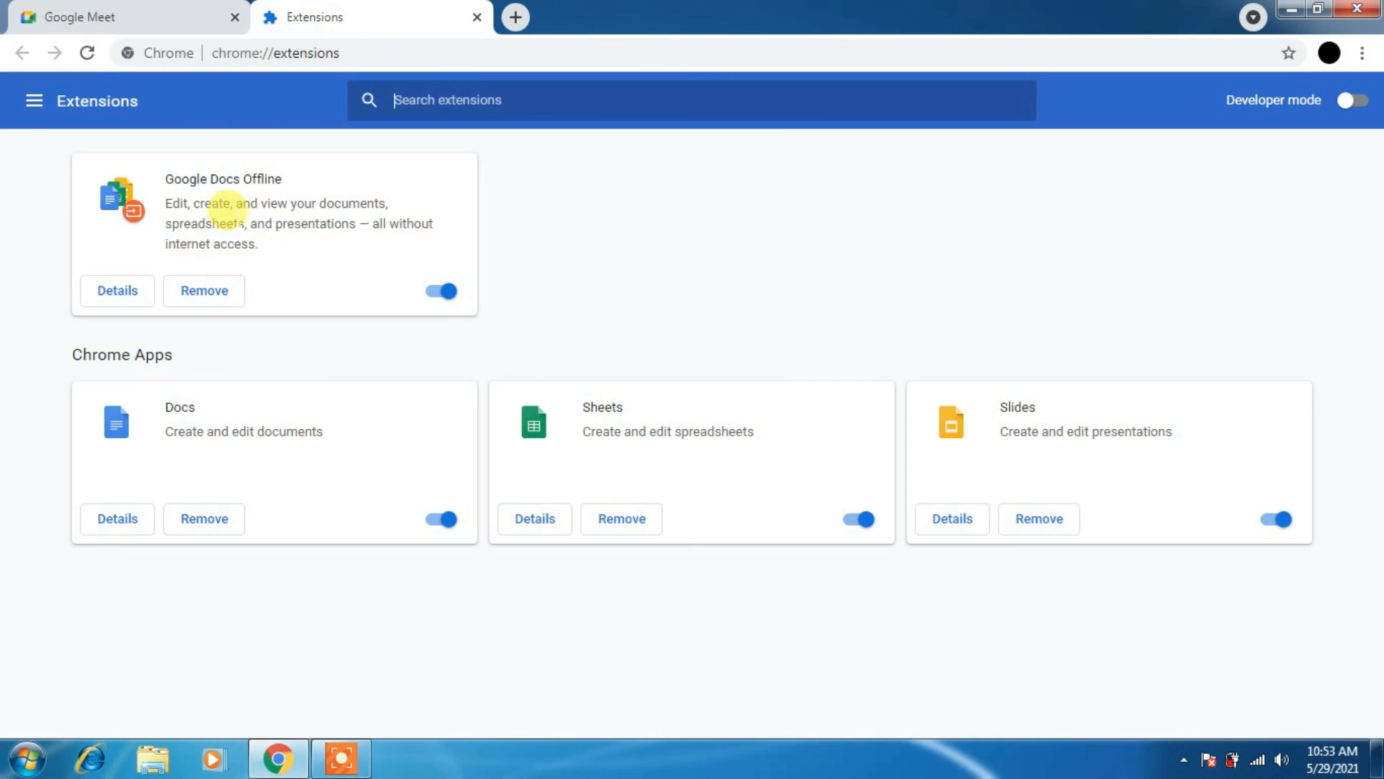
mouse_move(415, 463)
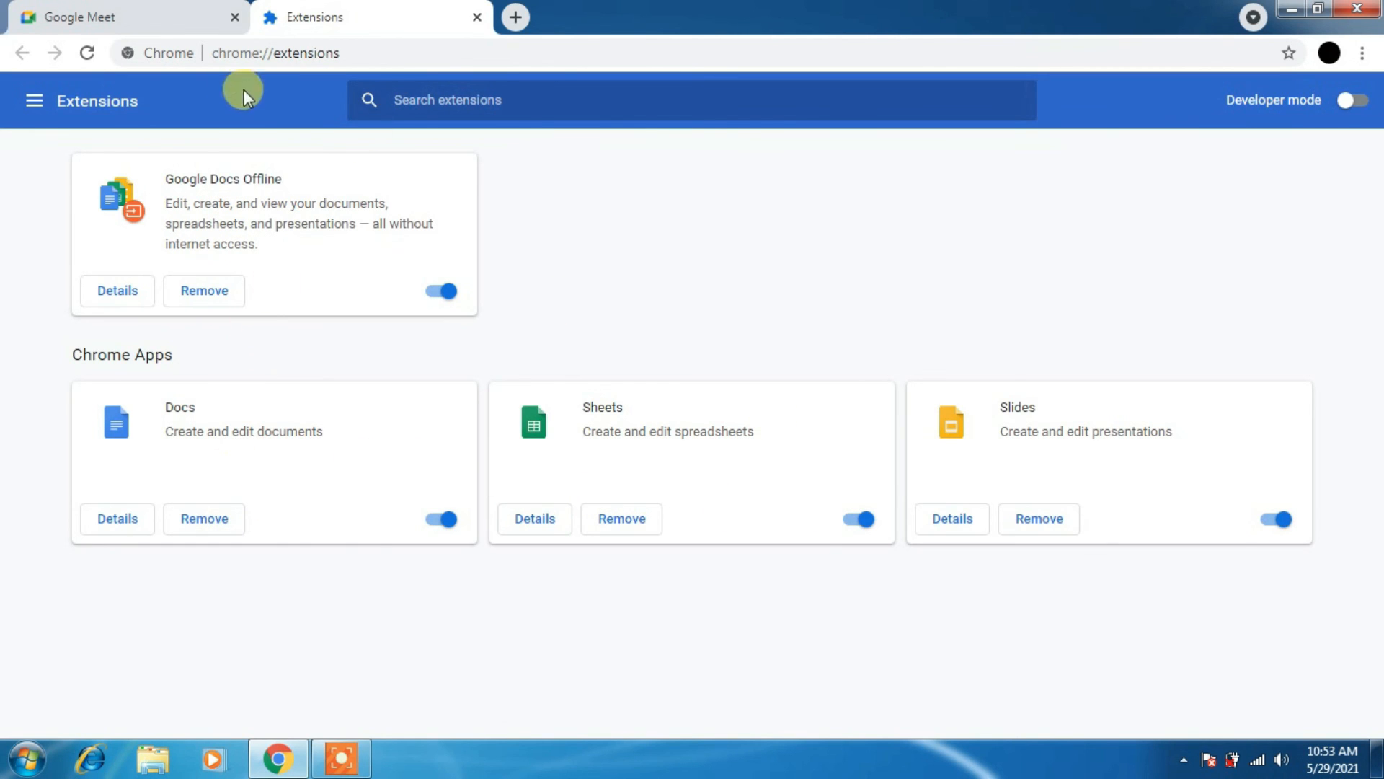
click(33, 101)
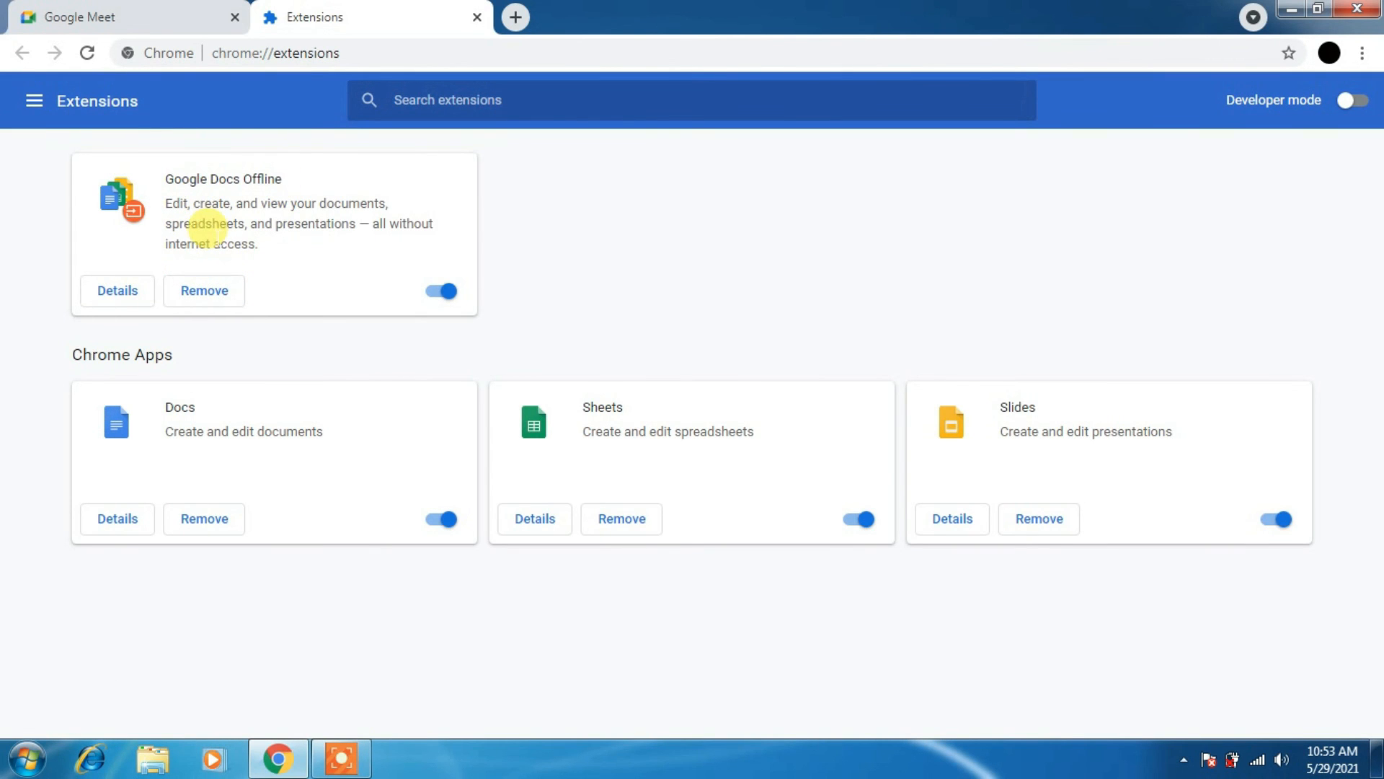
mouse_move(267, 258)
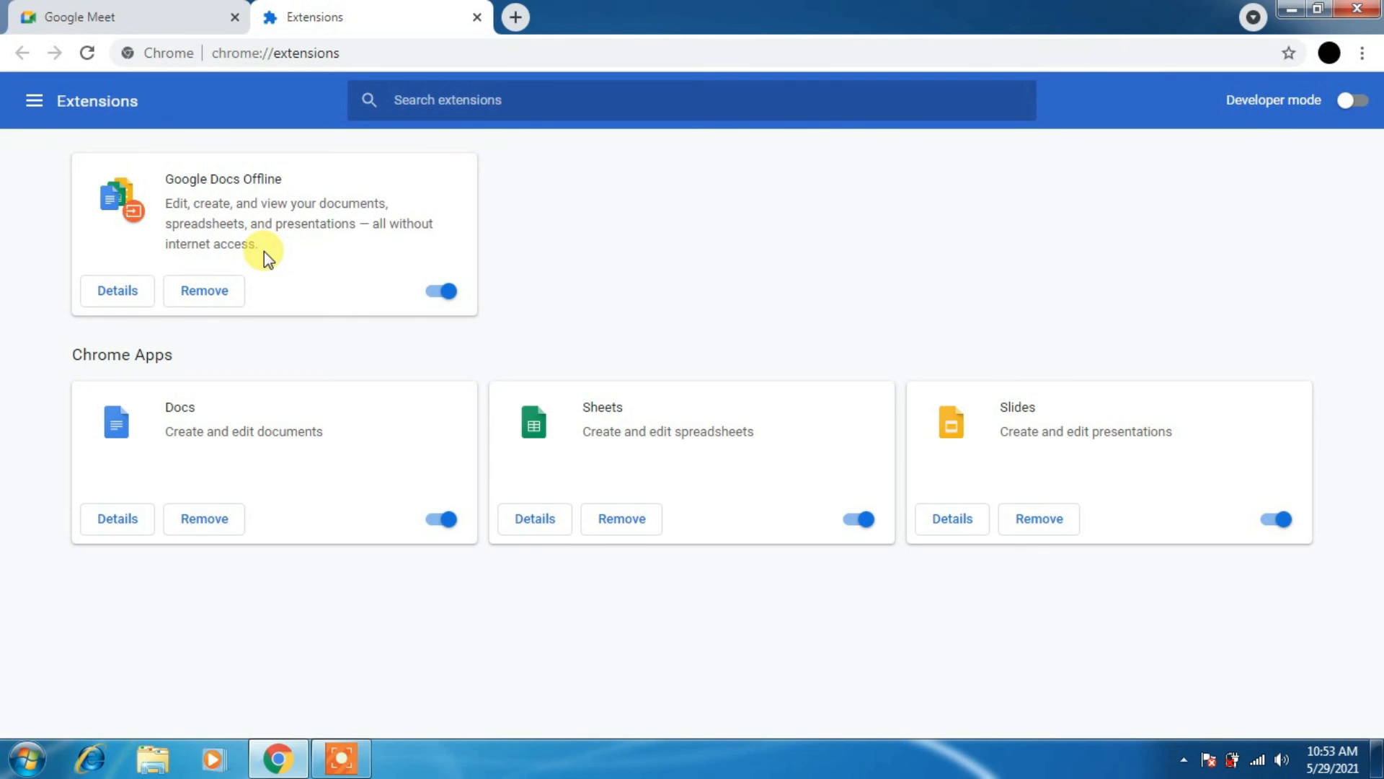
mouse_move(273, 250)
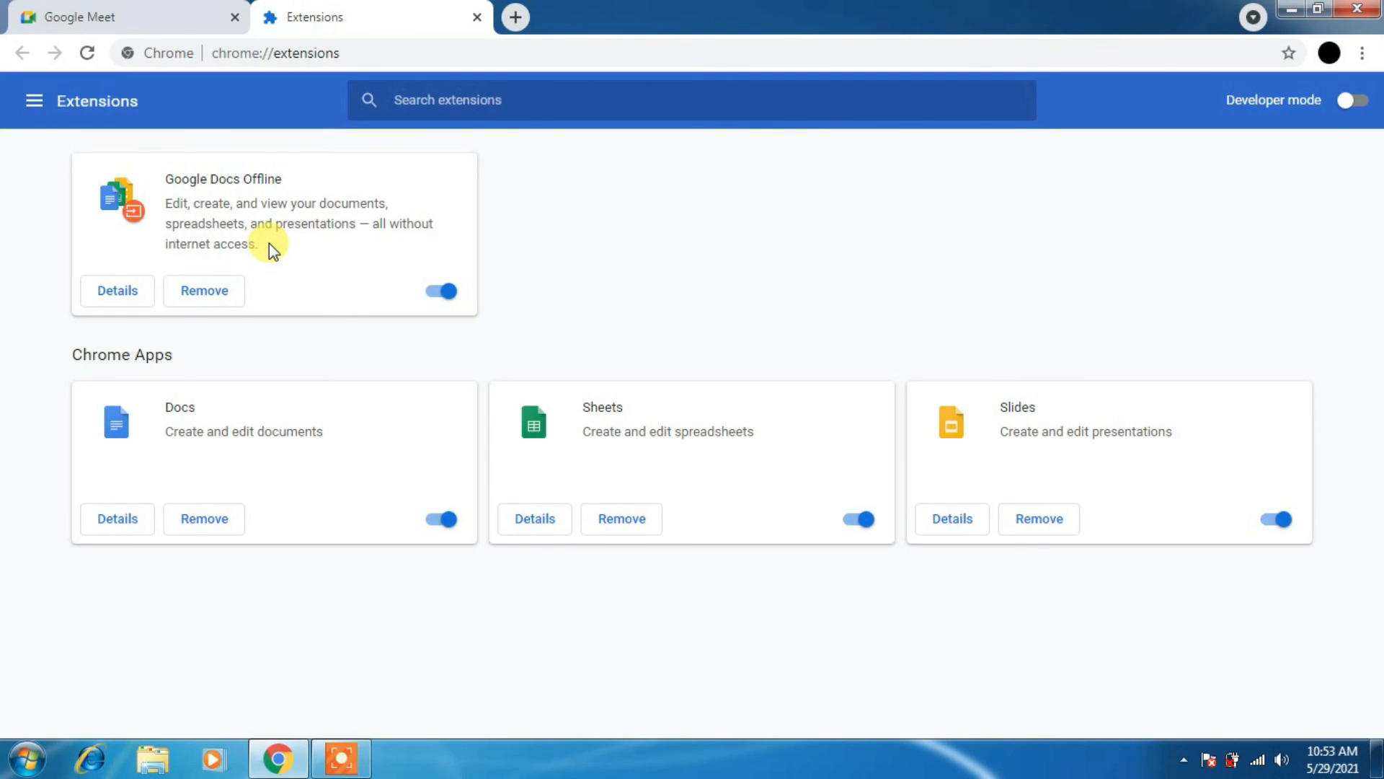
mouse_move(649, 133)
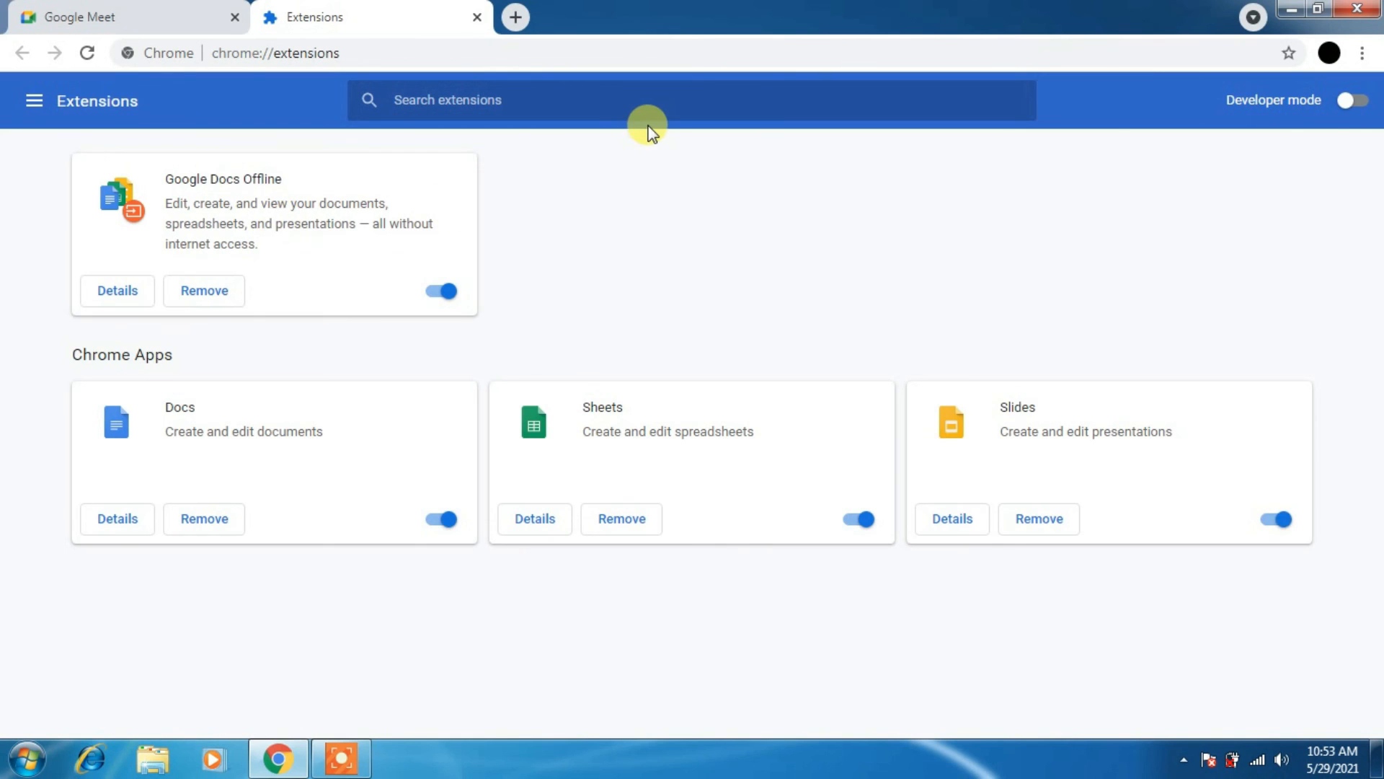
Back in Google Calendar, delete an event and dismiss the deletion notice.
click(477, 17)
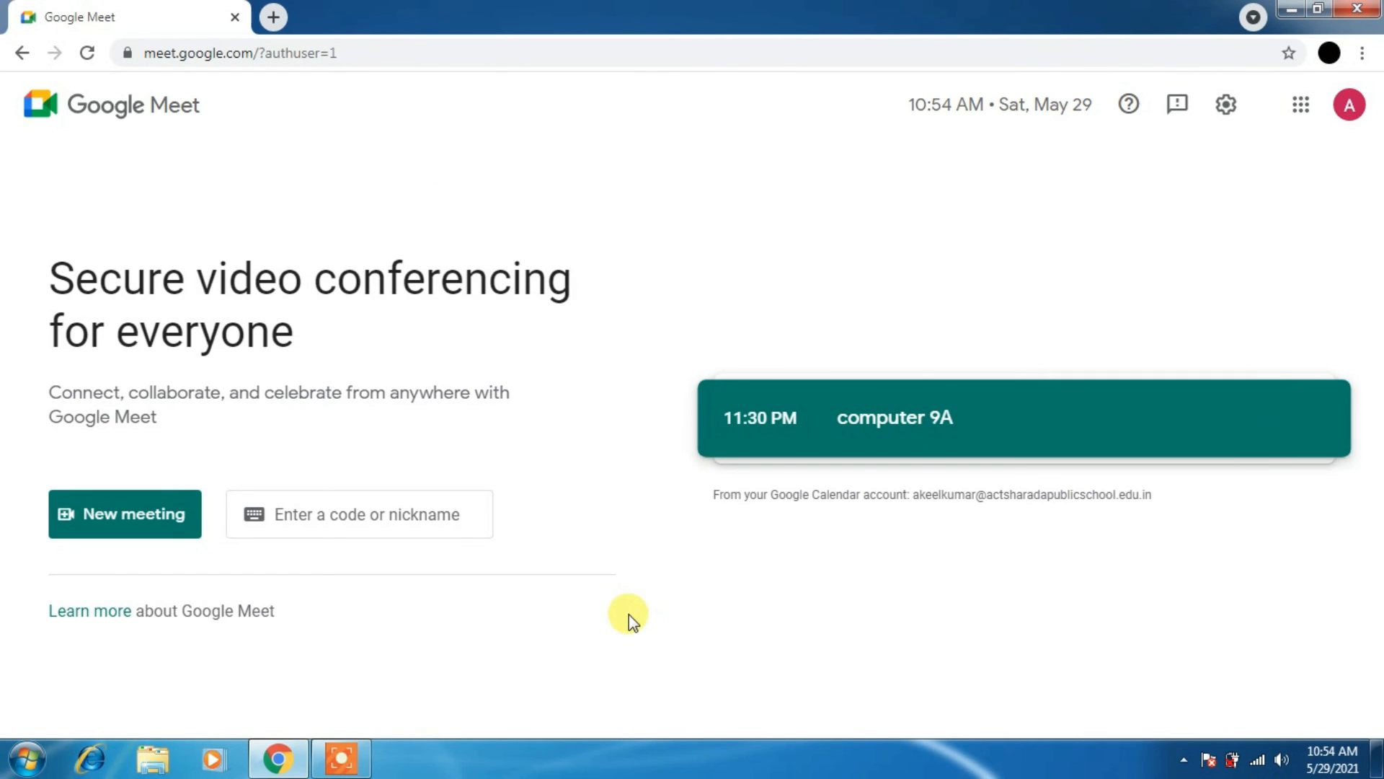
mouse_move(1302, 137)
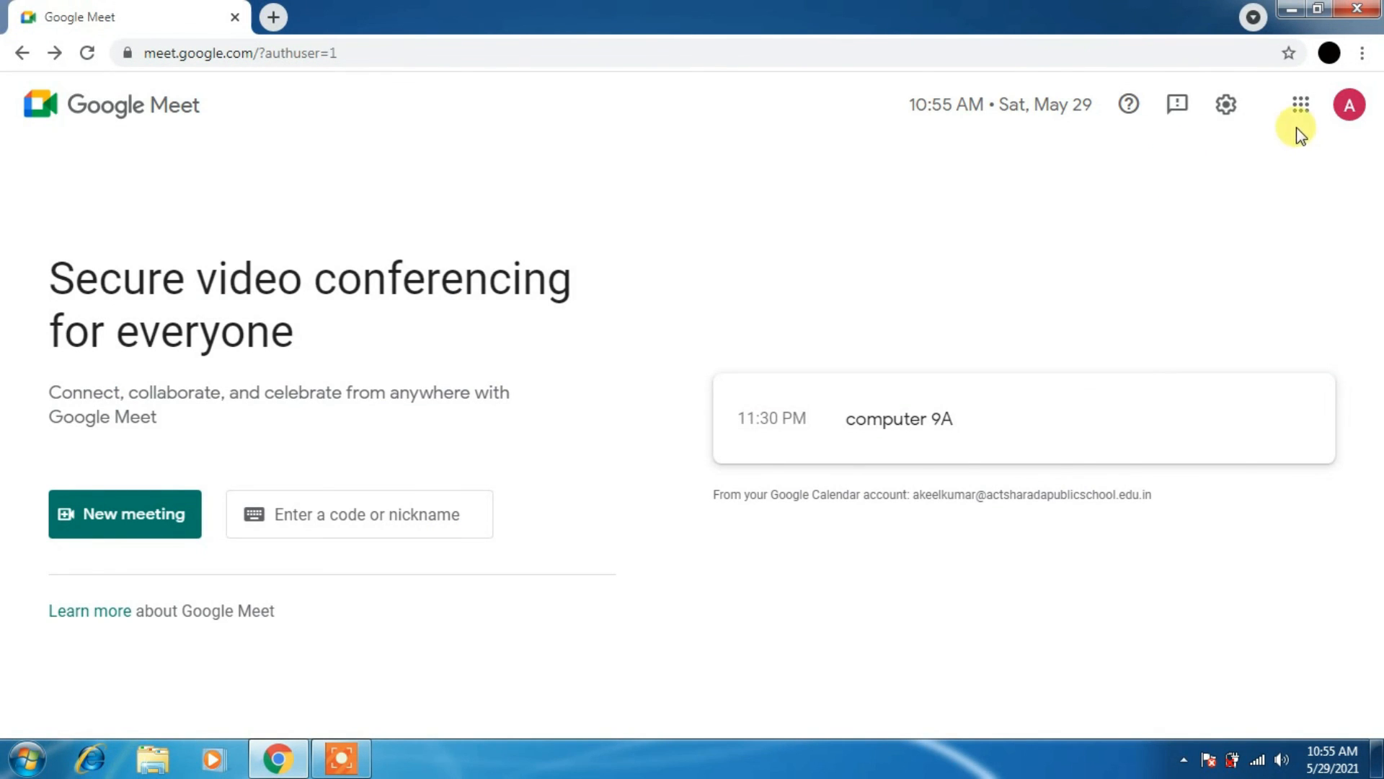
mouse_move(1303, 107)
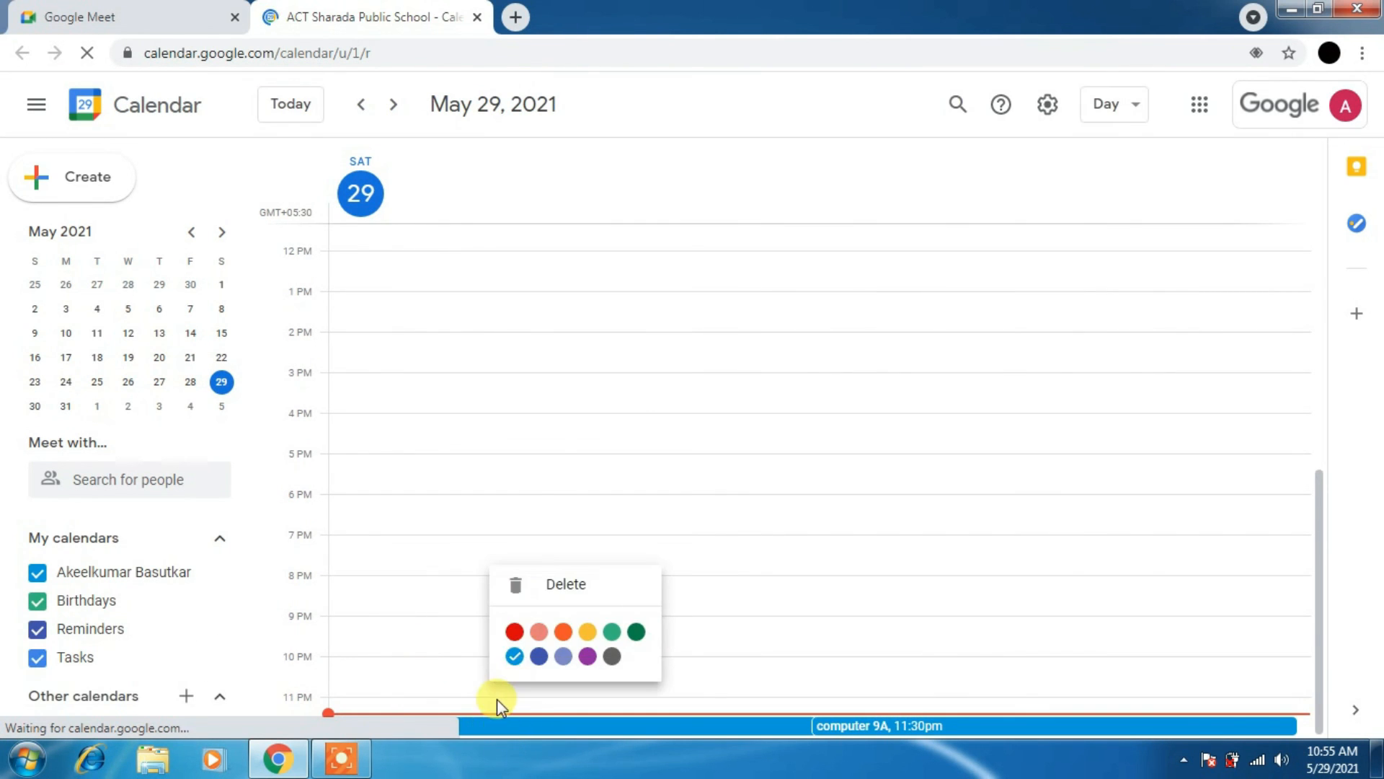
click(564, 584)
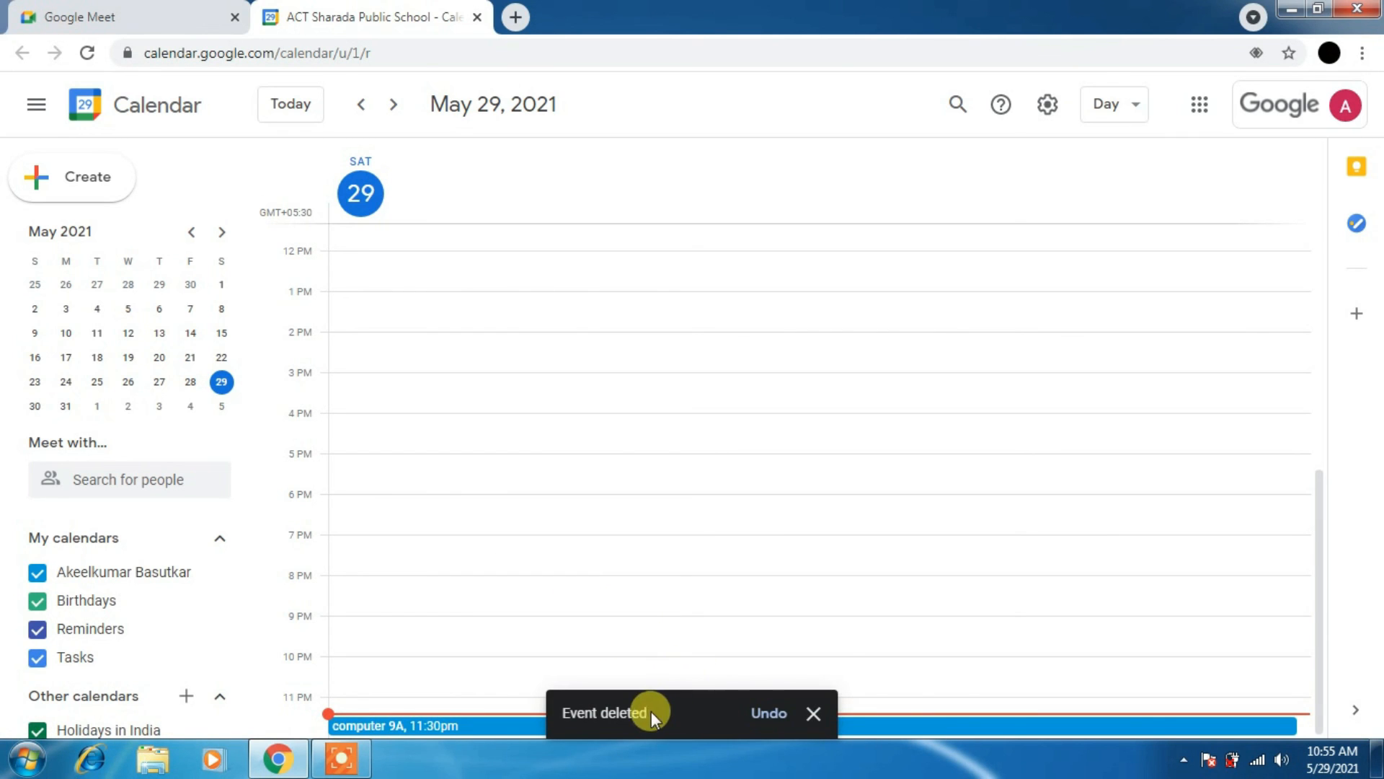
mouse_move(811, 713)
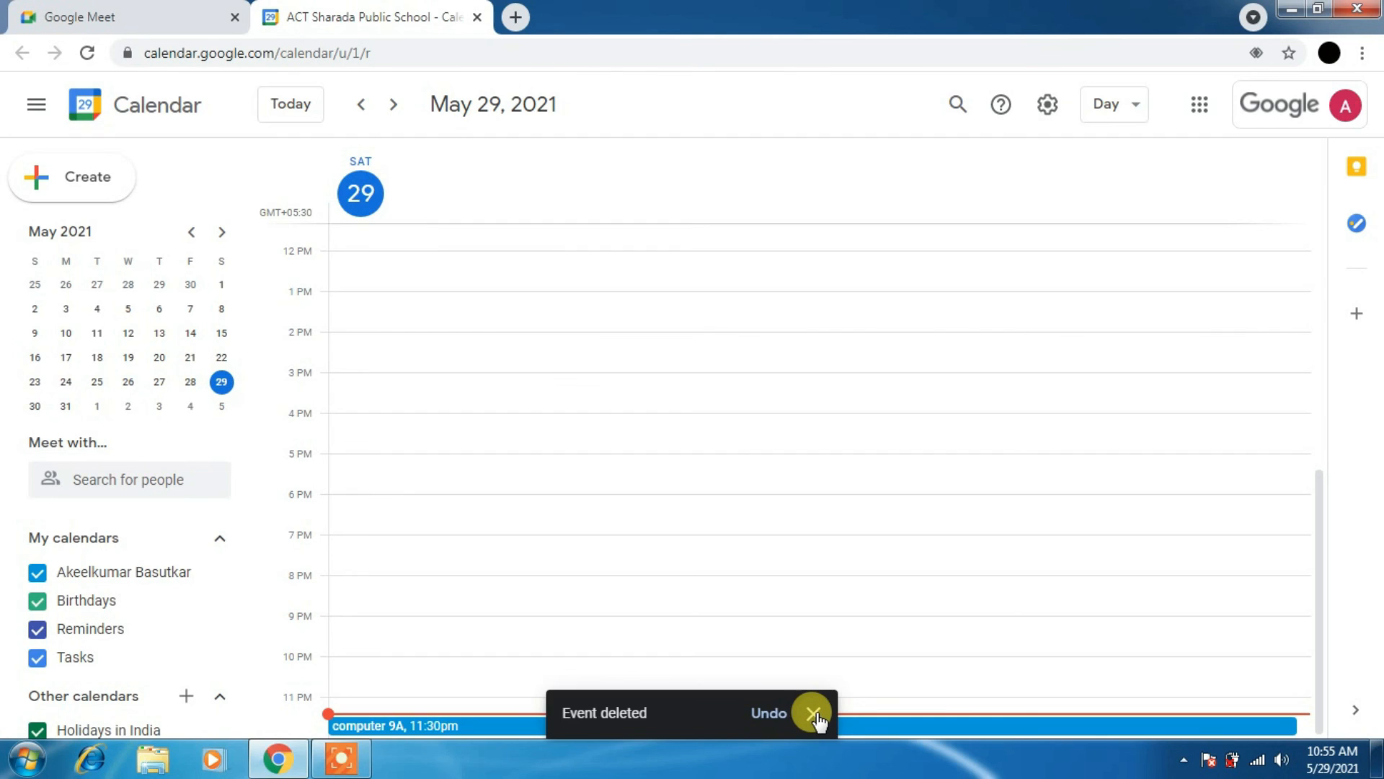
click(806, 713)
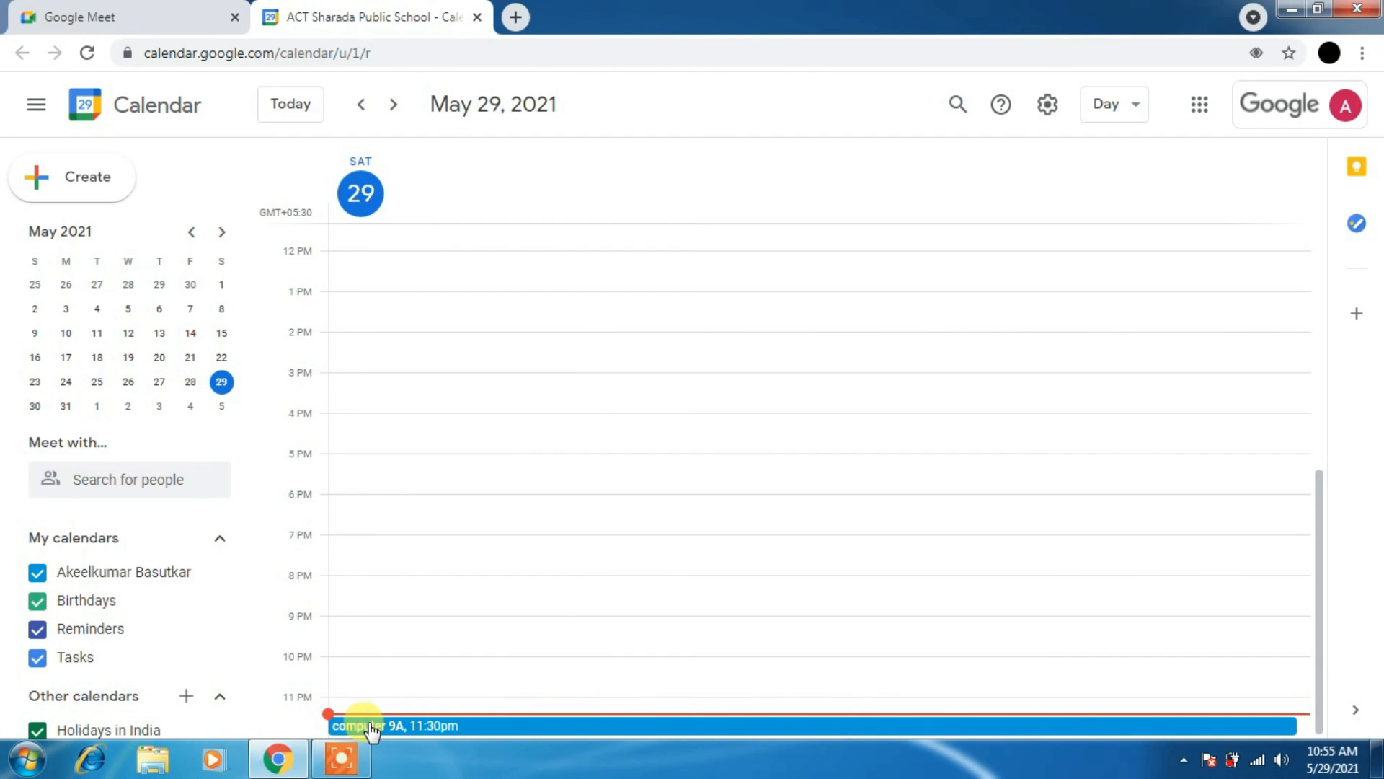
mouse_move(331, 433)
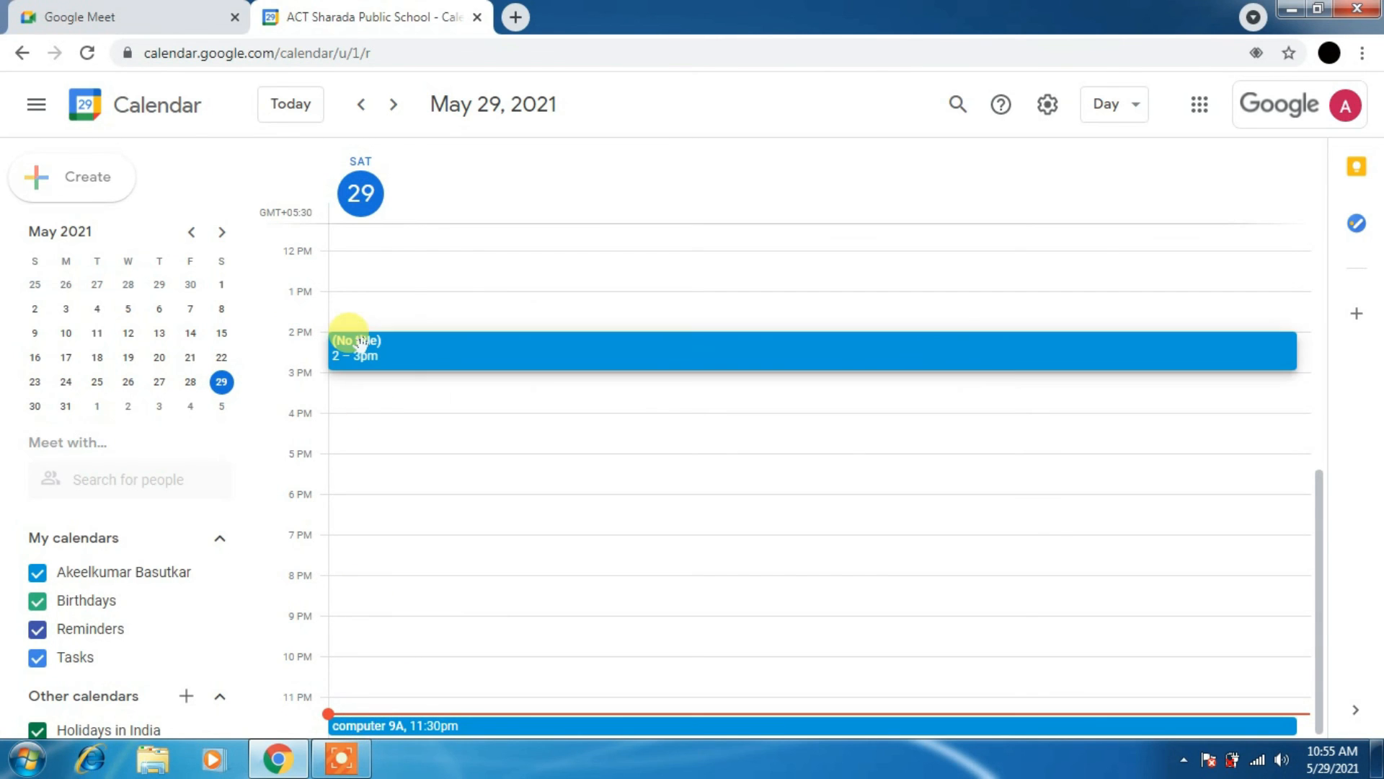
Open and discard the untitled 2 PM draft, then start and discard an 11:30 AM draft.
click(359, 347)
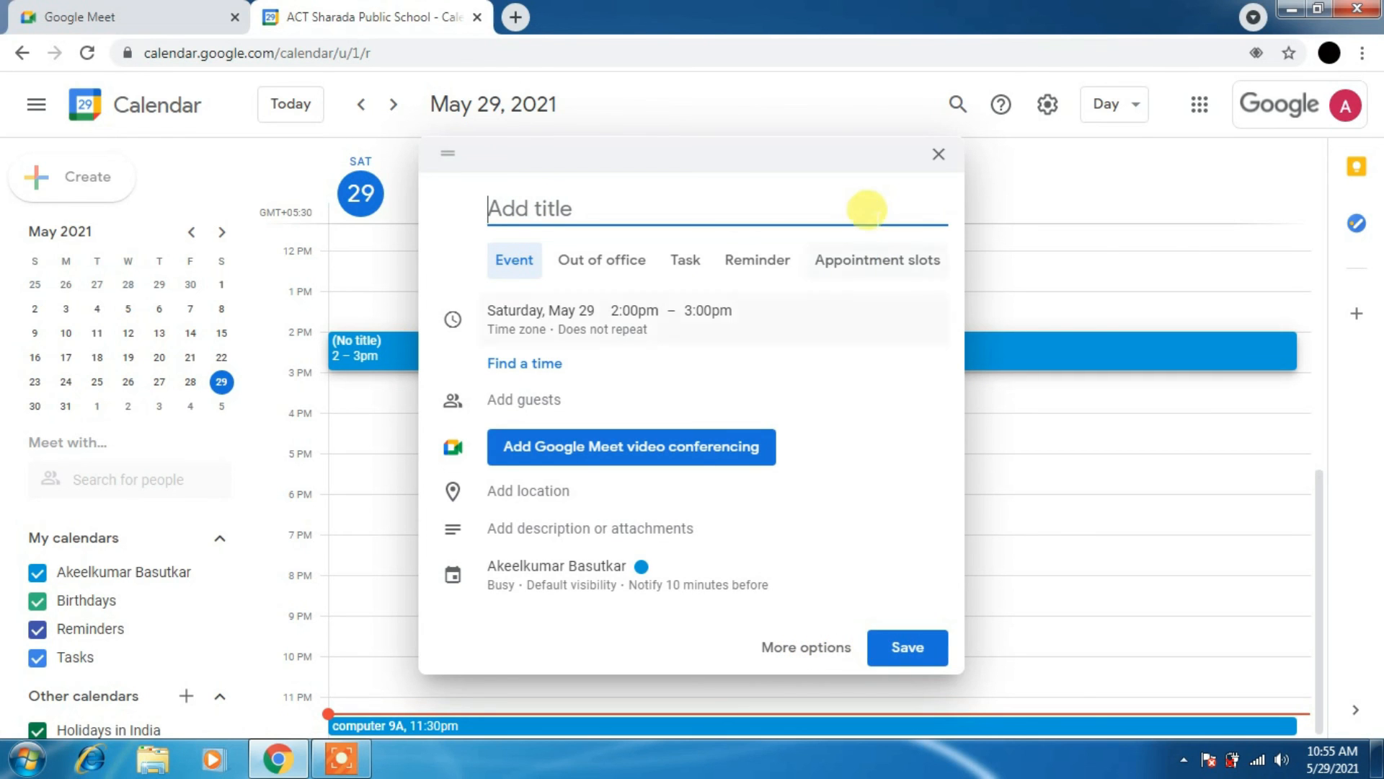
click(939, 155)
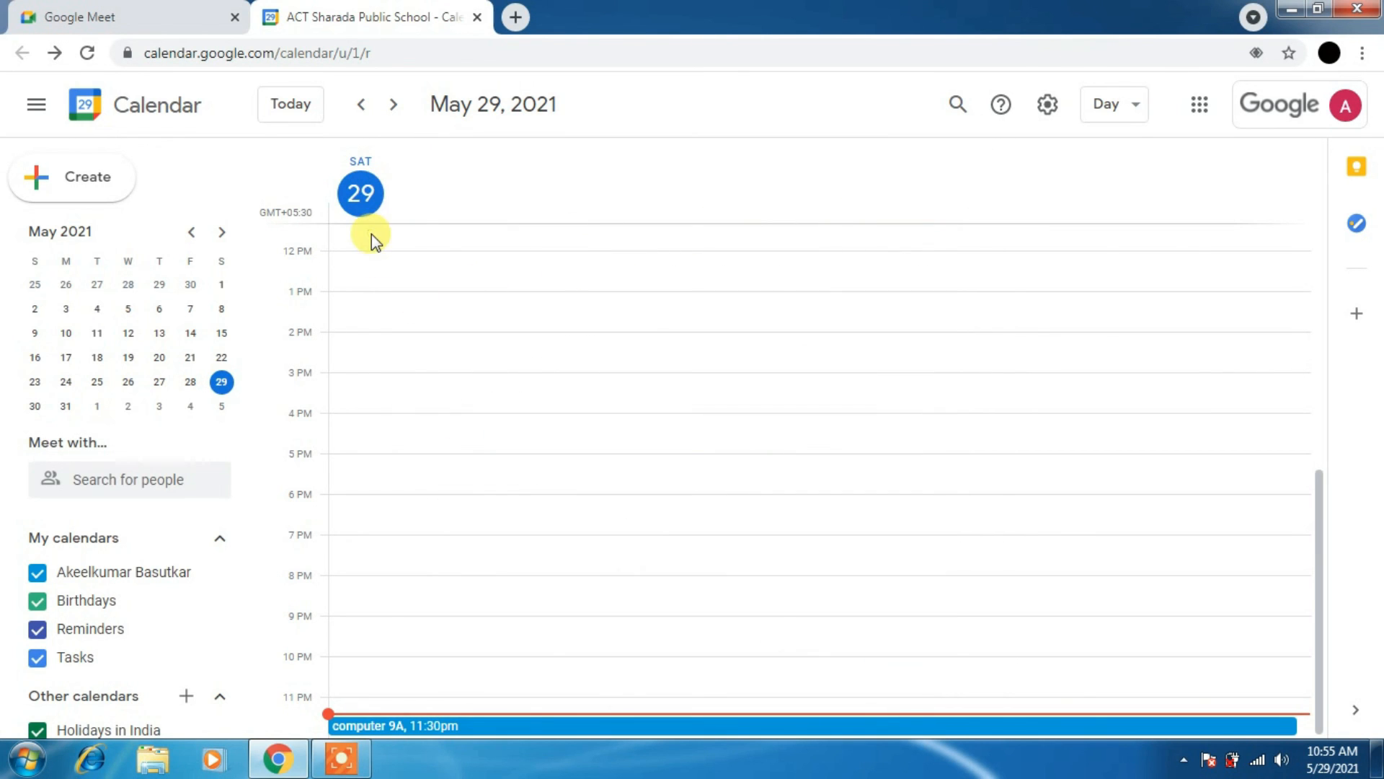
click(370, 238)
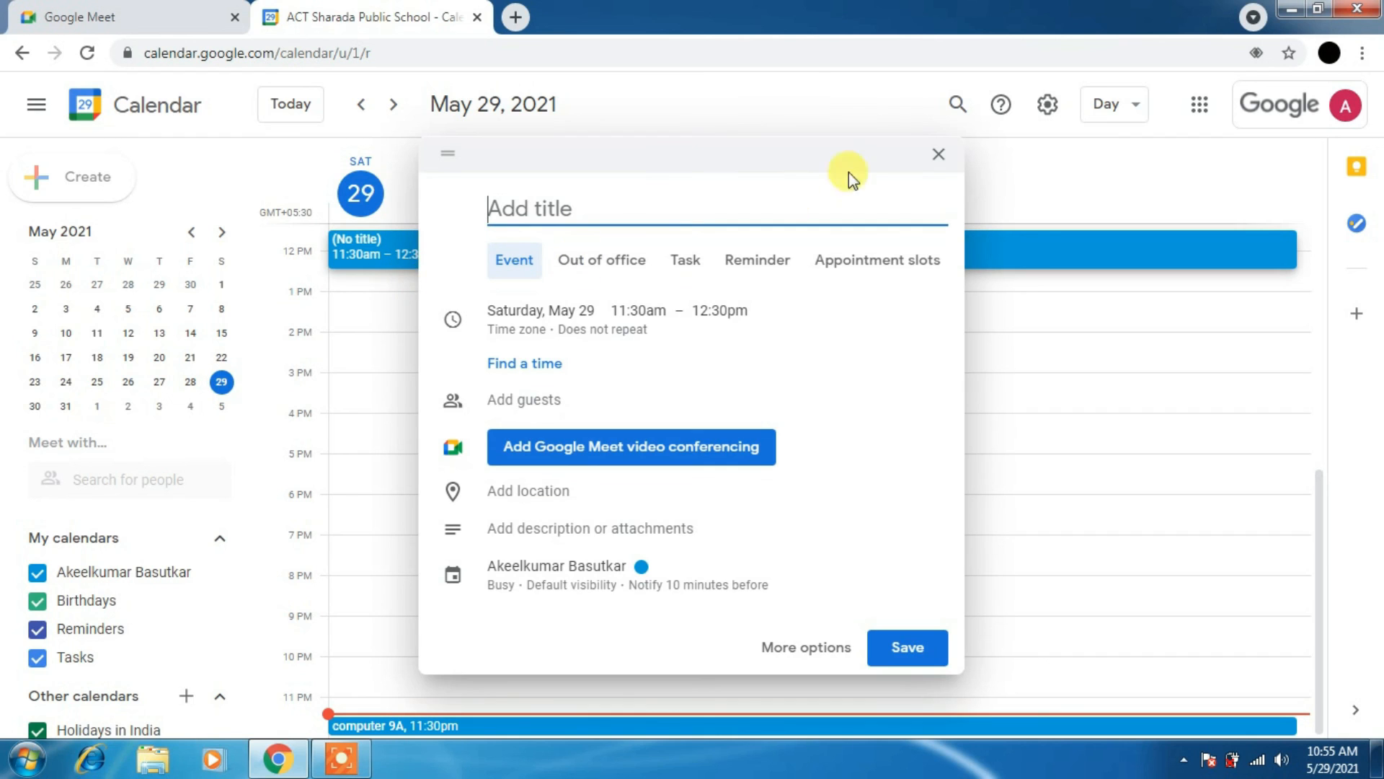
click(939, 154)
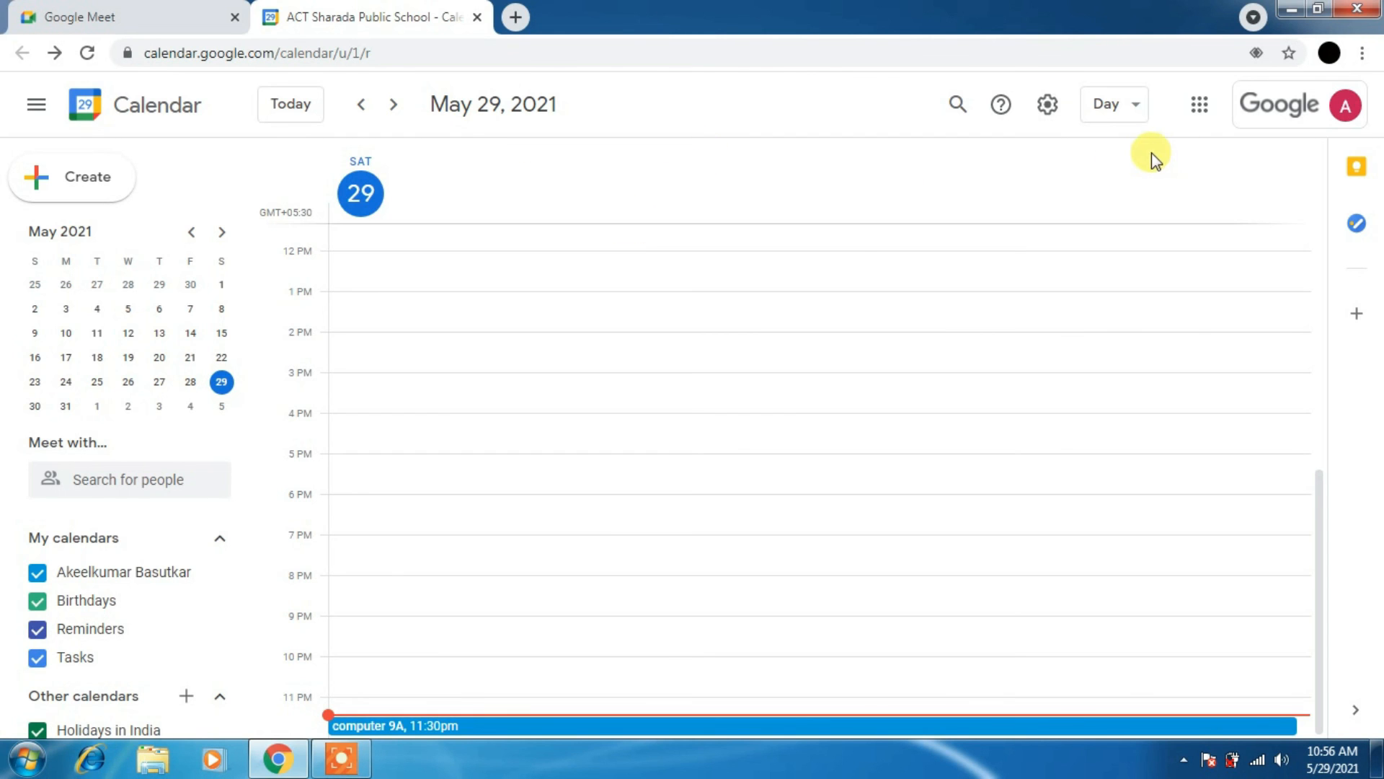
Open Classroom from the apps launcher, start Create class, then cancel the form.
click(1199, 105)
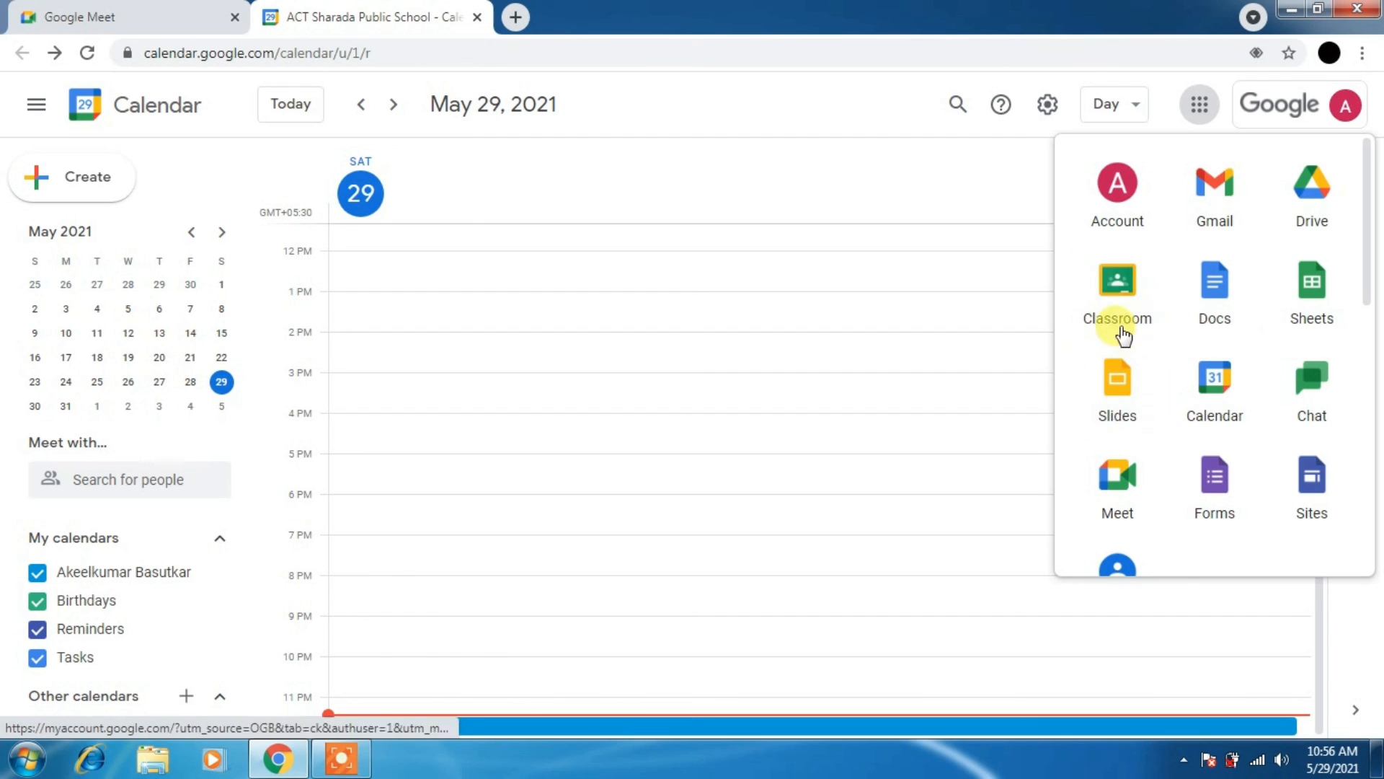
click(1117, 280)
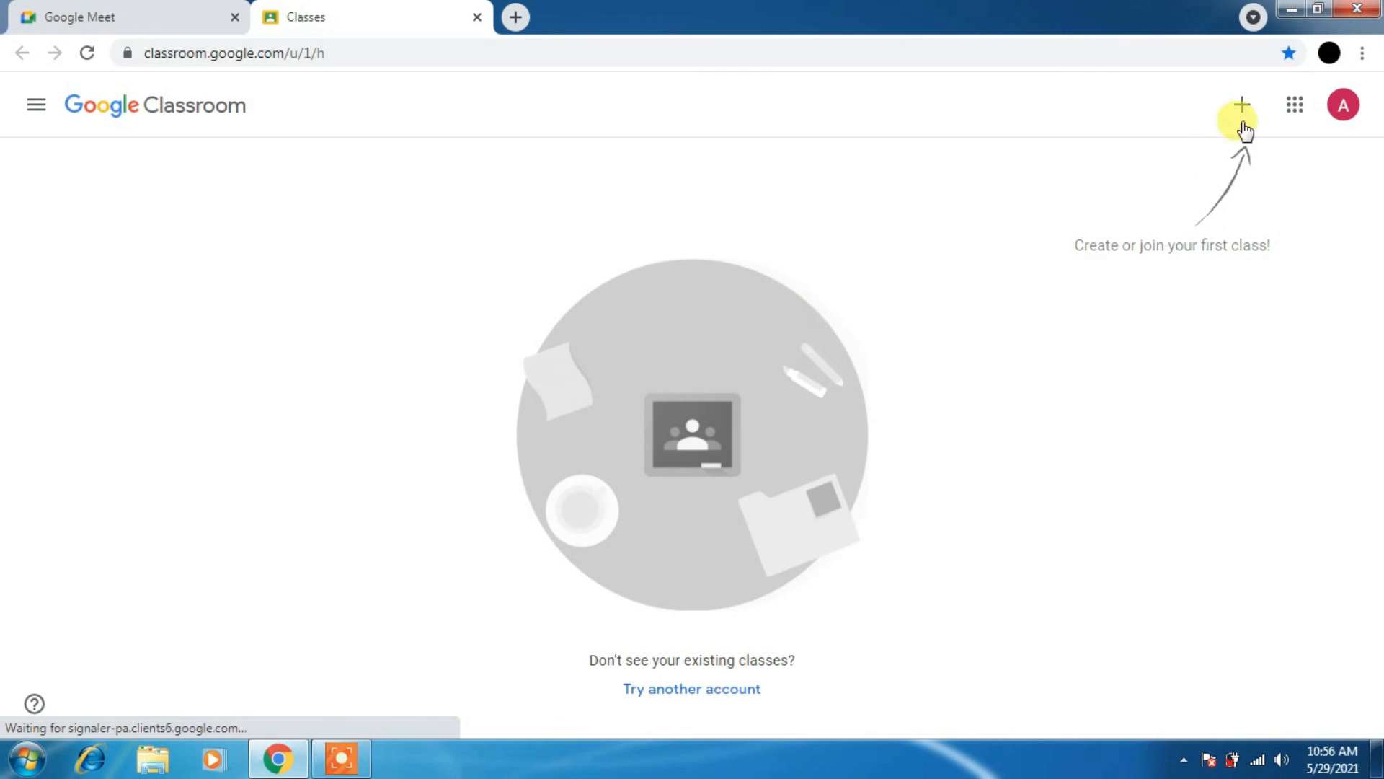
click(1241, 104)
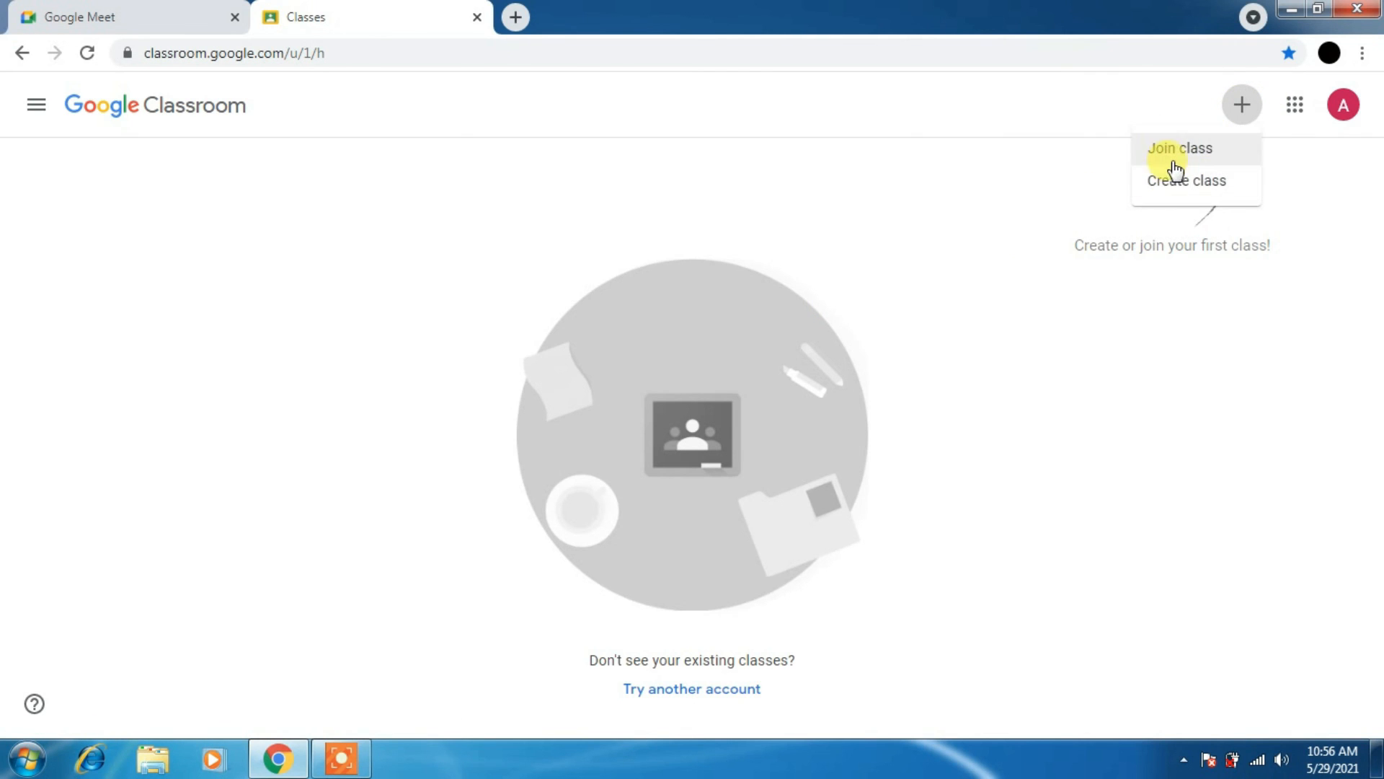
click(1185, 180)
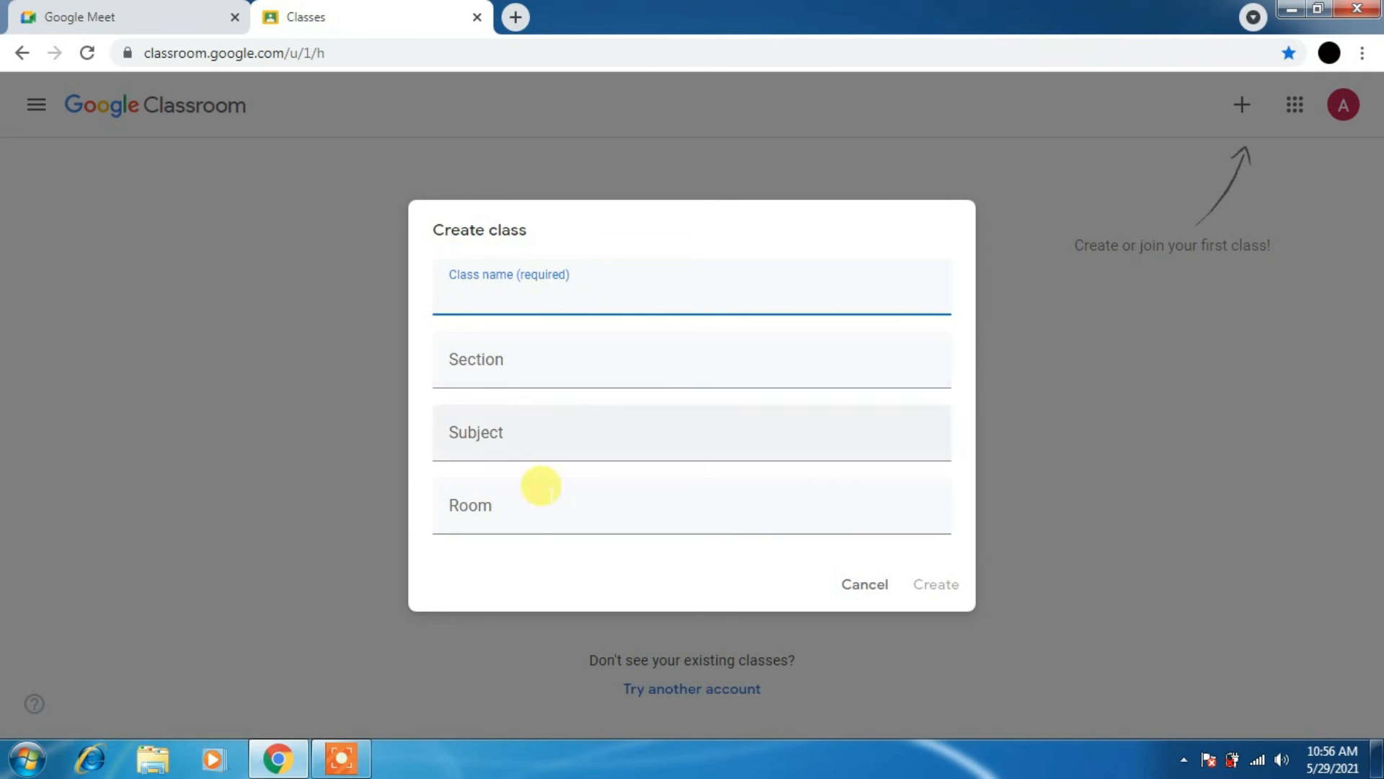
click(461, 299)
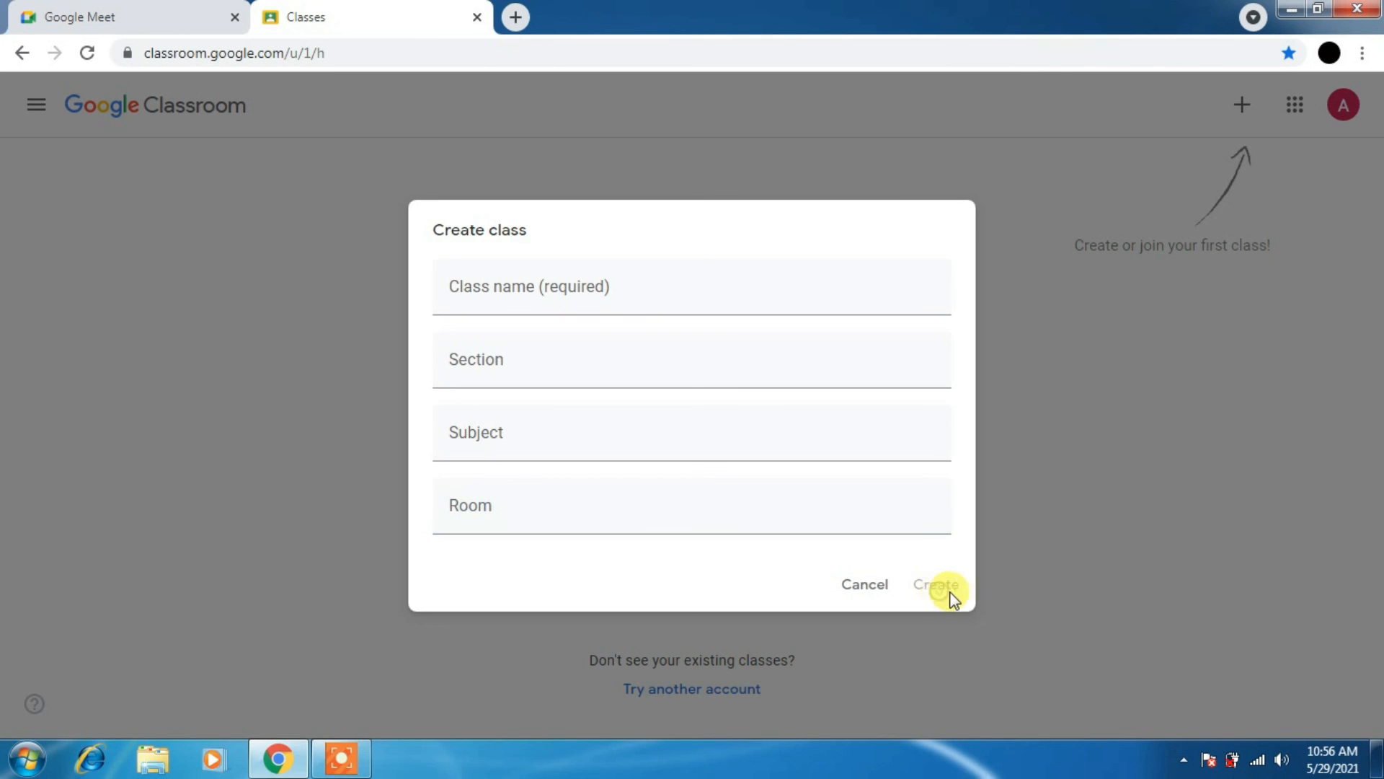
mouse_move(1162, 179)
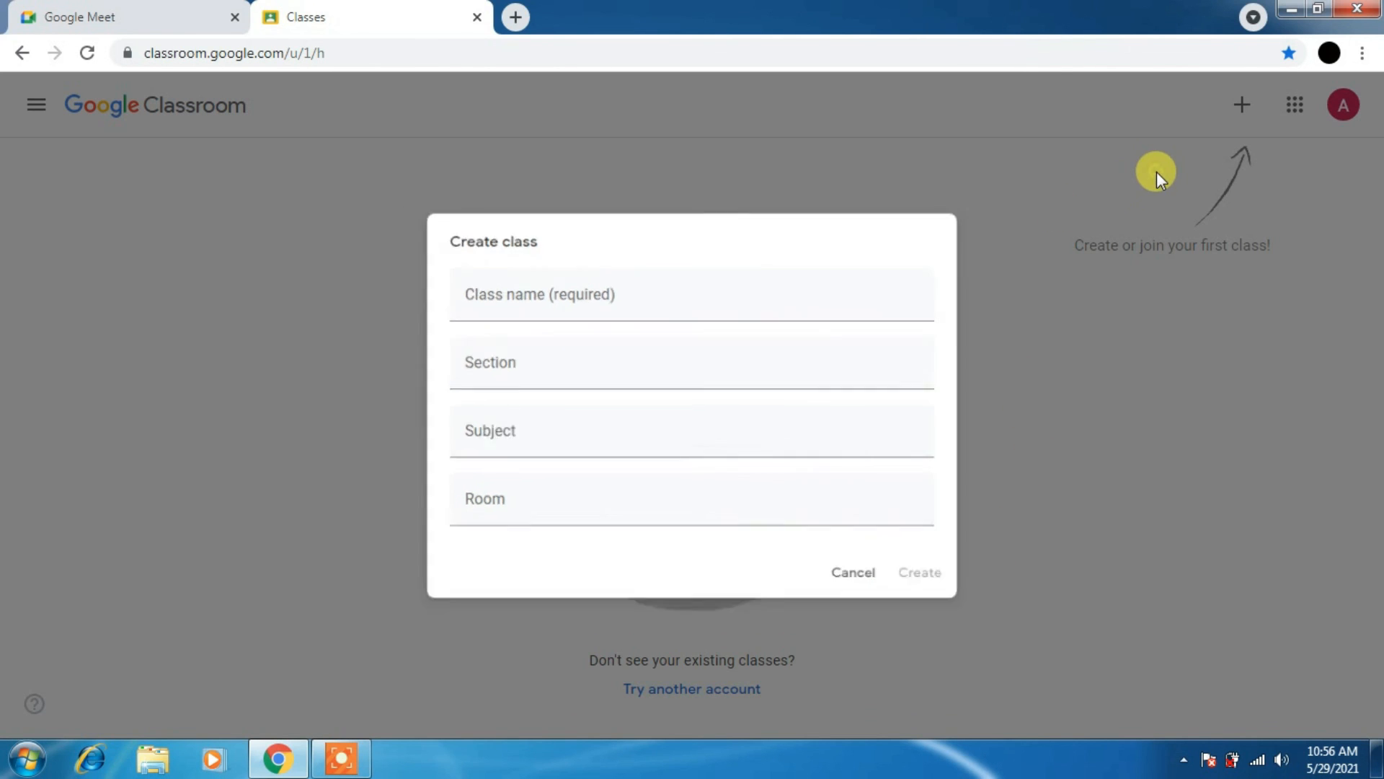
click(853, 573)
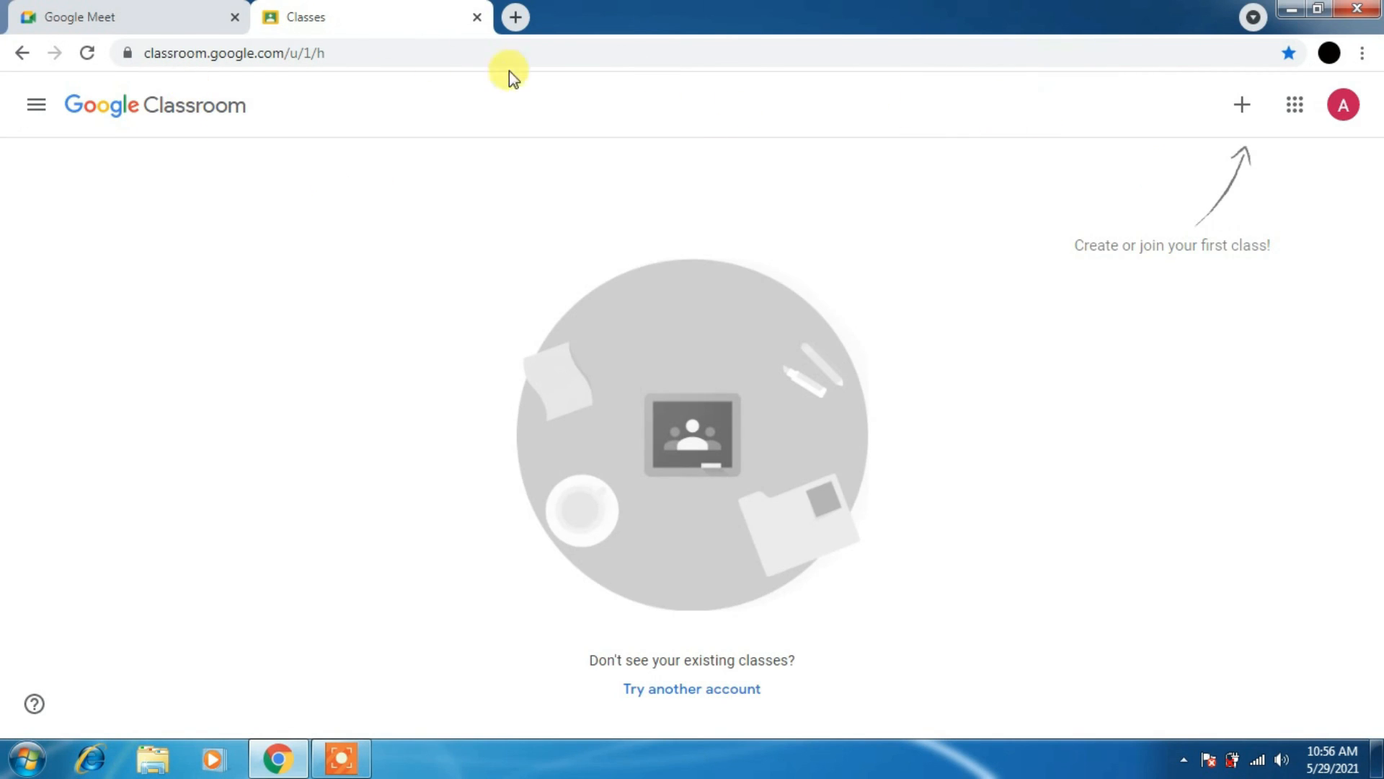
Close Classroom, open Google Forms from the apps launcher, and start a form from the Worksheet template.
click(86, 18)
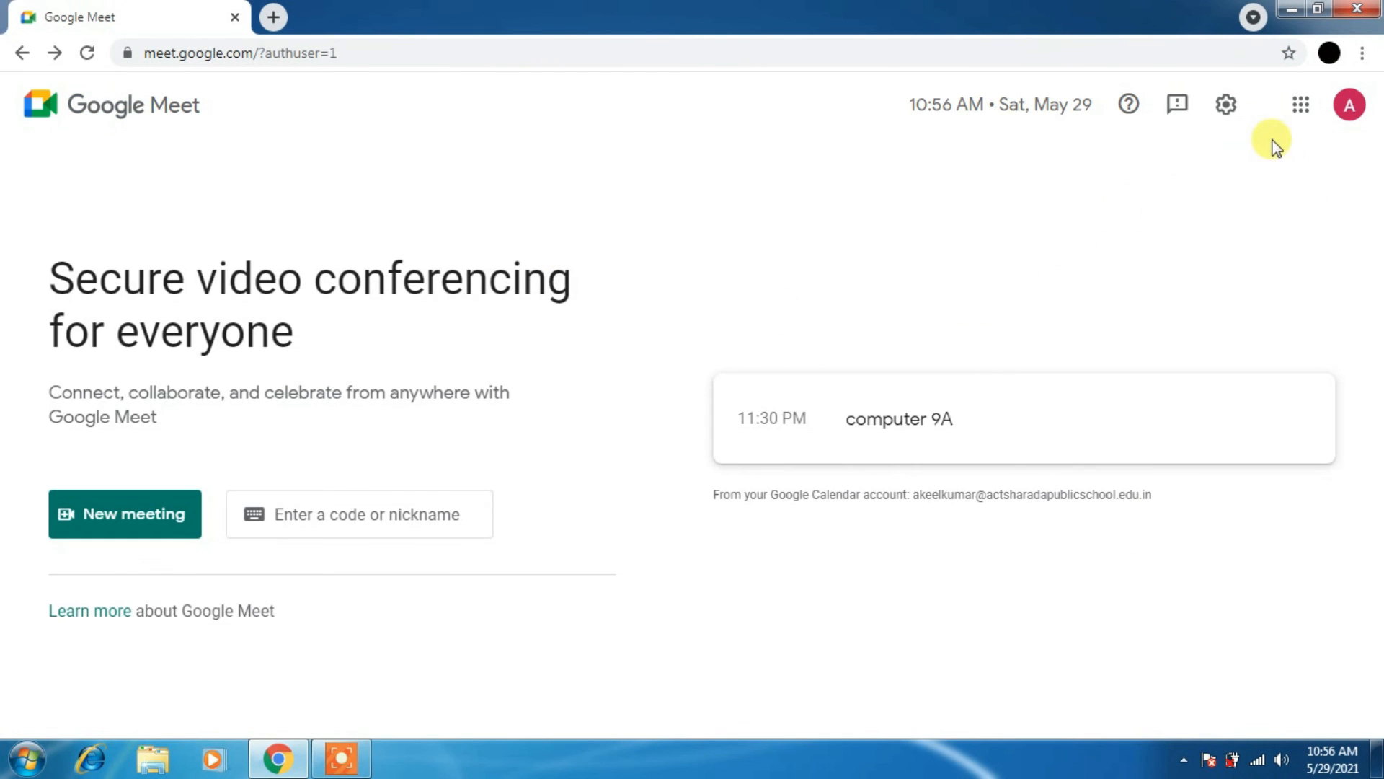
click(1300, 105)
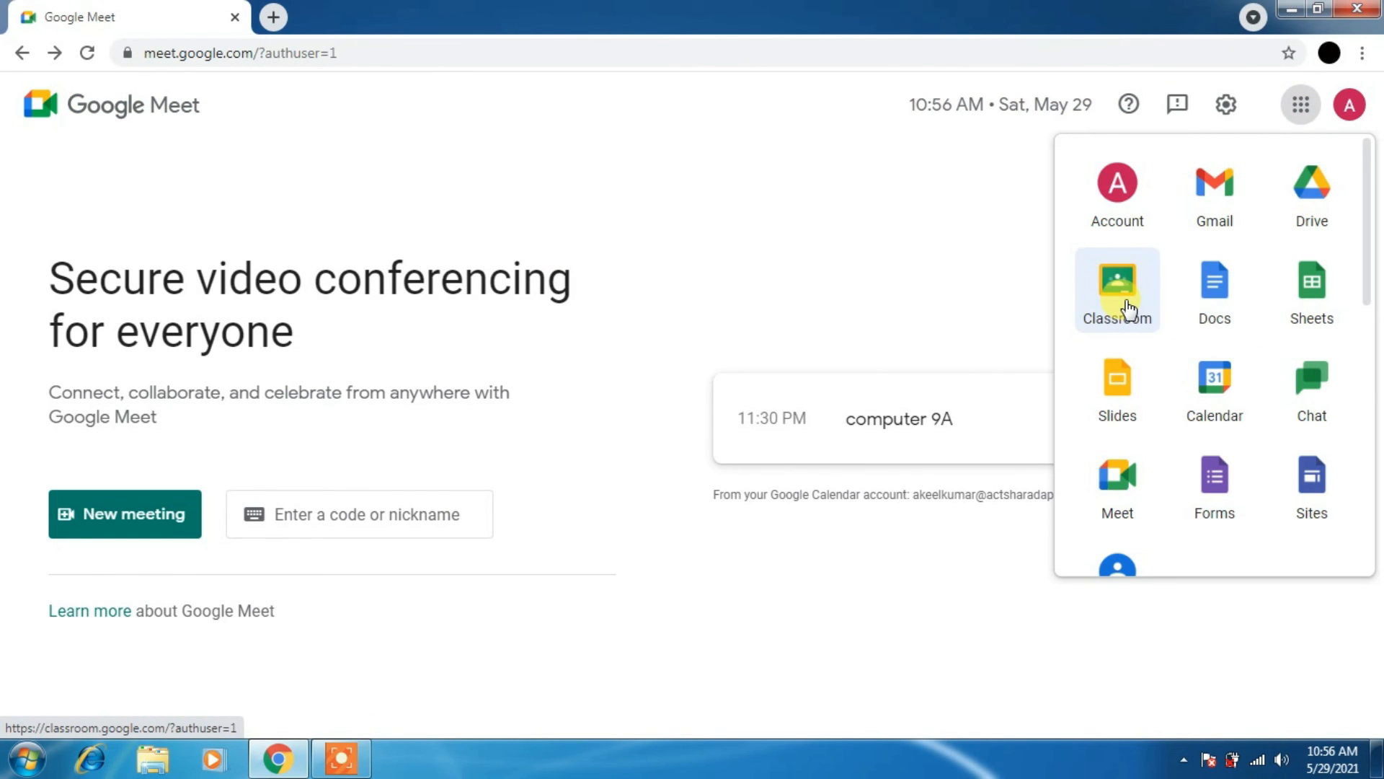
mouse_move(1311, 189)
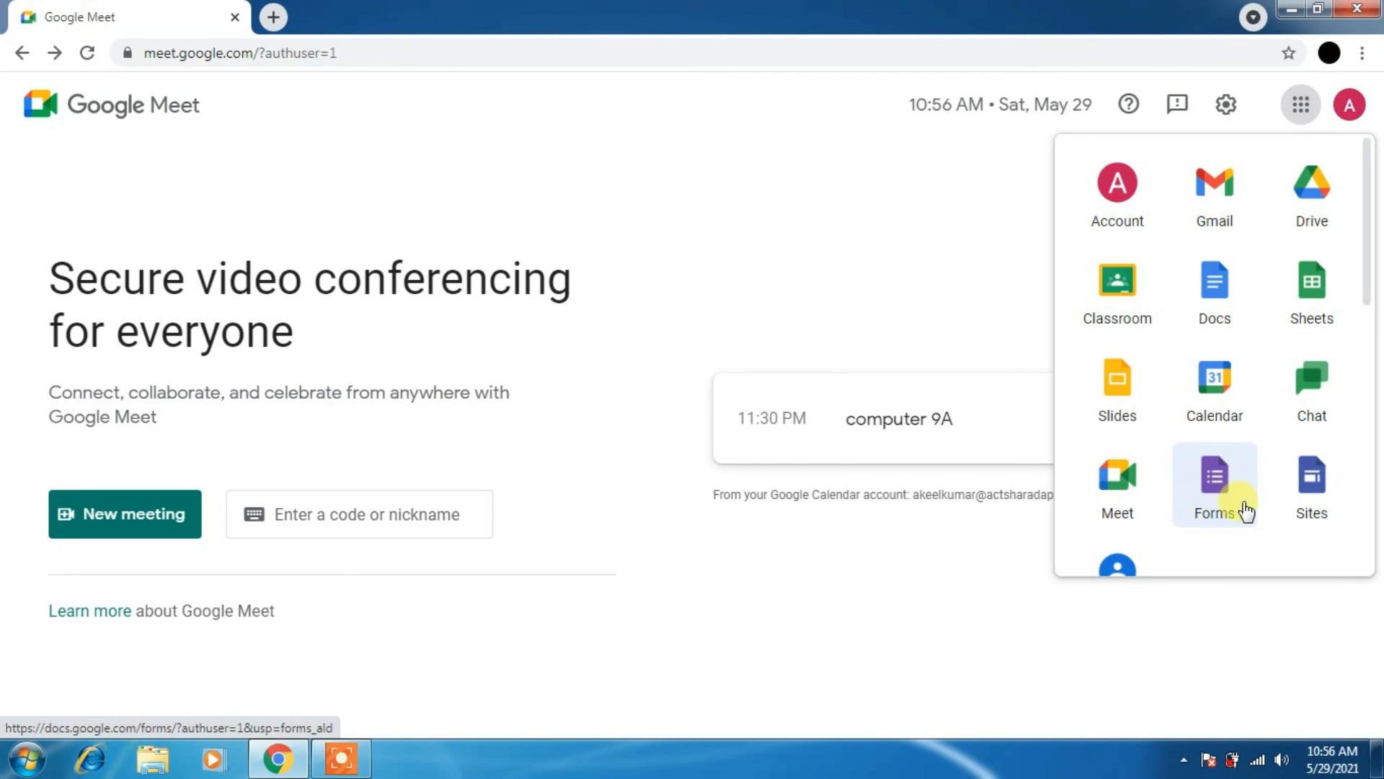
click(1217, 484)
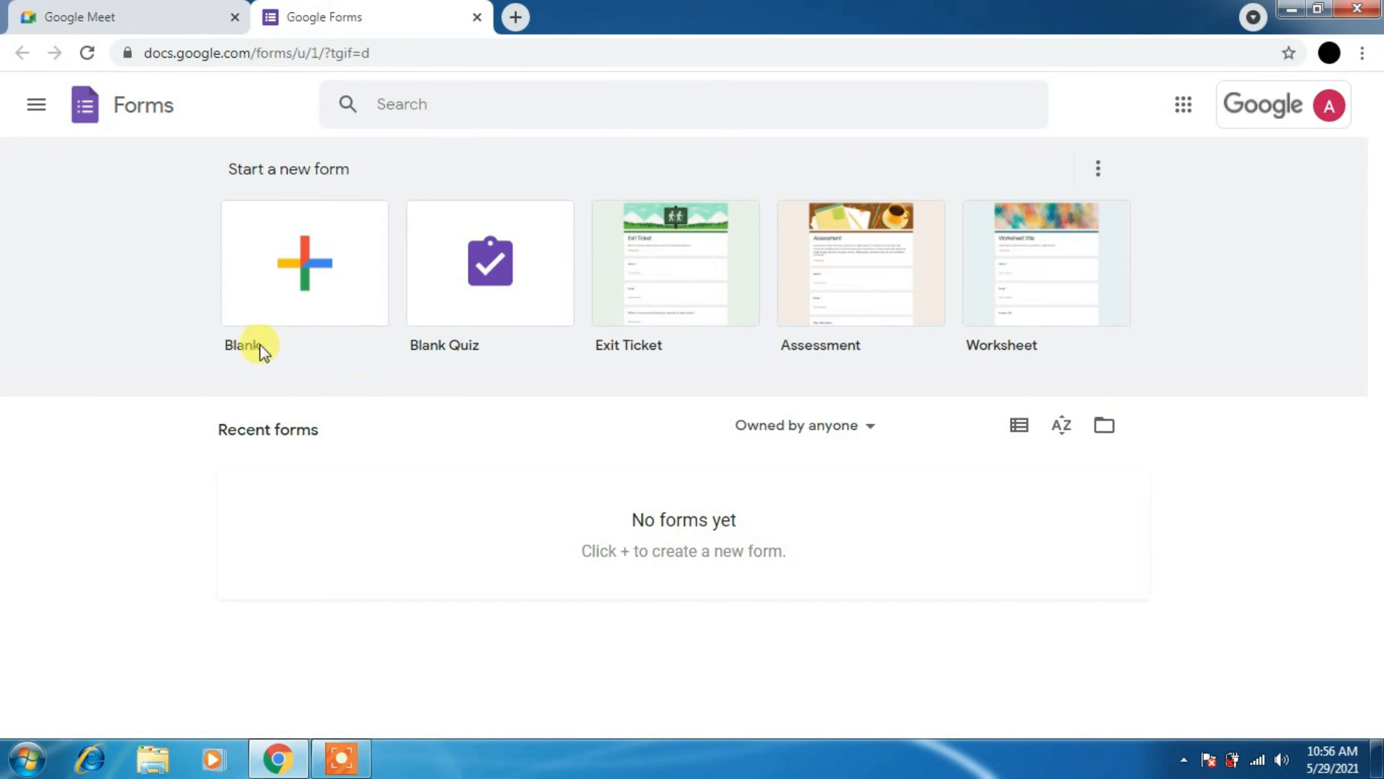
mouse_move(1083, 291)
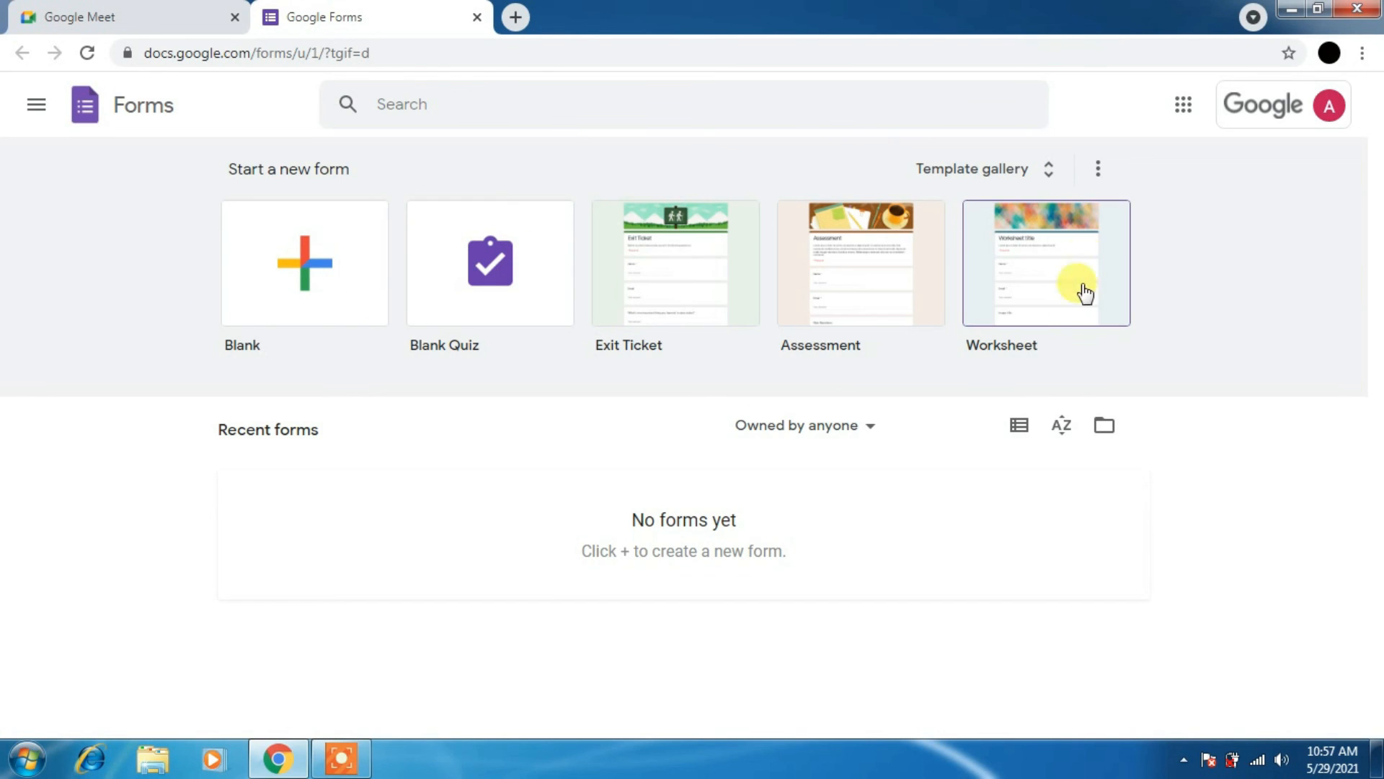
mouse_move(668, 299)
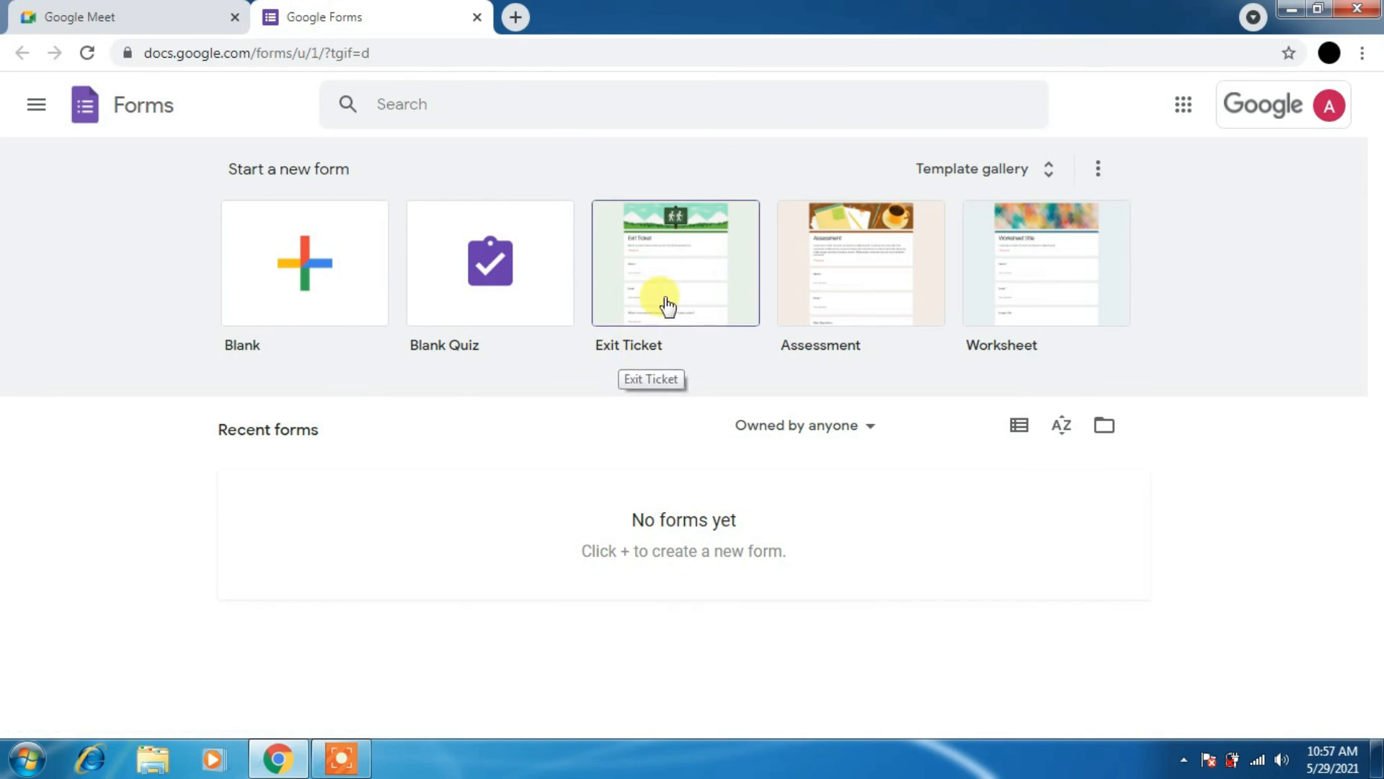
mouse_move(1027, 261)
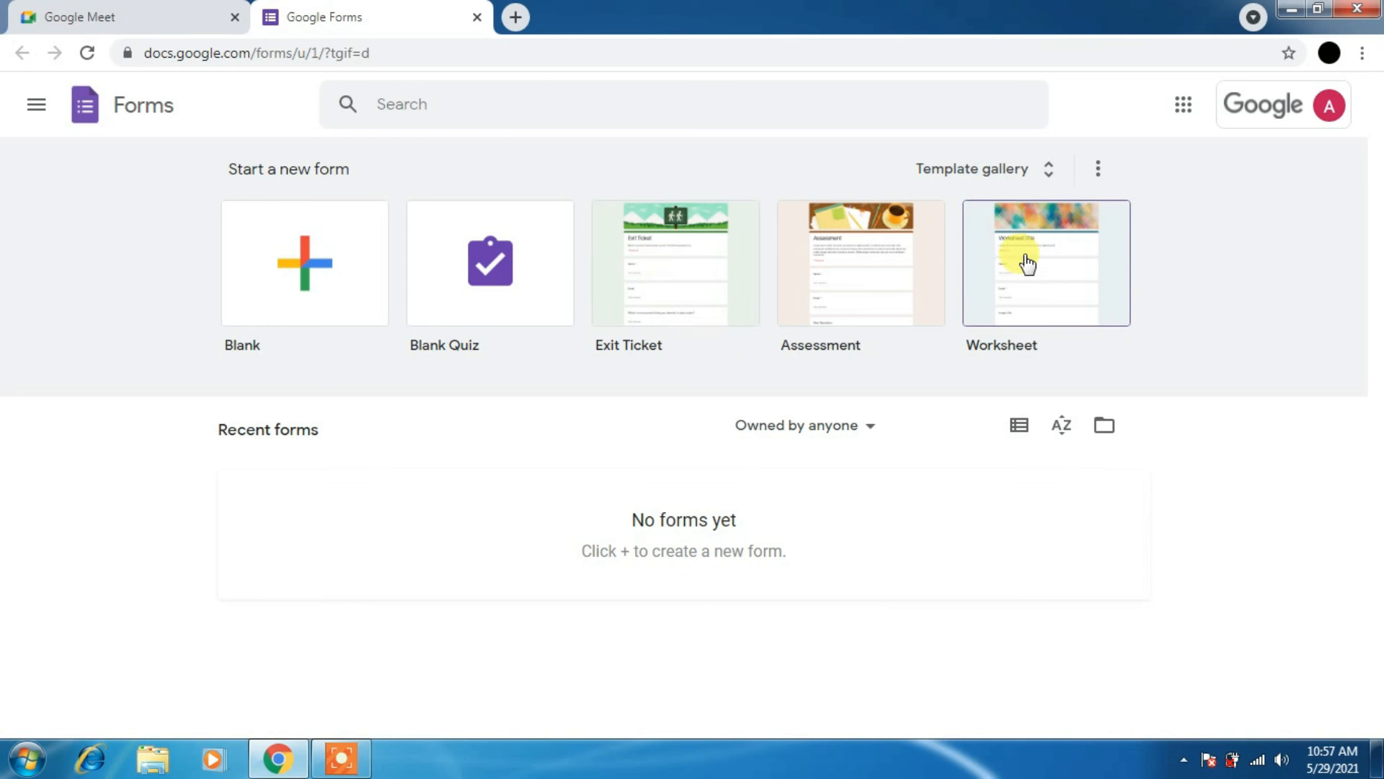
click(1034, 262)
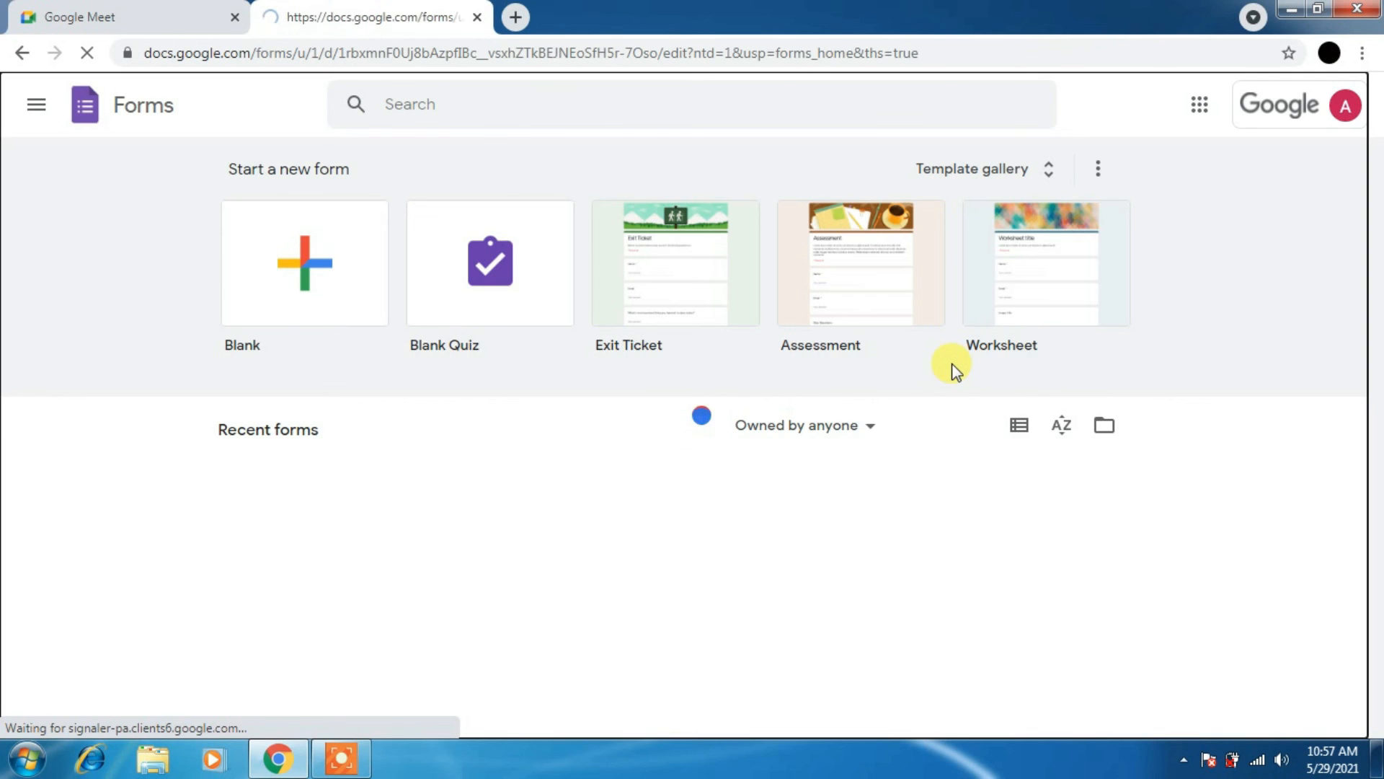
click(1046, 262)
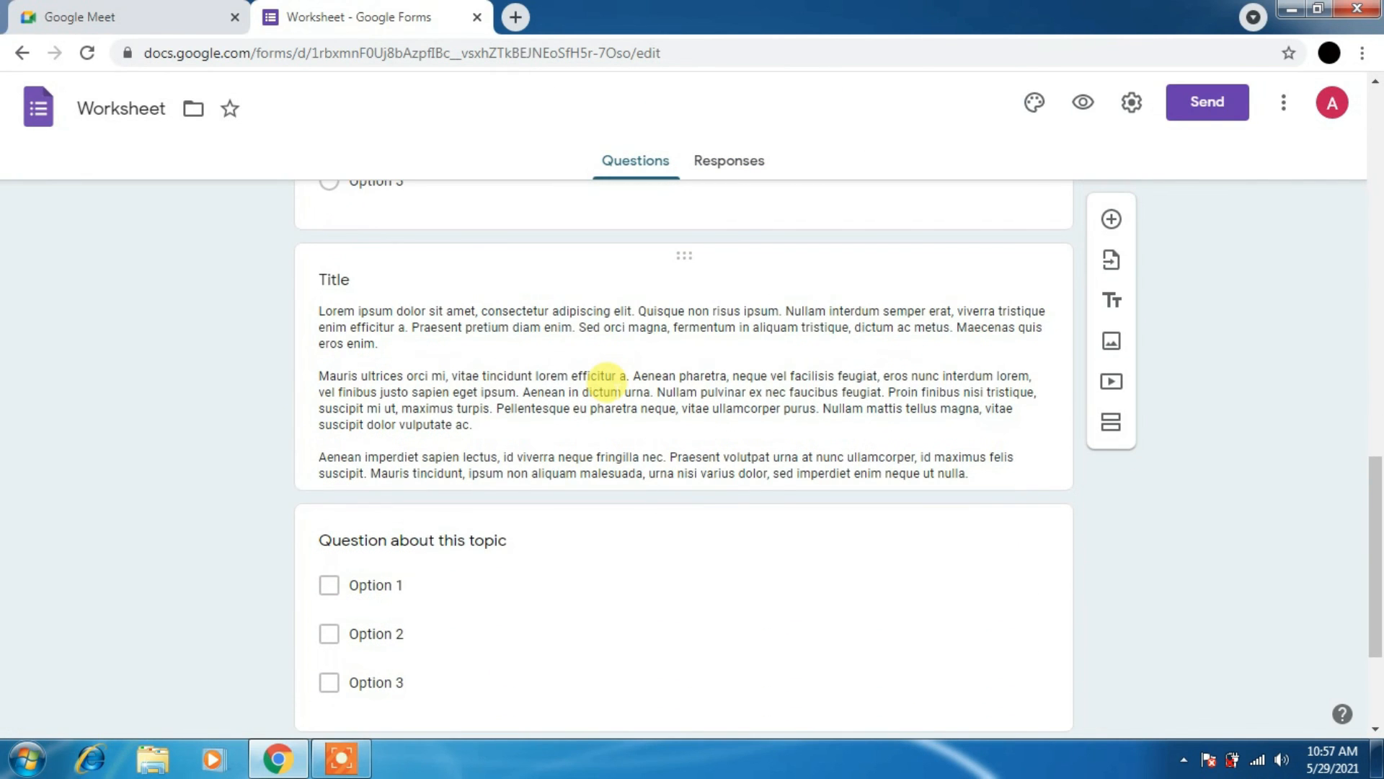
scroll(down, 3)
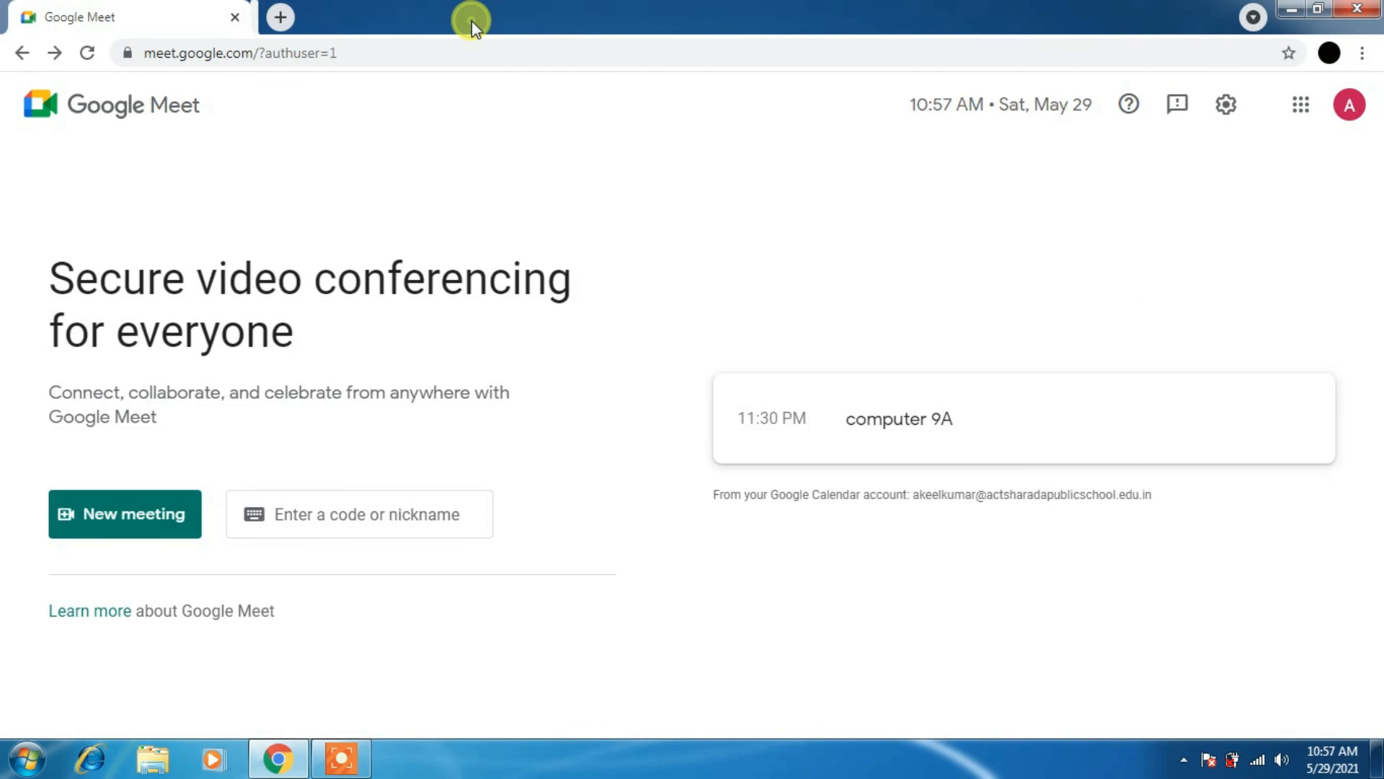
click(1300, 105)
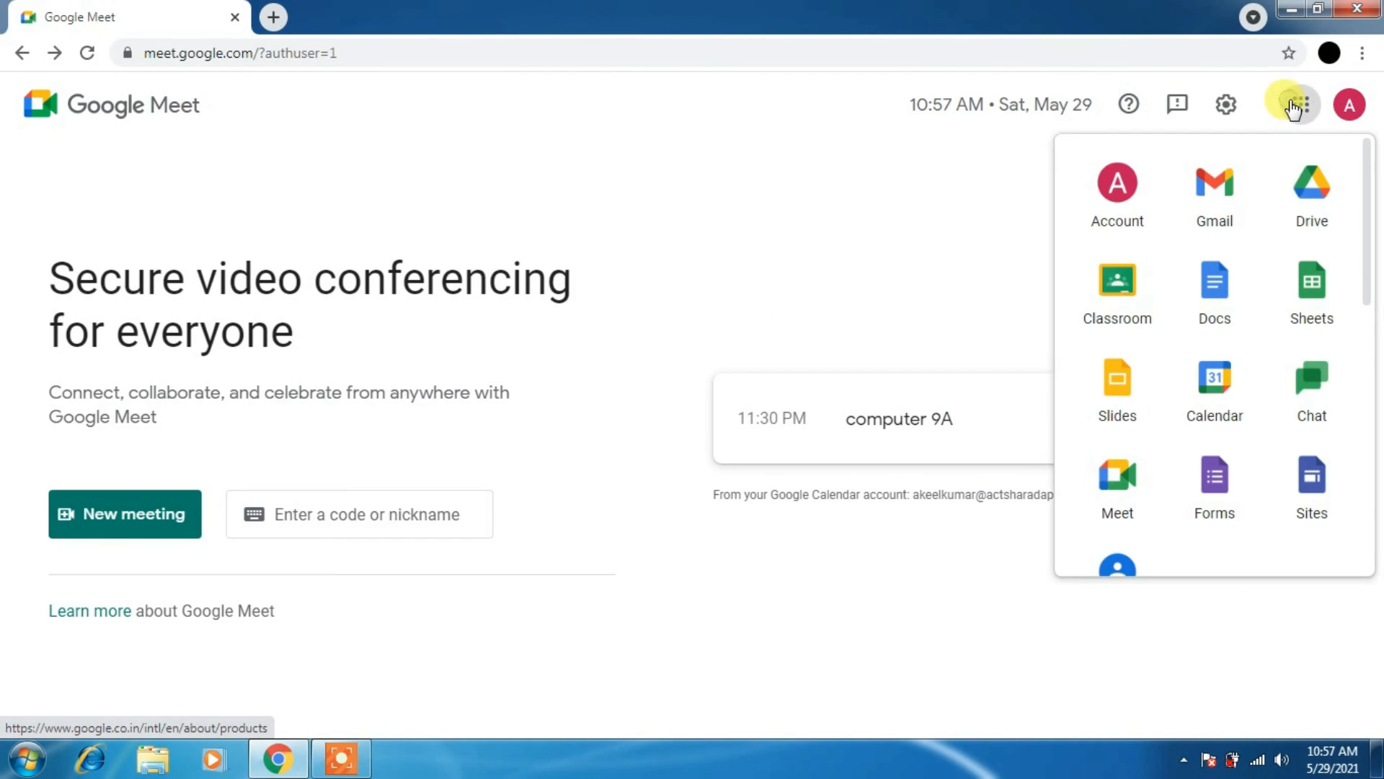
mouse_move(1229, 293)
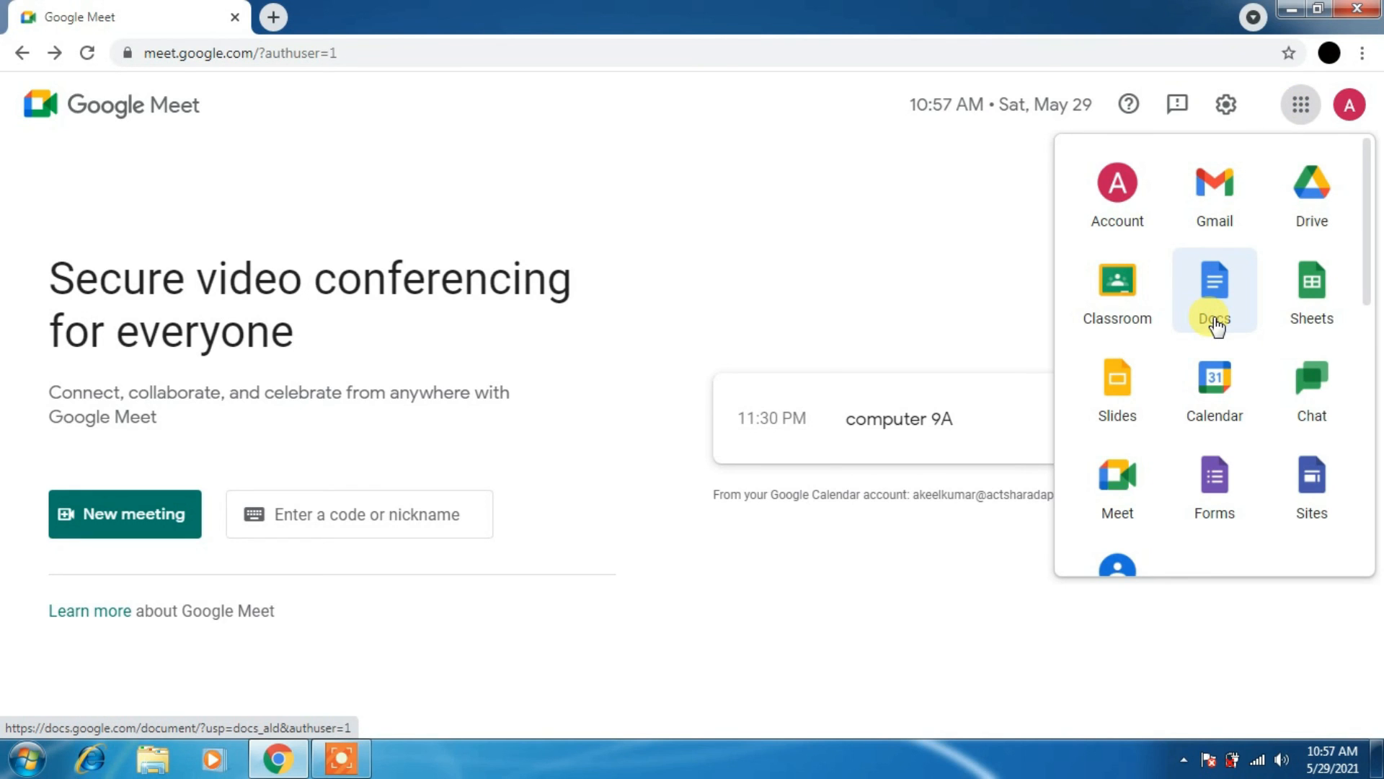
mouse_move(1213, 344)
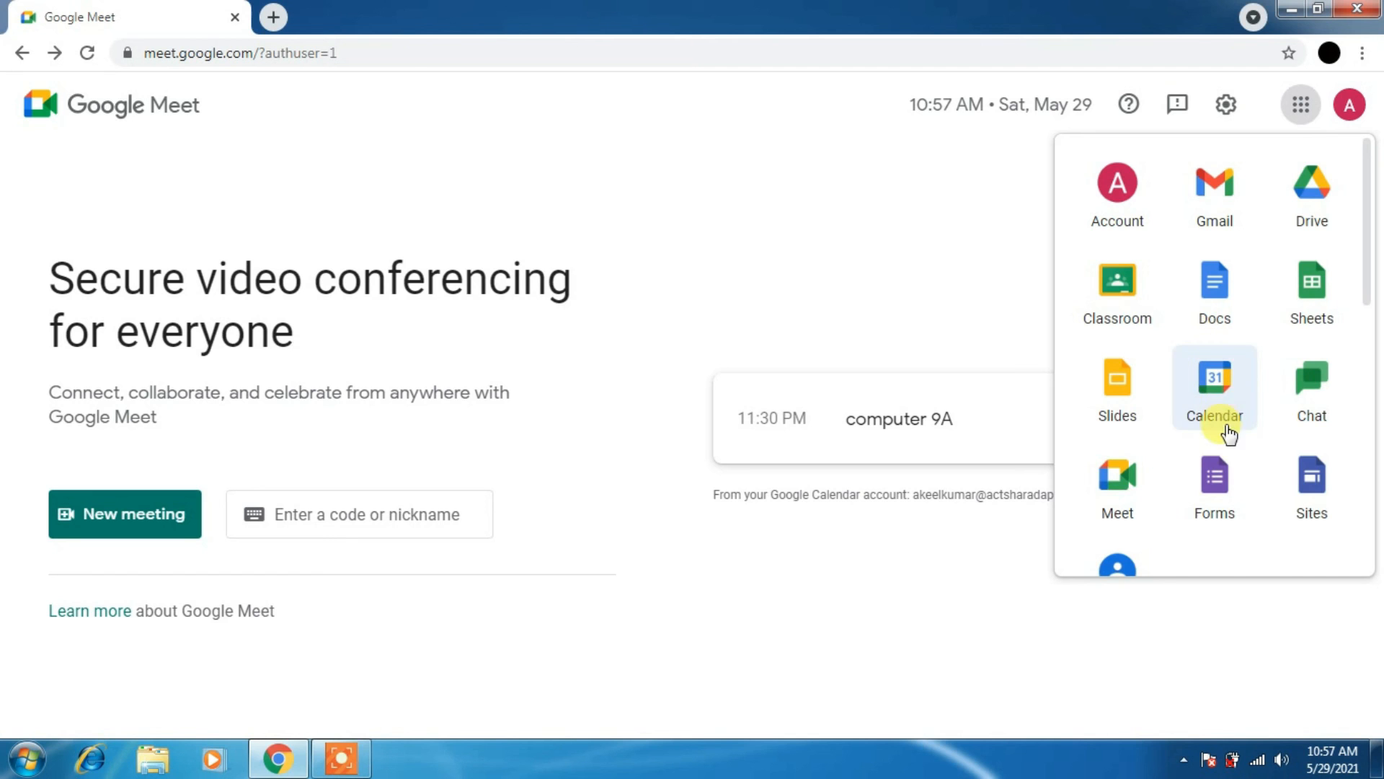
scroll(down, 3)
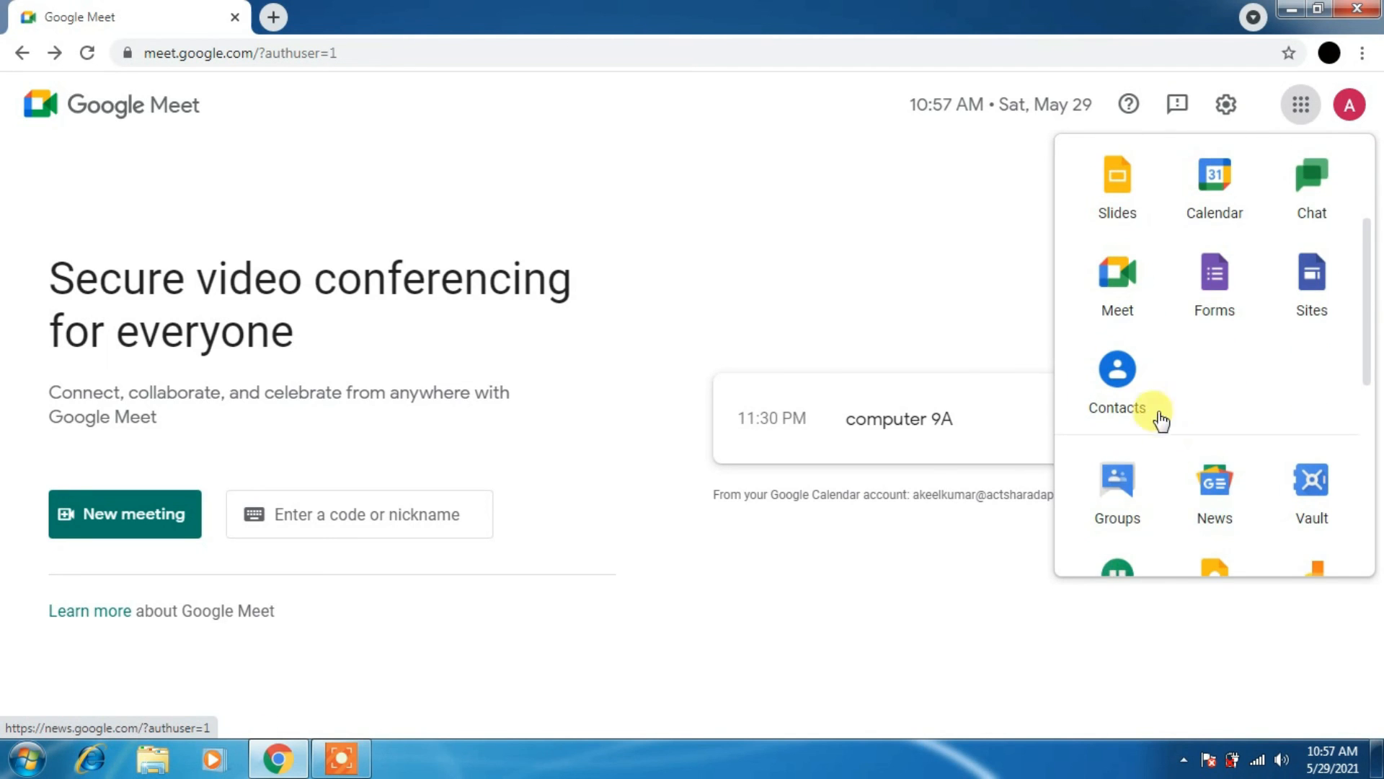
scroll(down, 3)
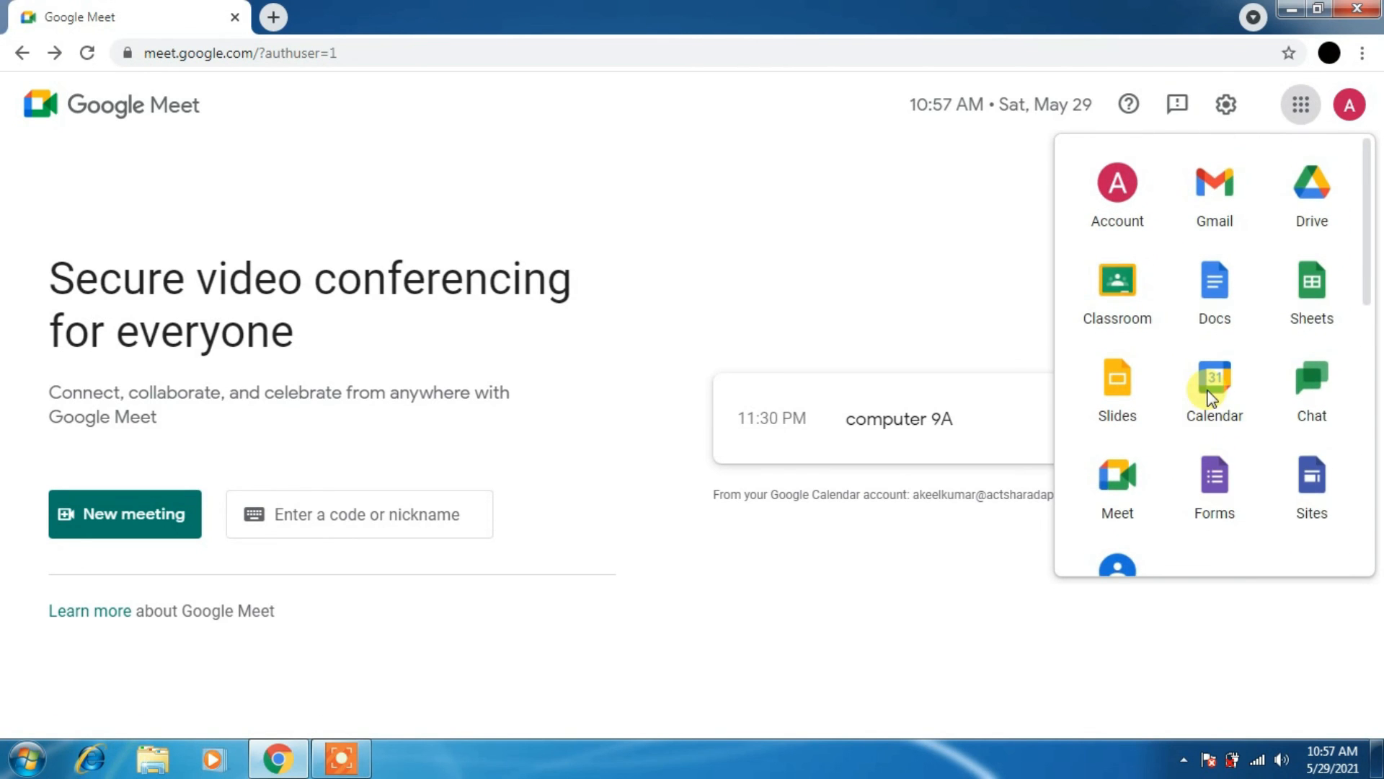
click(962, 219)
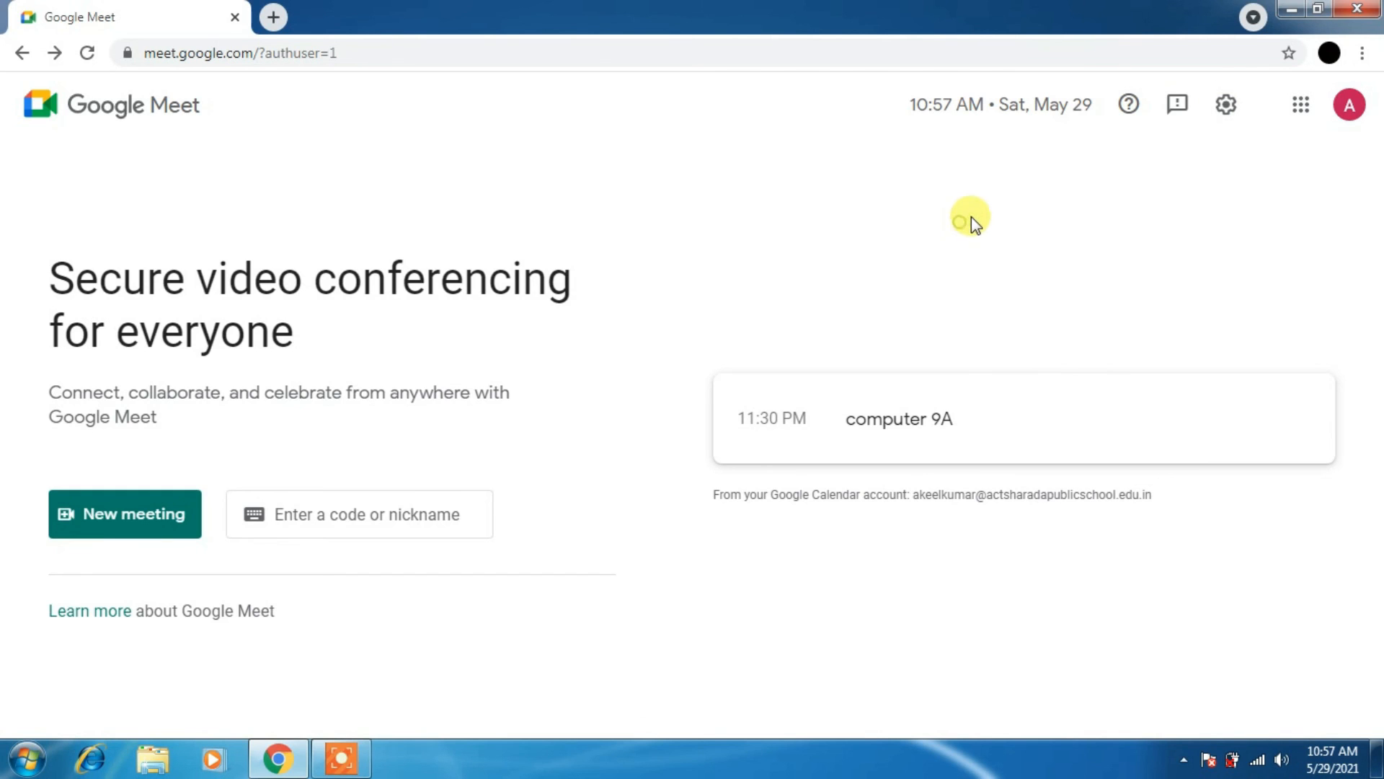